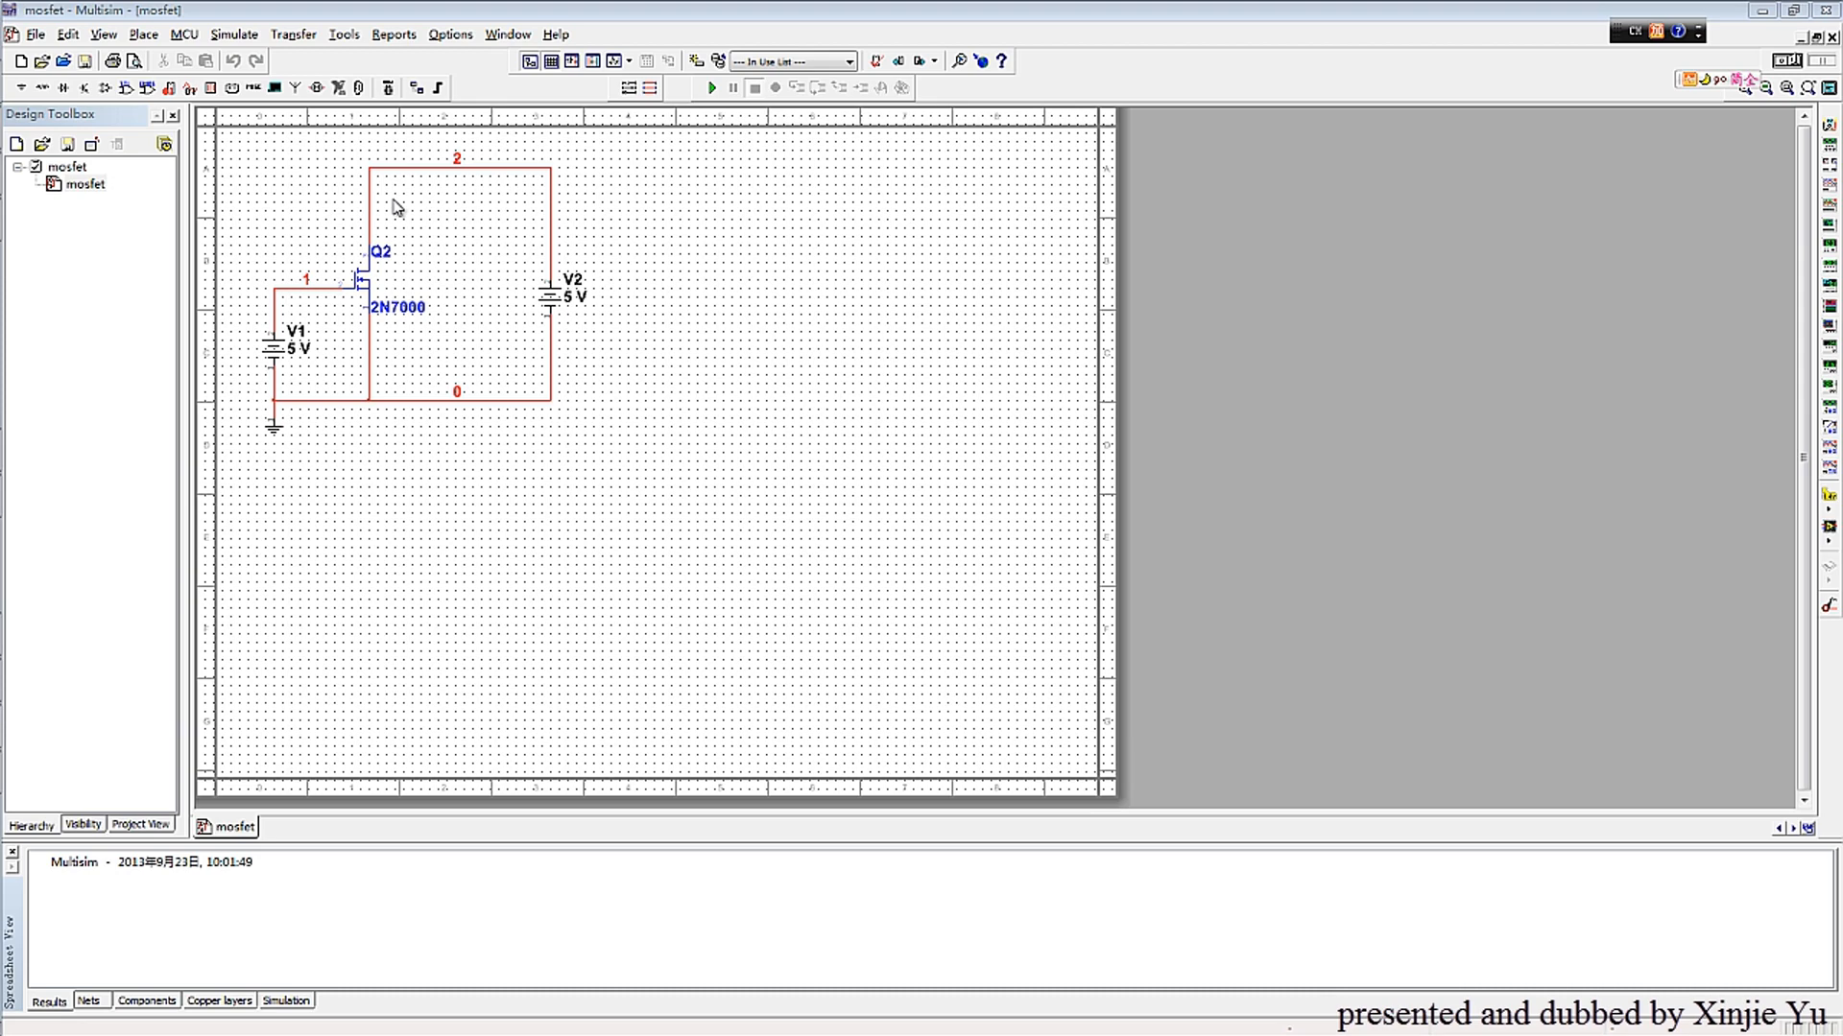
mouse_move(621, 472)
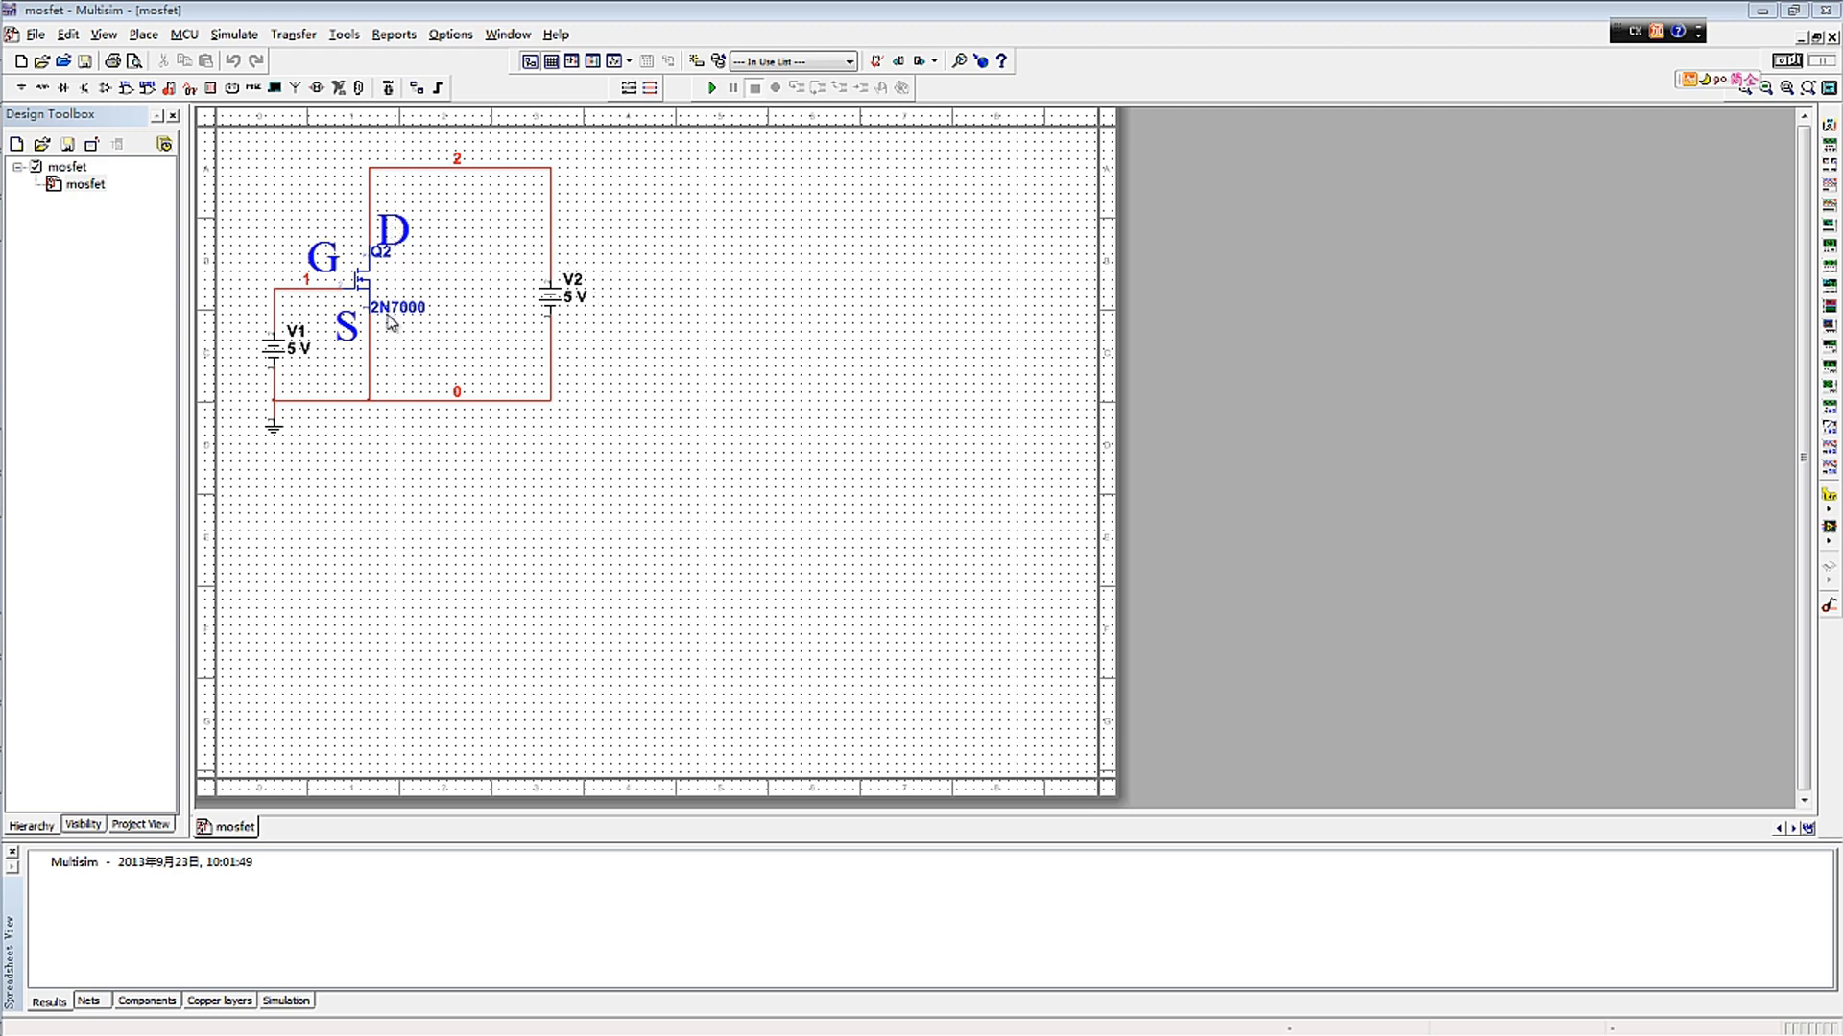
mouse_move(421, 498)
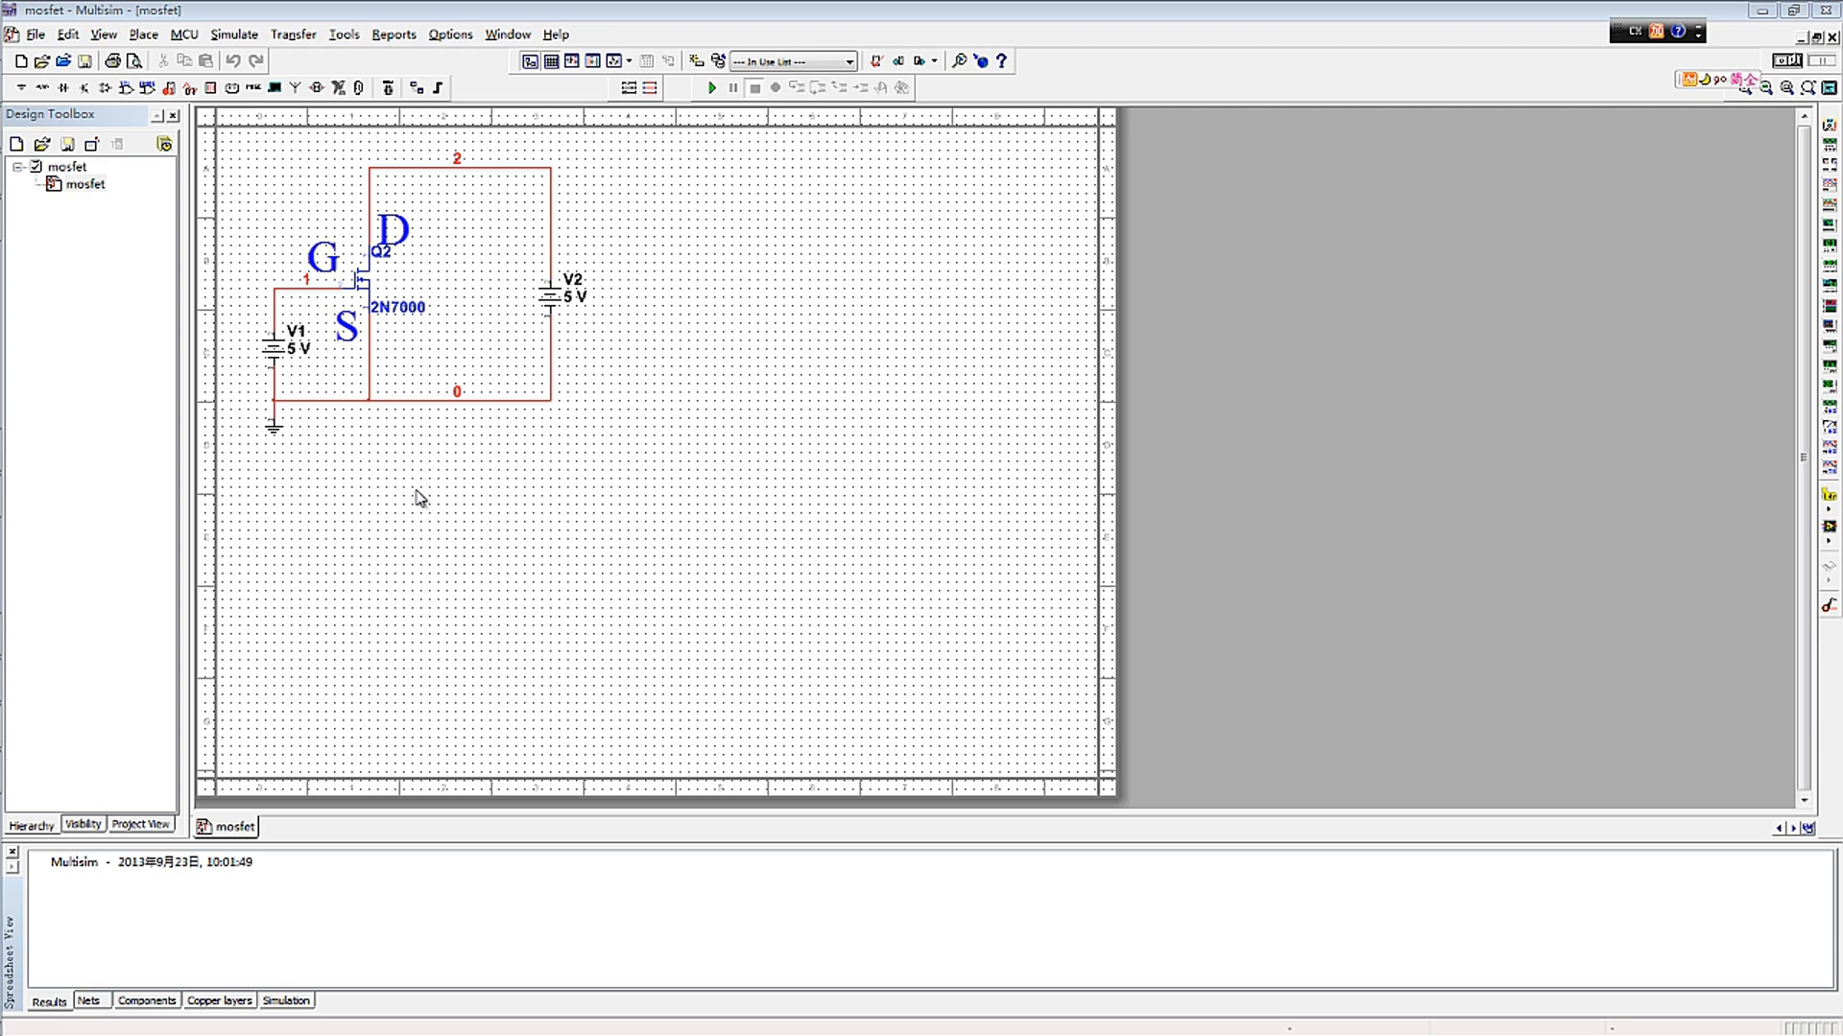
mouse_move(262, 330)
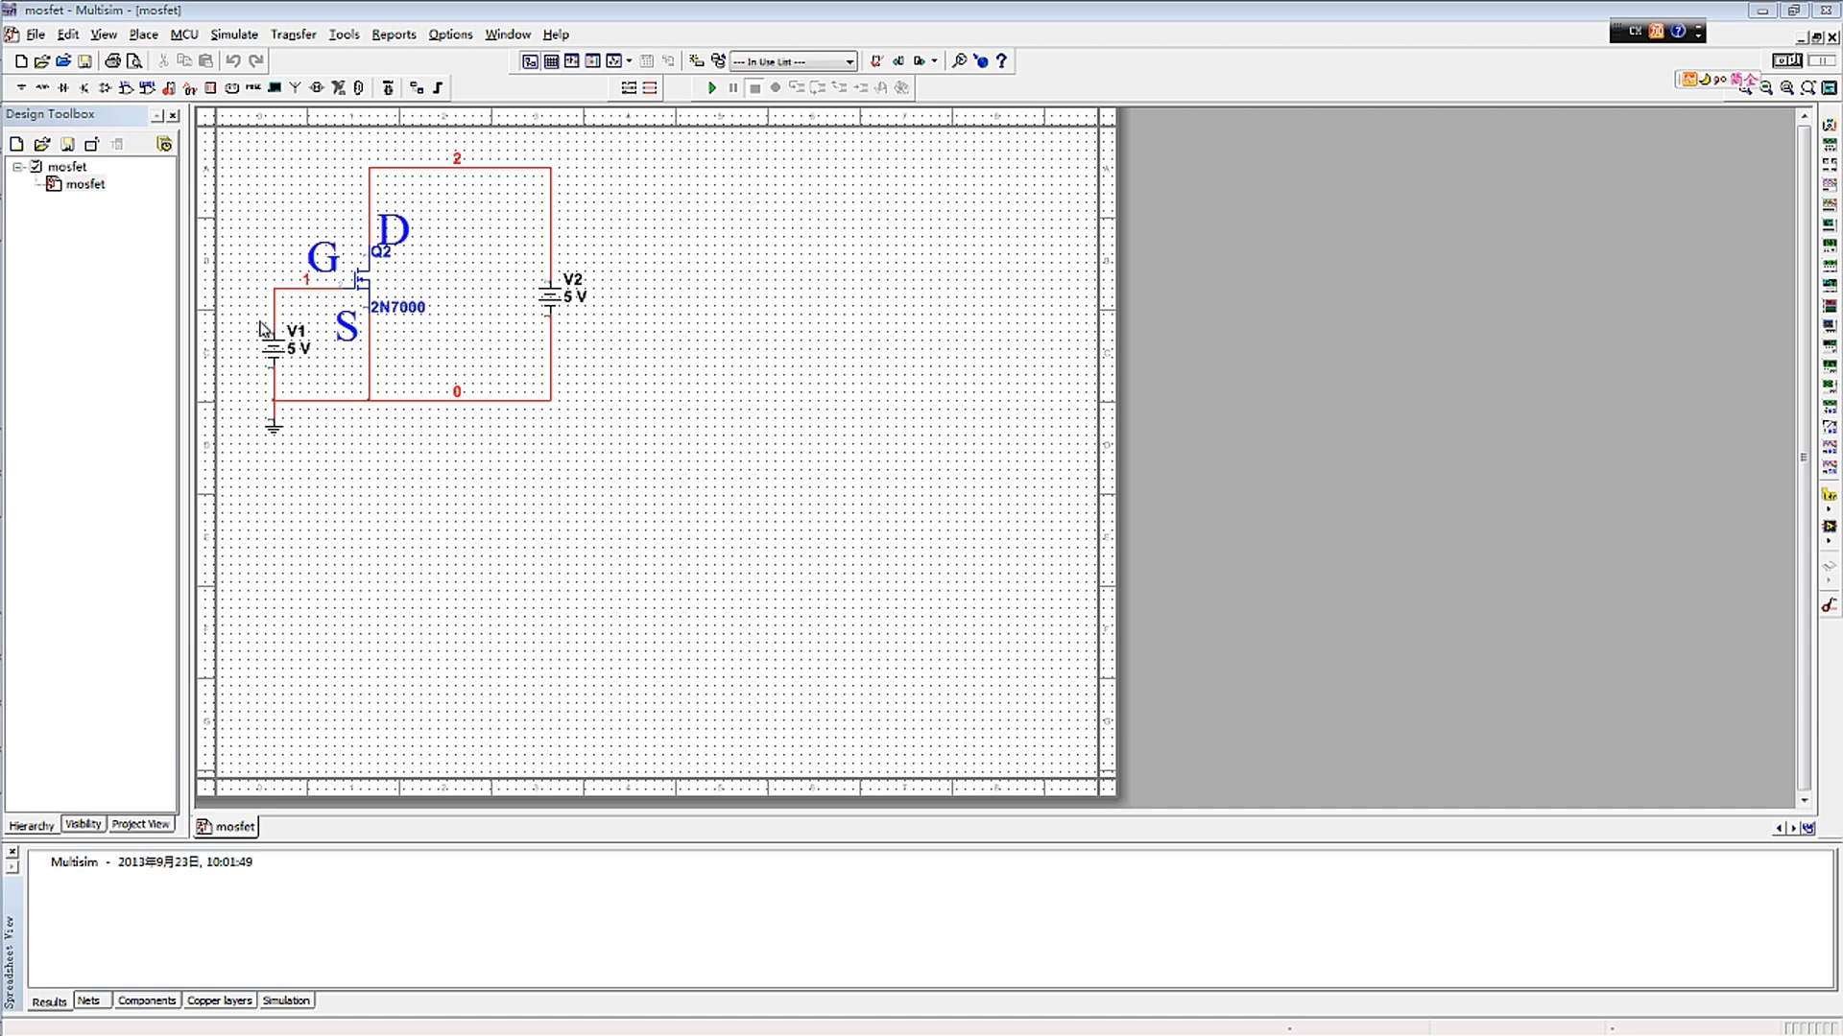
mouse_move(372, 356)
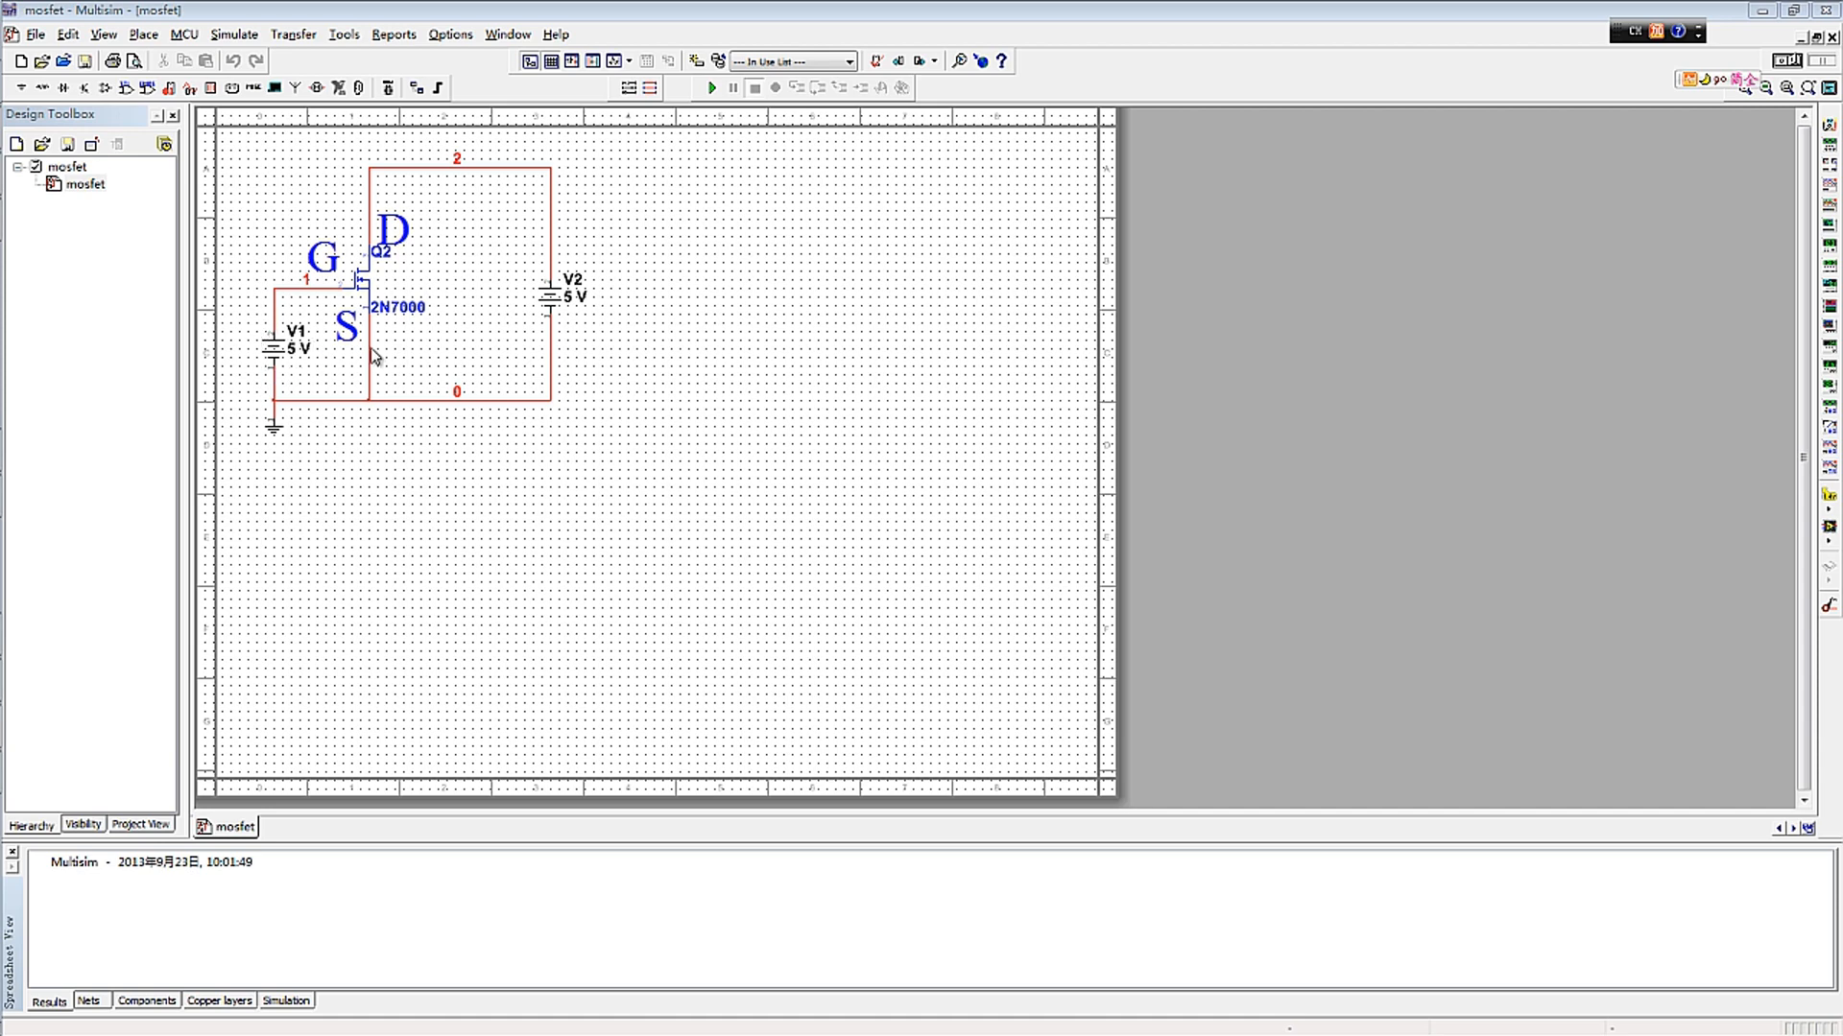
mouse_move(418, 254)
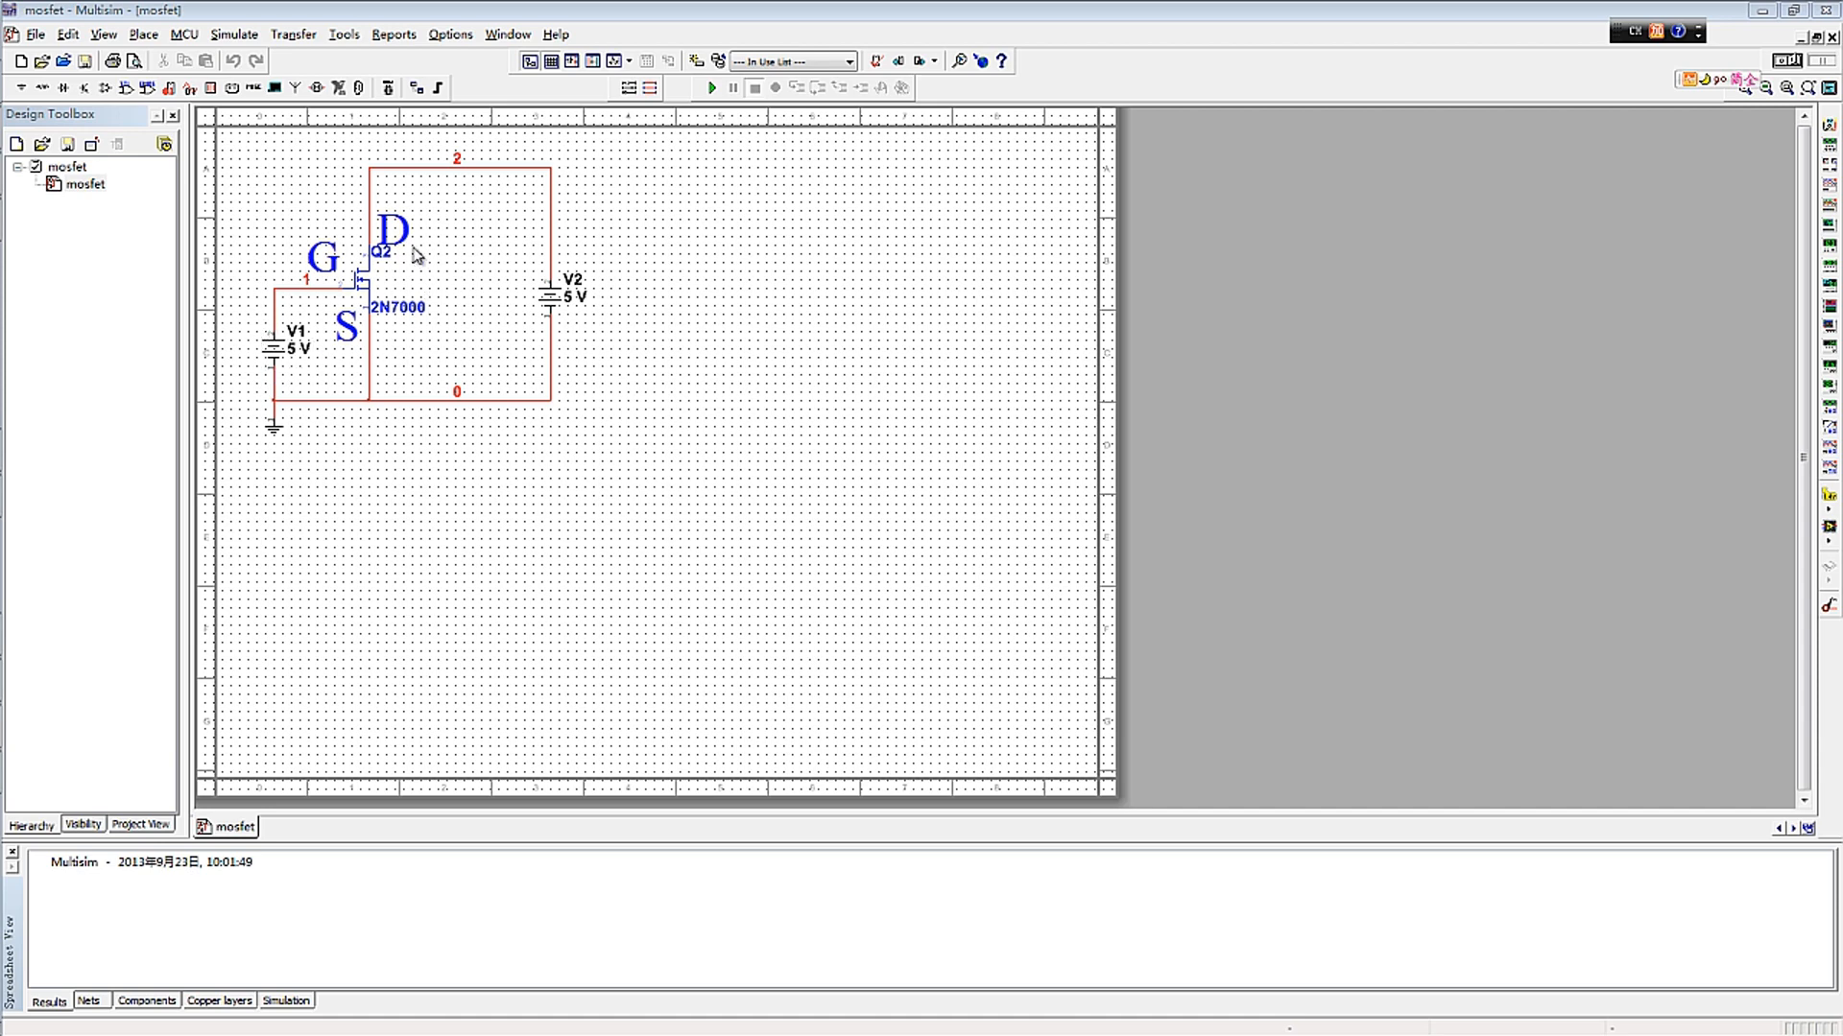
mouse_move(432, 209)
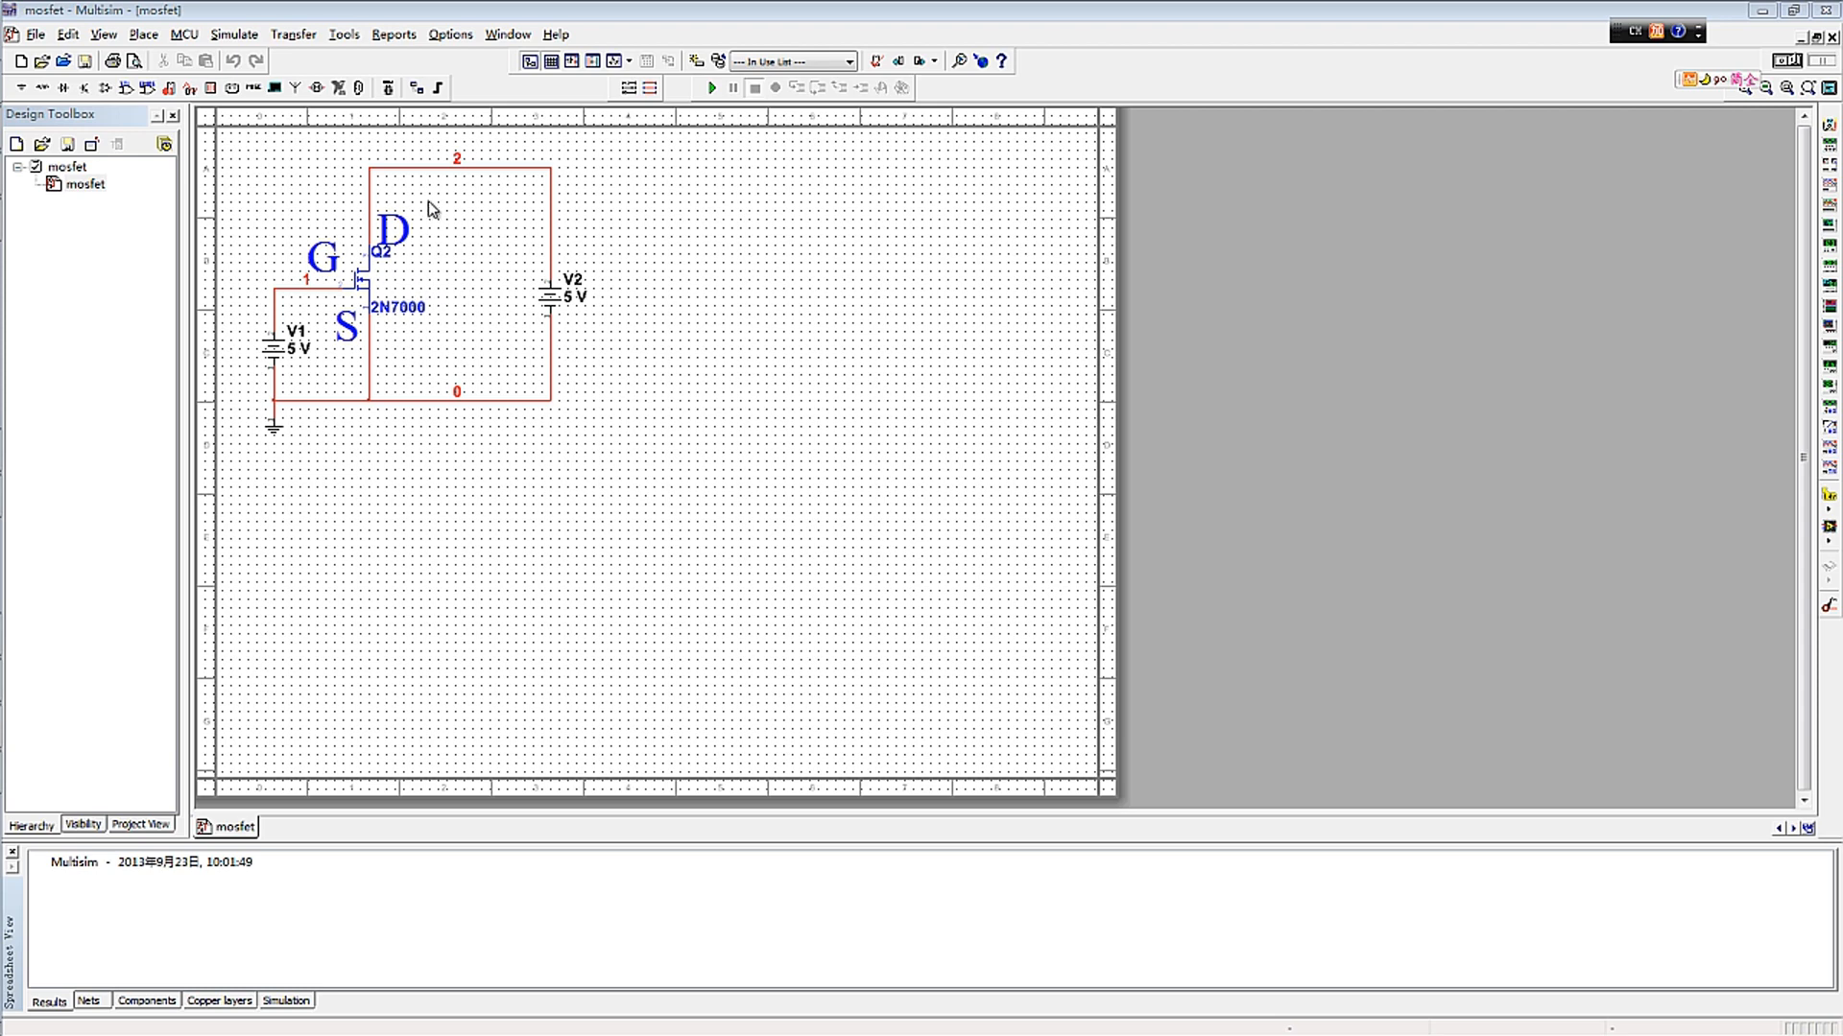
mouse_move(423, 340)
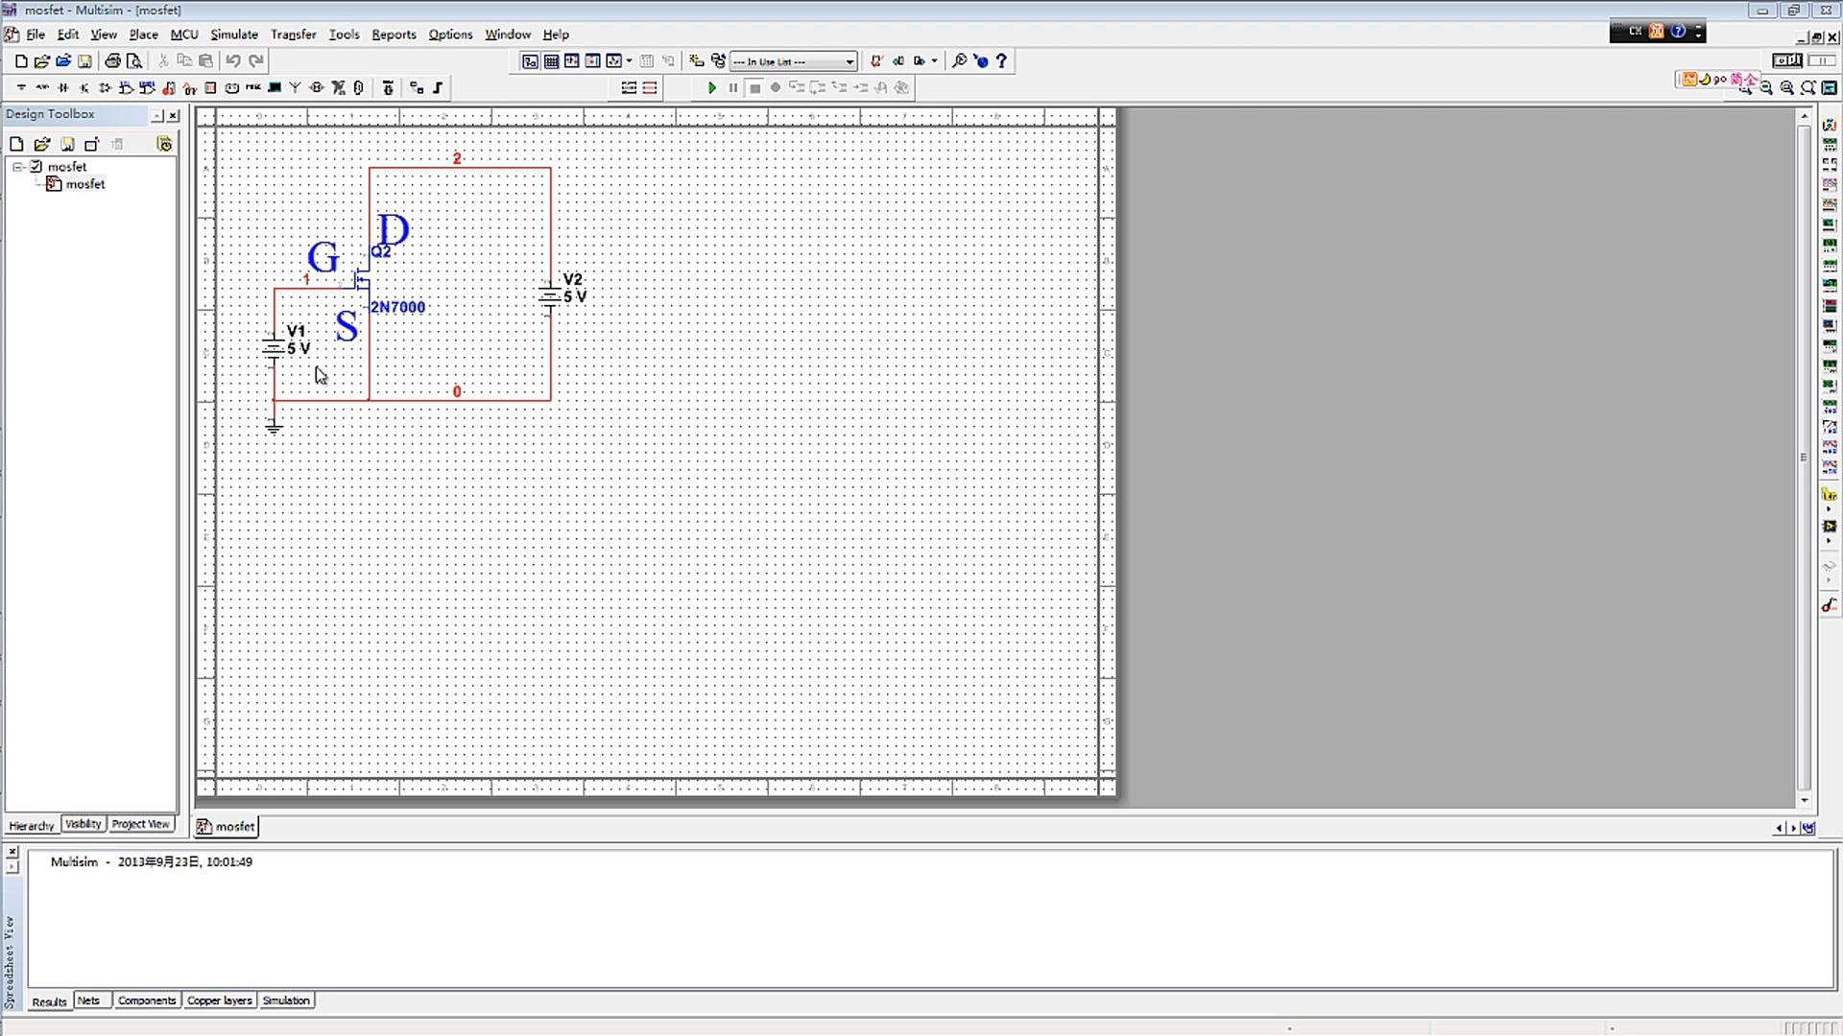
mouse_move(378, 252)
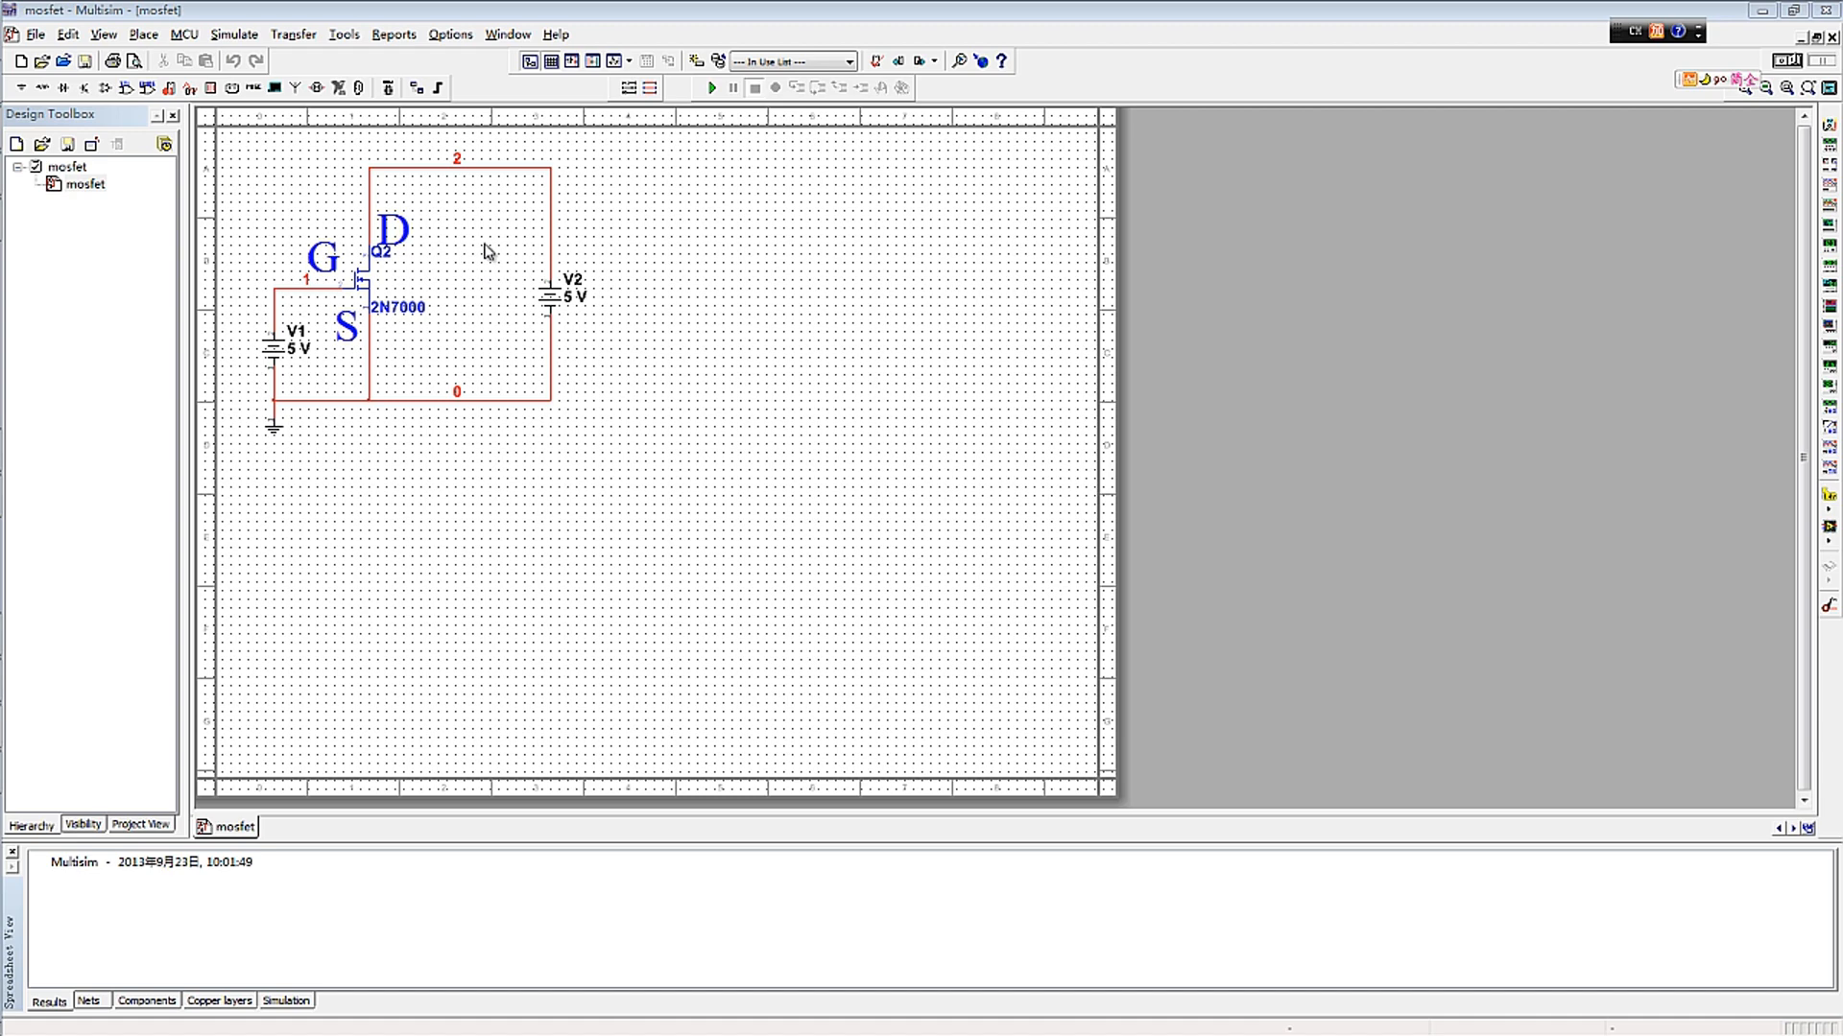
mouse_move(427, 295)
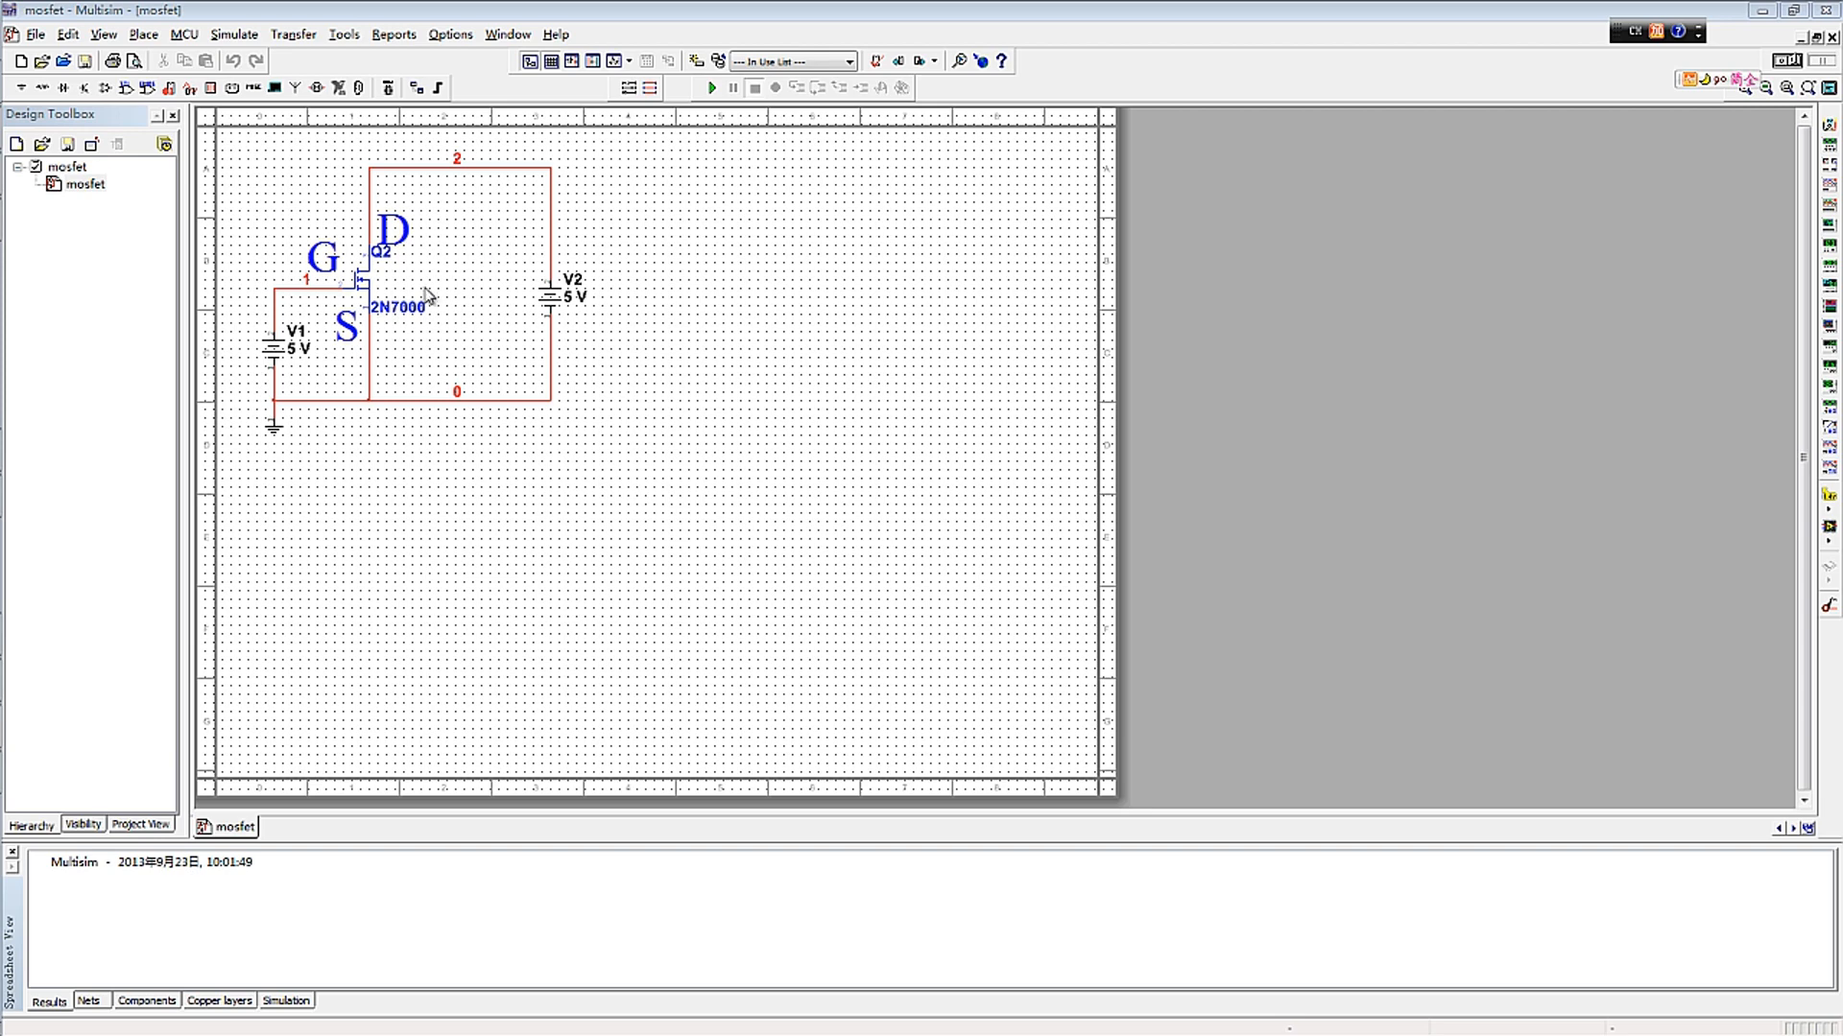
mouse_move(335, 300)
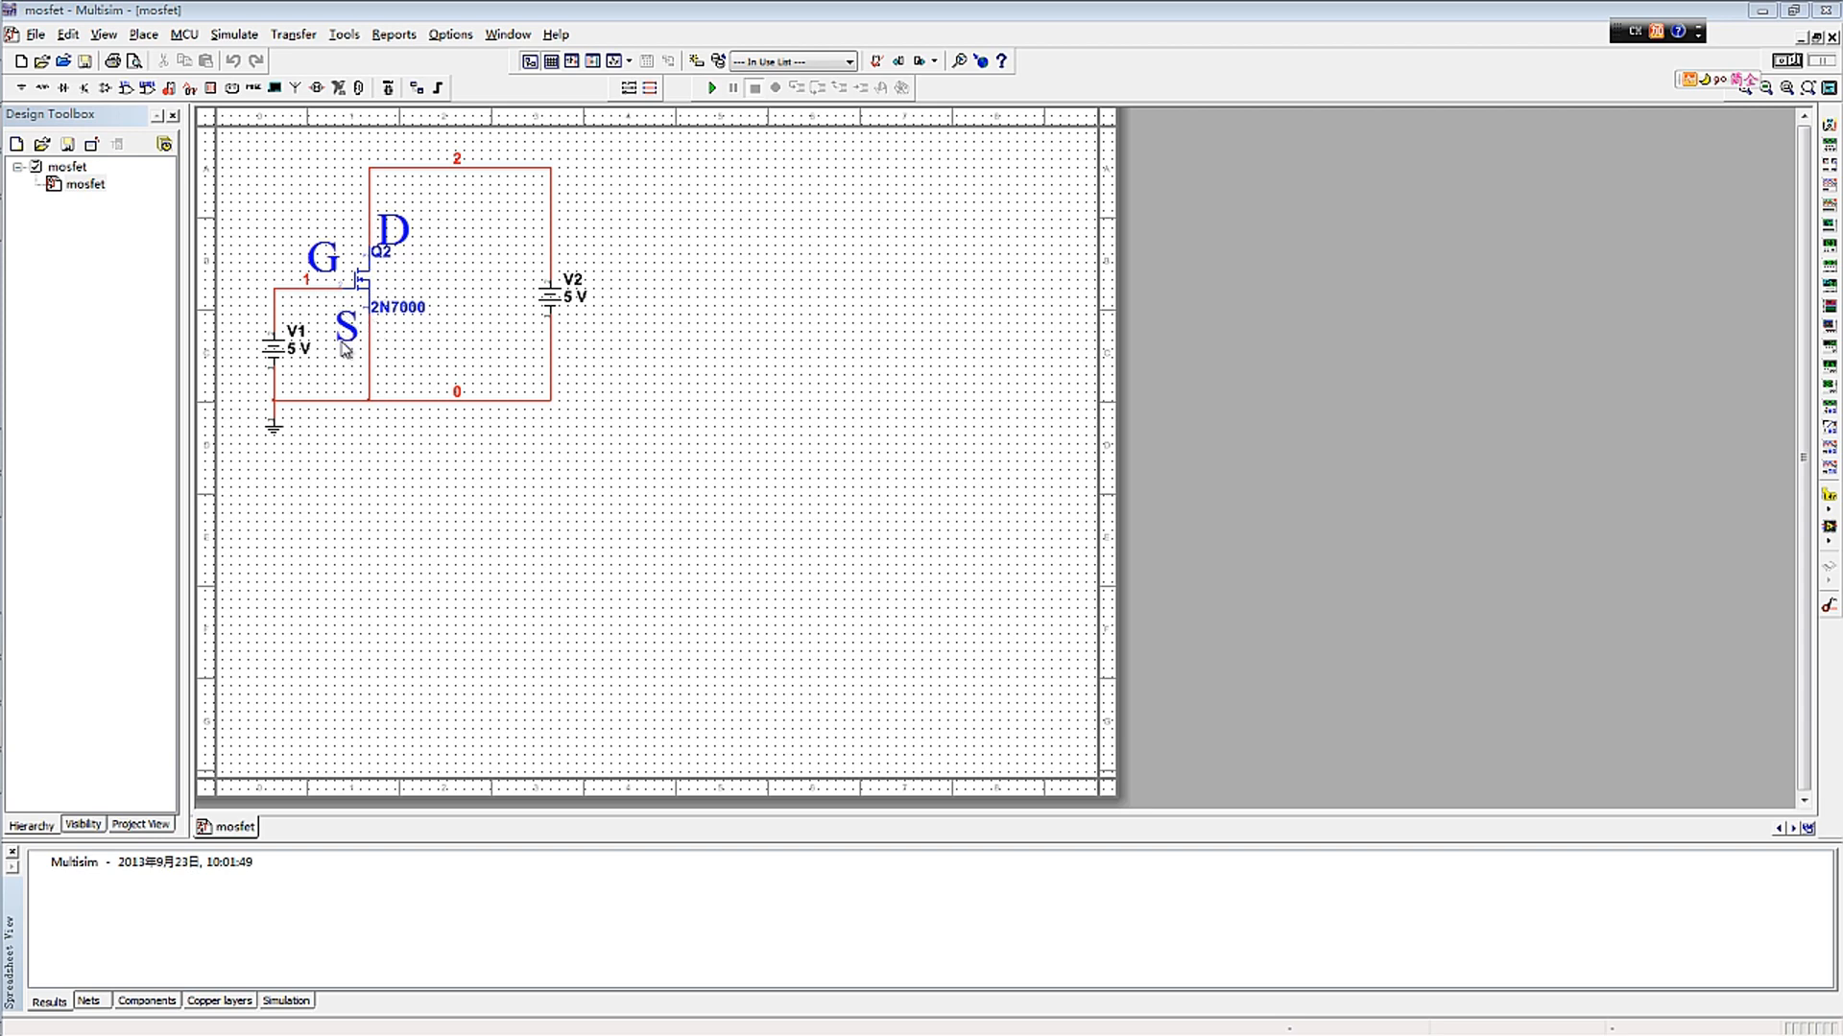
mouse_move(345, 362)
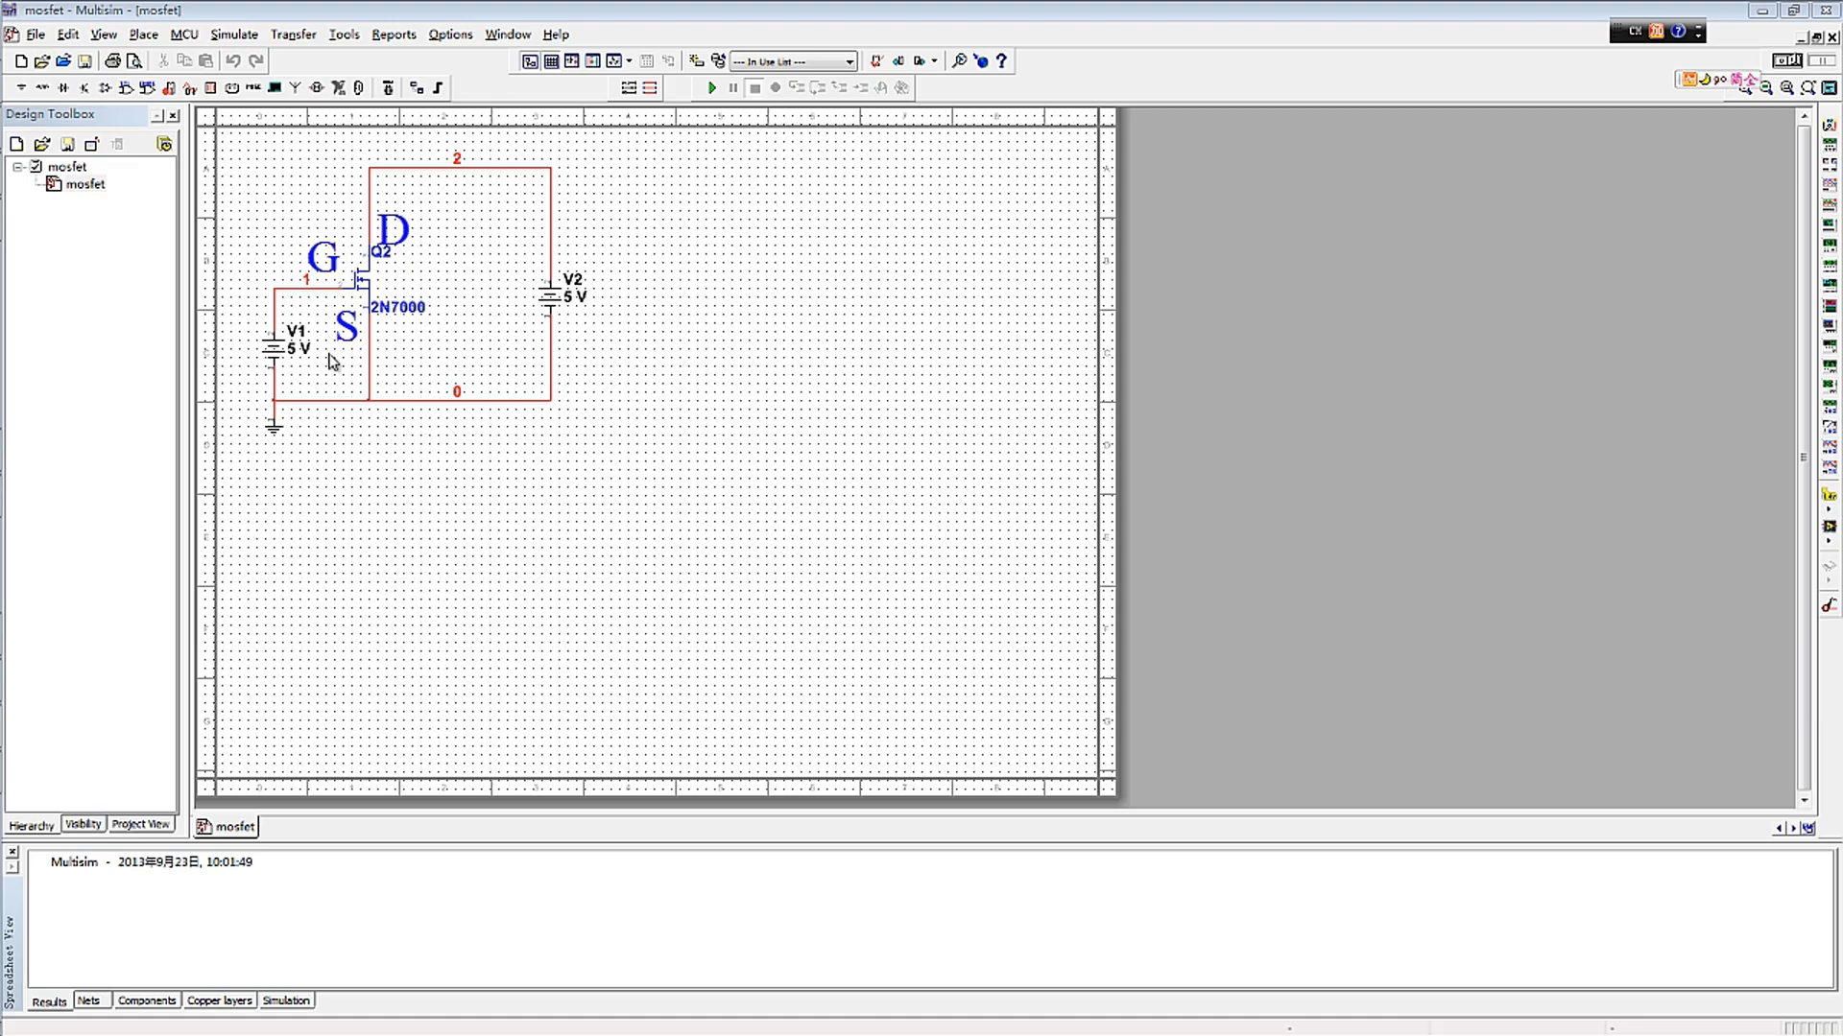
Configure a Parameter Sweep of V1's dc value: start 0, stop 10 V, 11 points
left_click(234, 35)
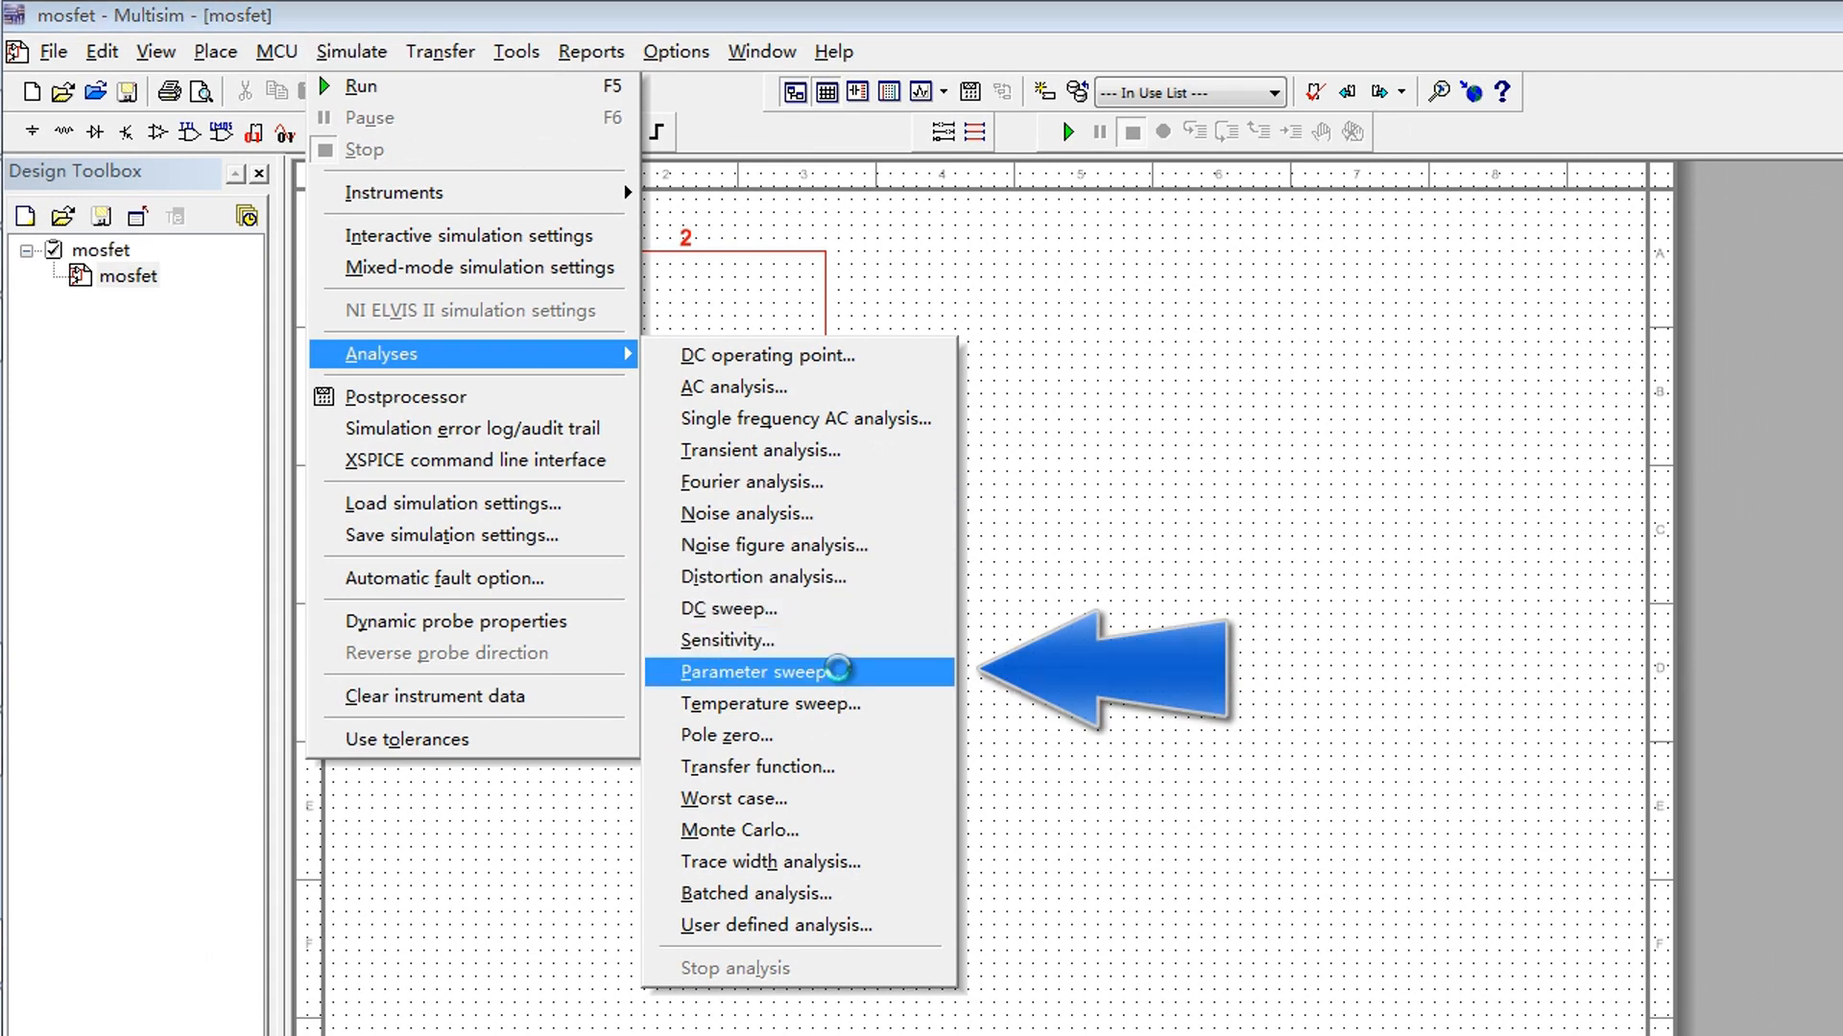
left_click(764, 671)
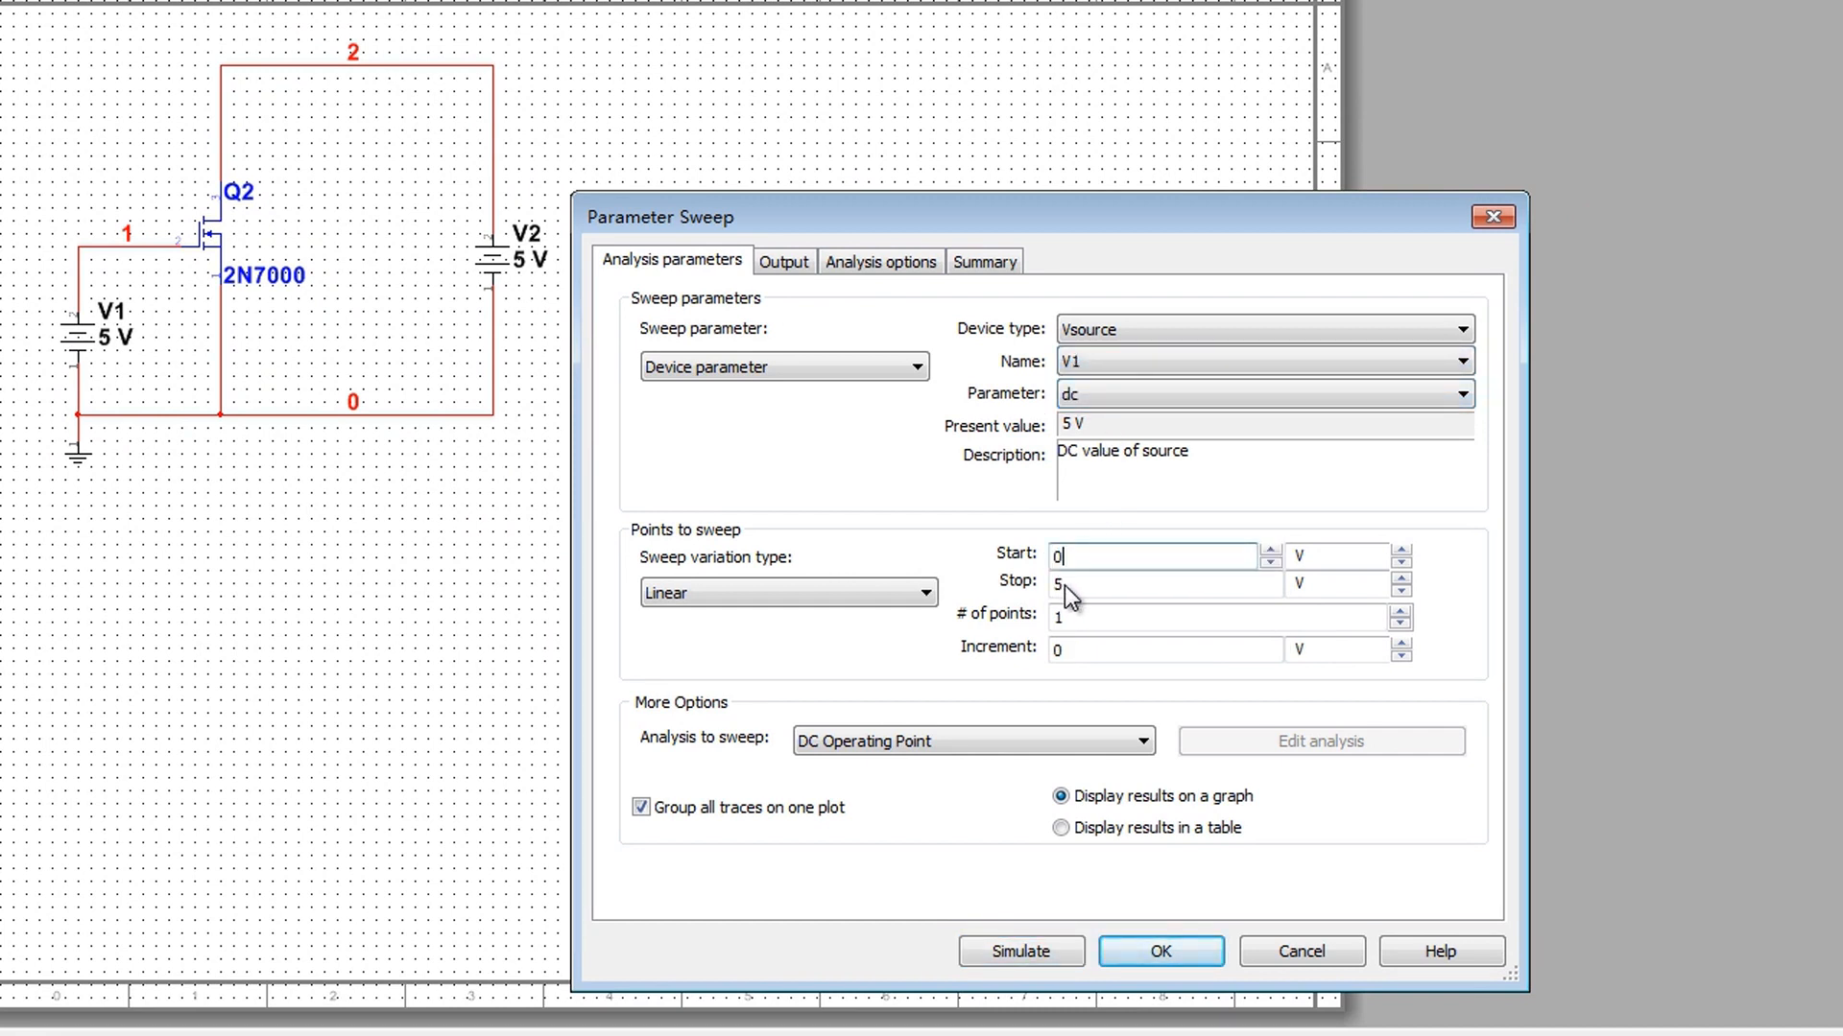
type("10")
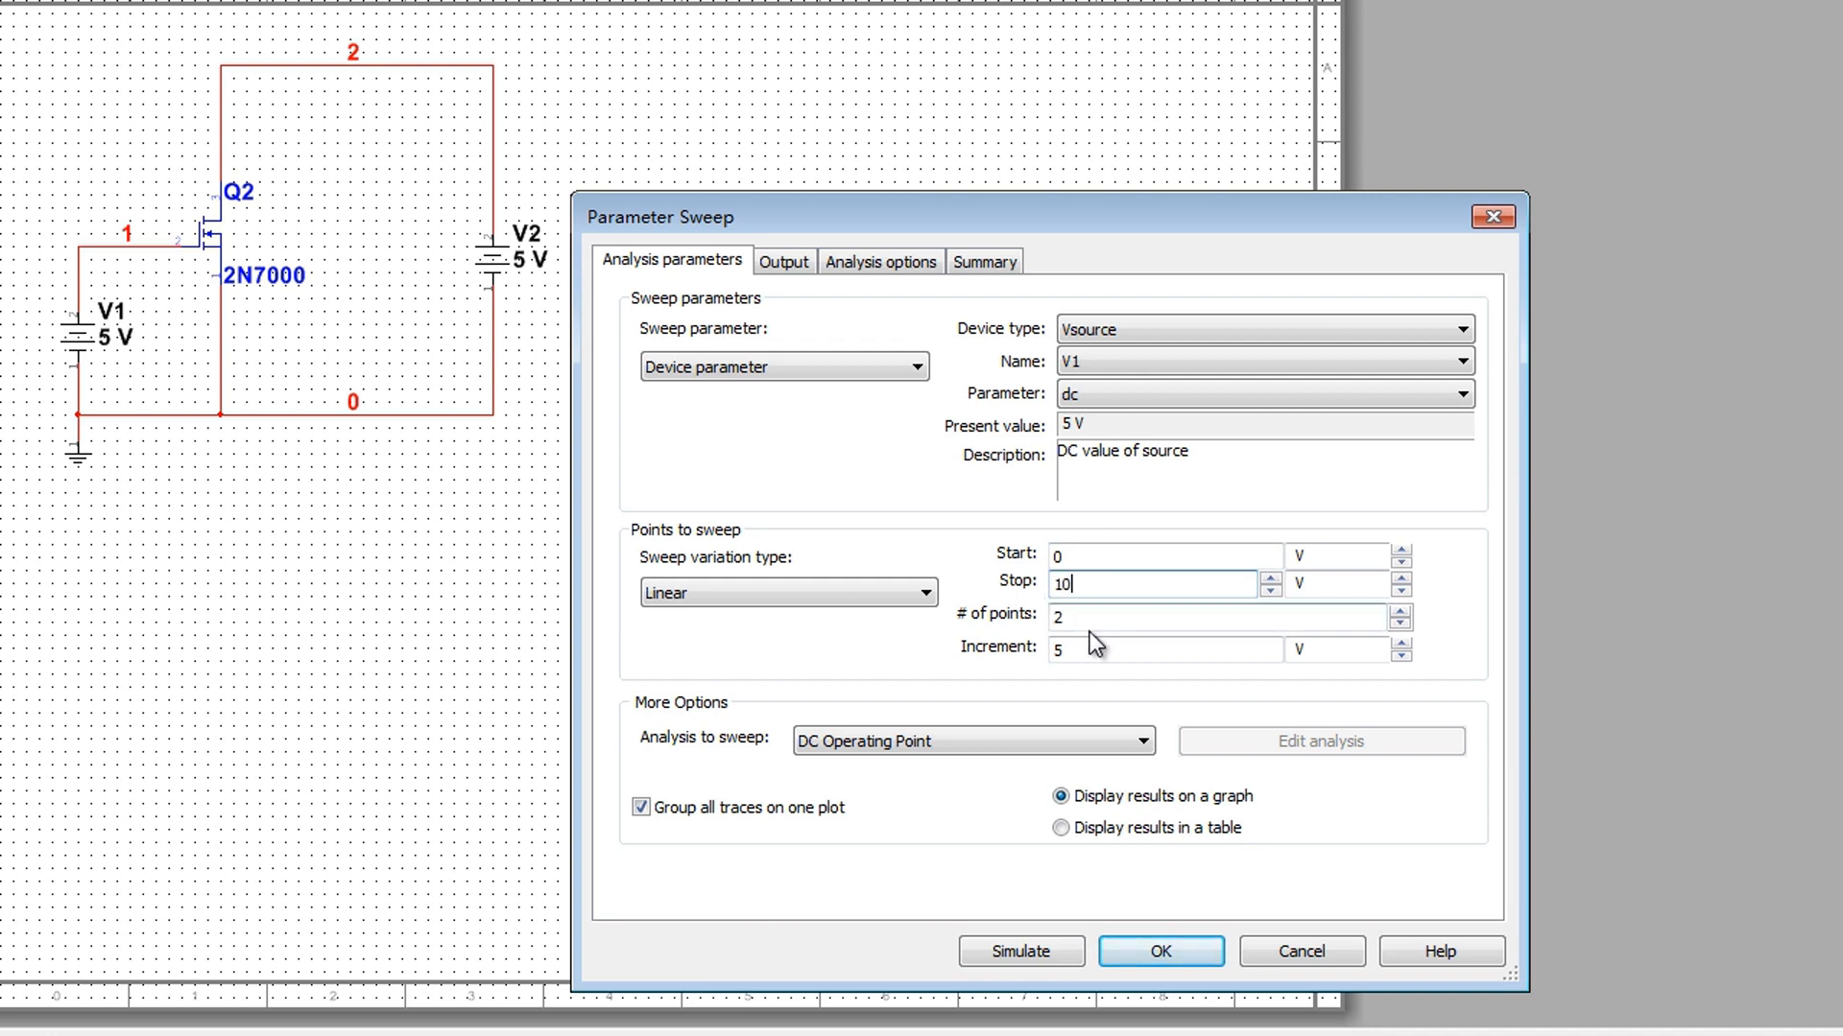
left_click(1152, 649)
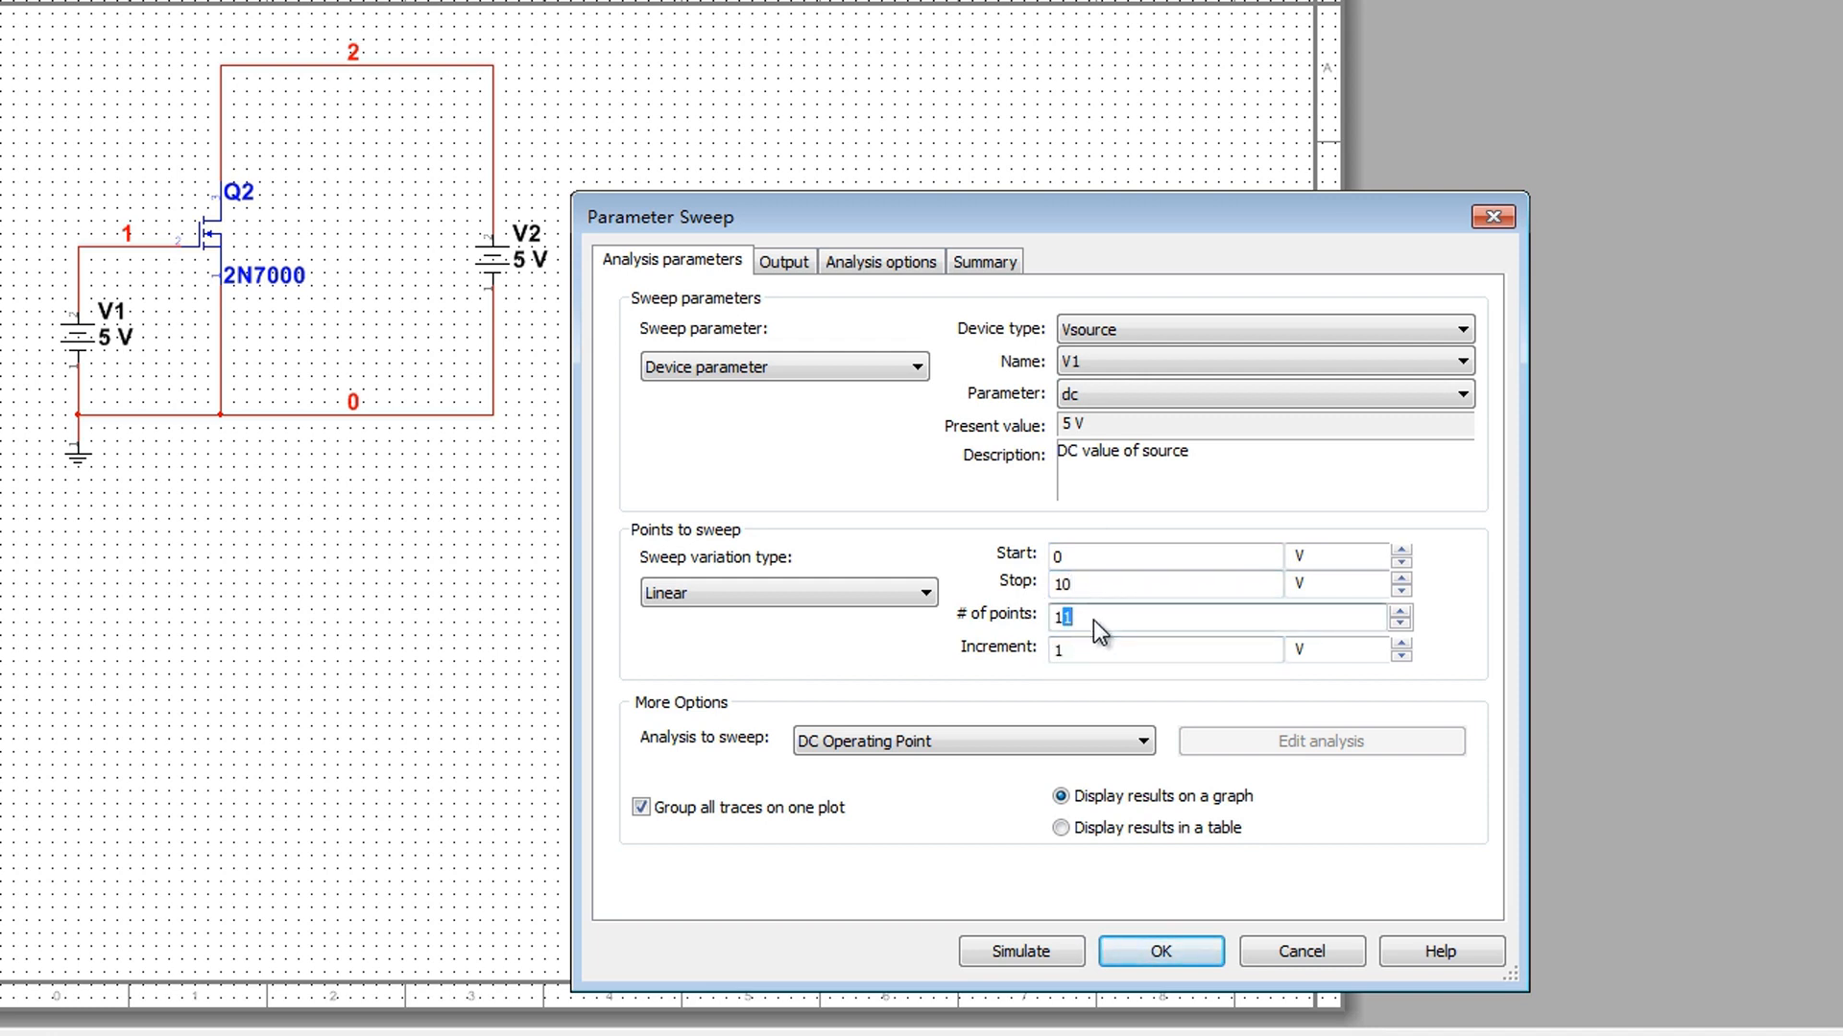
left_click(781, 261)
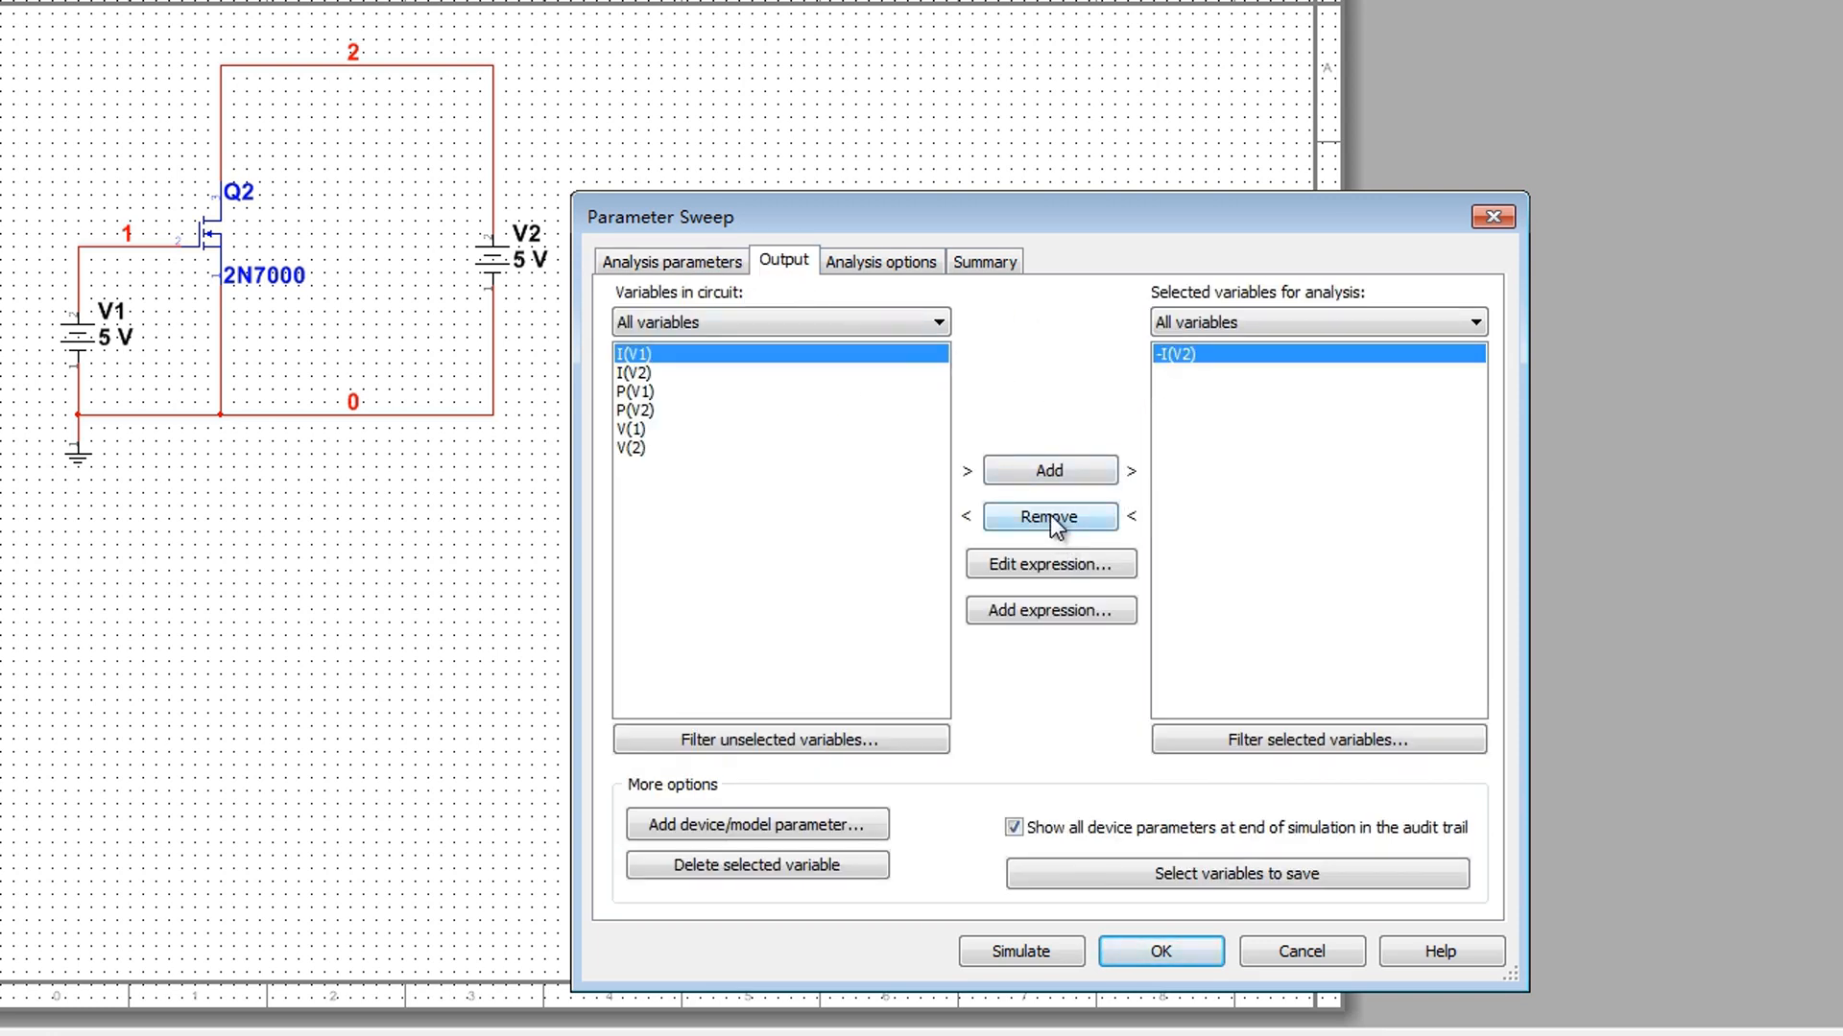
Replace the -I(V2) sweep output with the expression -I(V1)
left_click(1048, 517)
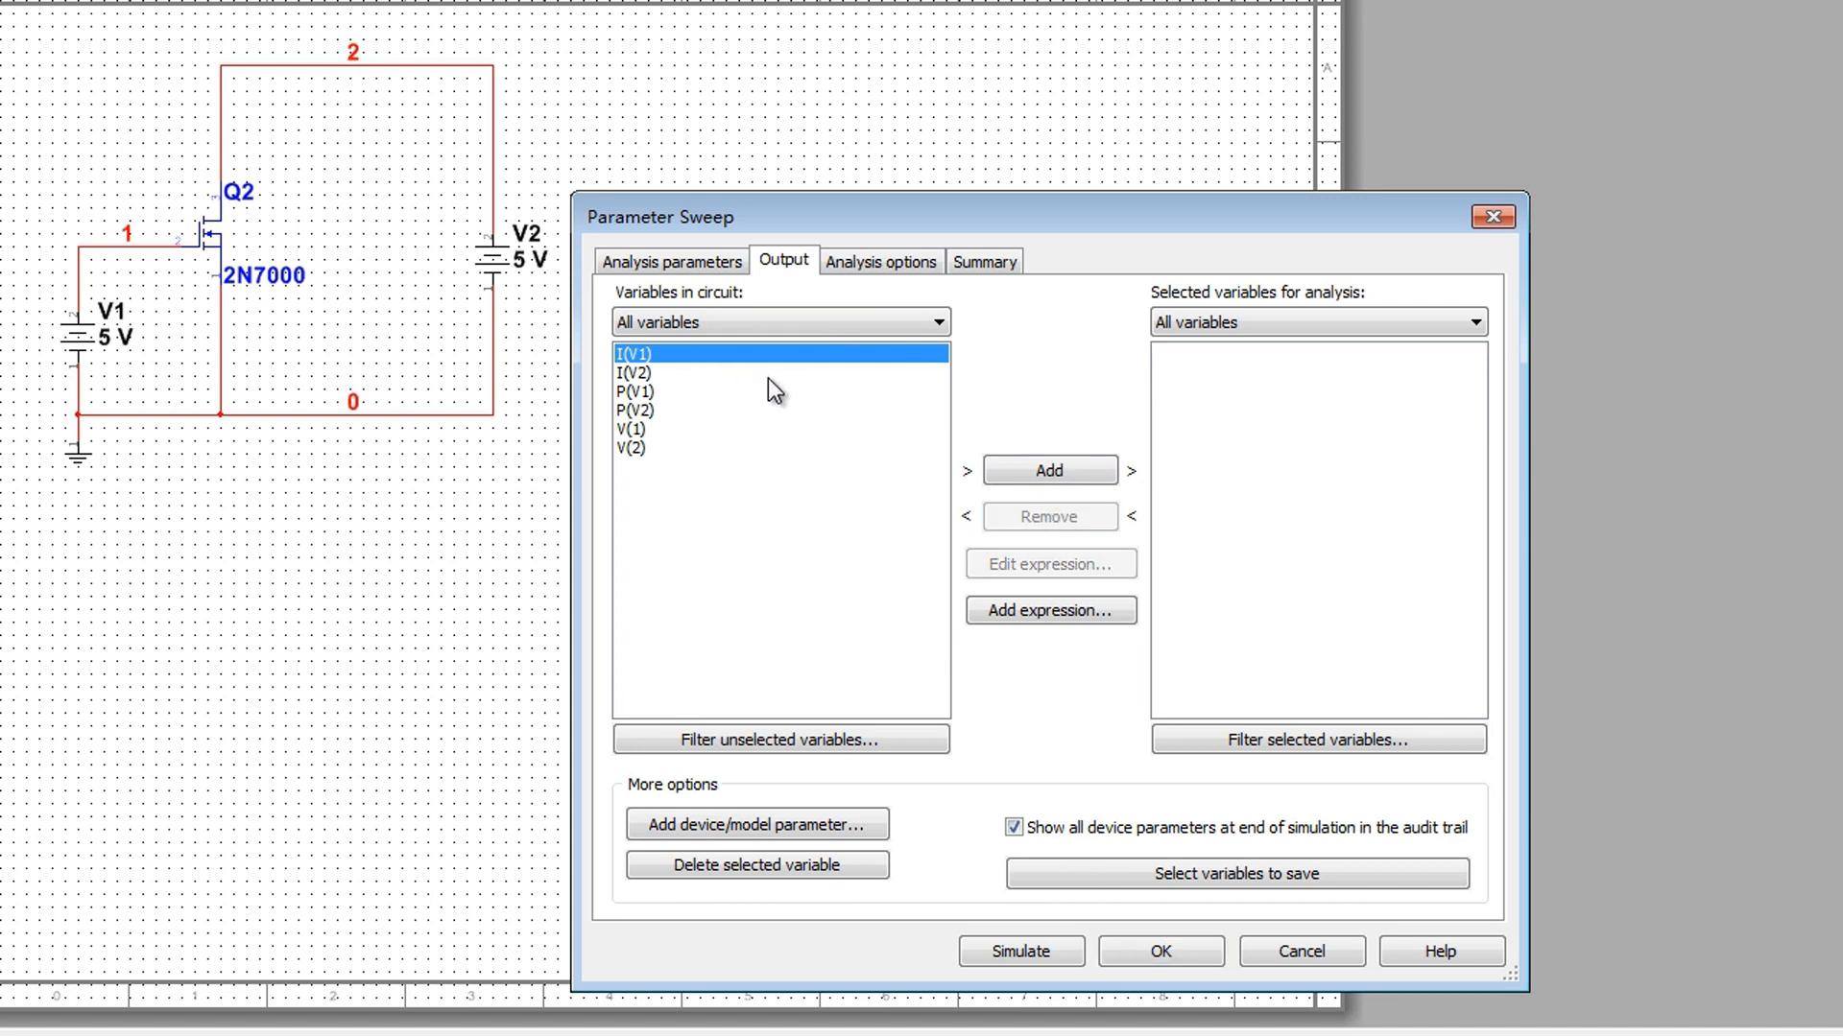
left_click(1049, 611)
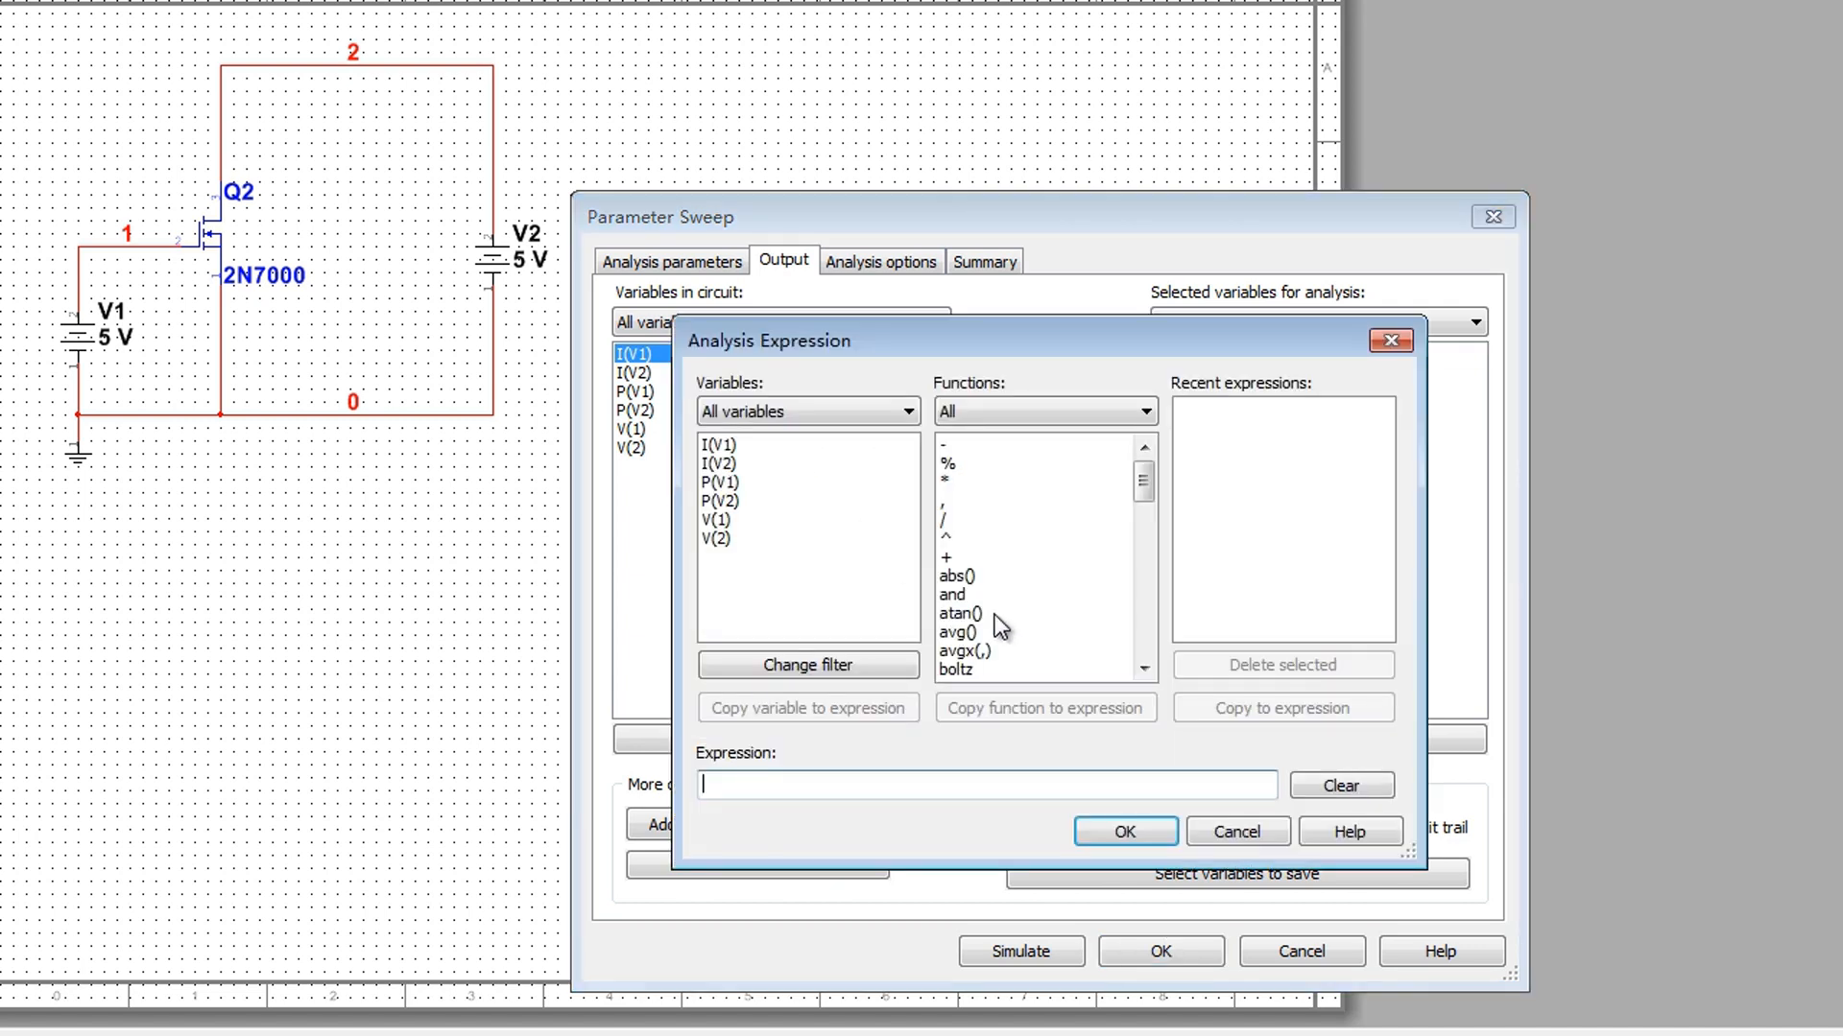
left_click(952, 444)
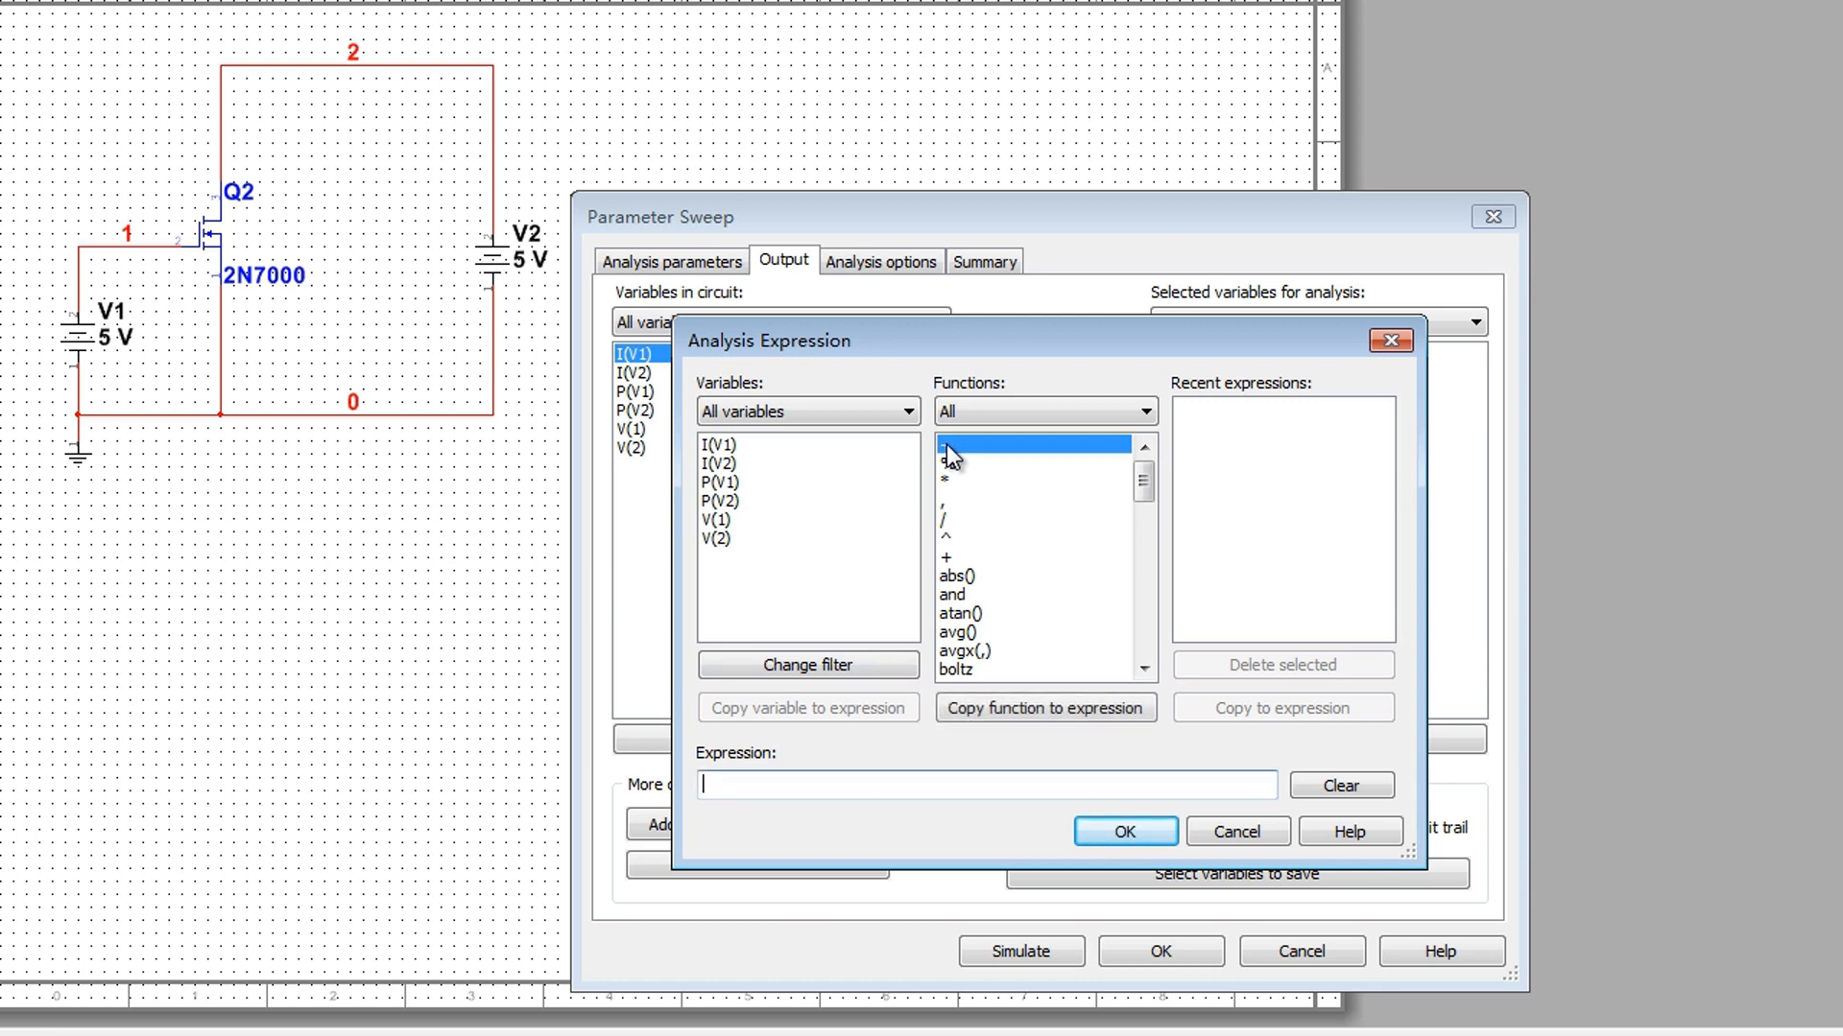
left_click(1044, 707)
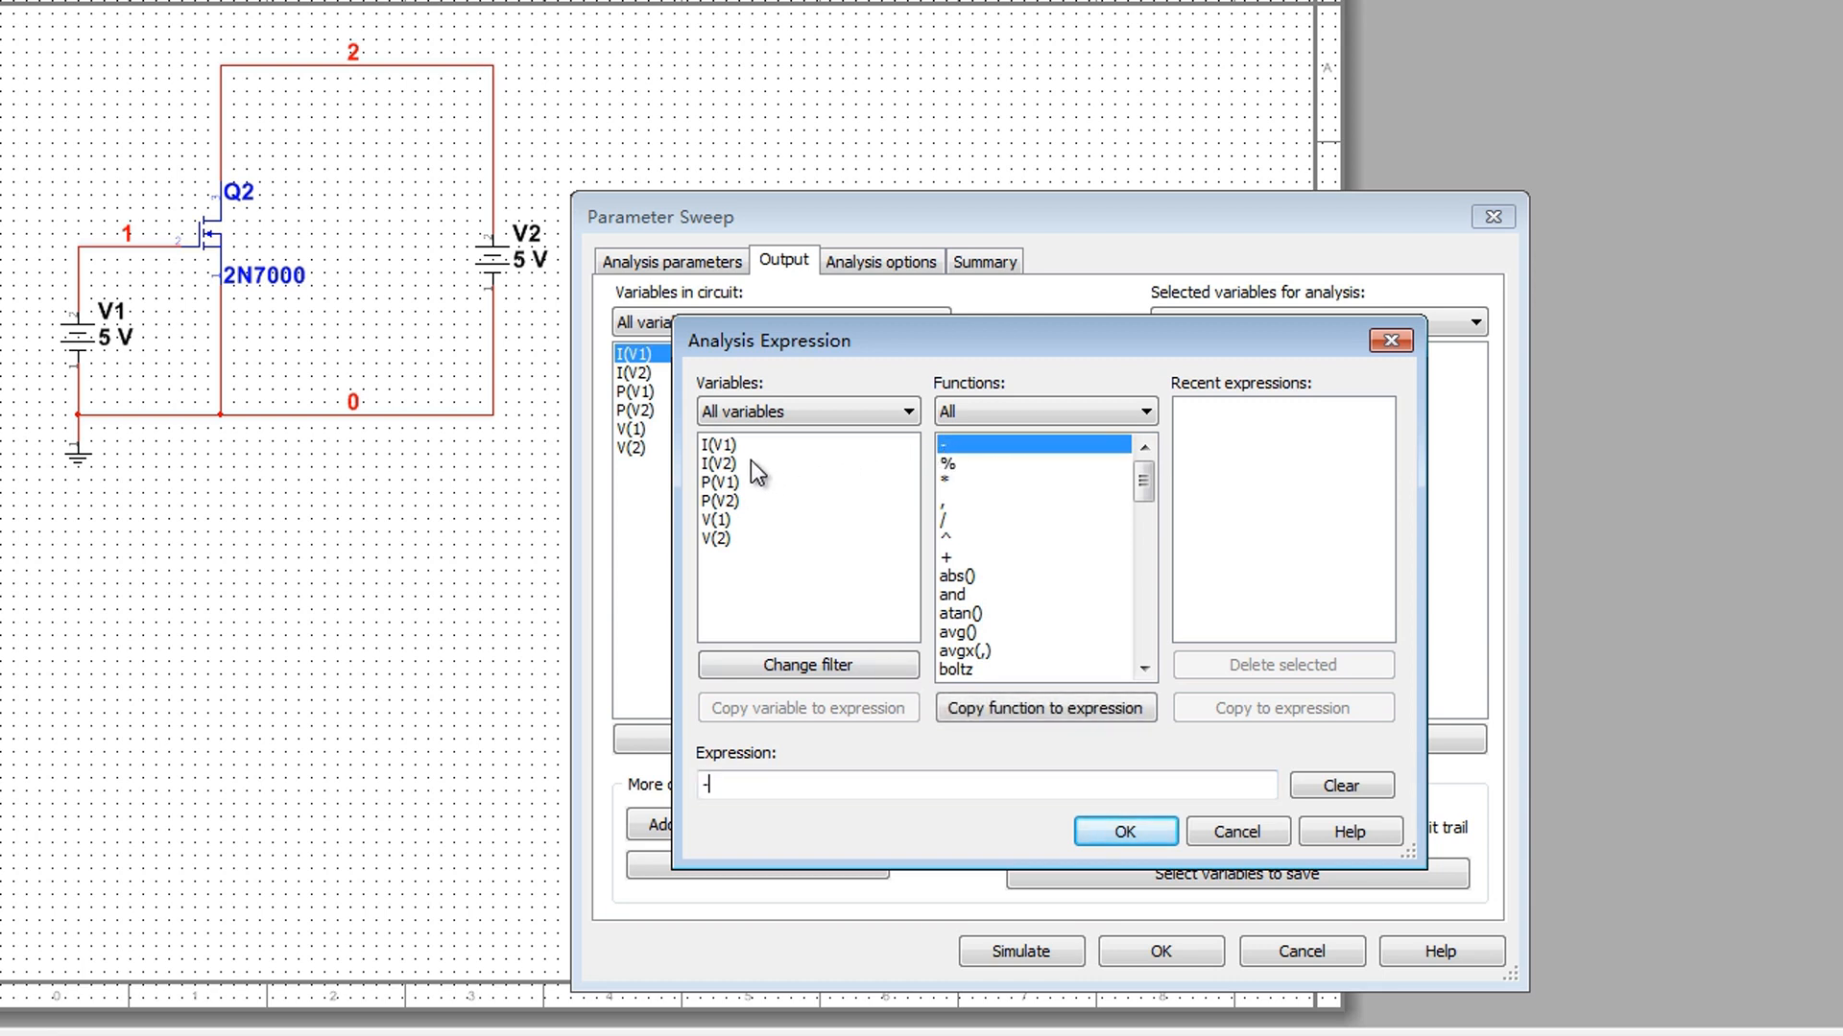
left_click(721, 444)
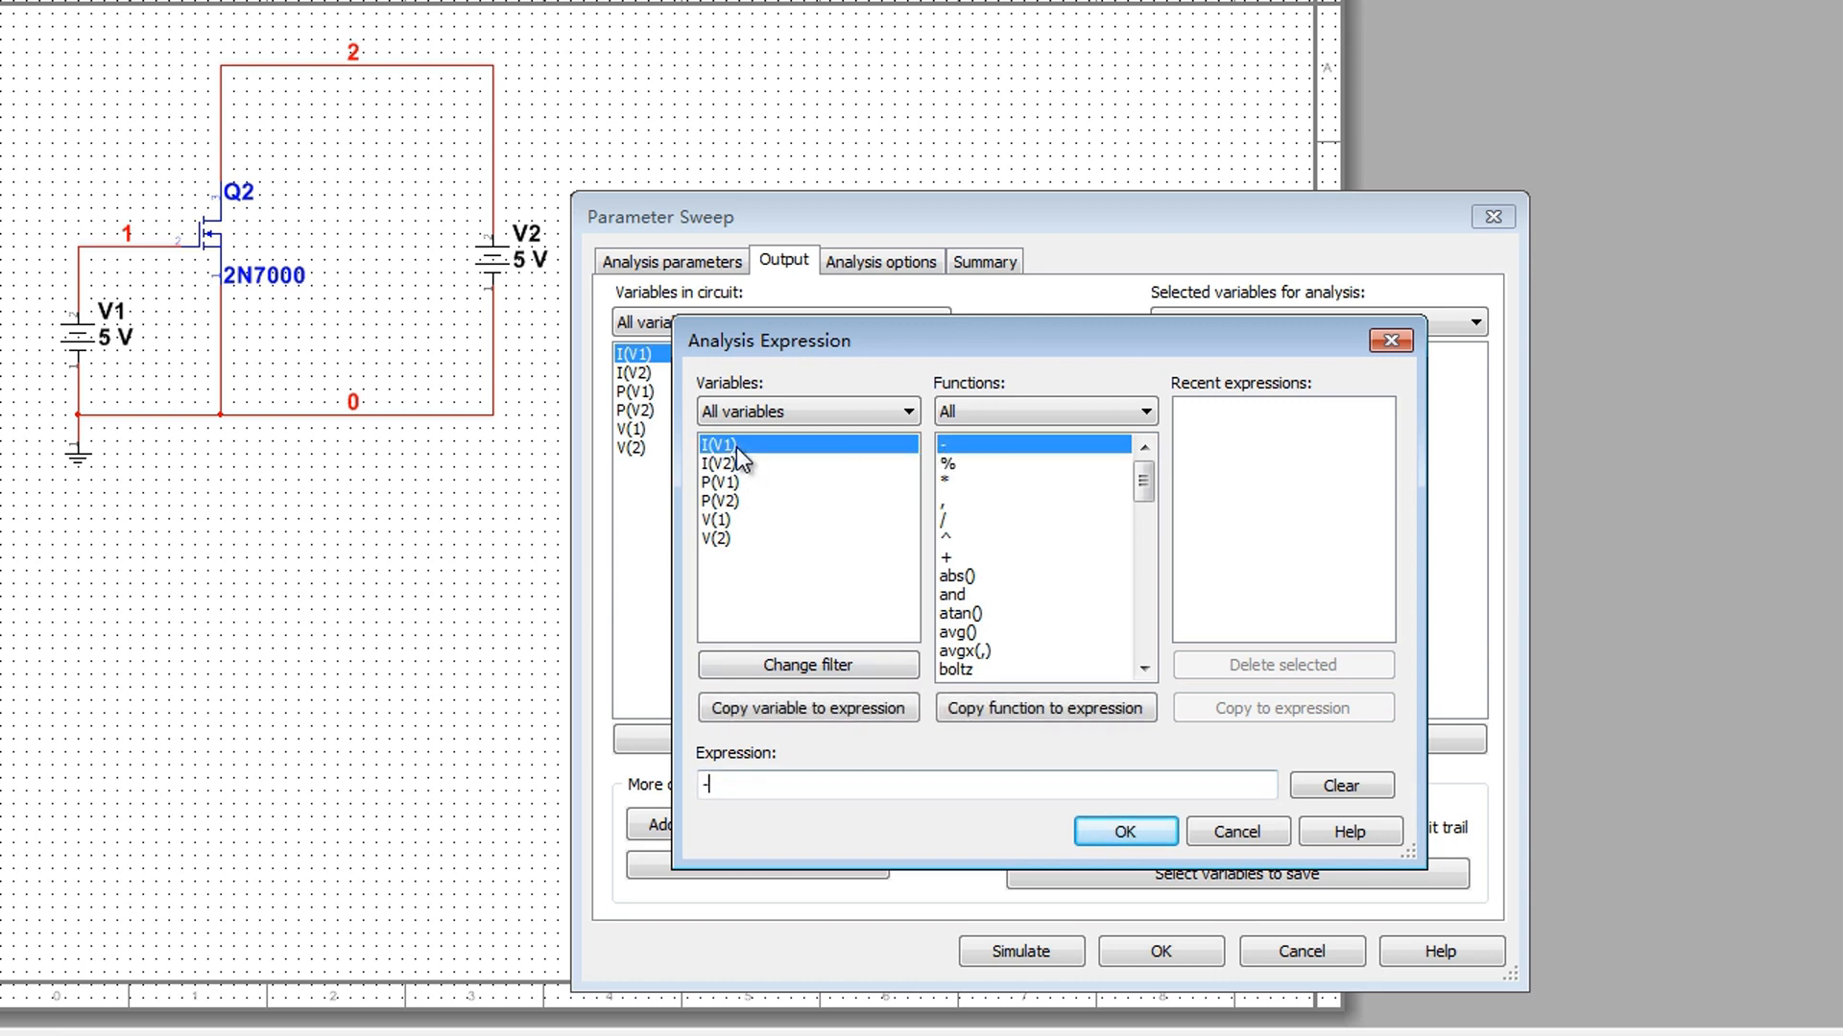
left_click(1120, 831)
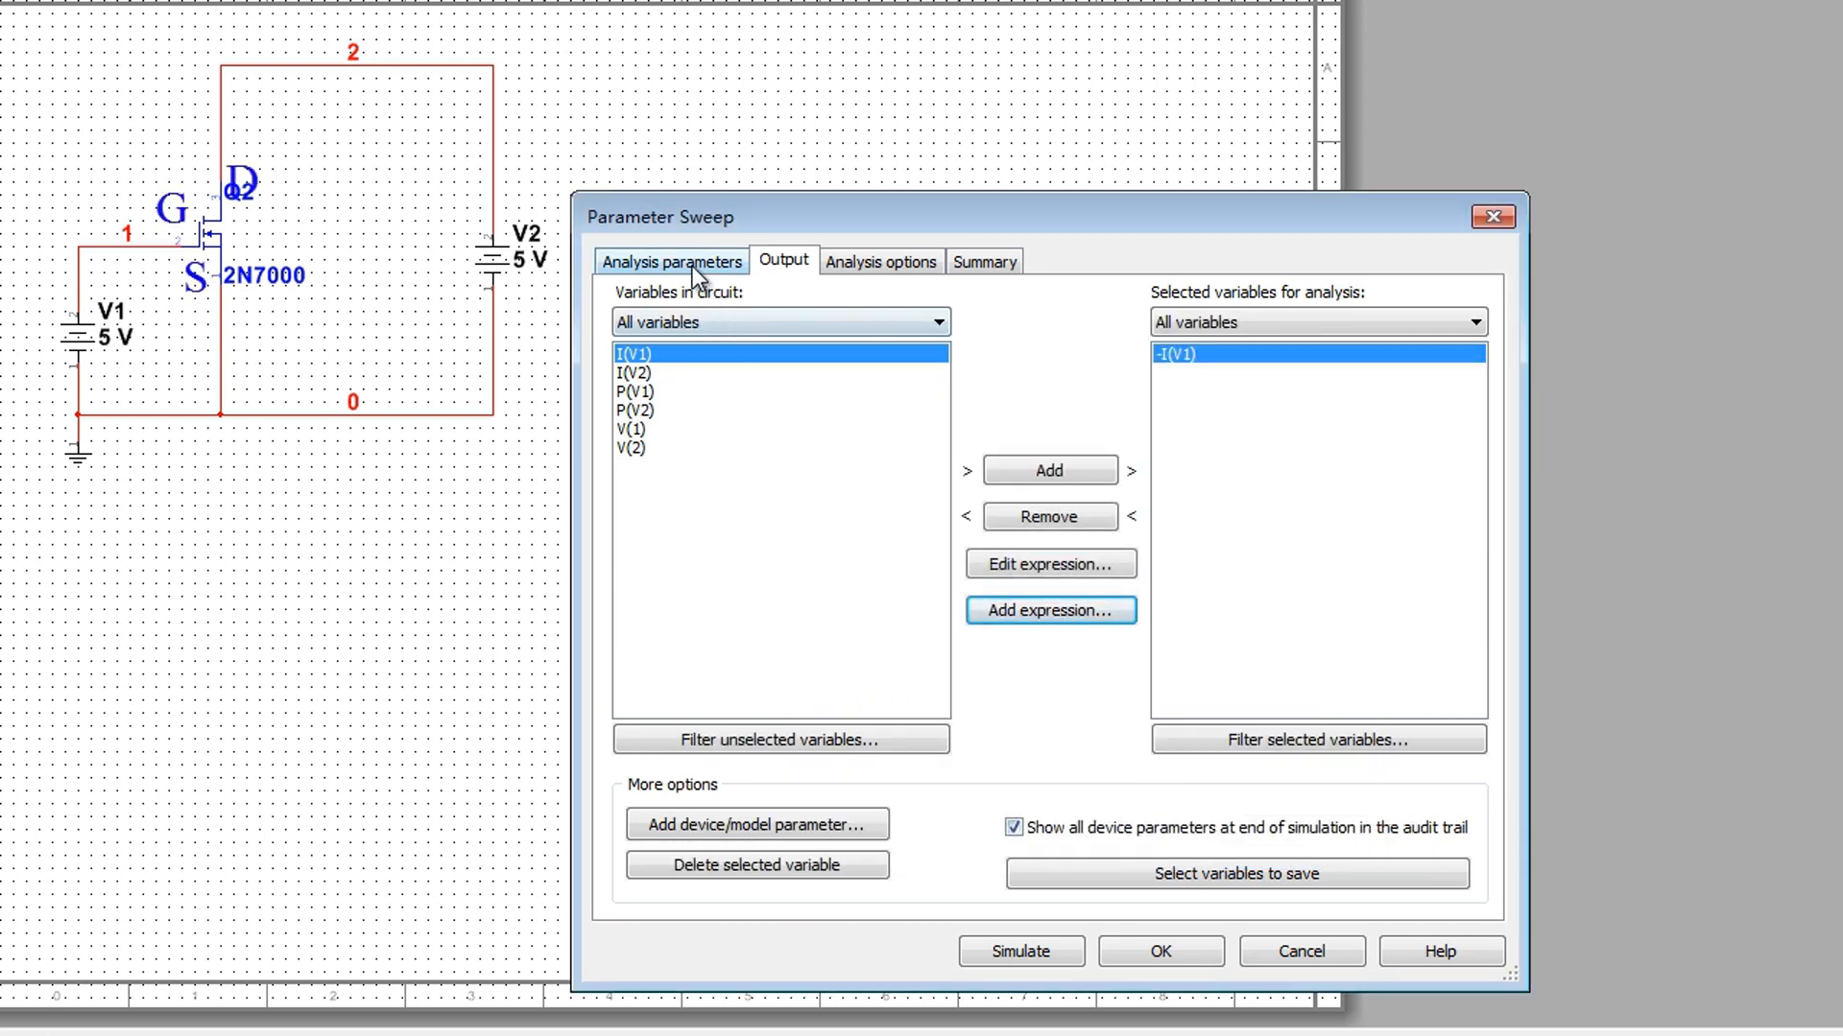
left_click(671, 261)
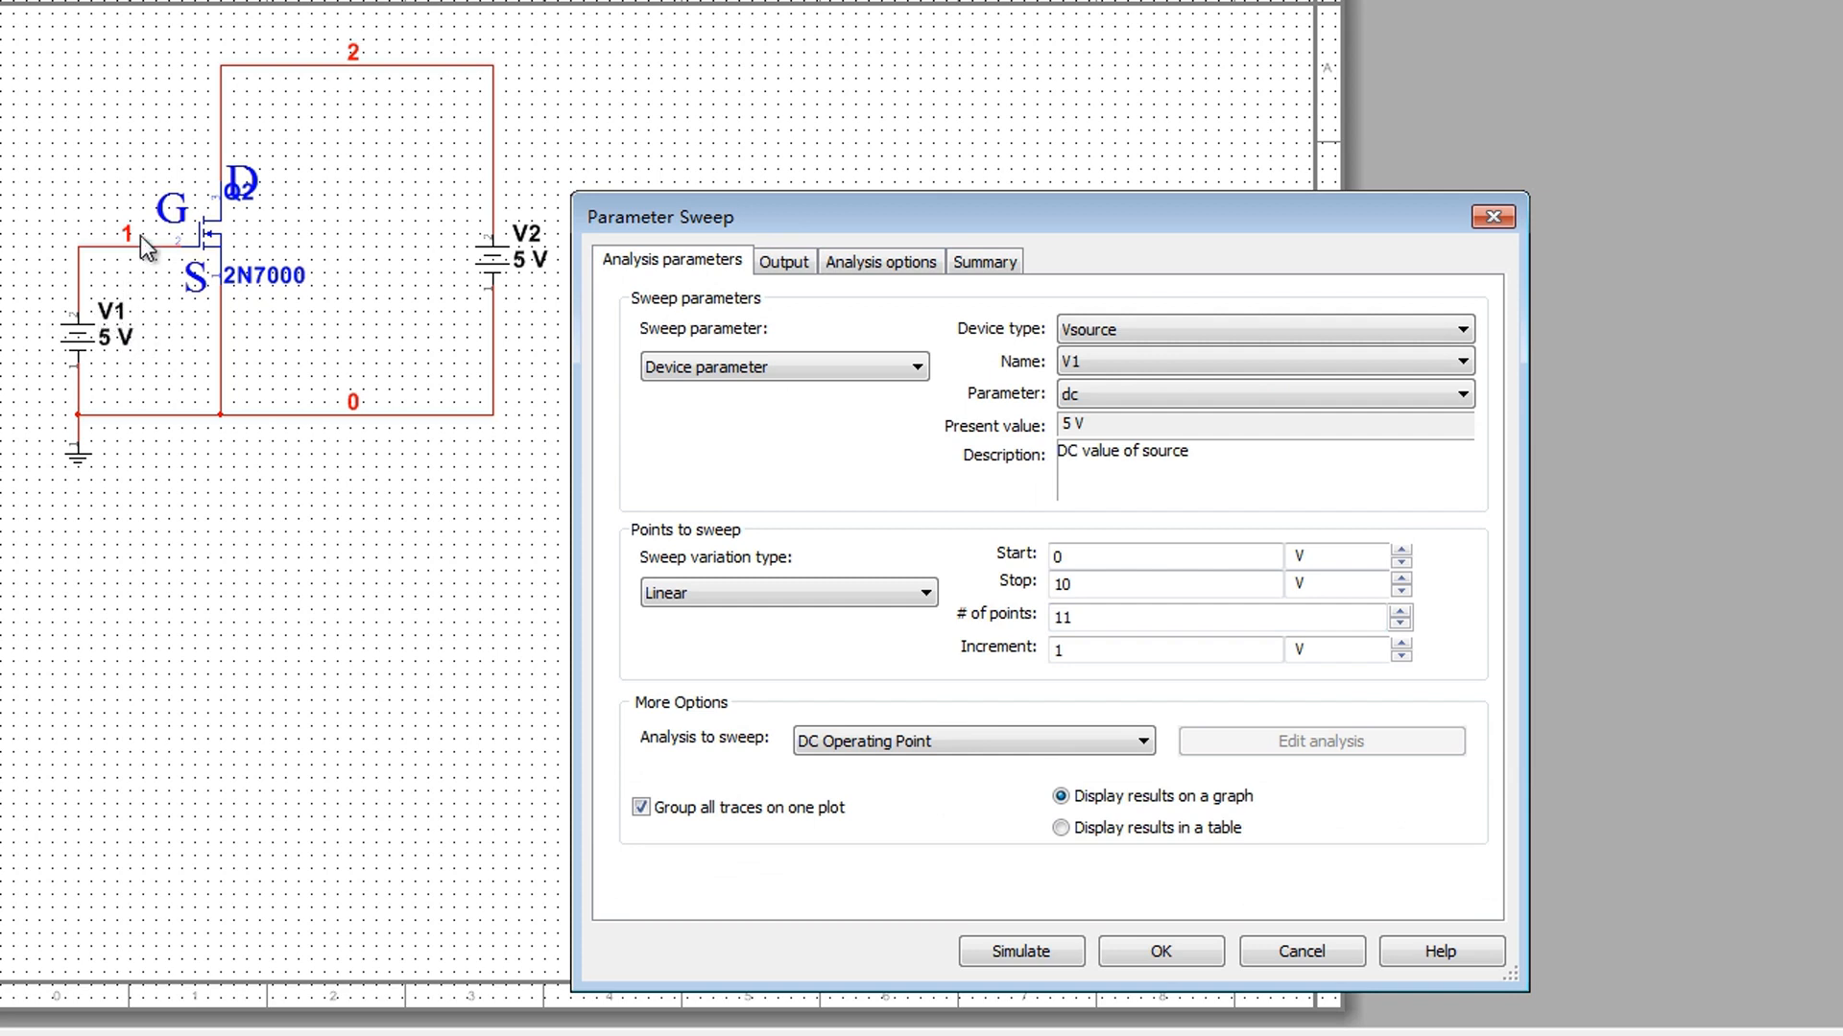
mouse_move(146, 261)
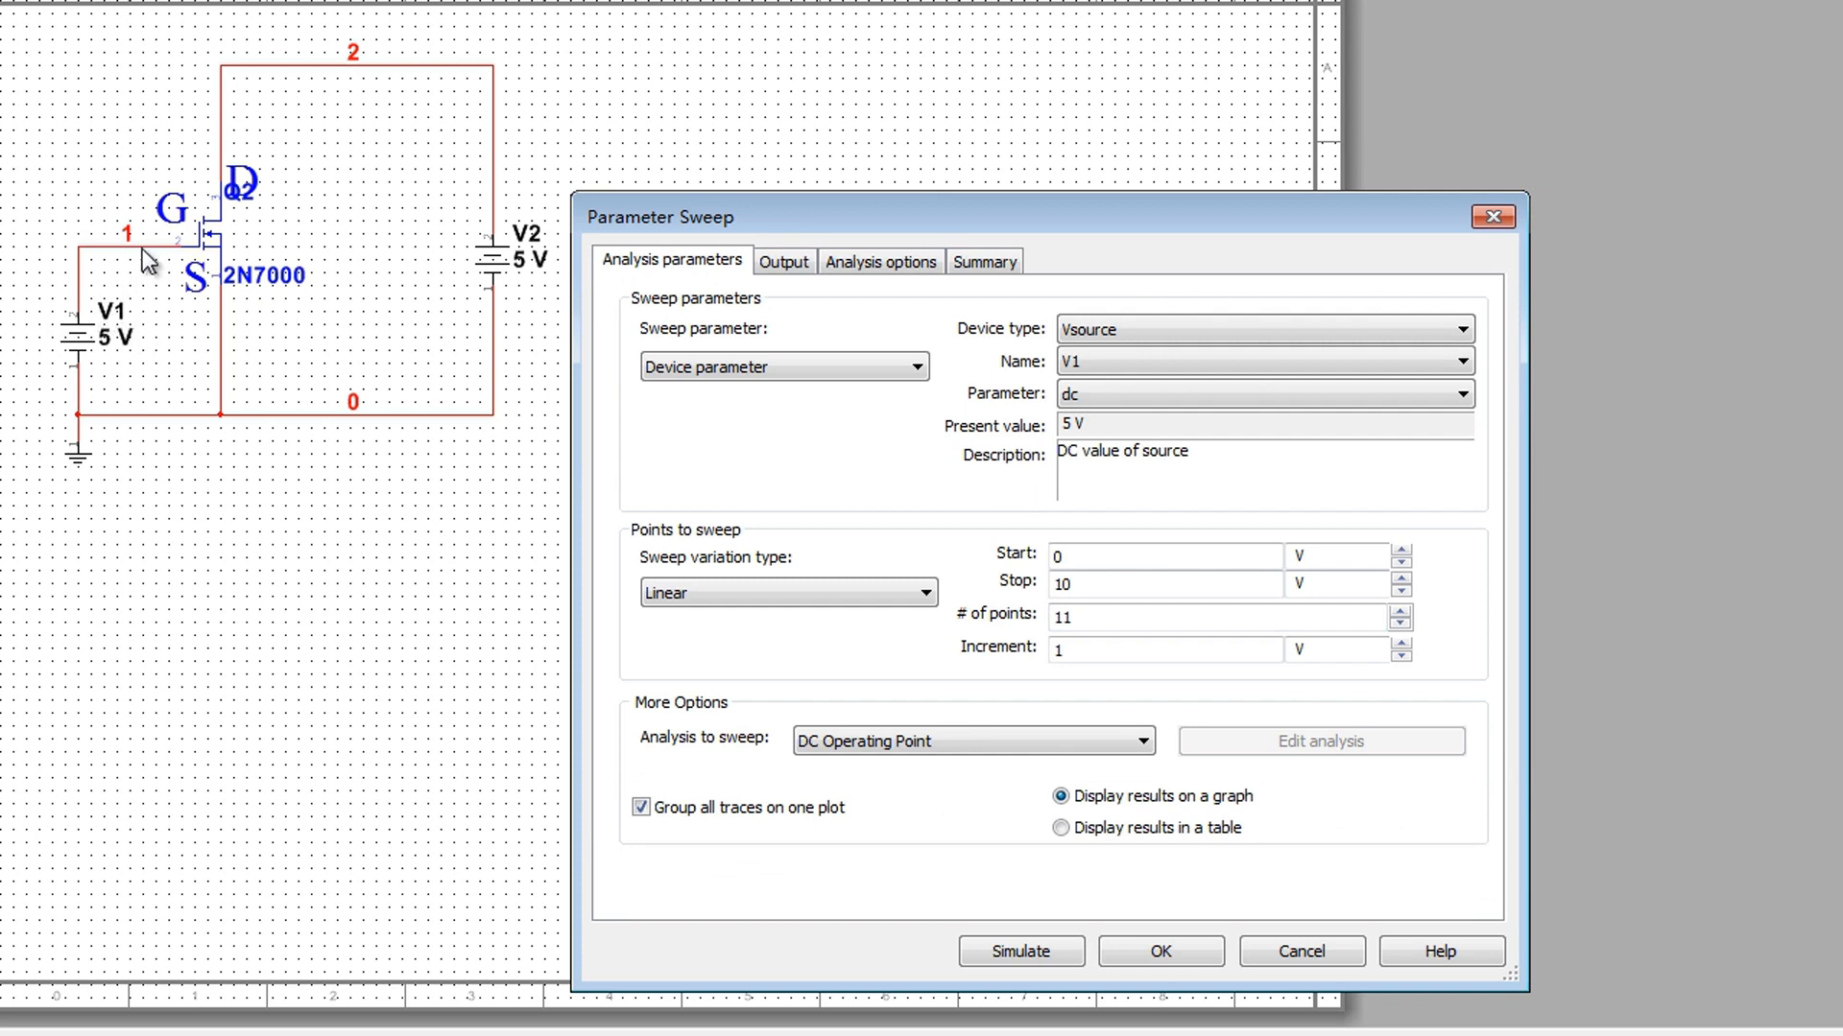
mouse_move(1017, 951)
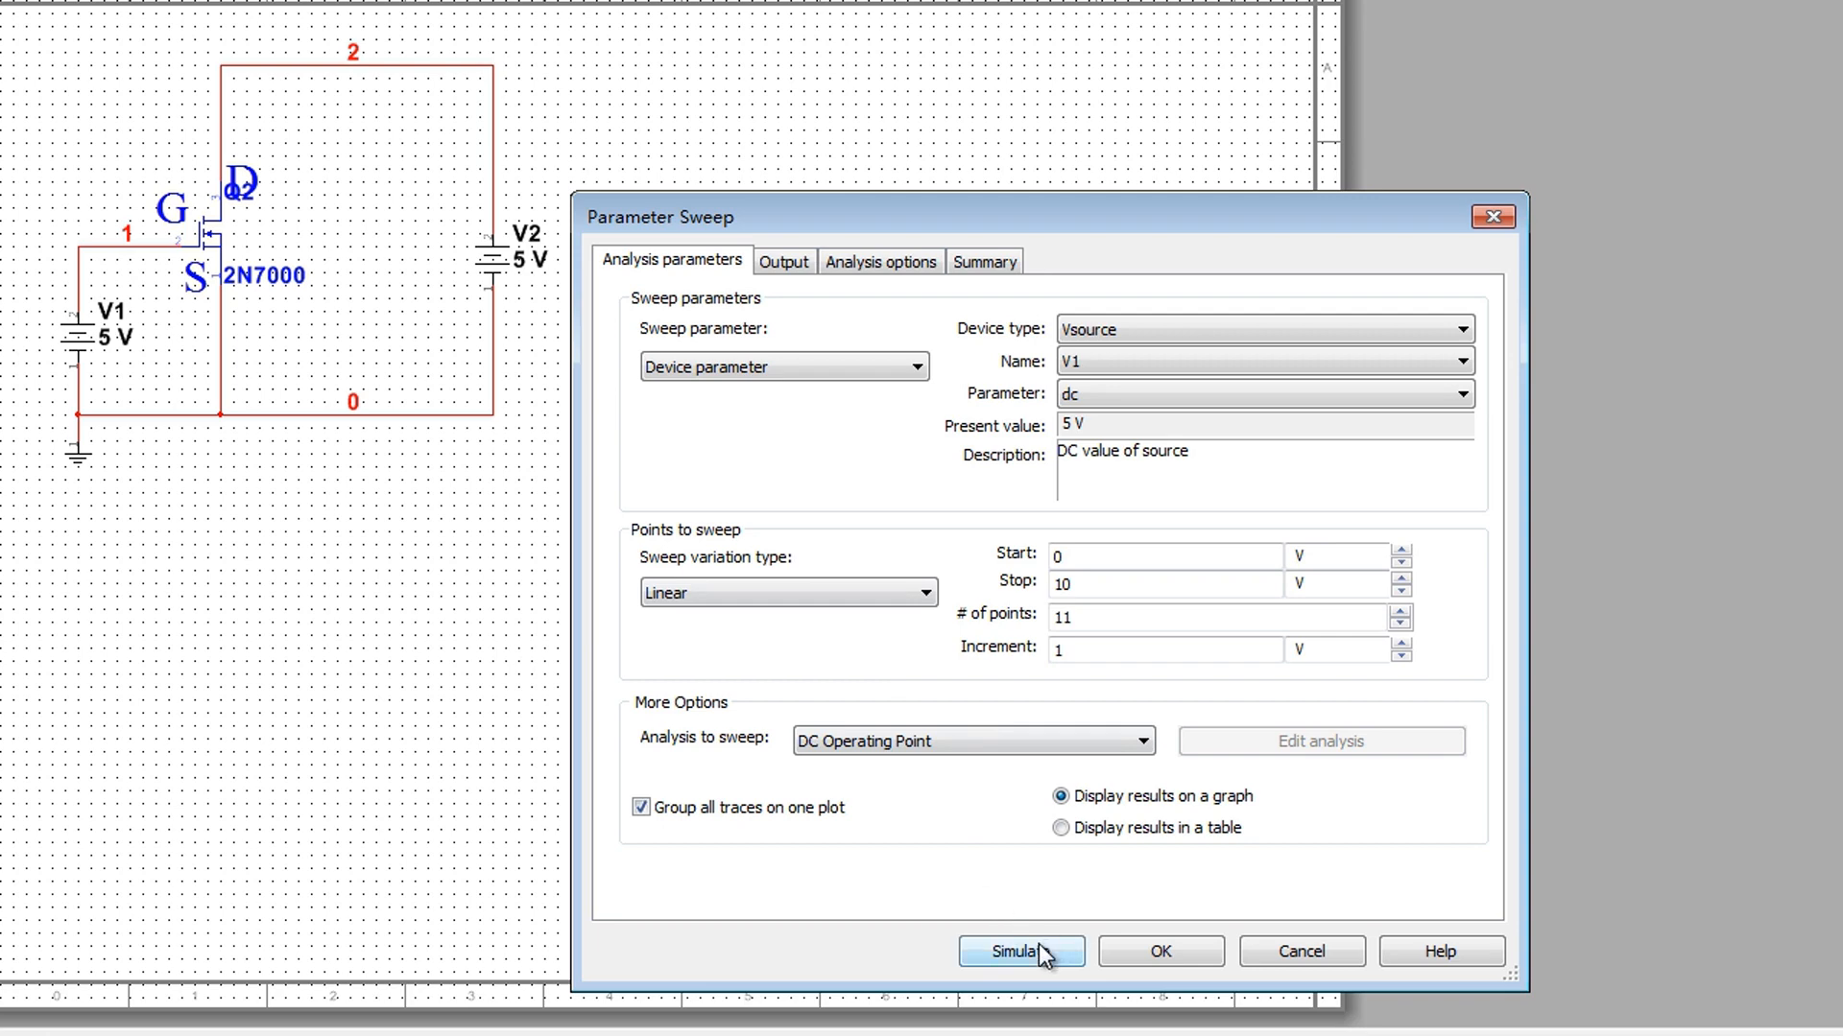
left_click(1020, 951)
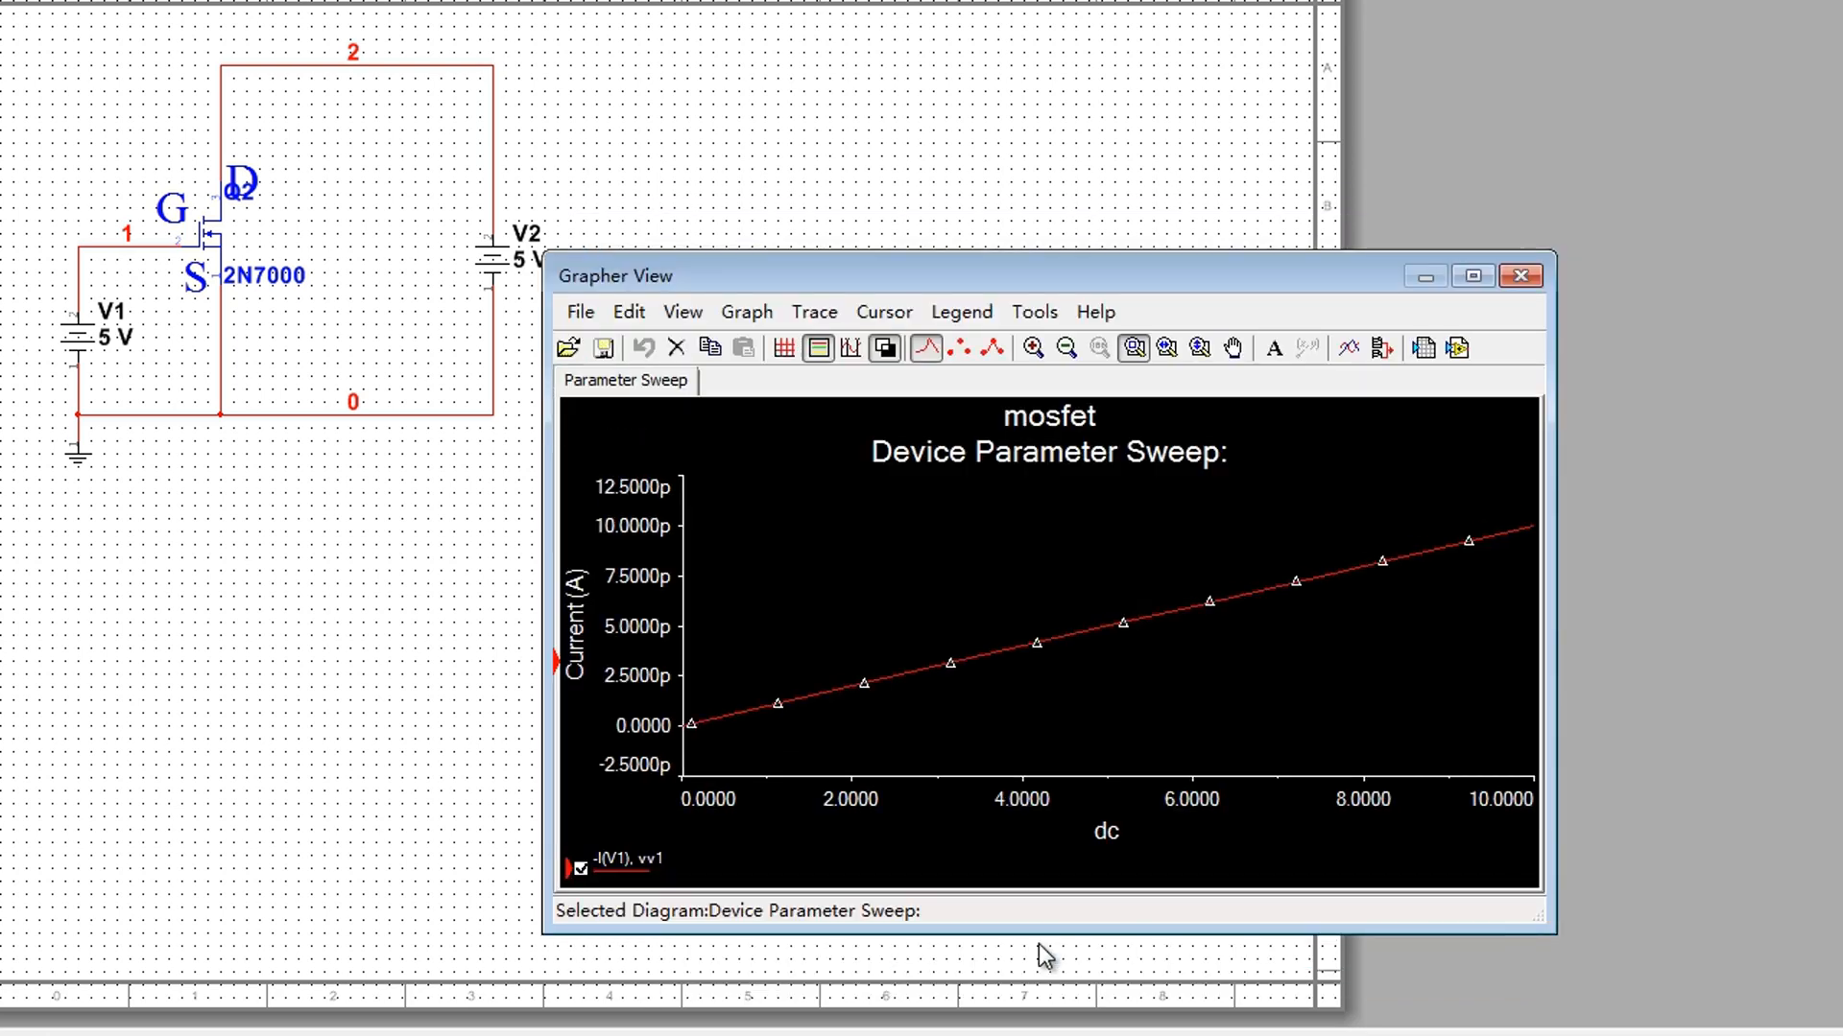
left_click(783, 347)
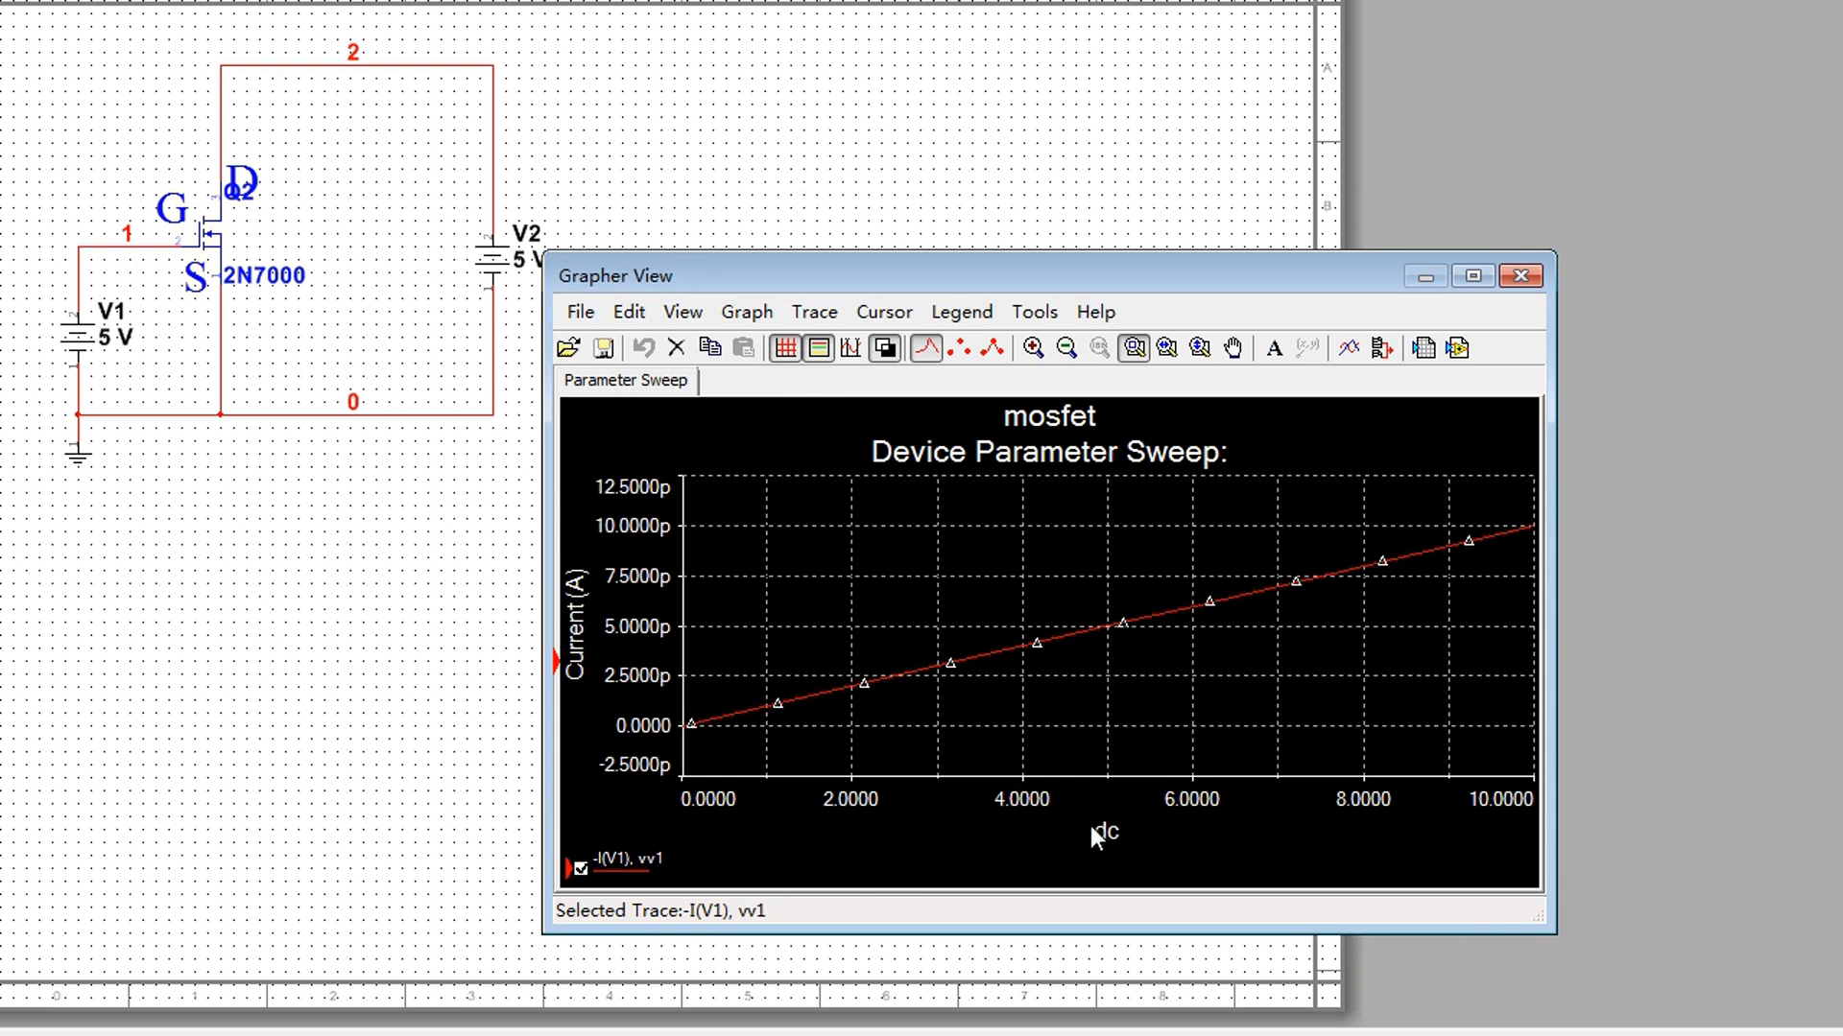
mouse_move(599, 576)
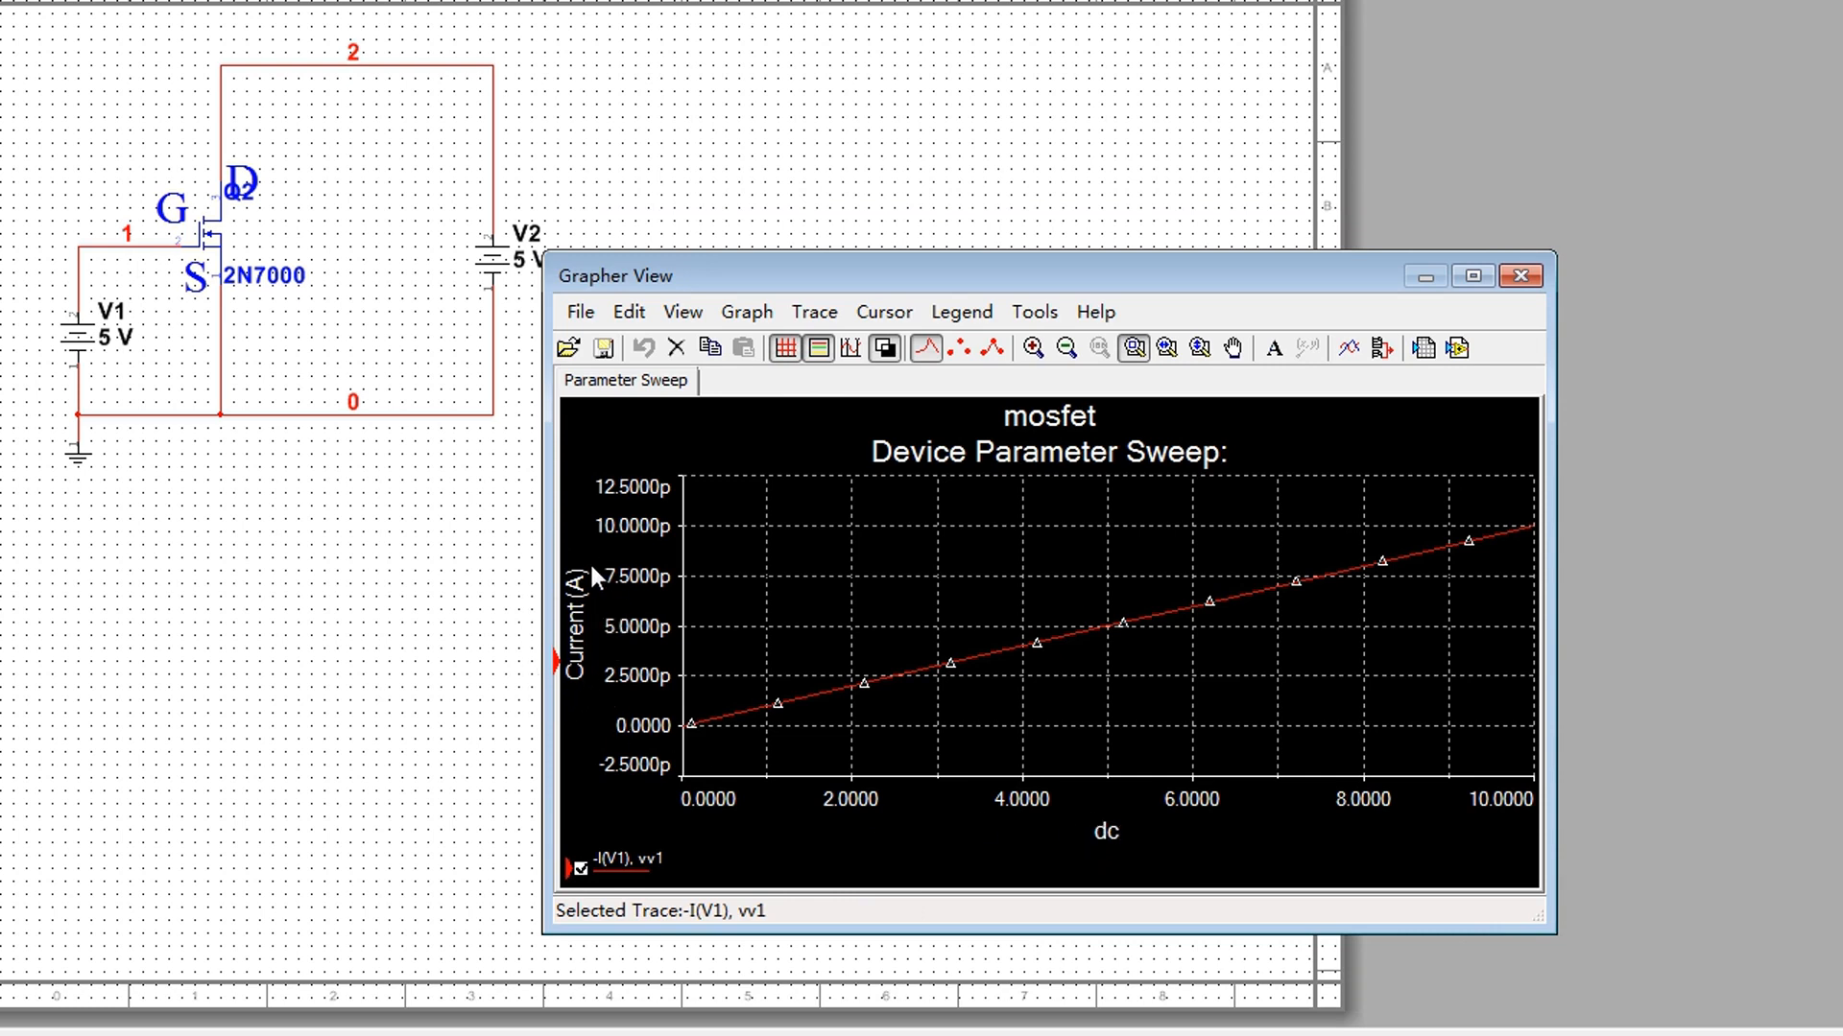
mouse_move(632, 627)
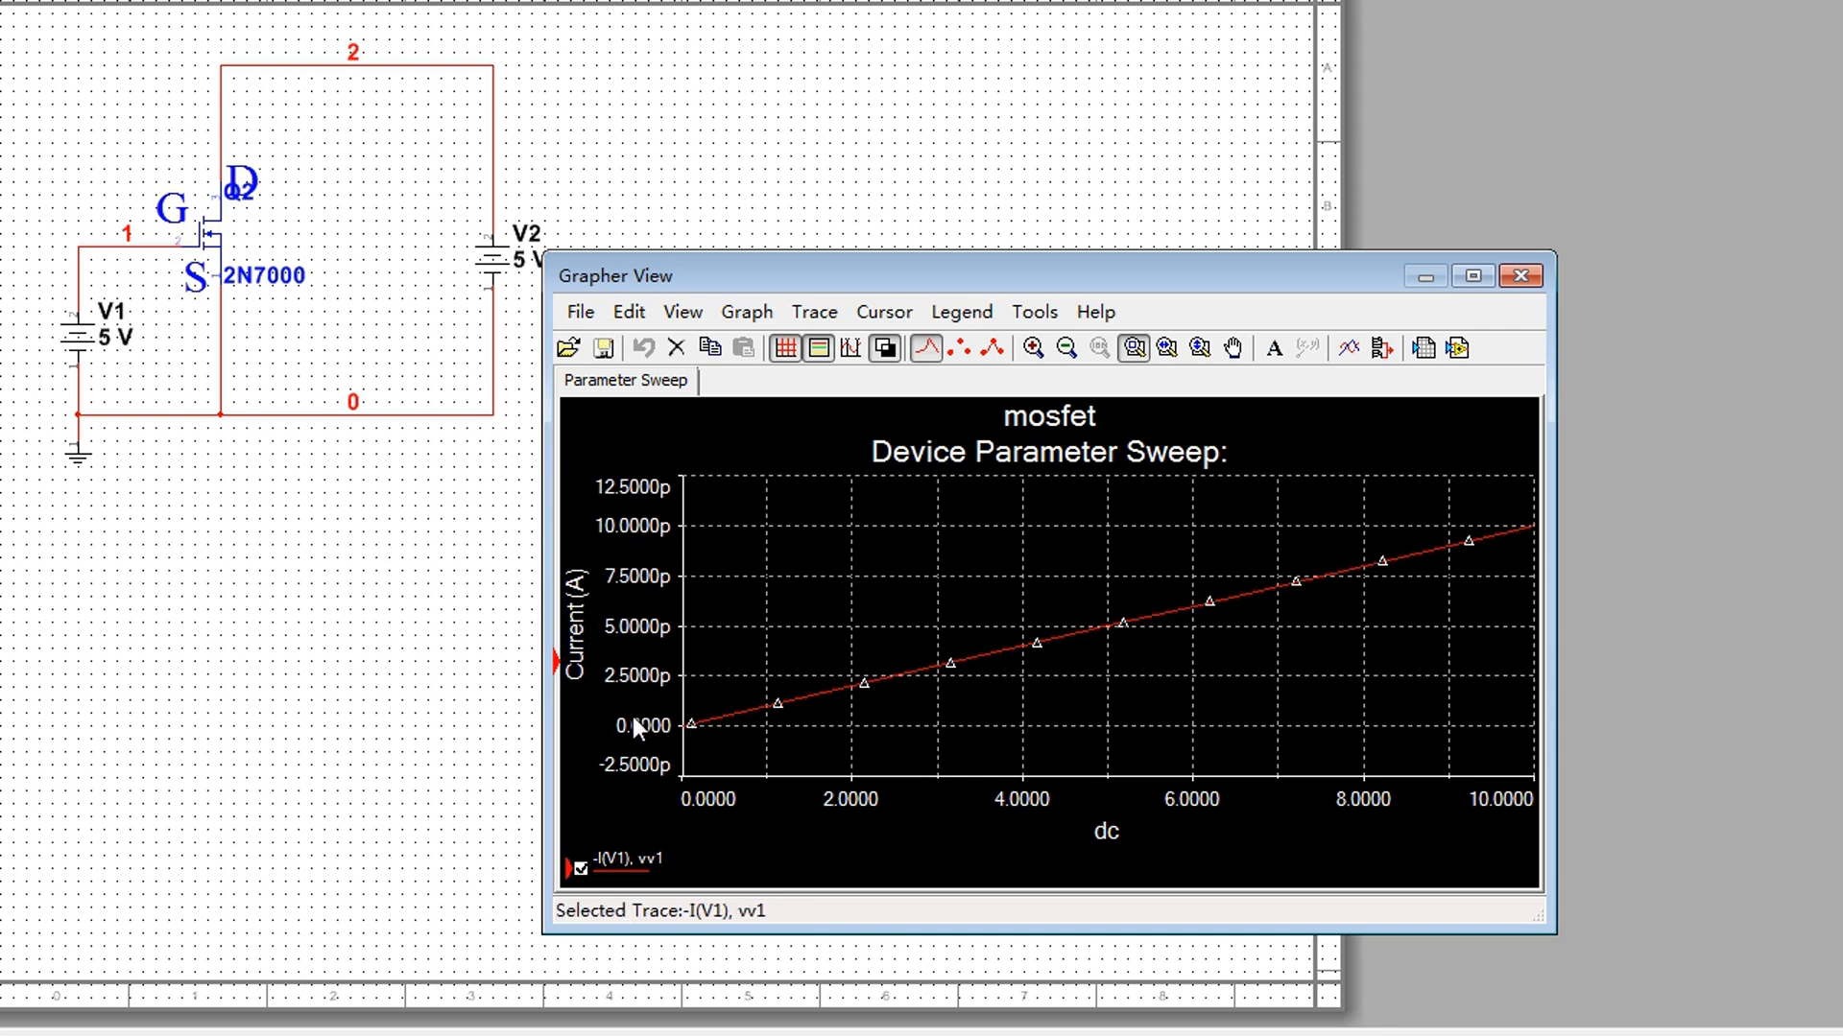
mouse_move(664, 486)
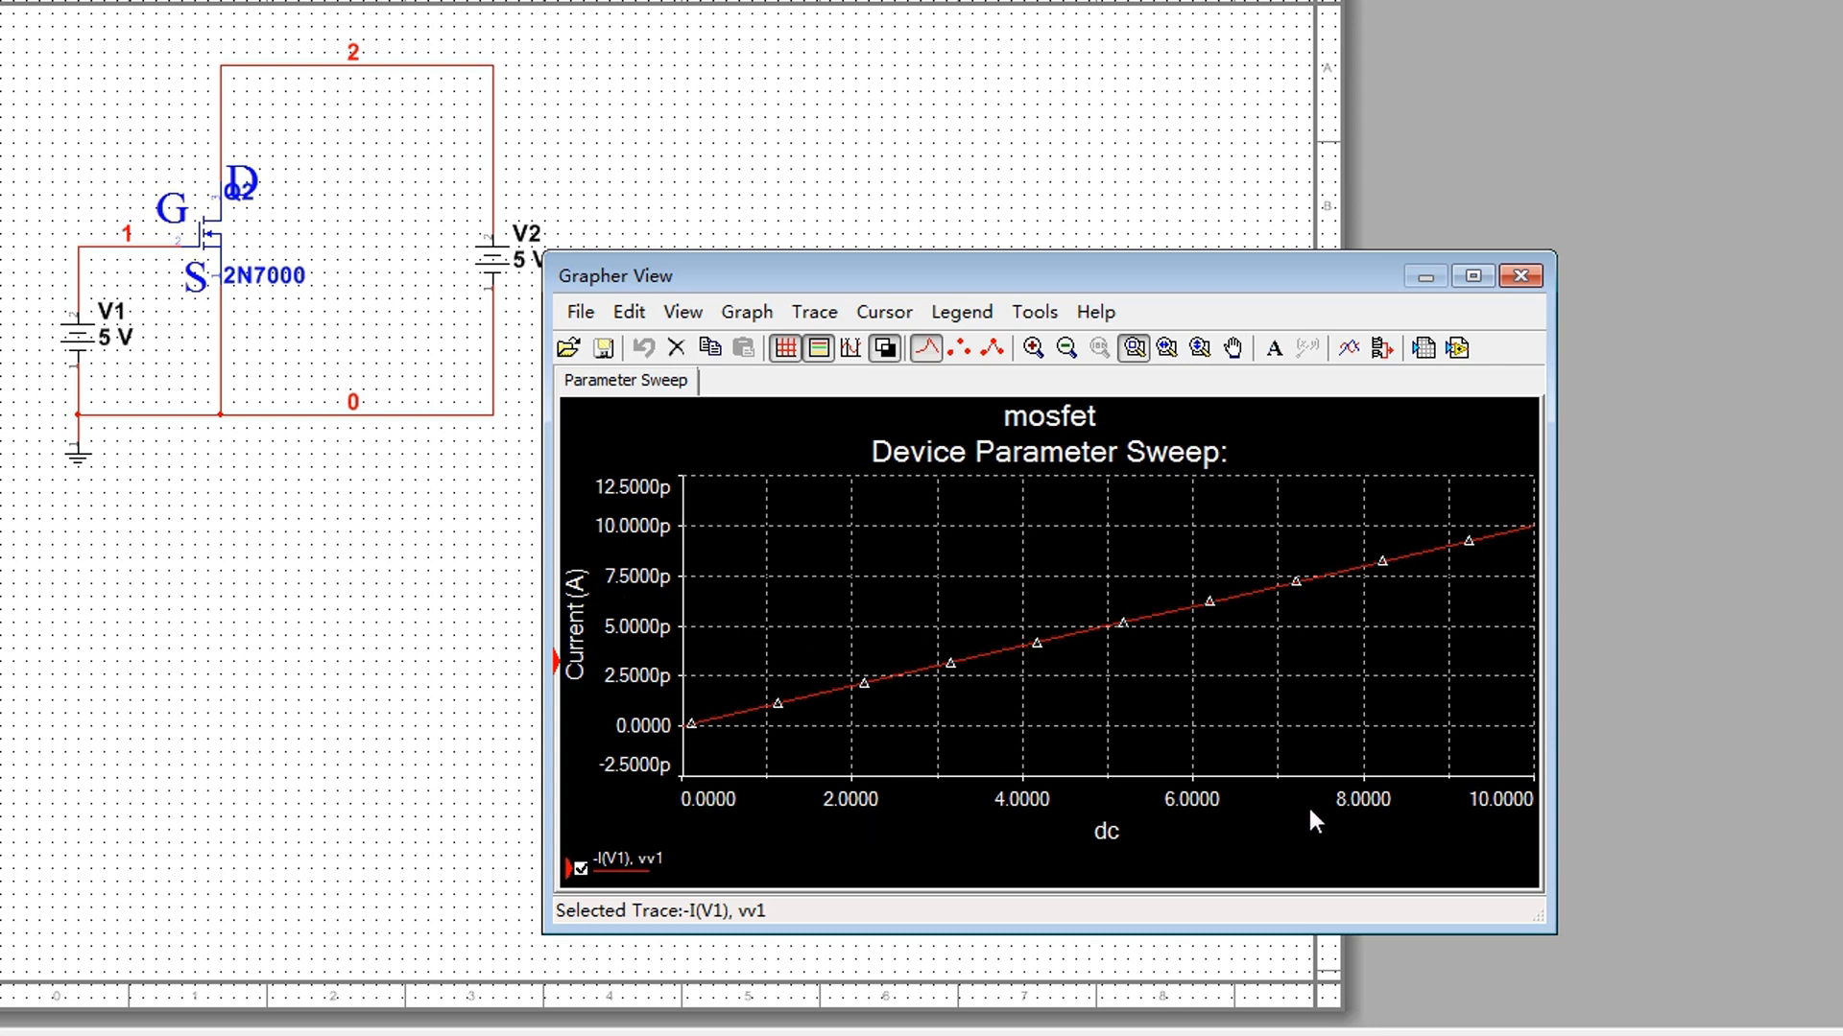
mouse_move(1221, 813)
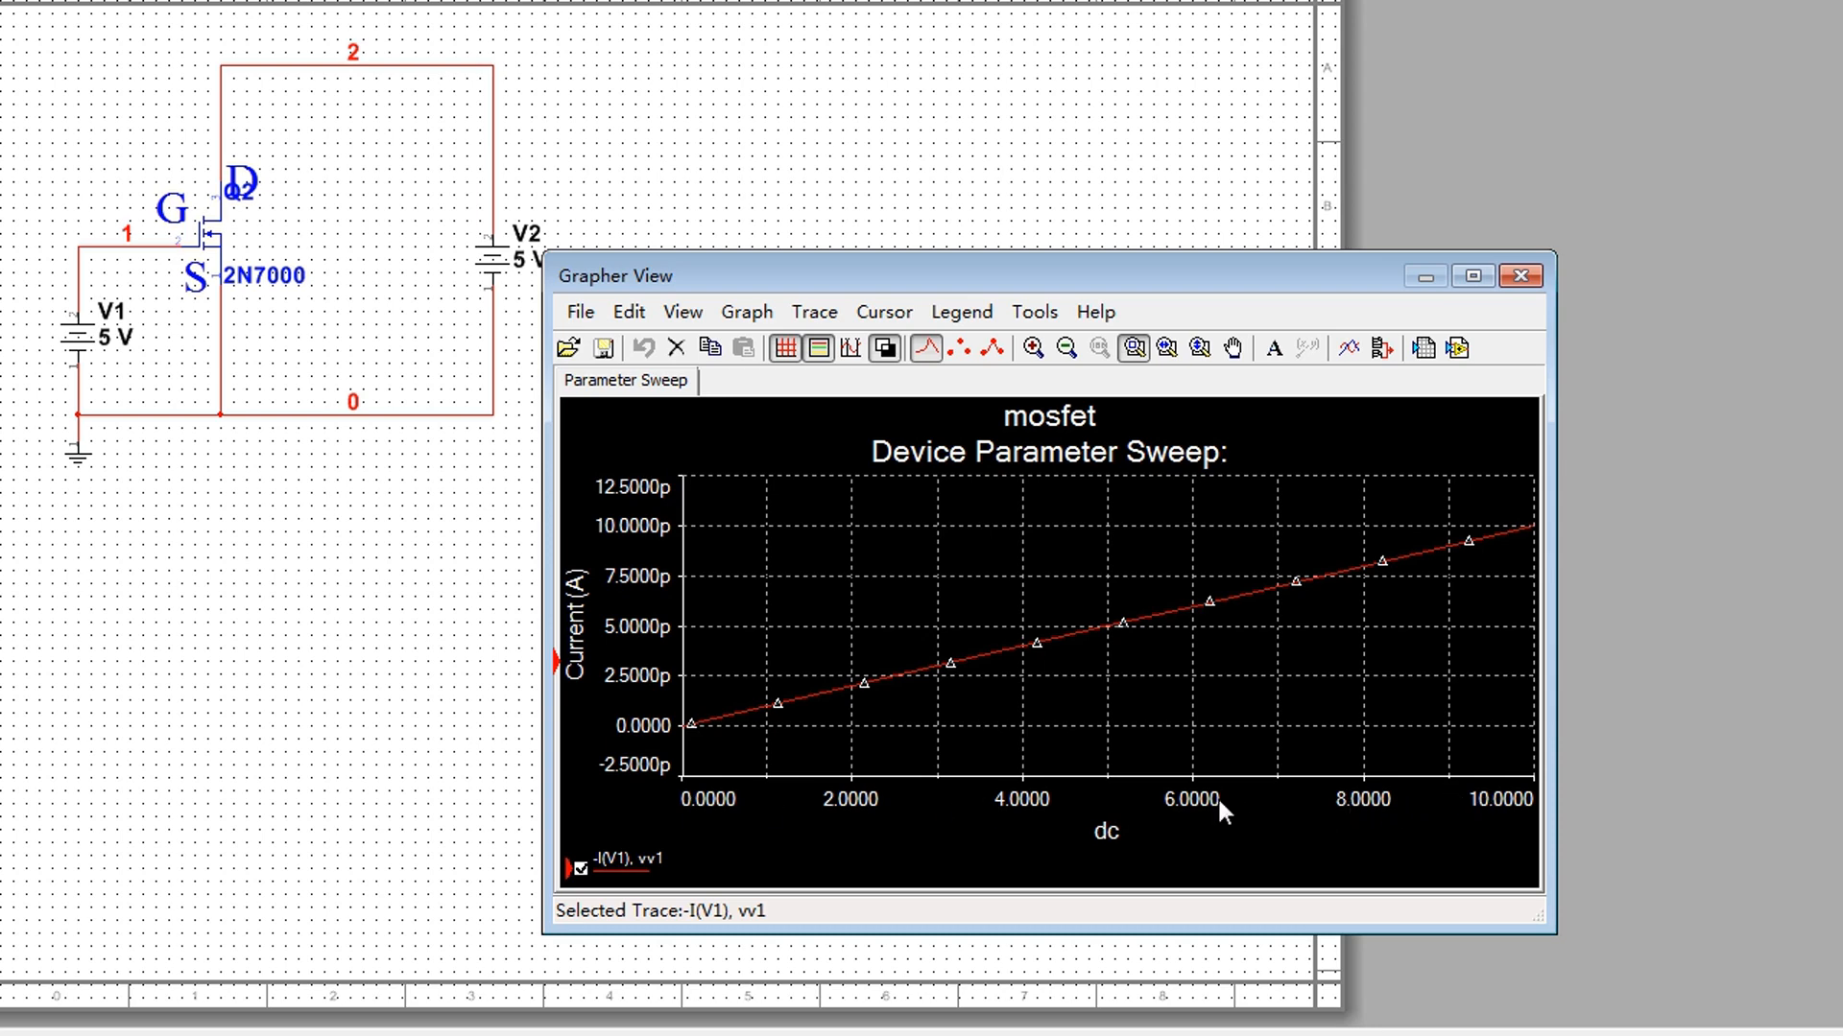
mouse_move(158, 265)
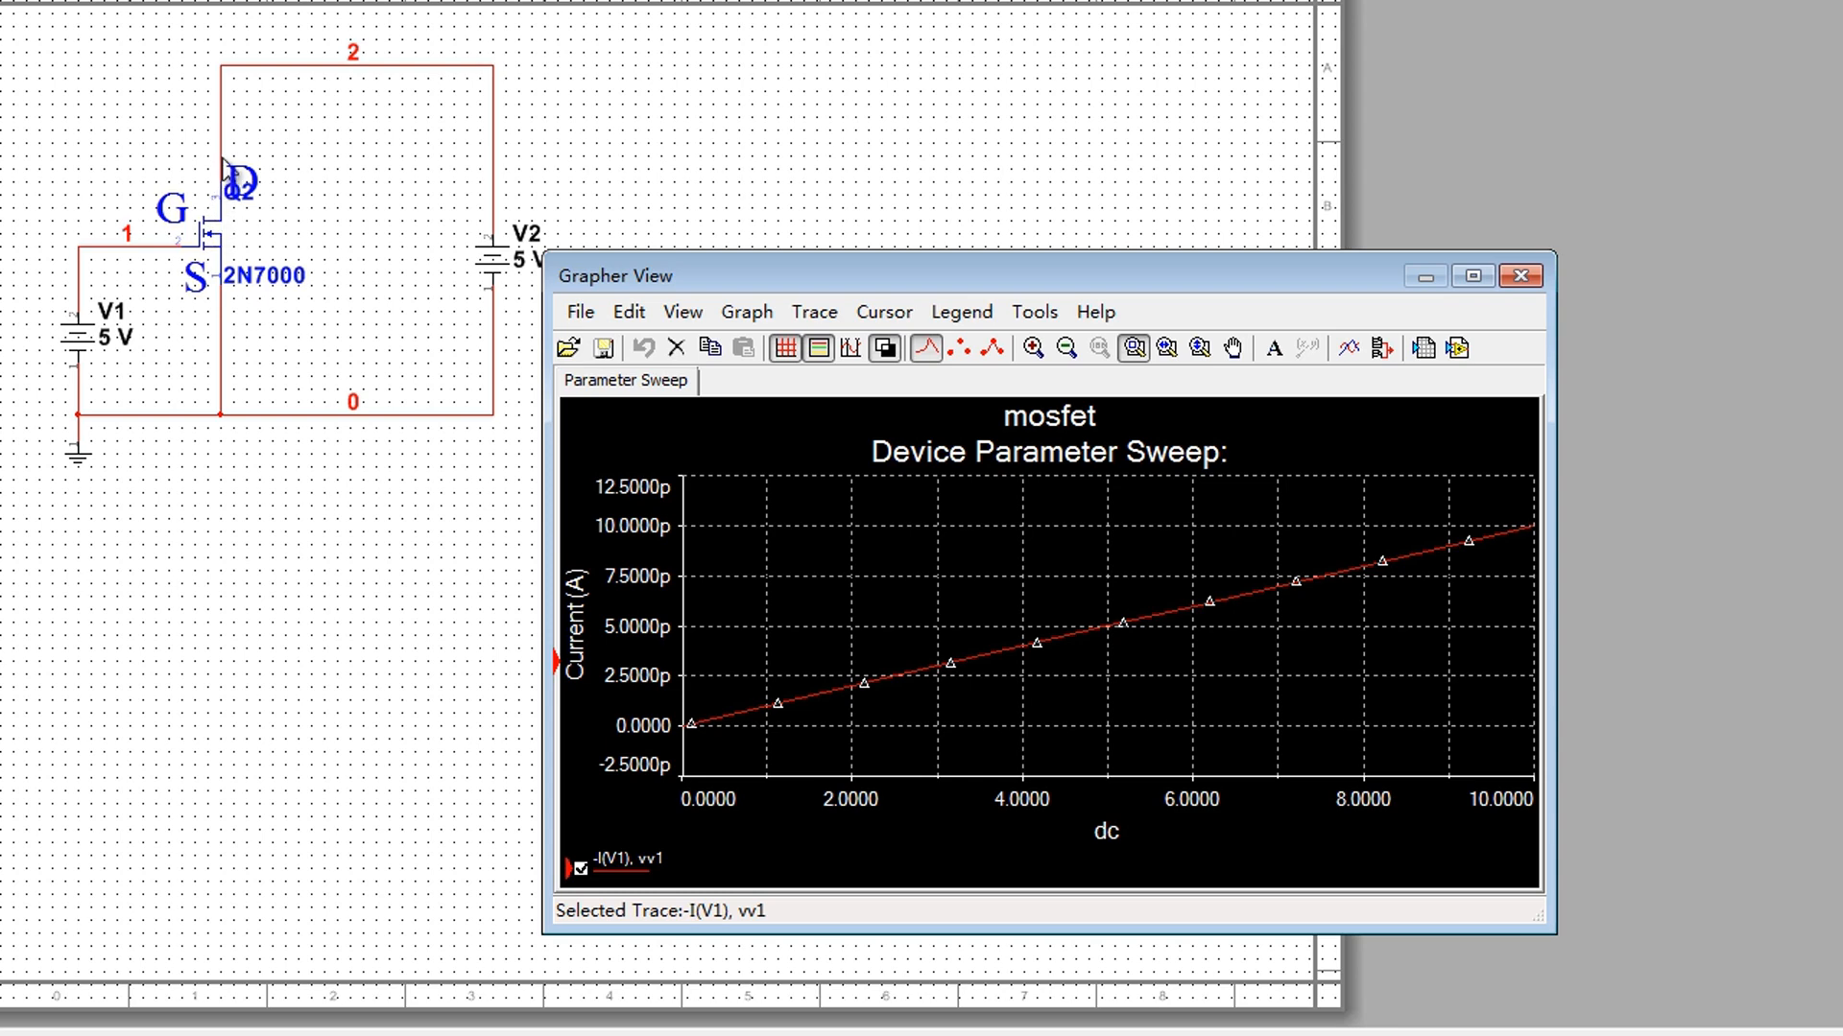
mouse_move(209, 217)
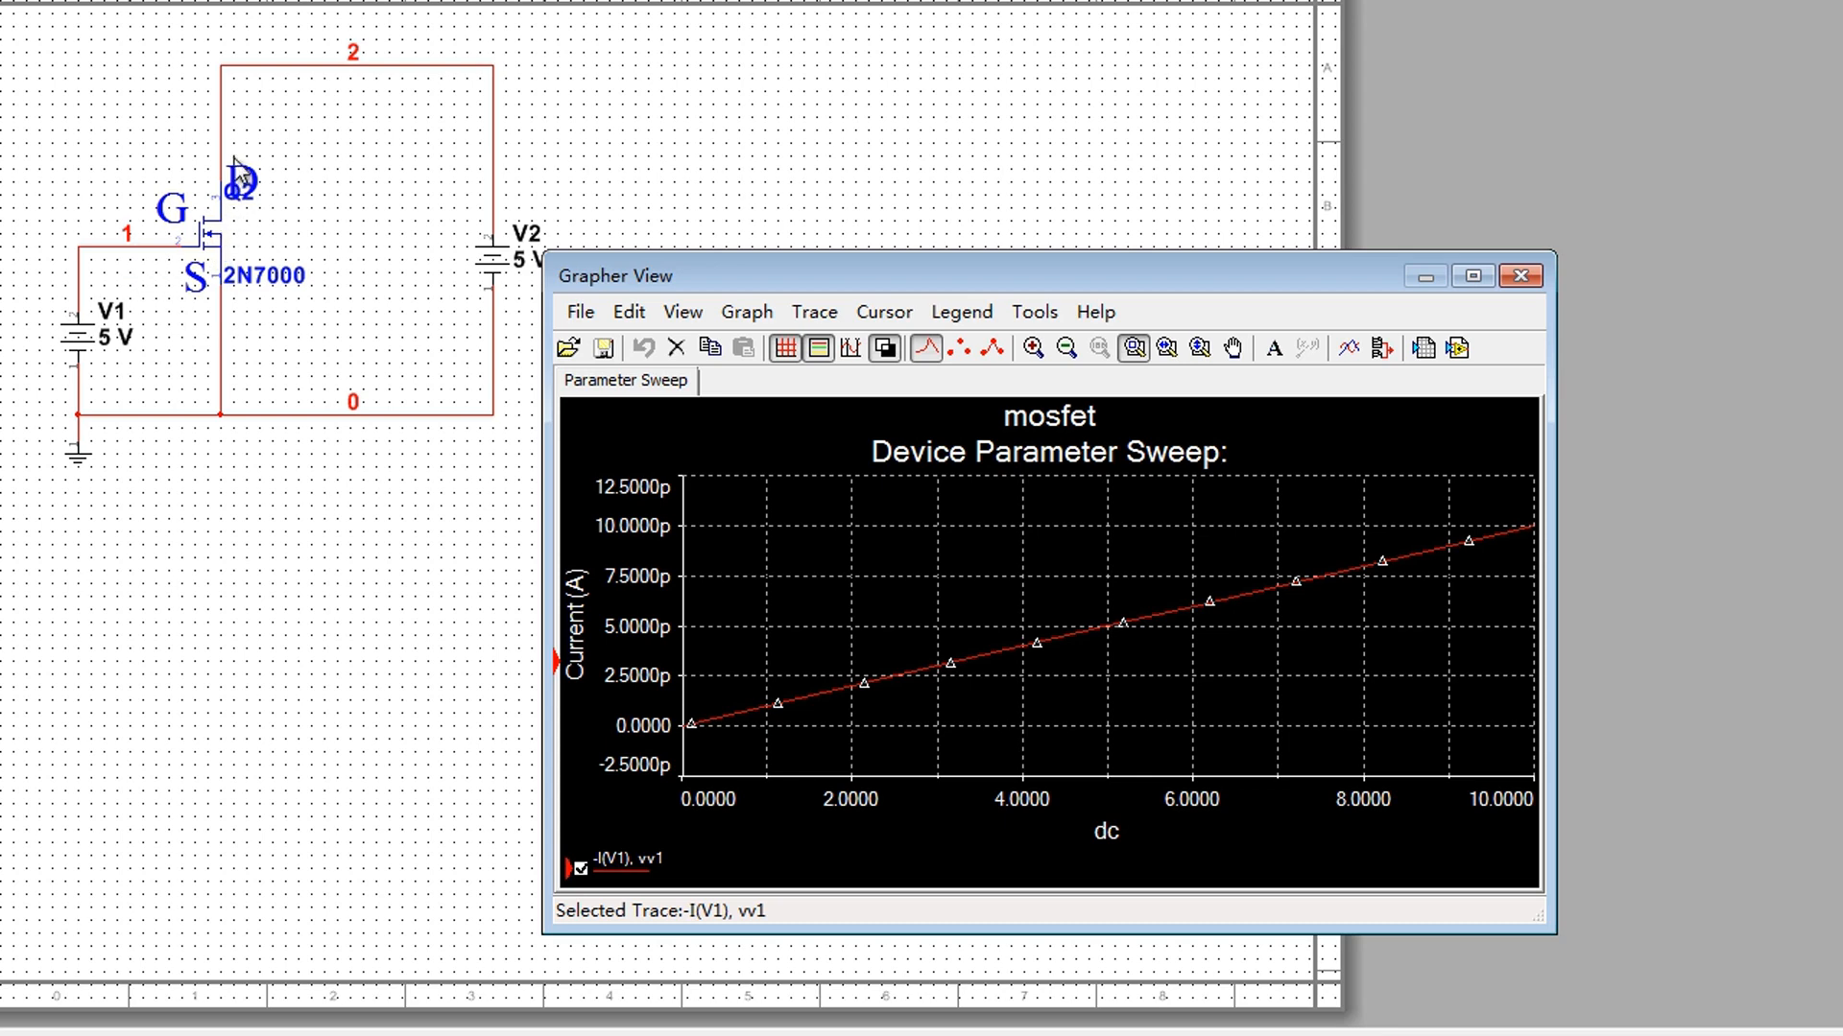
mouse_move(235, 164)
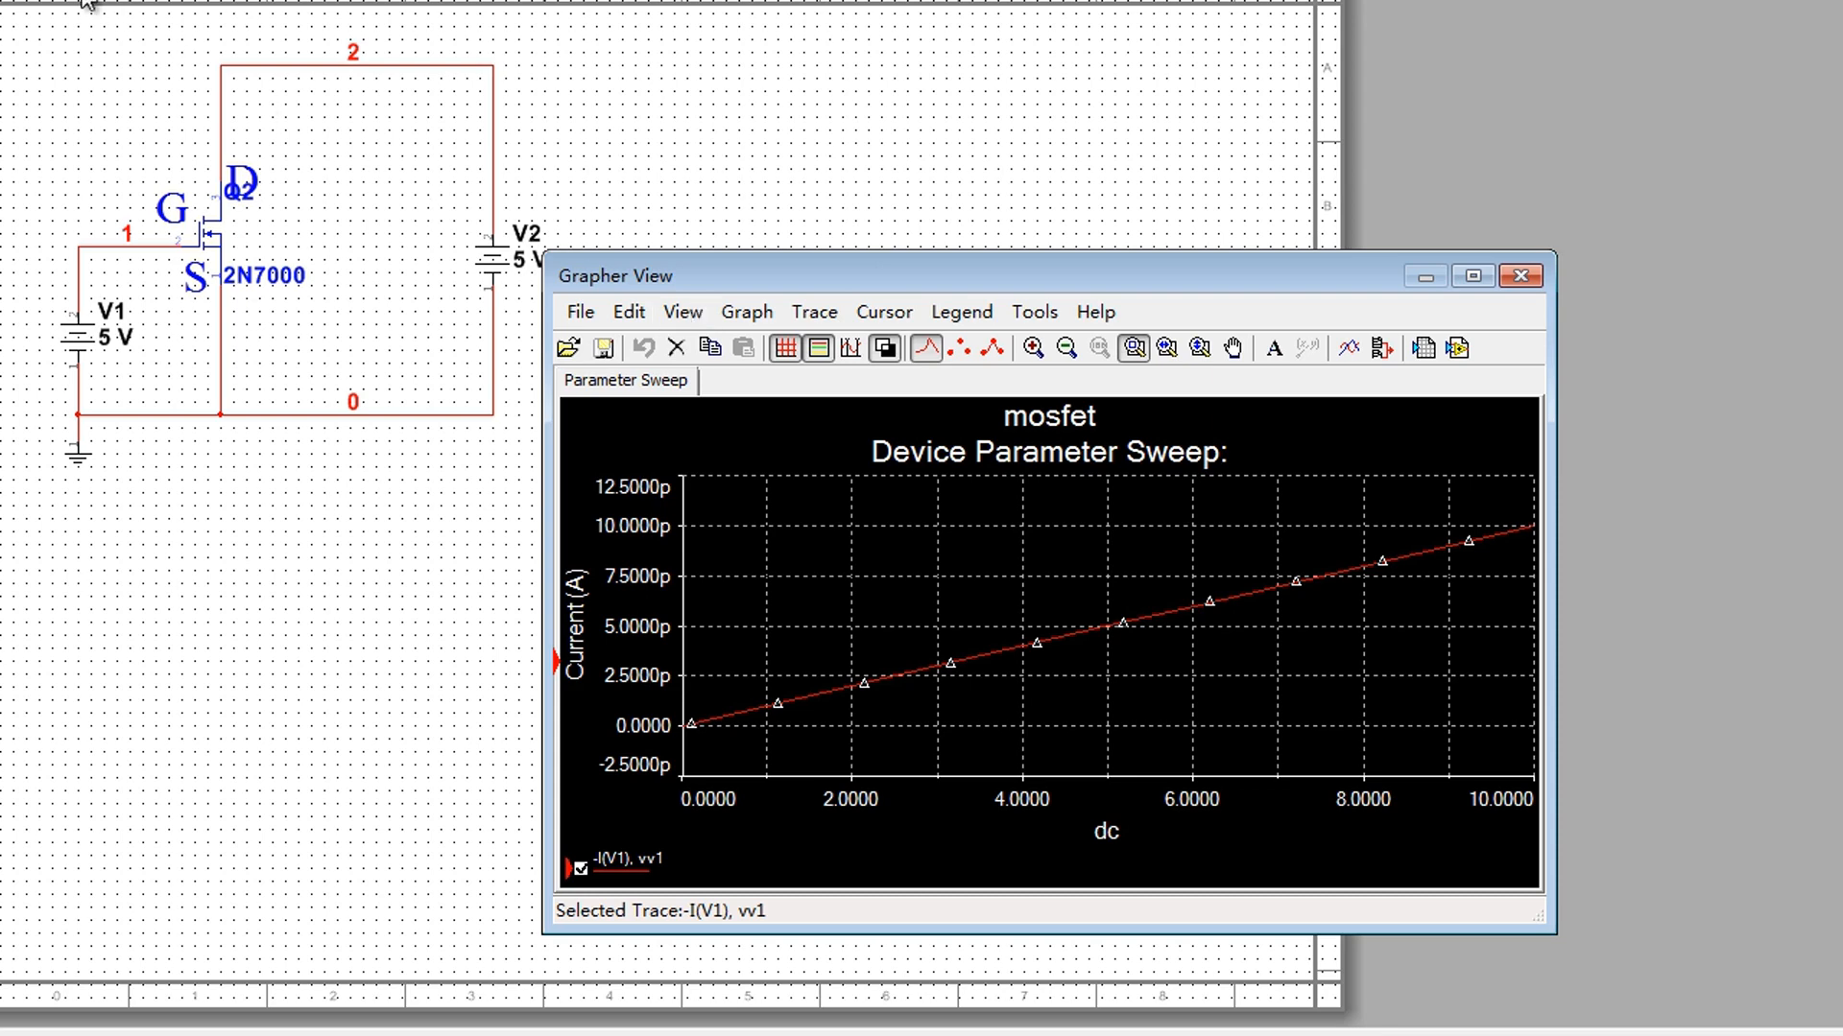
mouse_move(367, 310)
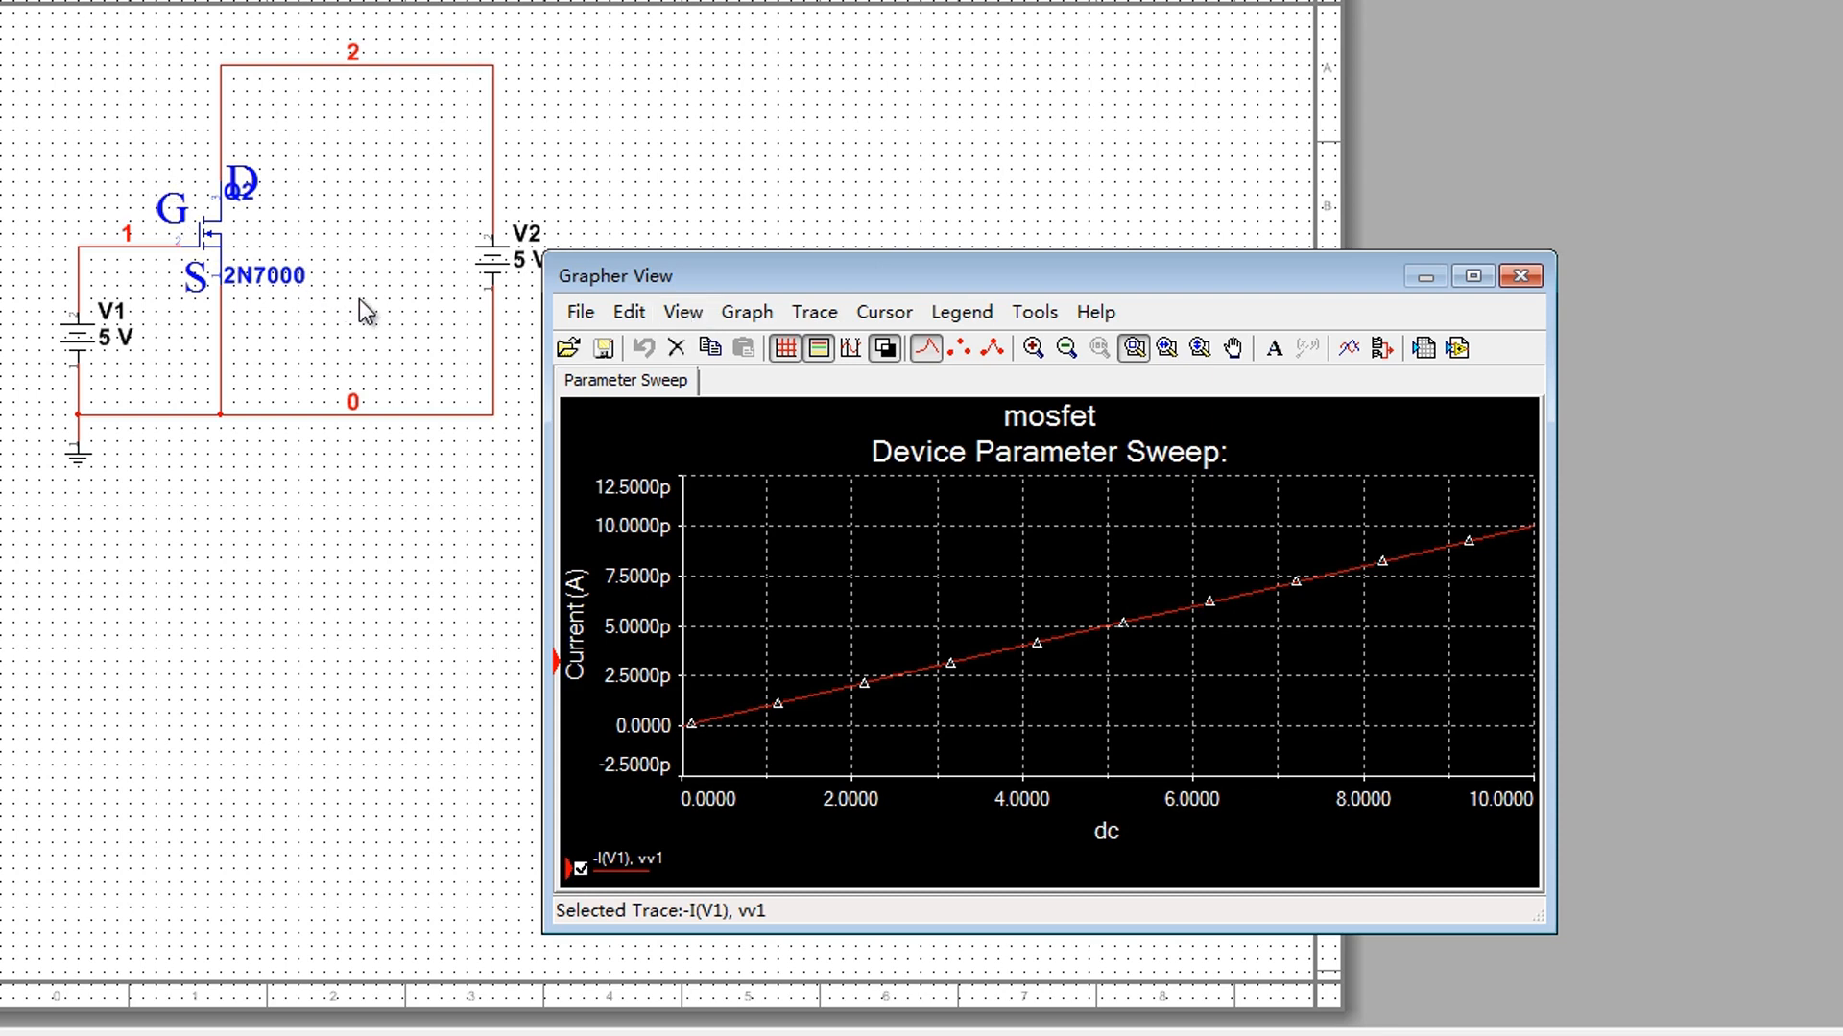
mouse_move(561, 311)
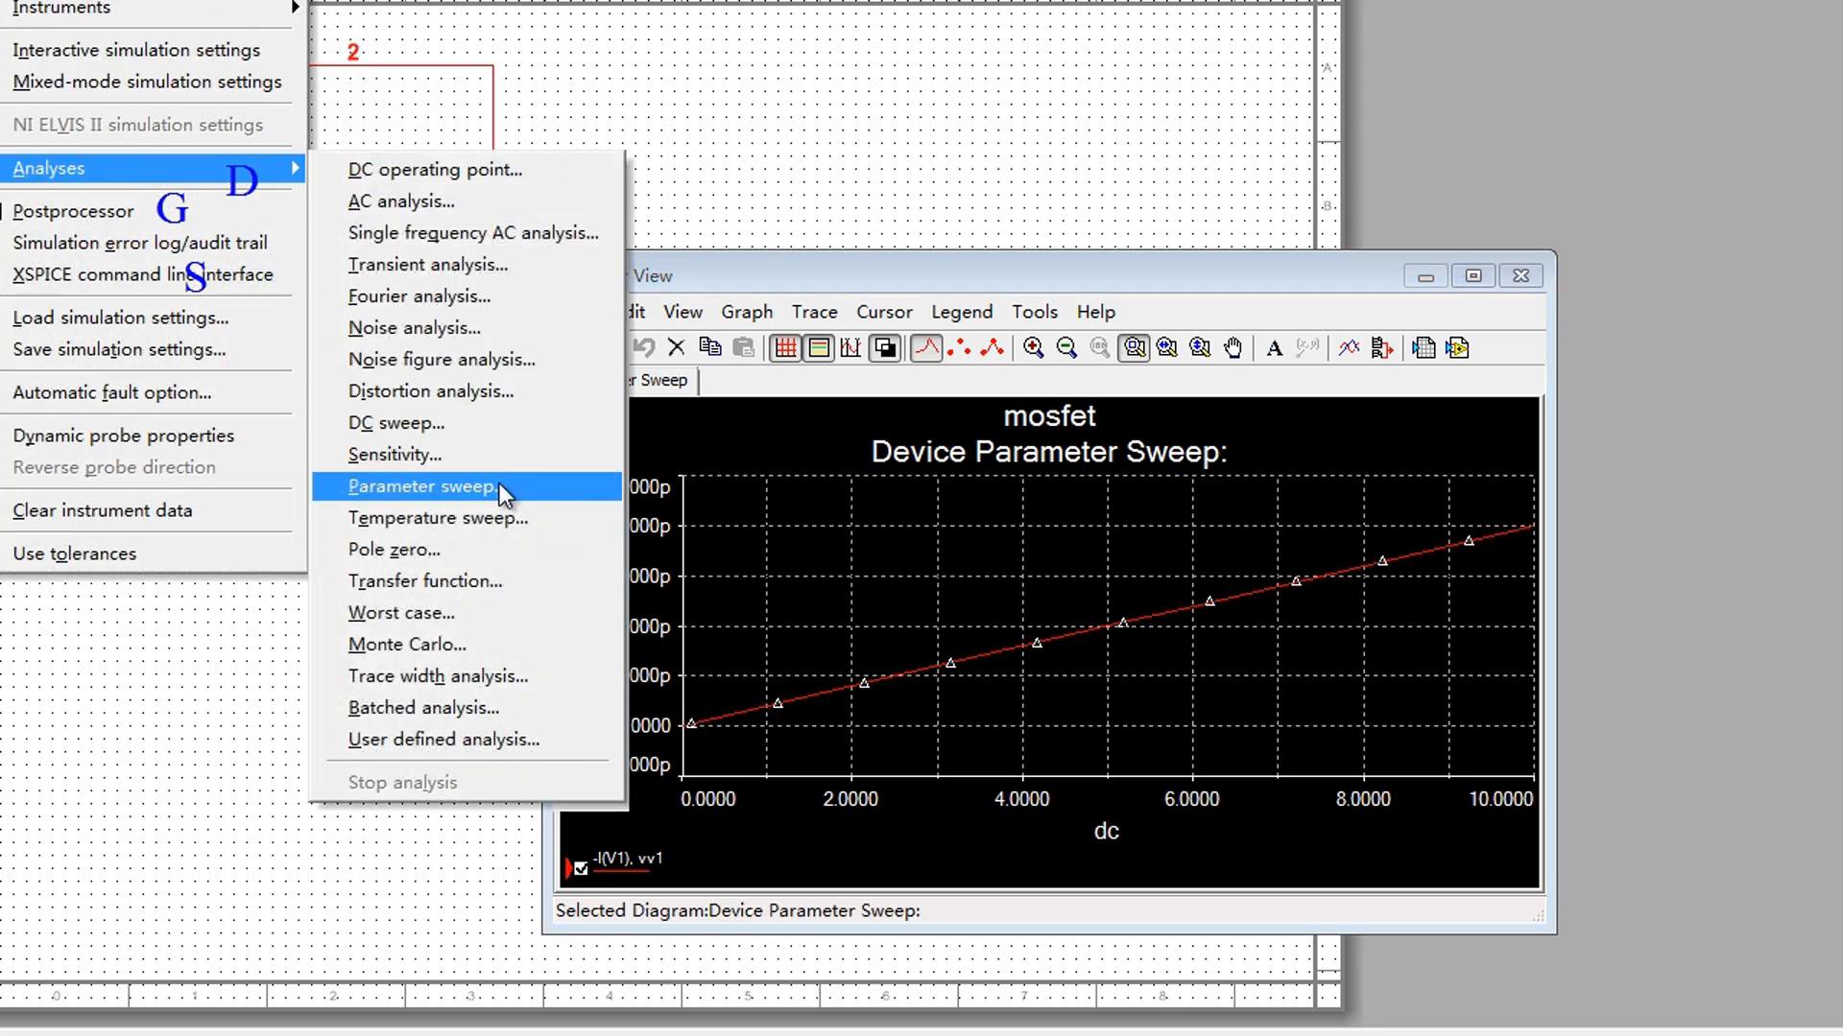
Configure a Parameter Sweep of V2 from 0 to 10 V with 11 points
left_click(423, 485)
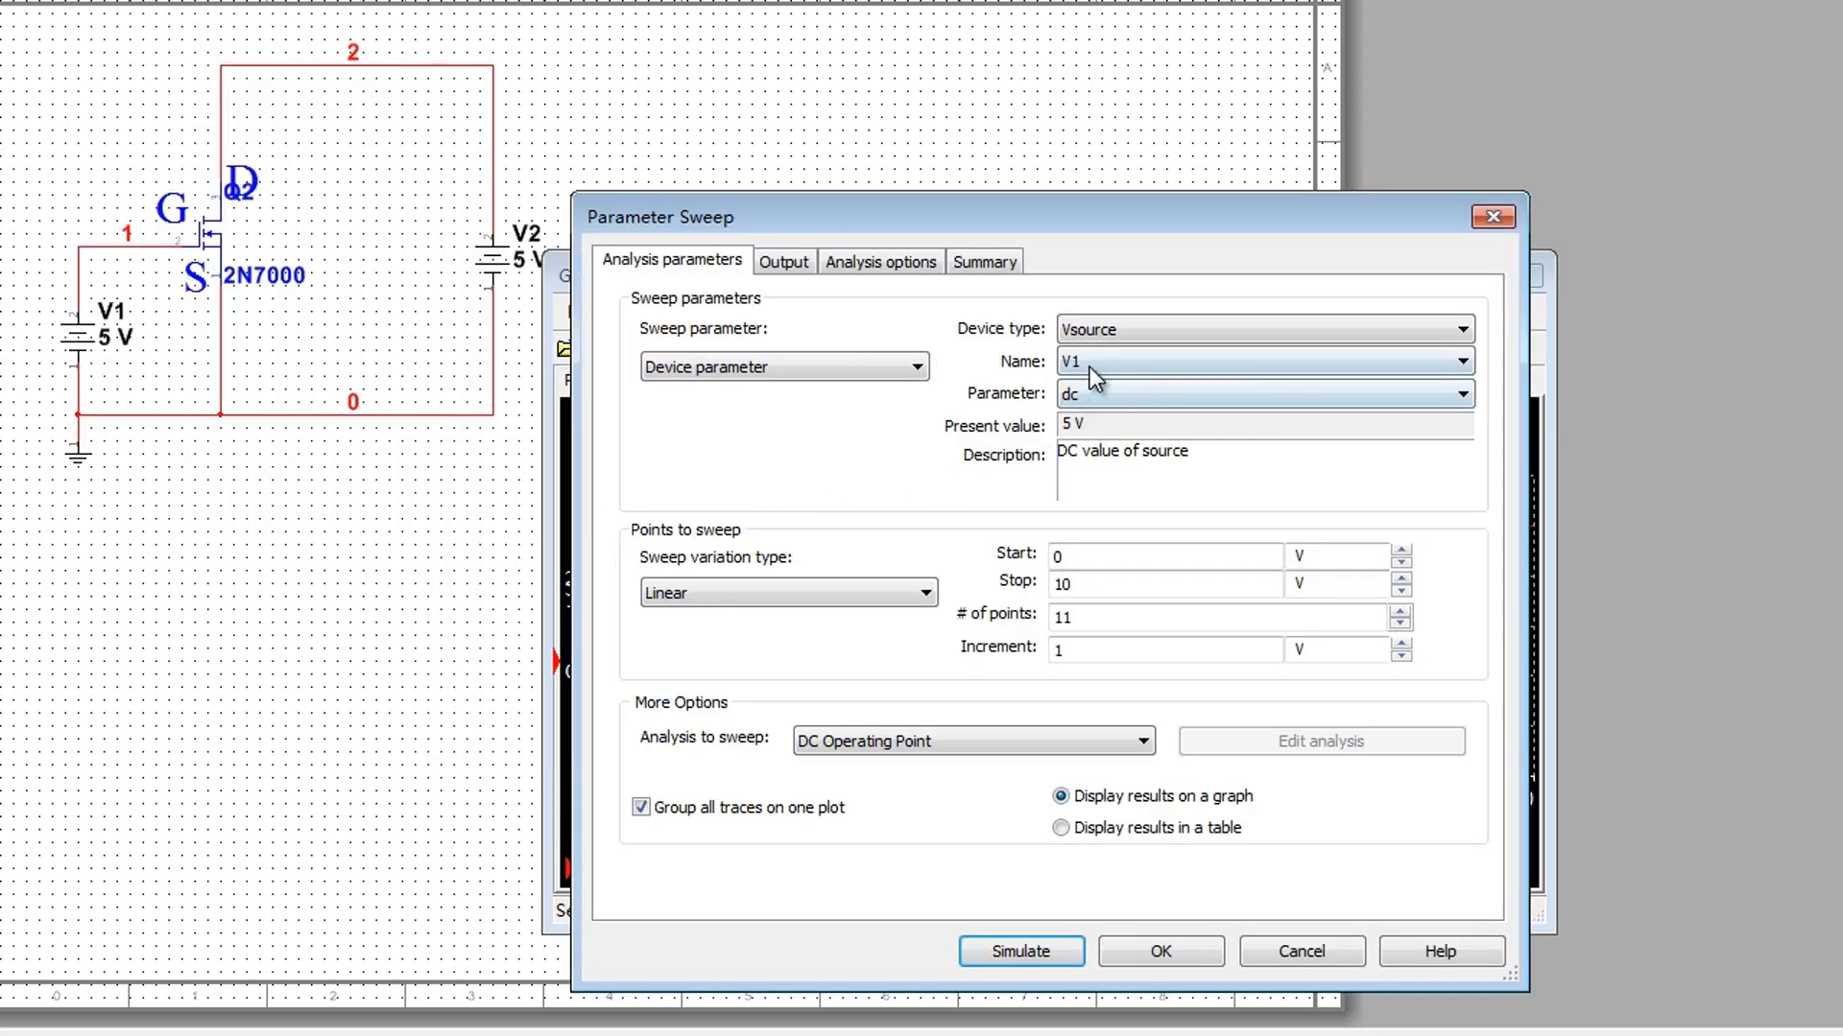
left_click(1263, 361)
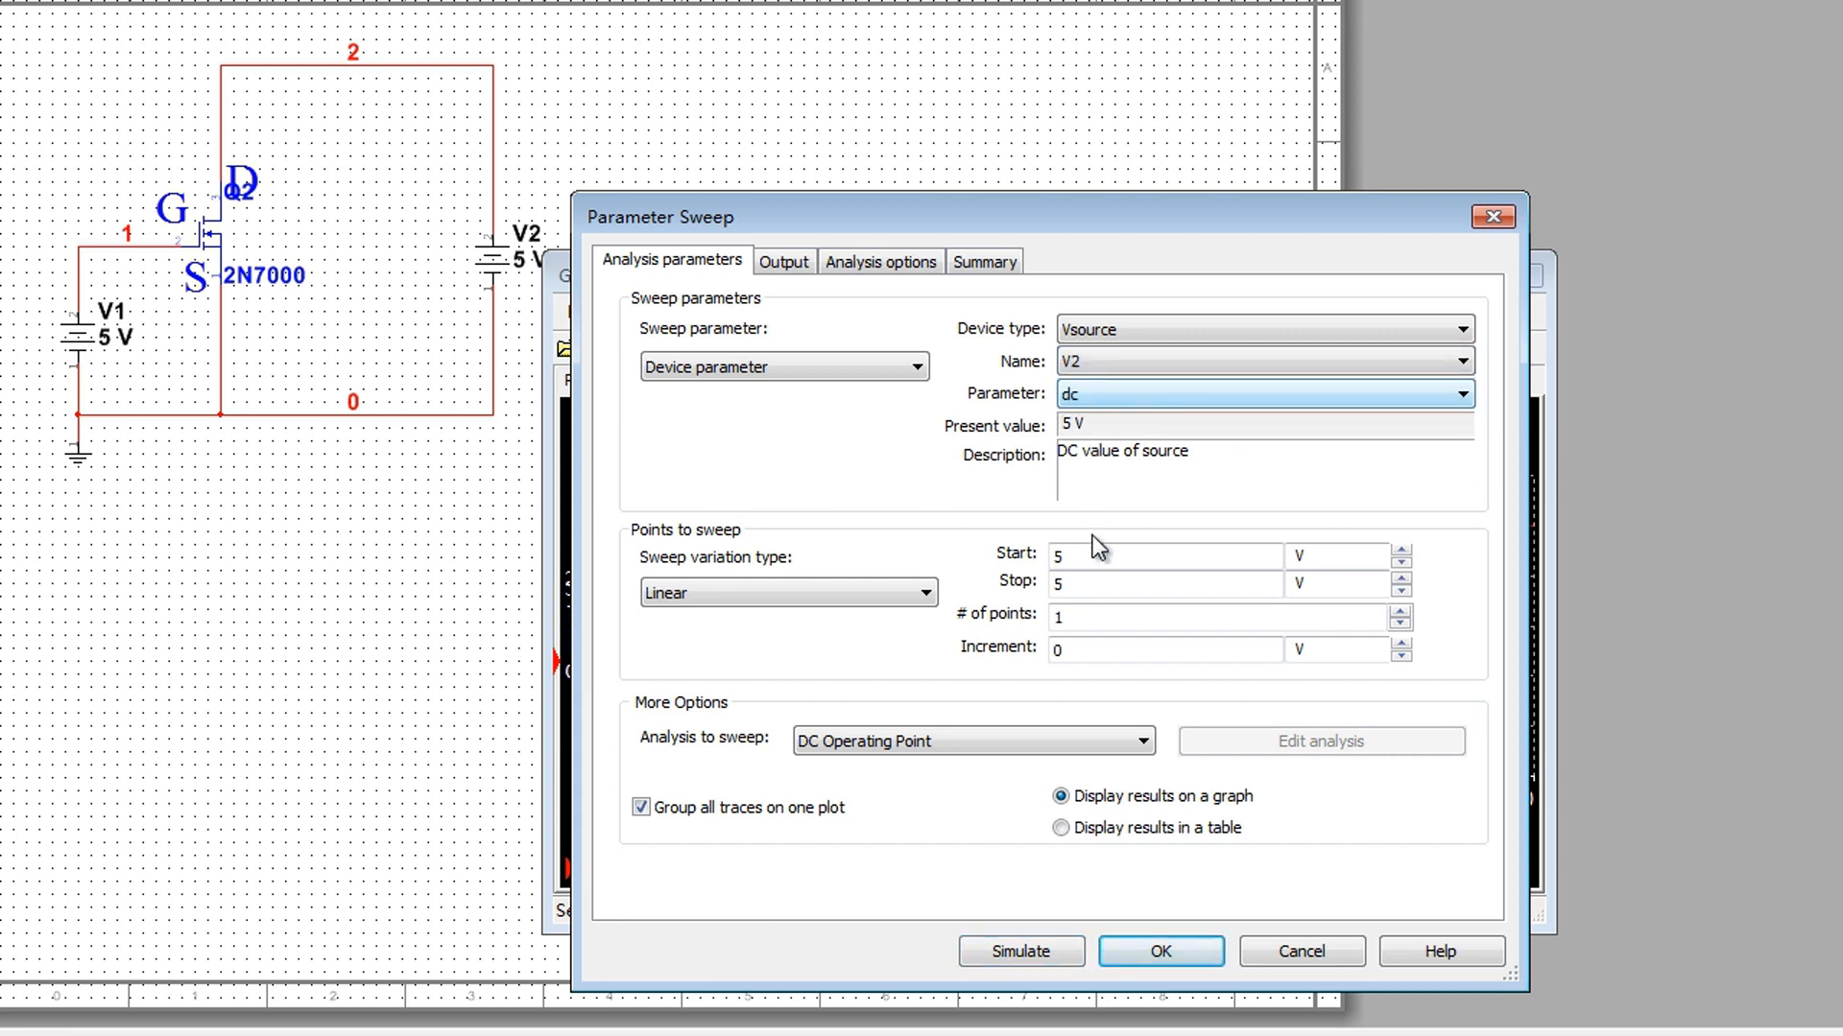
type("0")
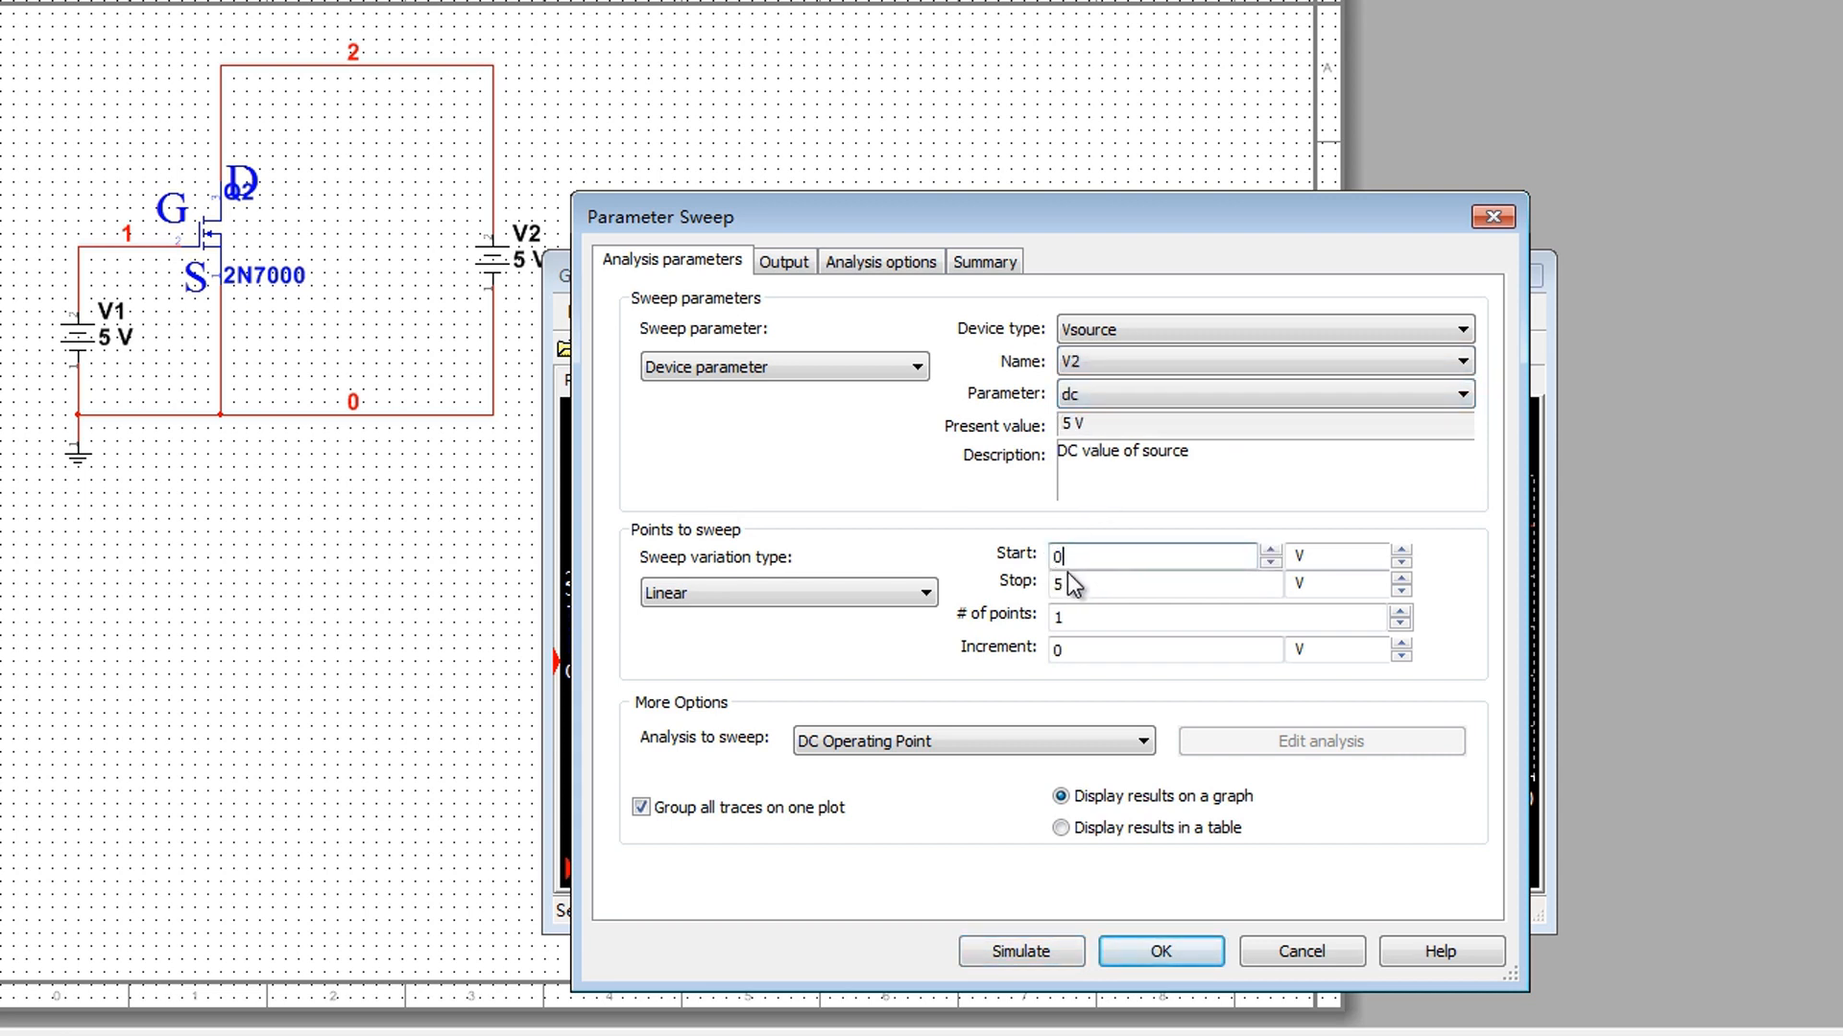
type("10")
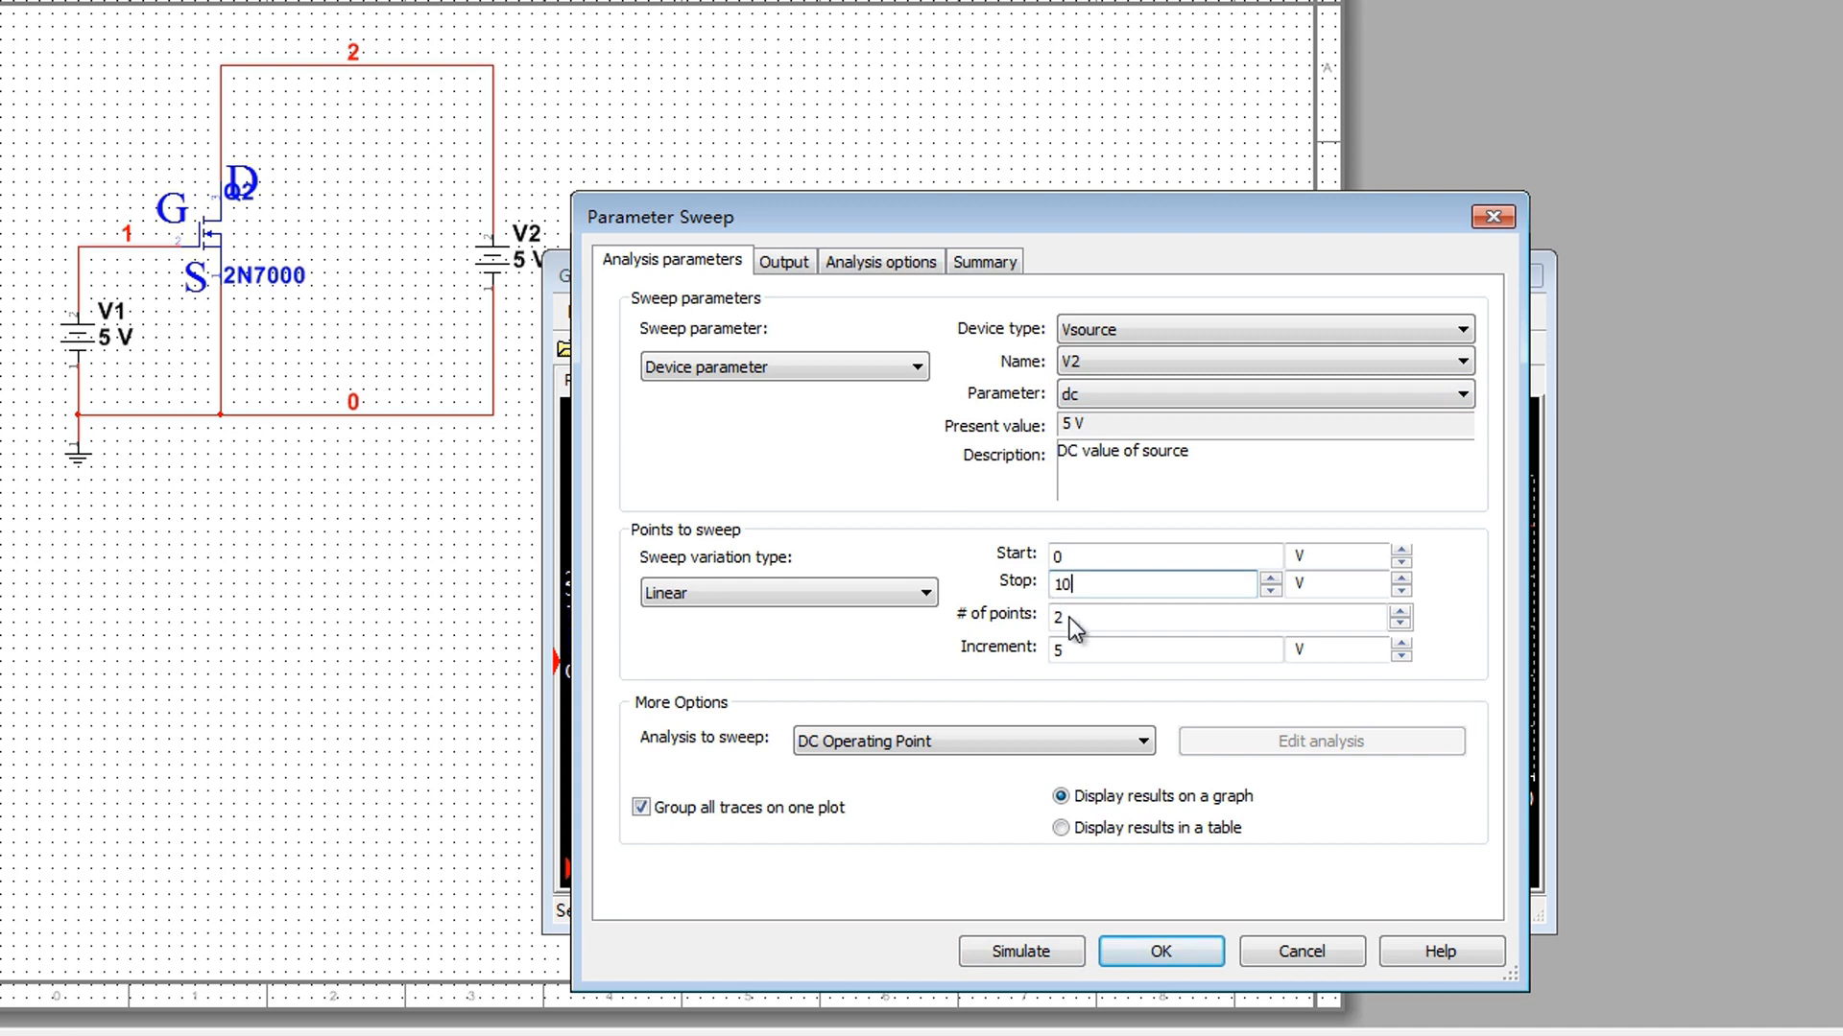
left_click(1151, 648)
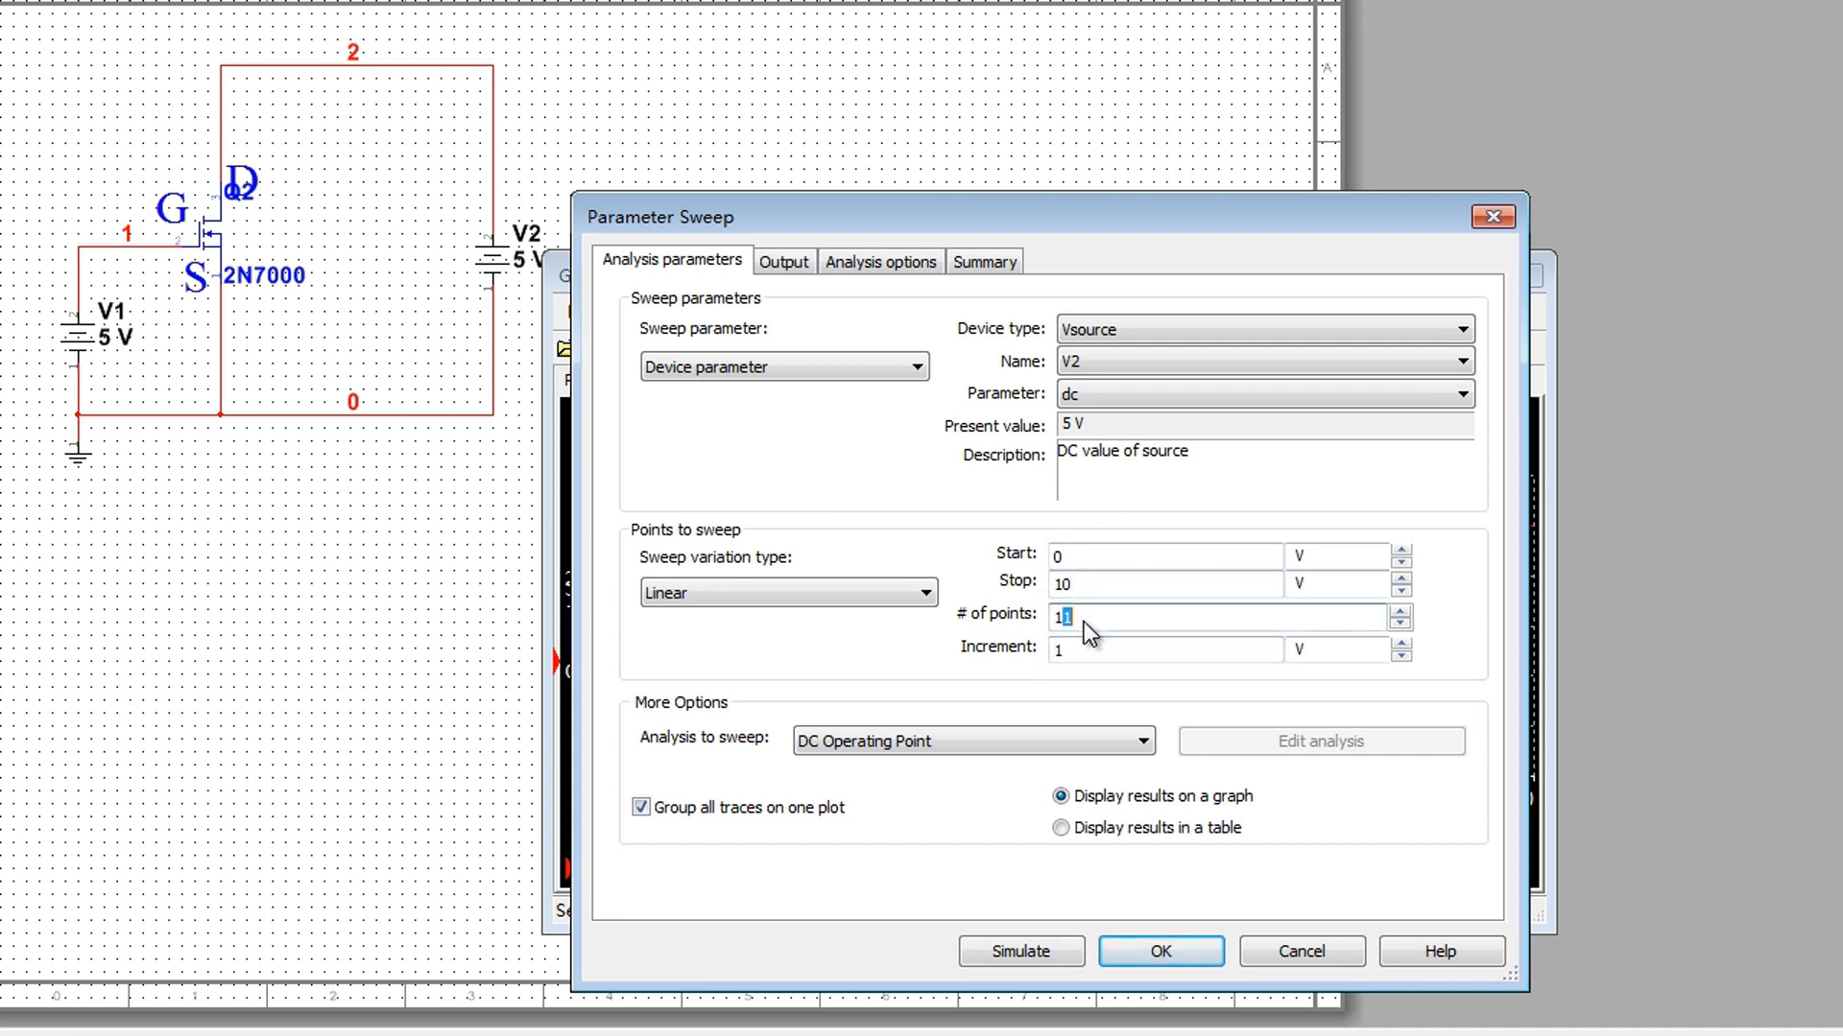
Replace the -I(V1) output with the expression -I(V2)
left_click(784, 261)
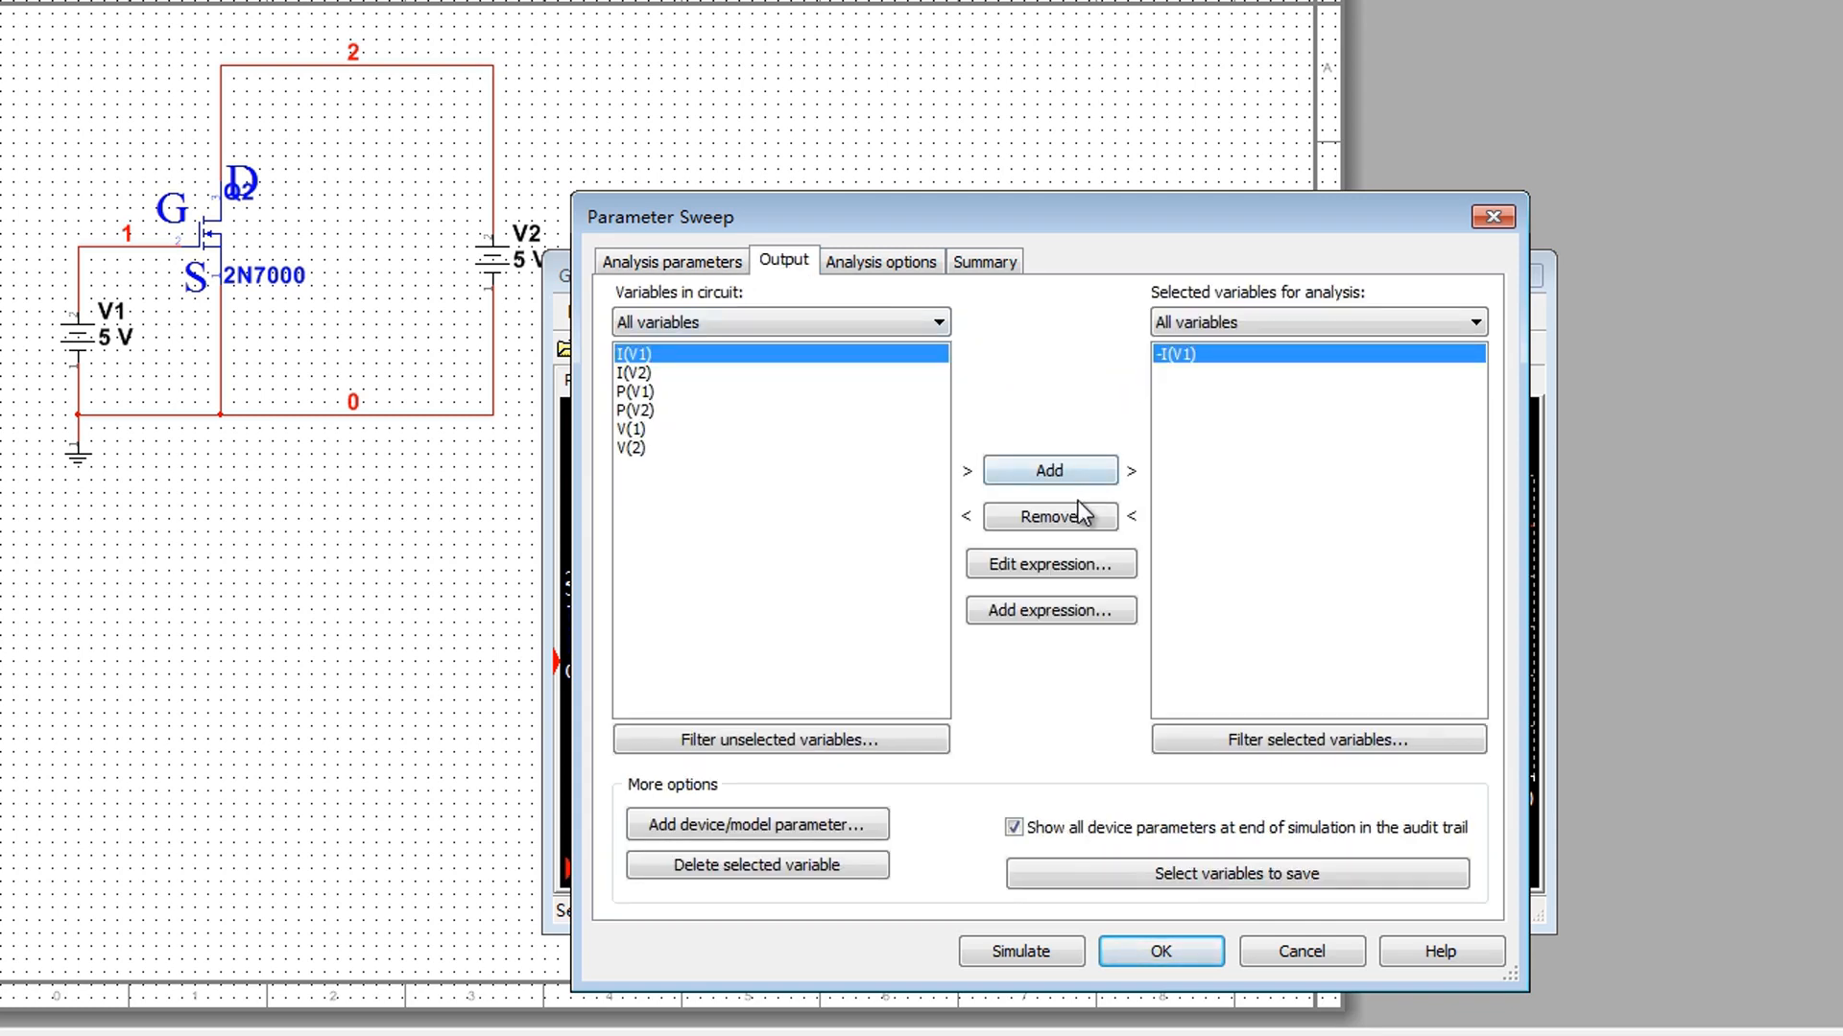
left_click(1048, 516)
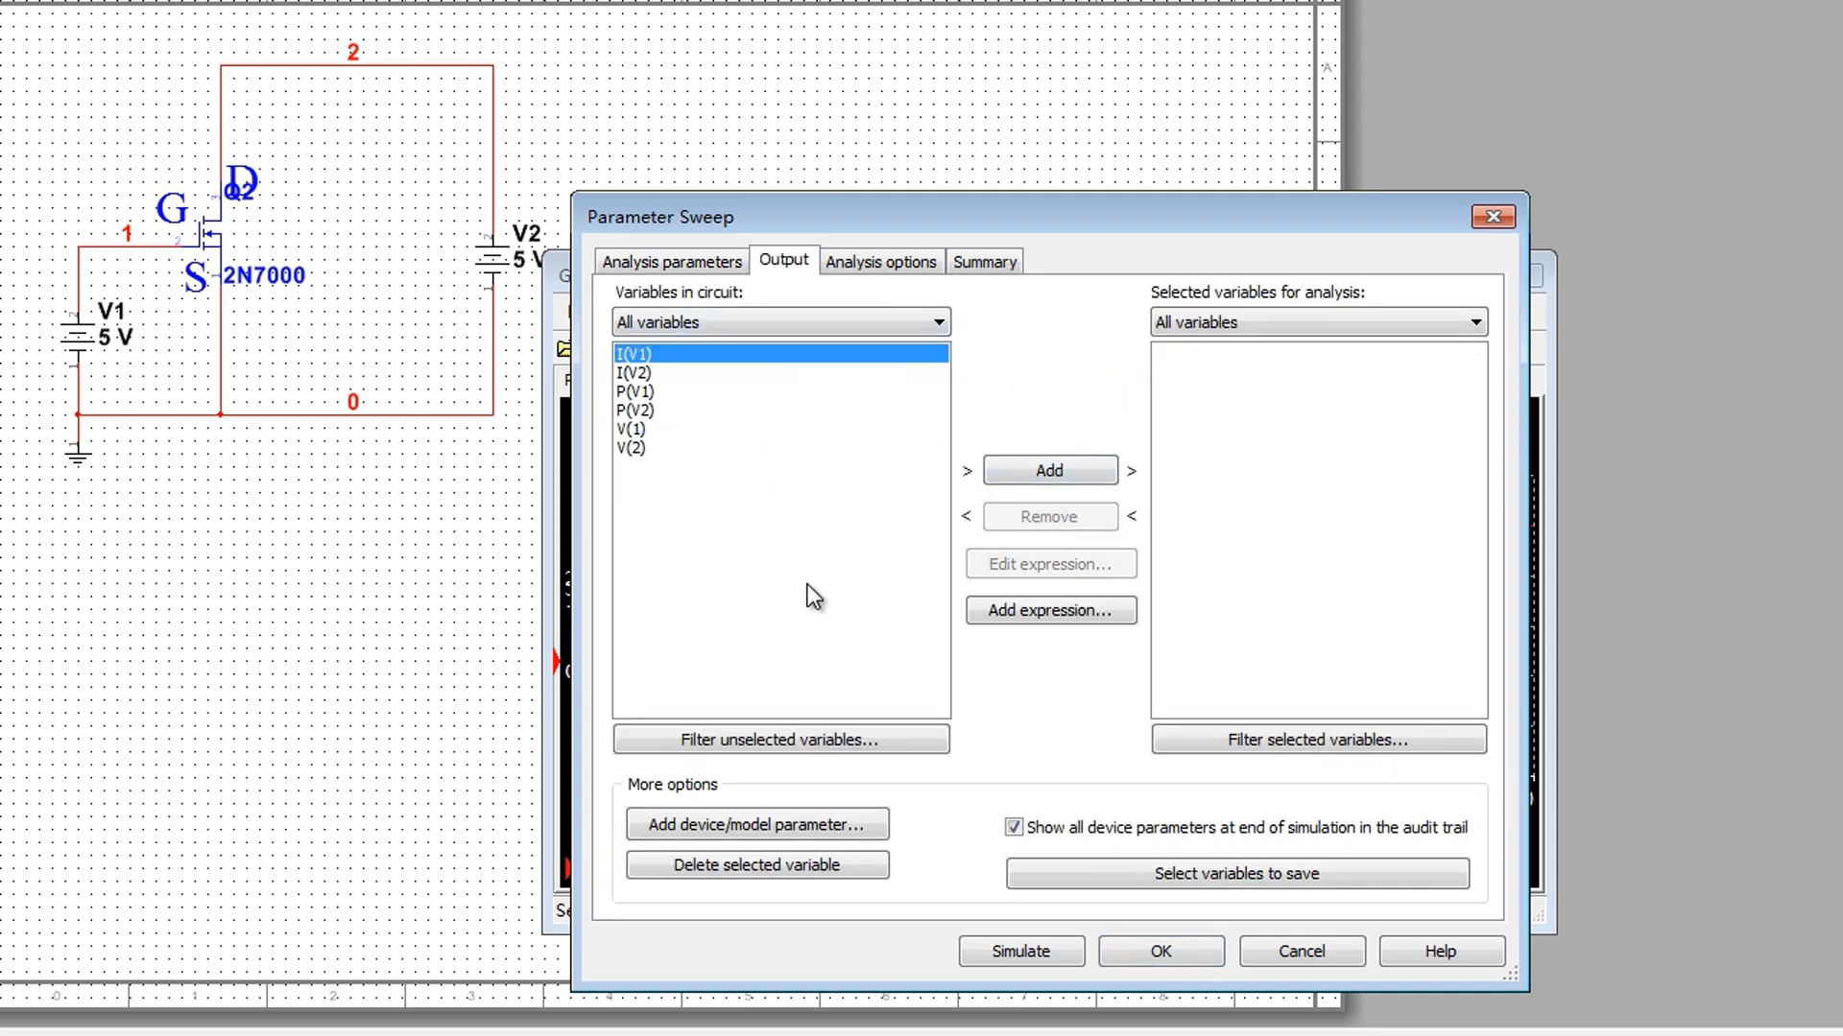
left_click(1049, 610)
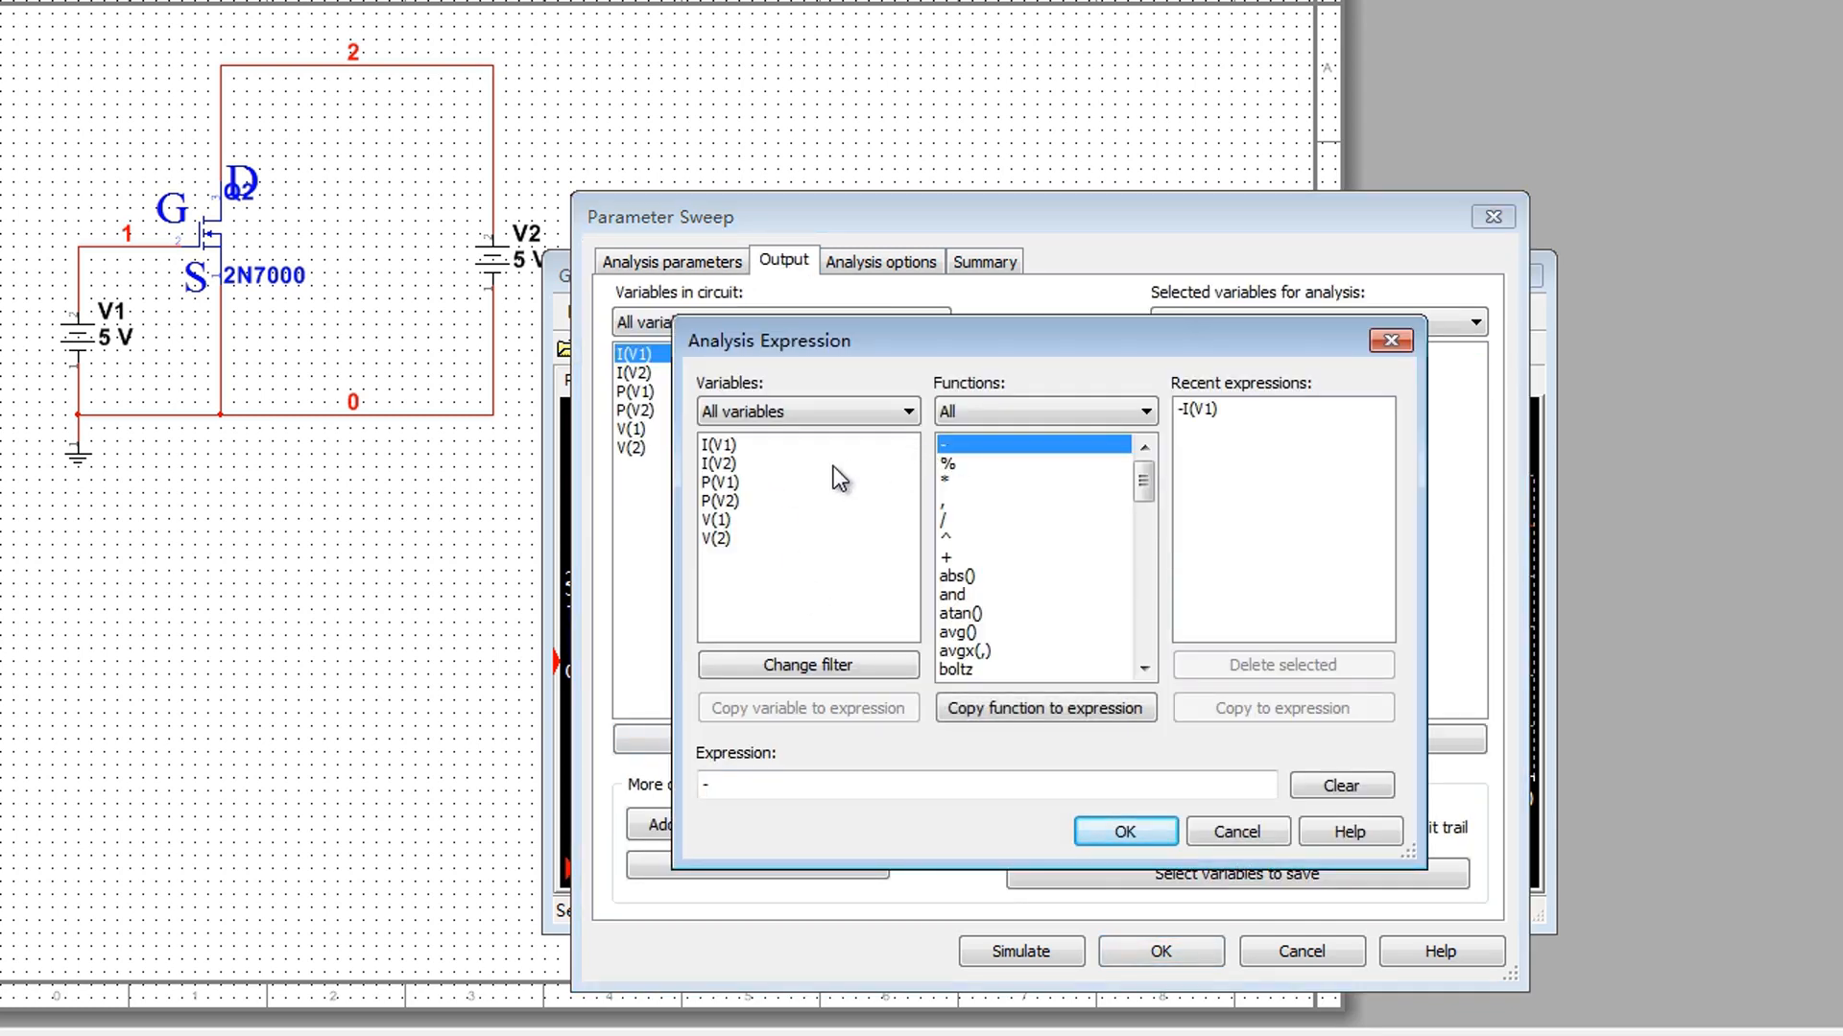
left_click(721, 462)
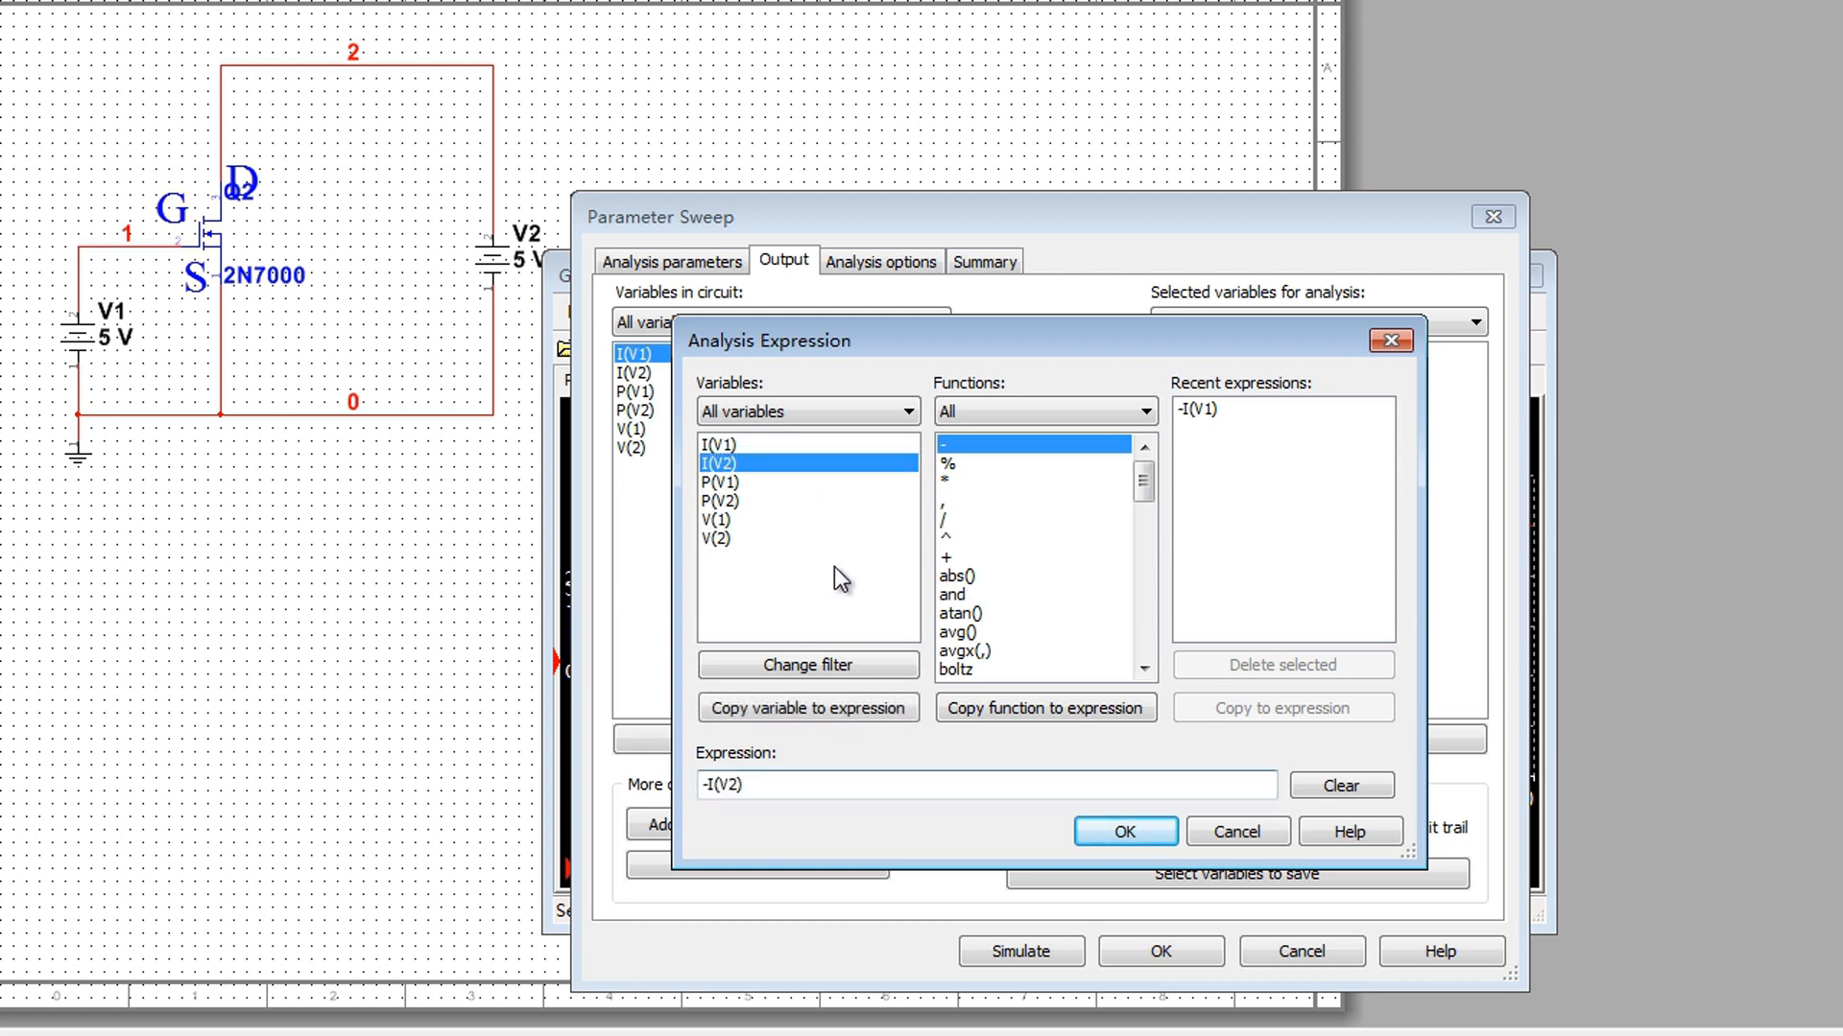
left_click(1122, 831)
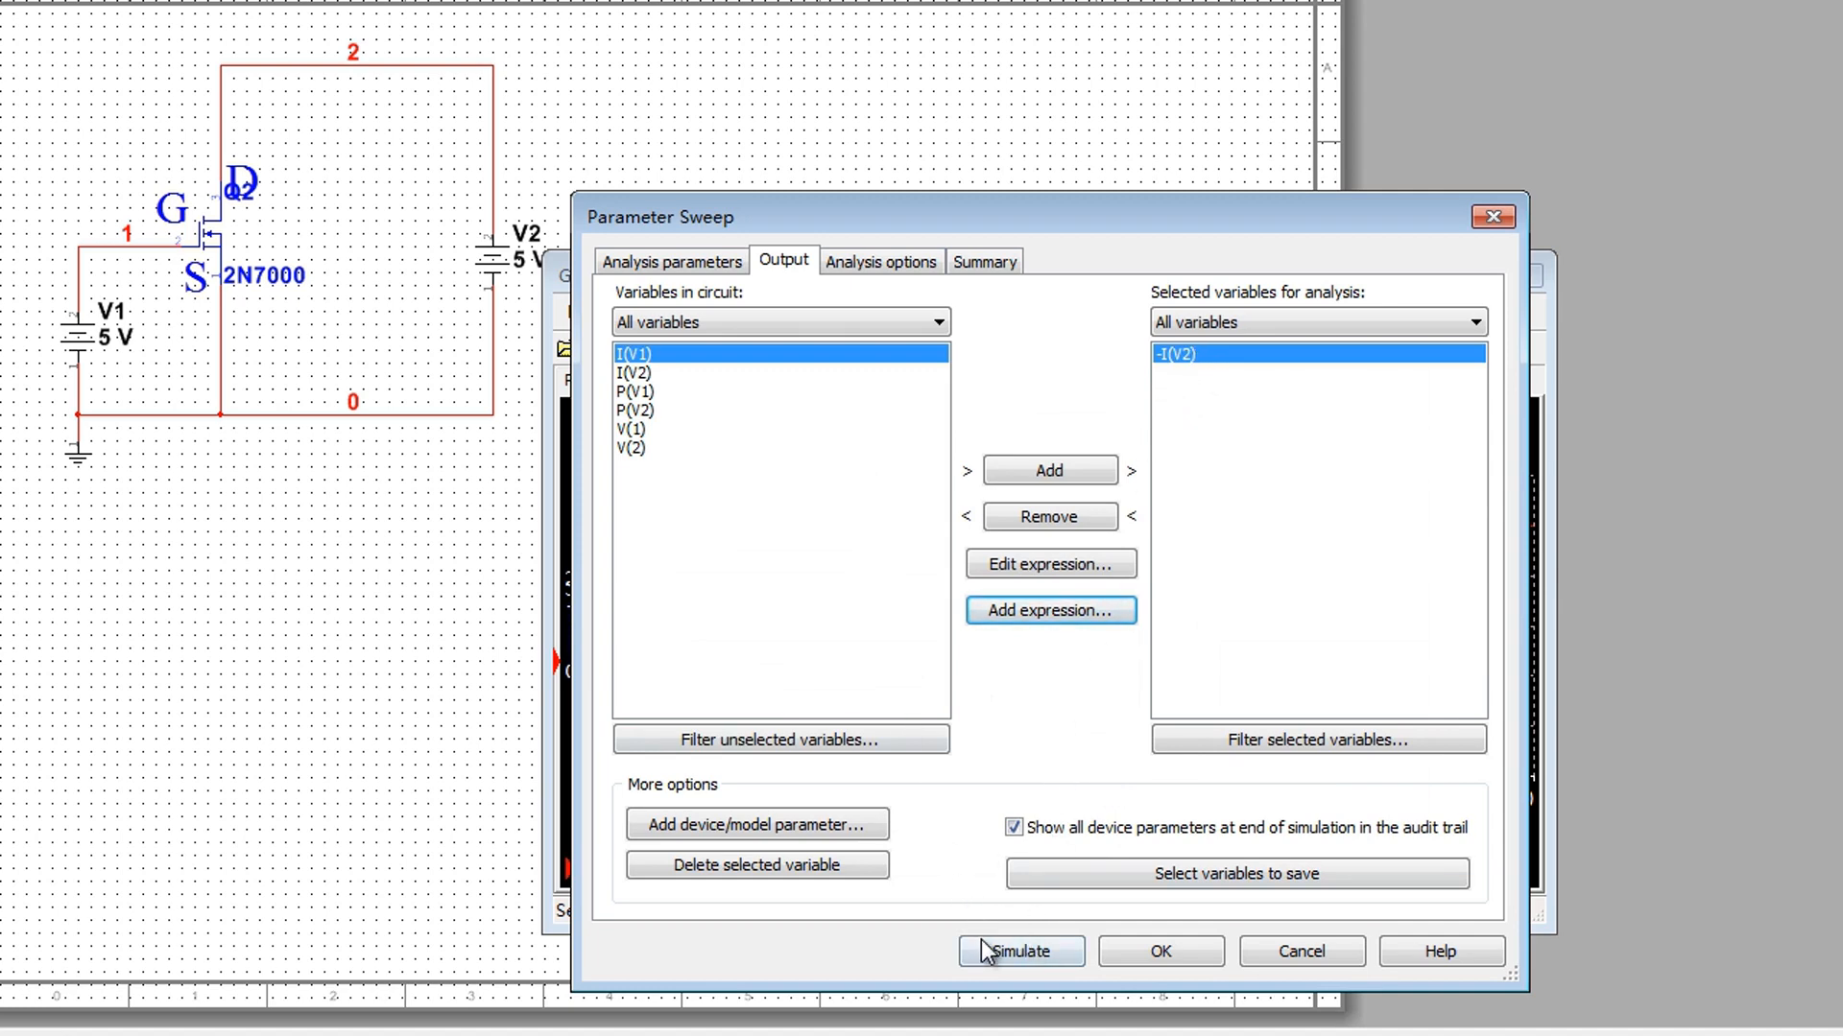
Simulate the V2 sweep, graphing -I(V2) saturating around 450 mA
left_click(1018, 951)
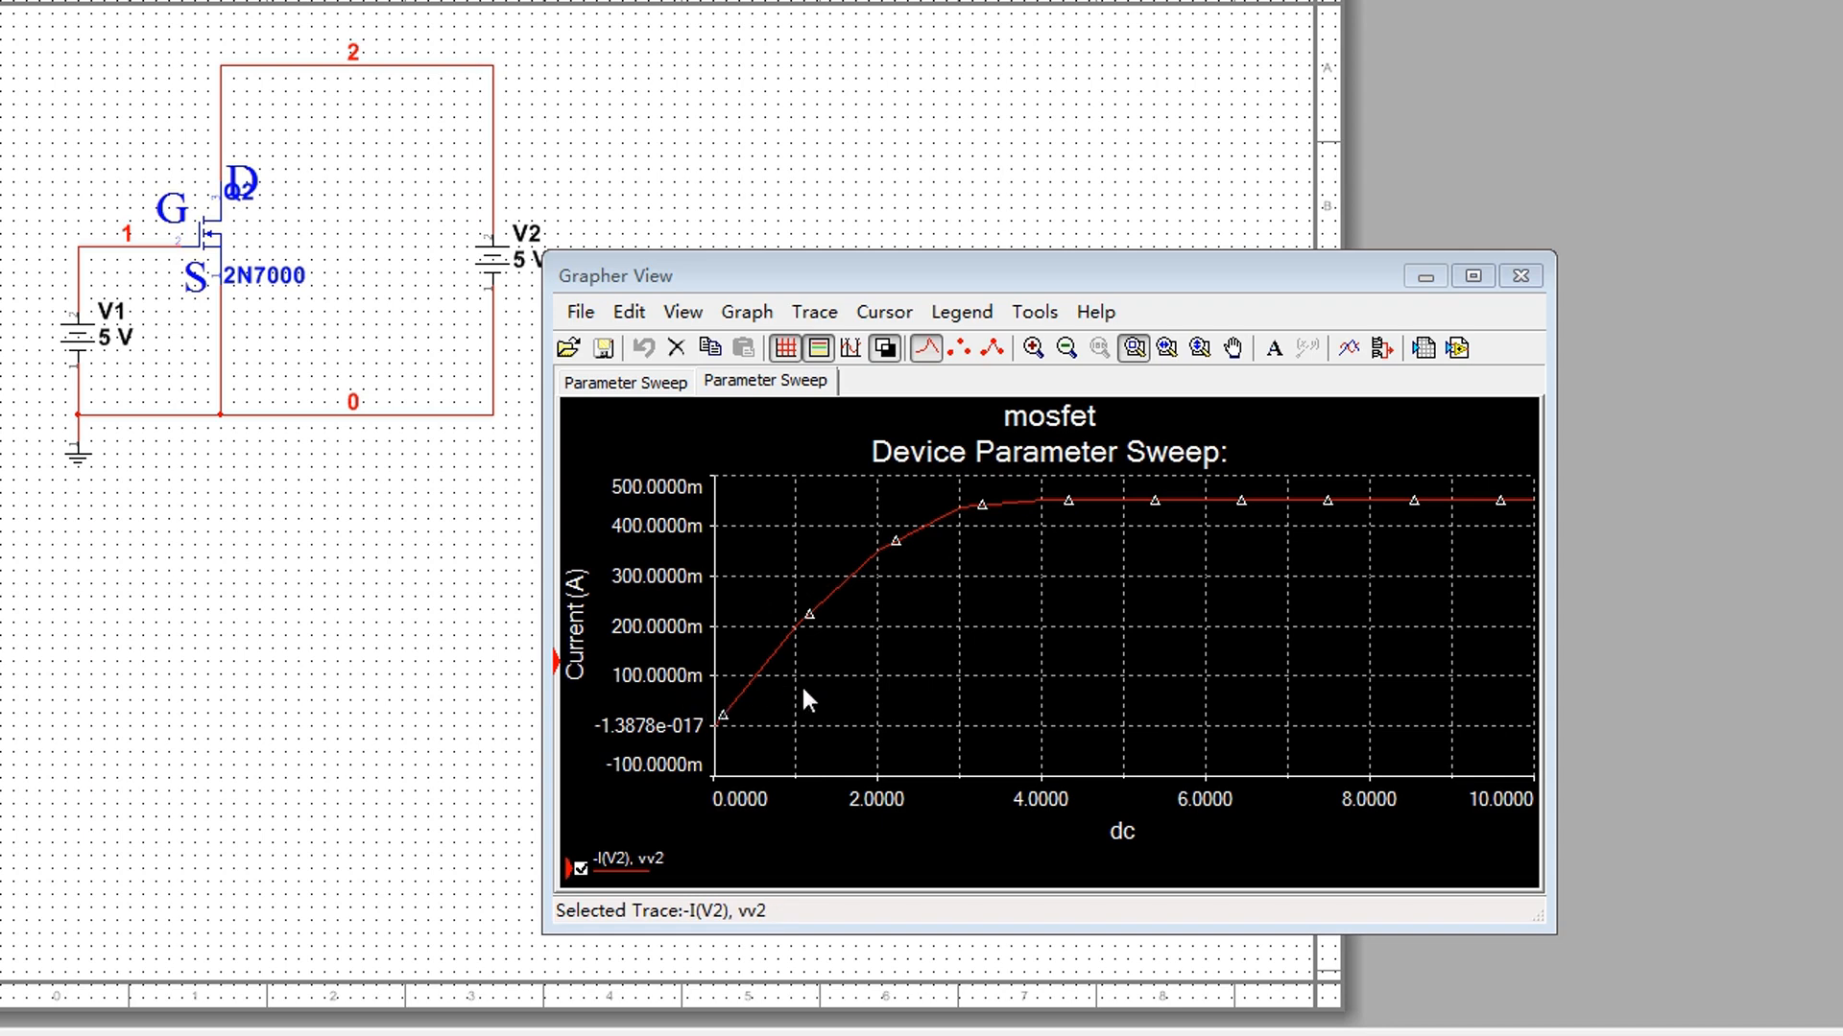
mouse_move(1230, 492)
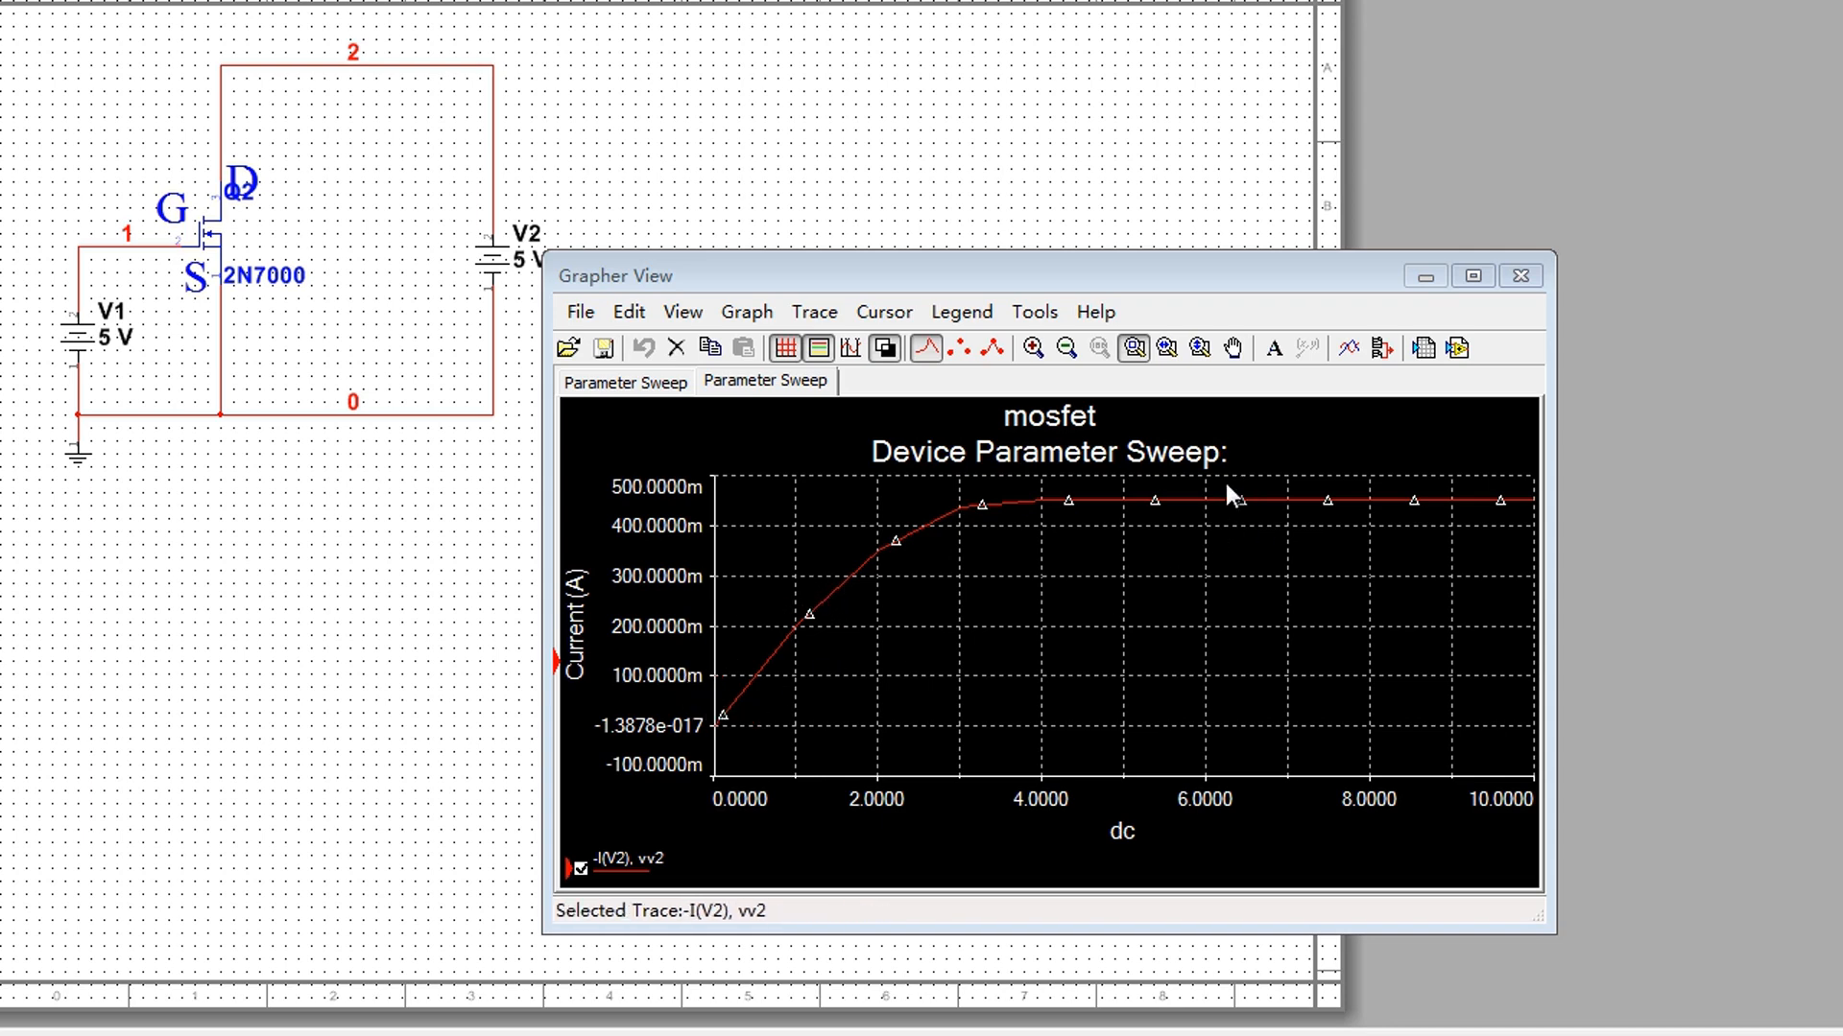
mouse_move(1116, 528)
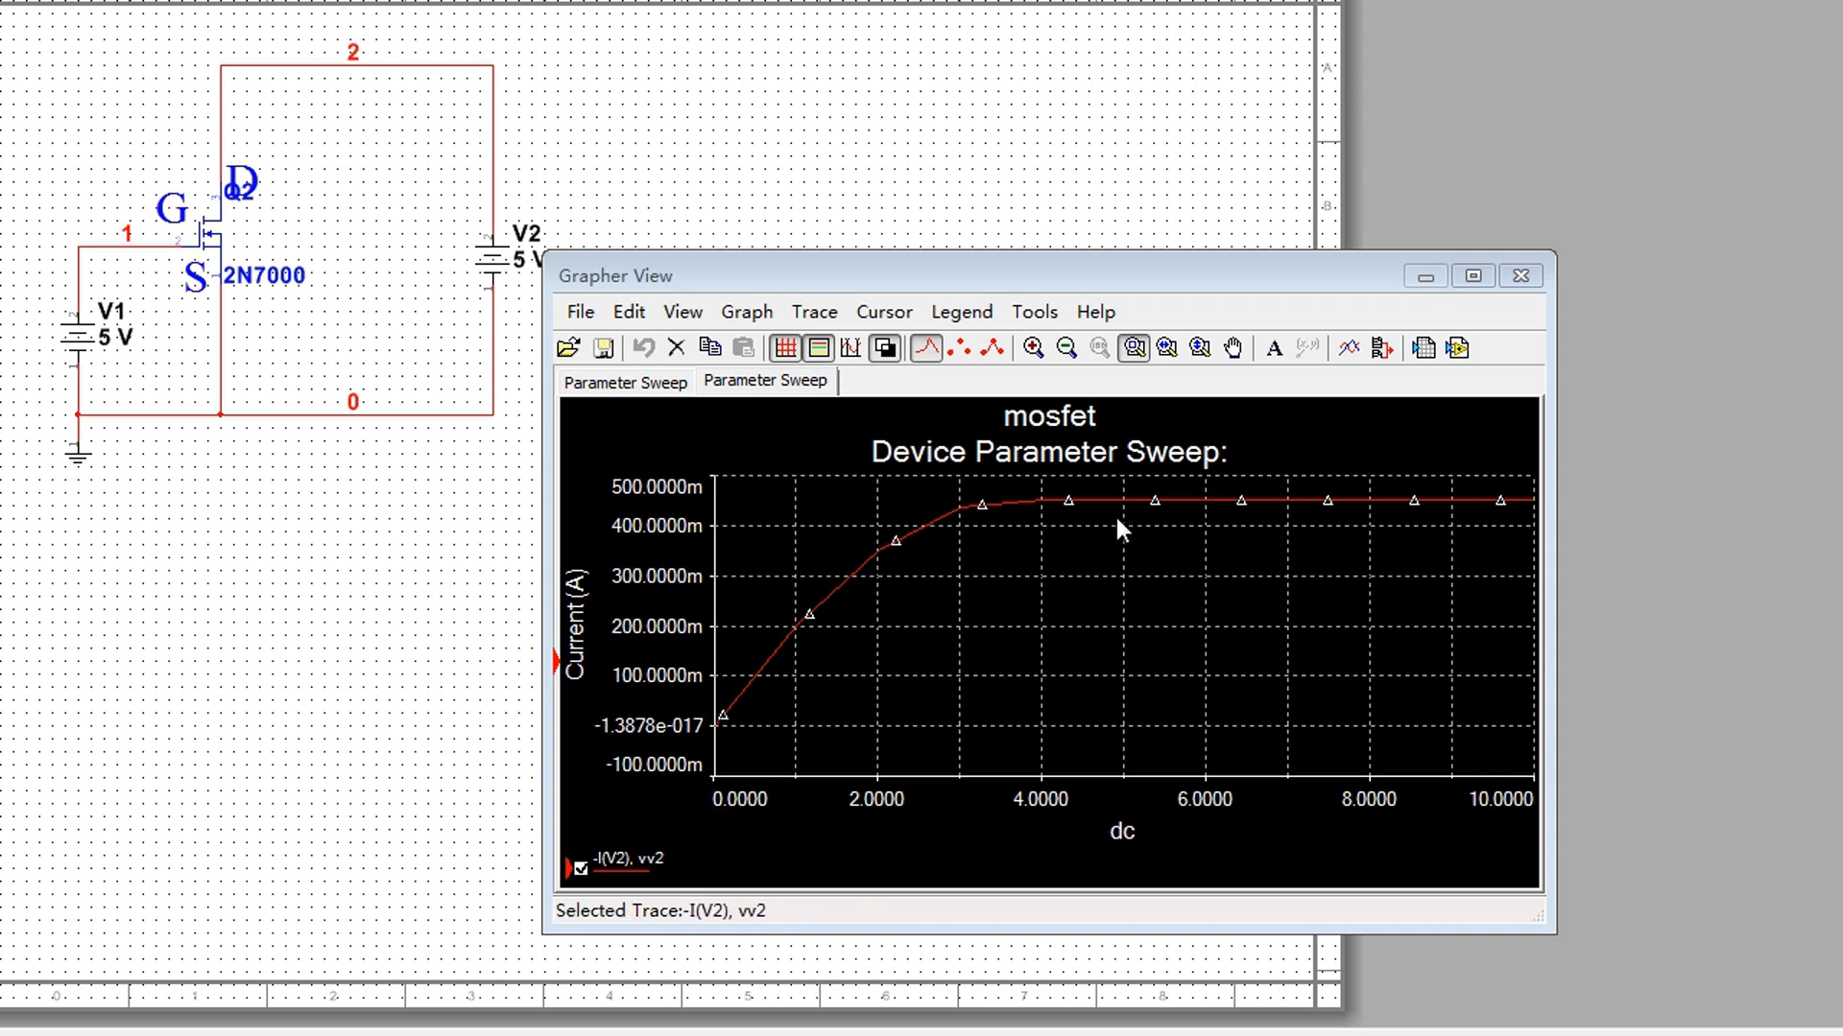
mouse_move(1366, 570)
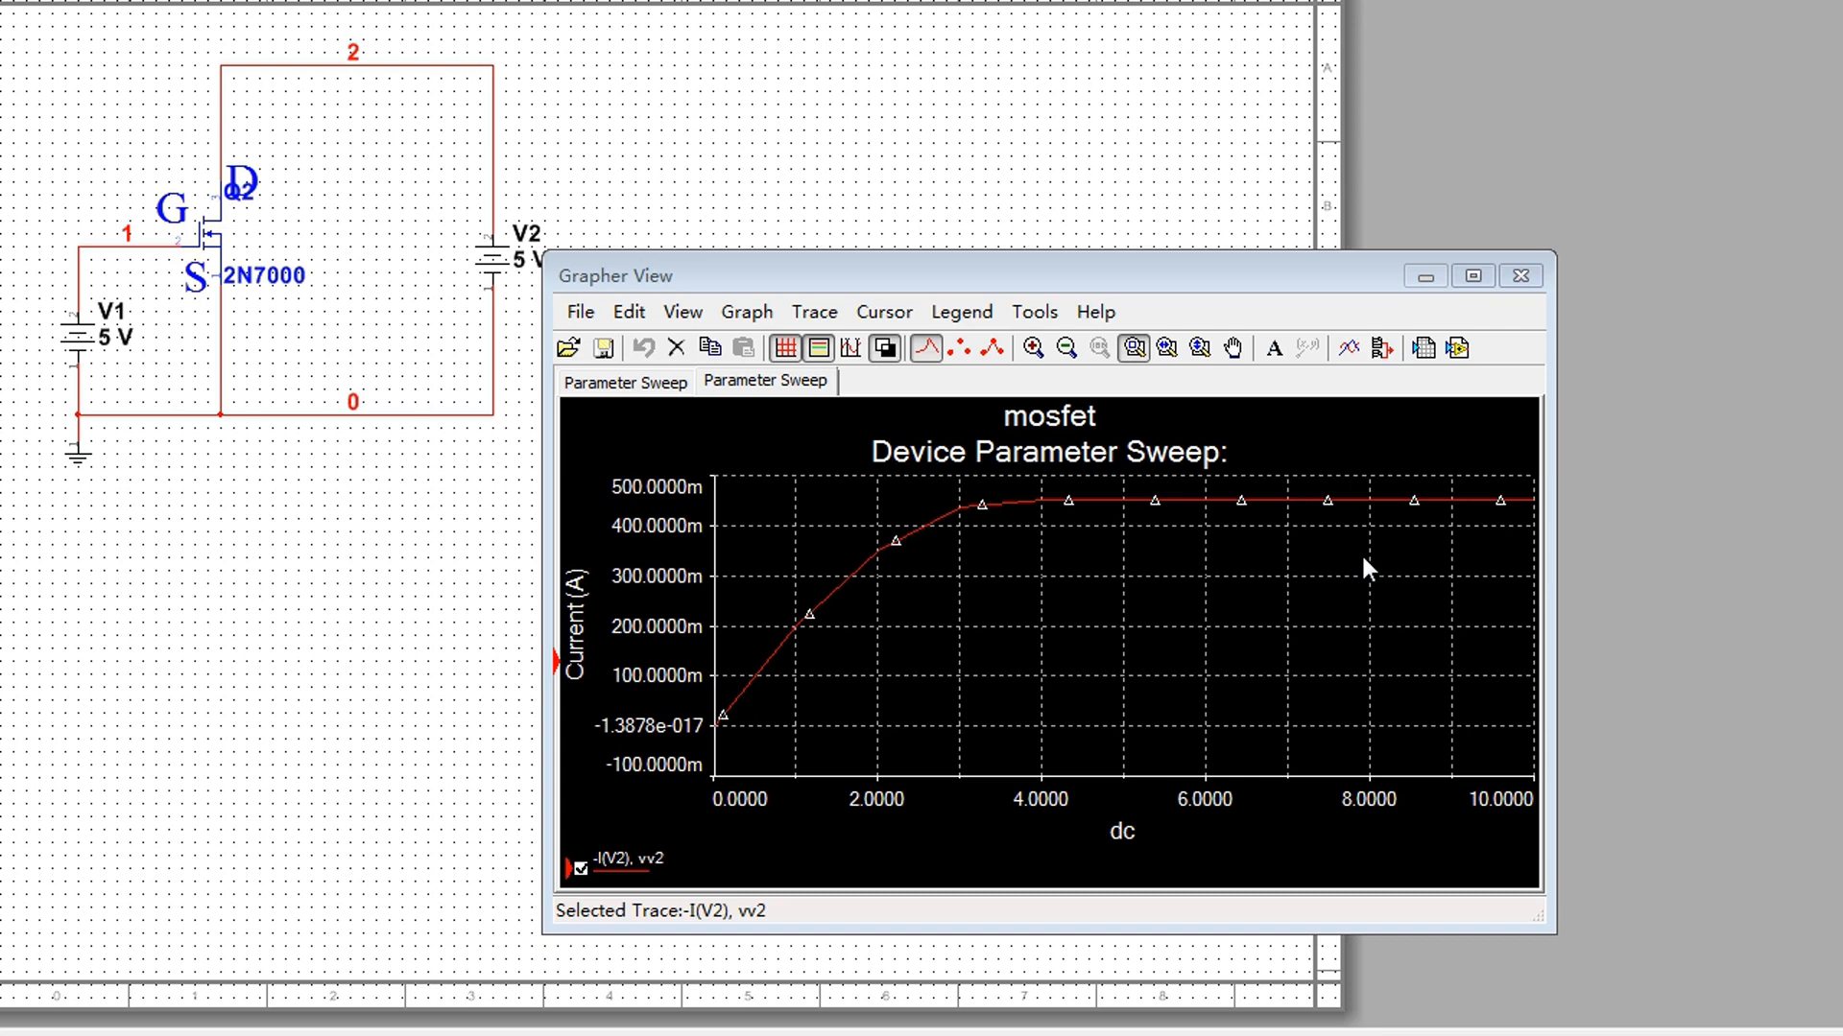
mouse_move(1324, 563)
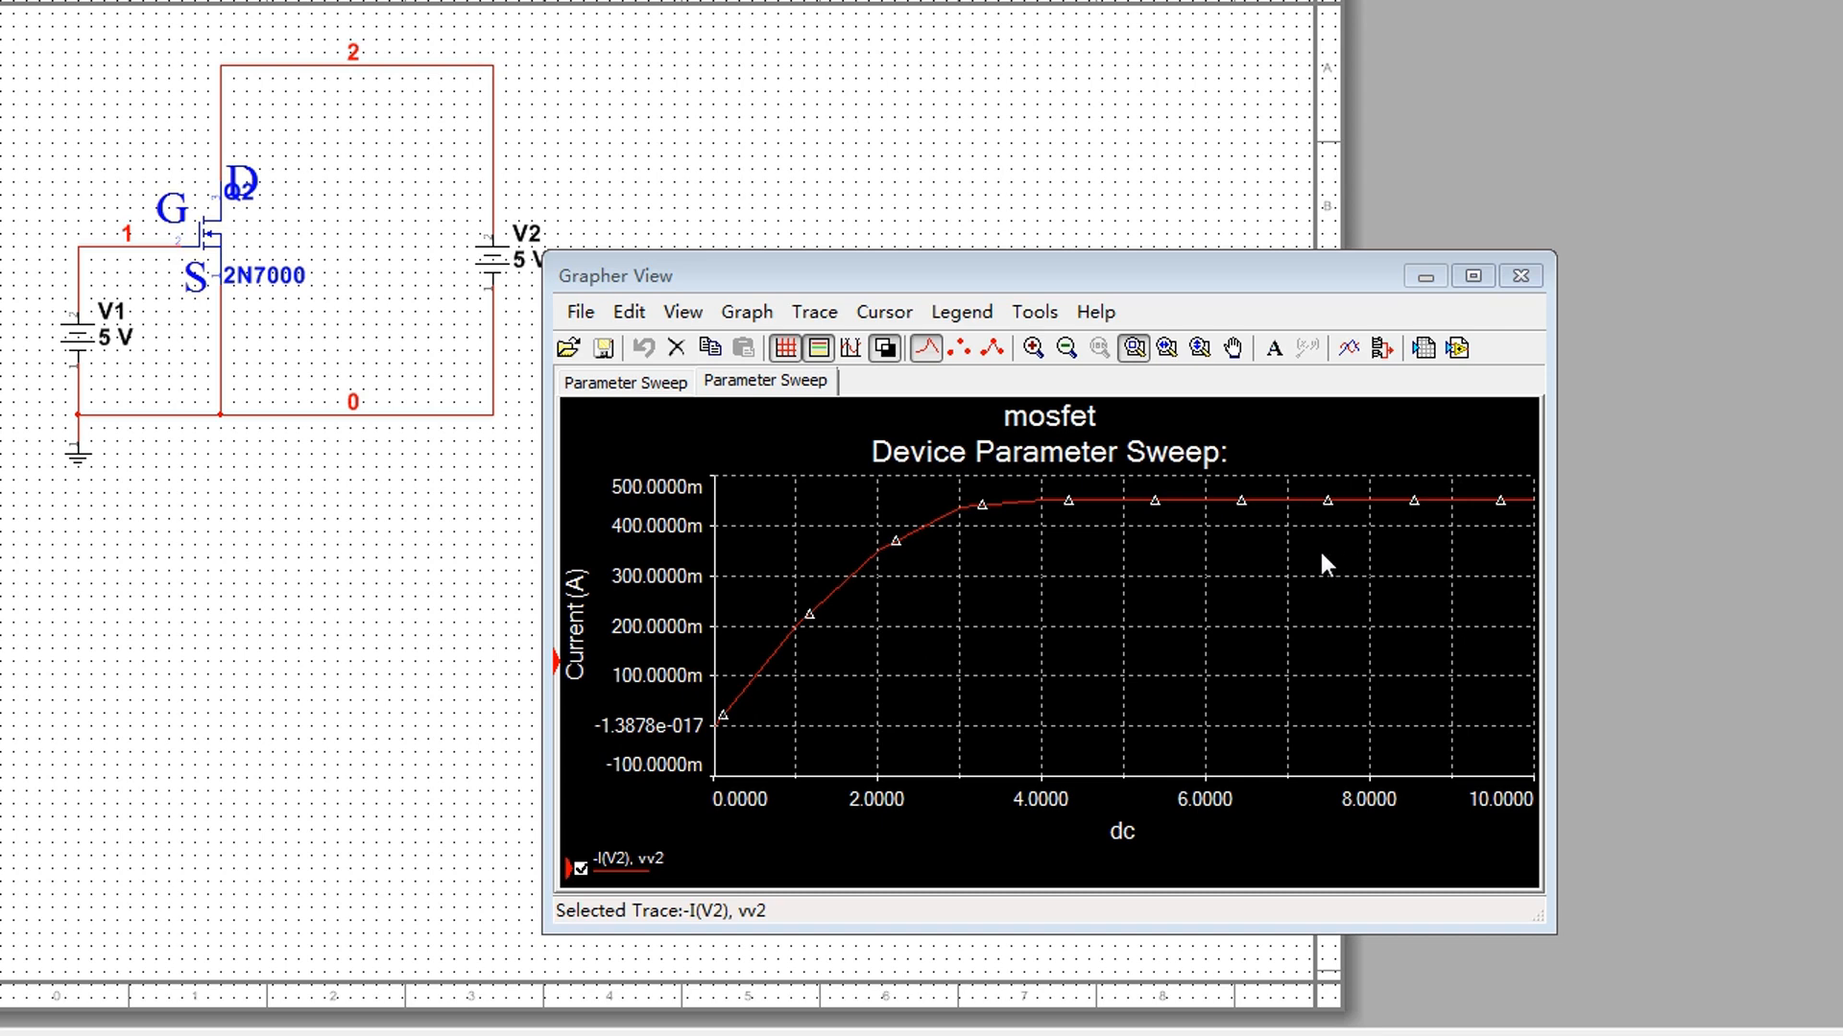
mouse_move(706, 653)
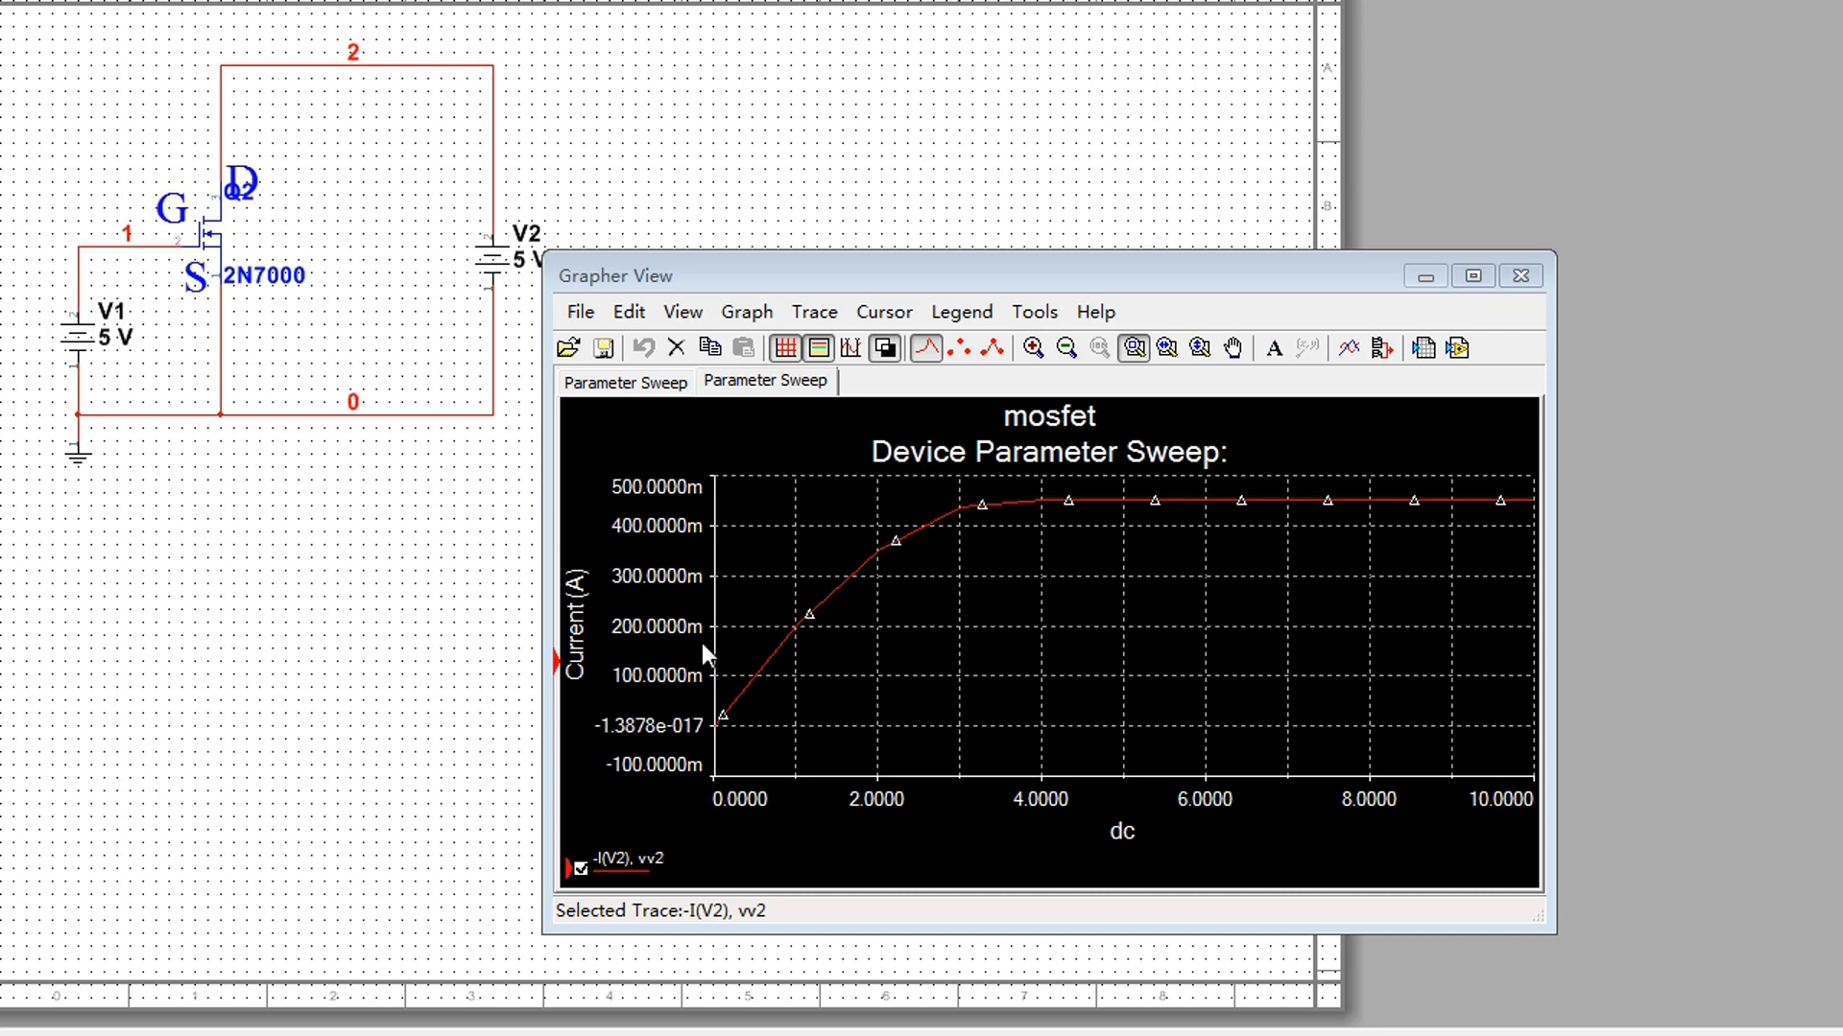
mouse_move(1354, 524)
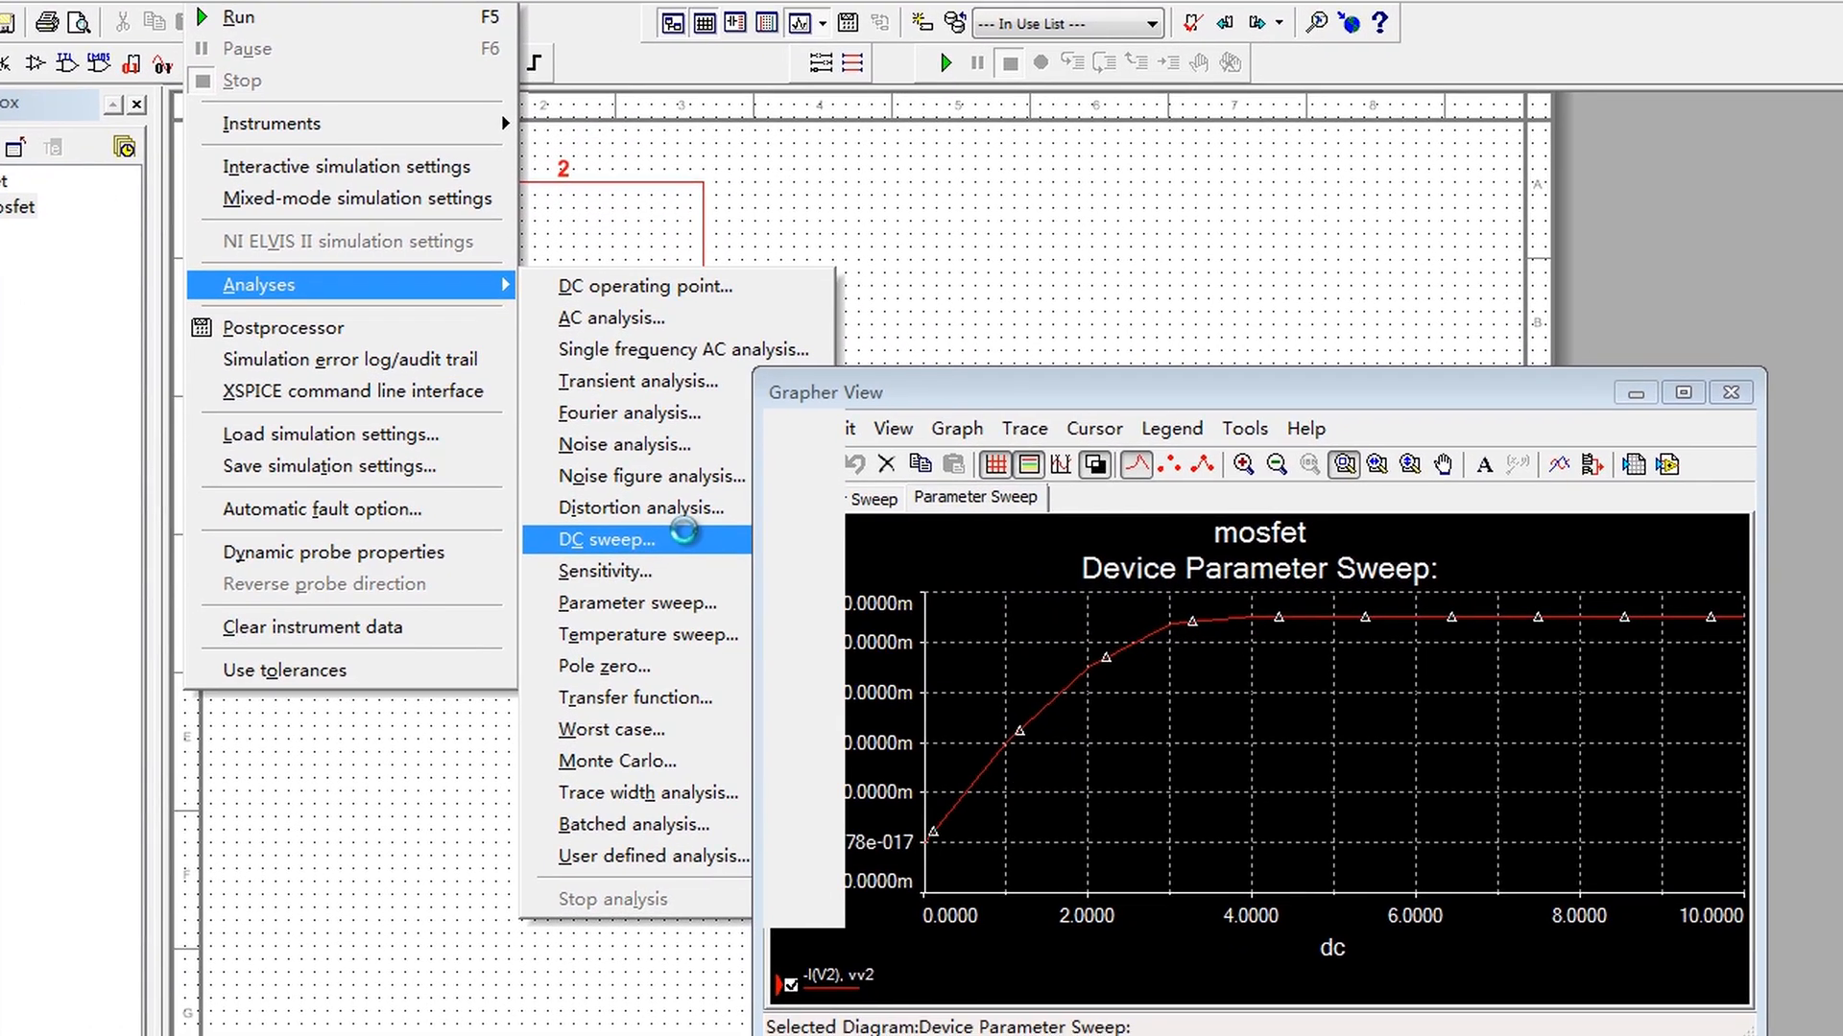
left_click(608, 539)
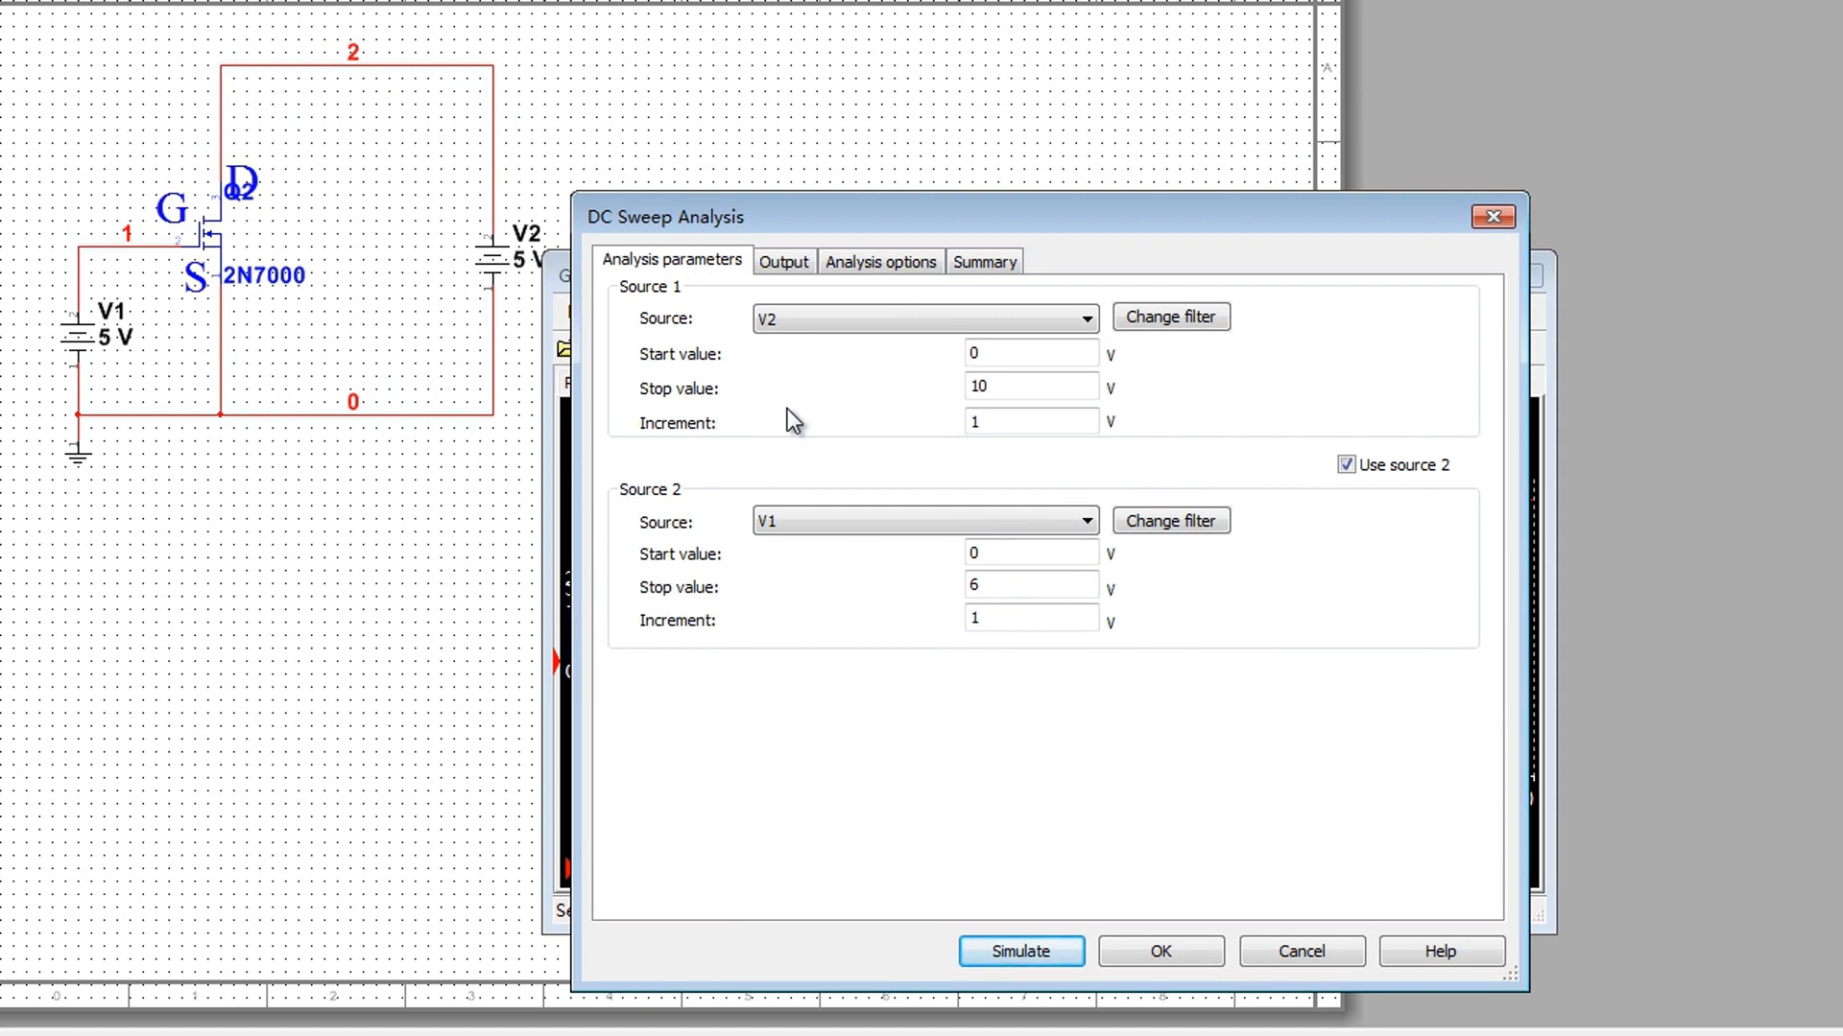
mouse_move(1292, 570)
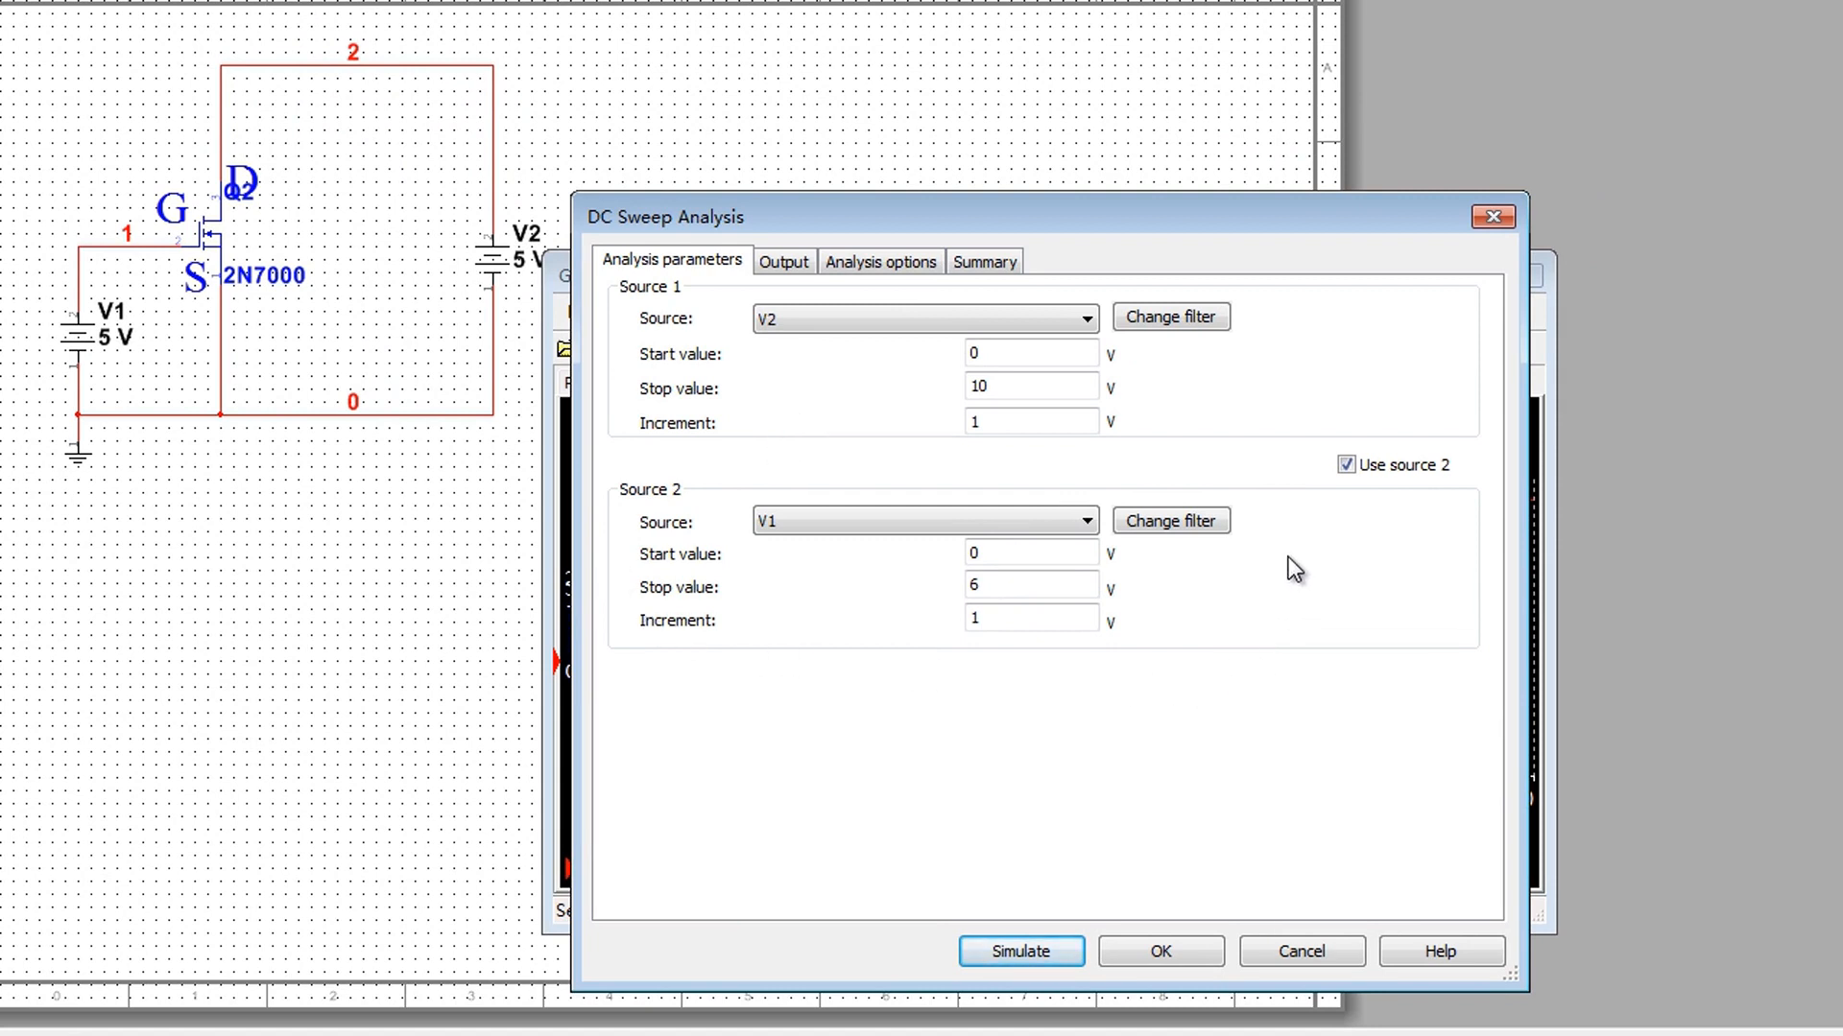
mouse_move(691, 480)
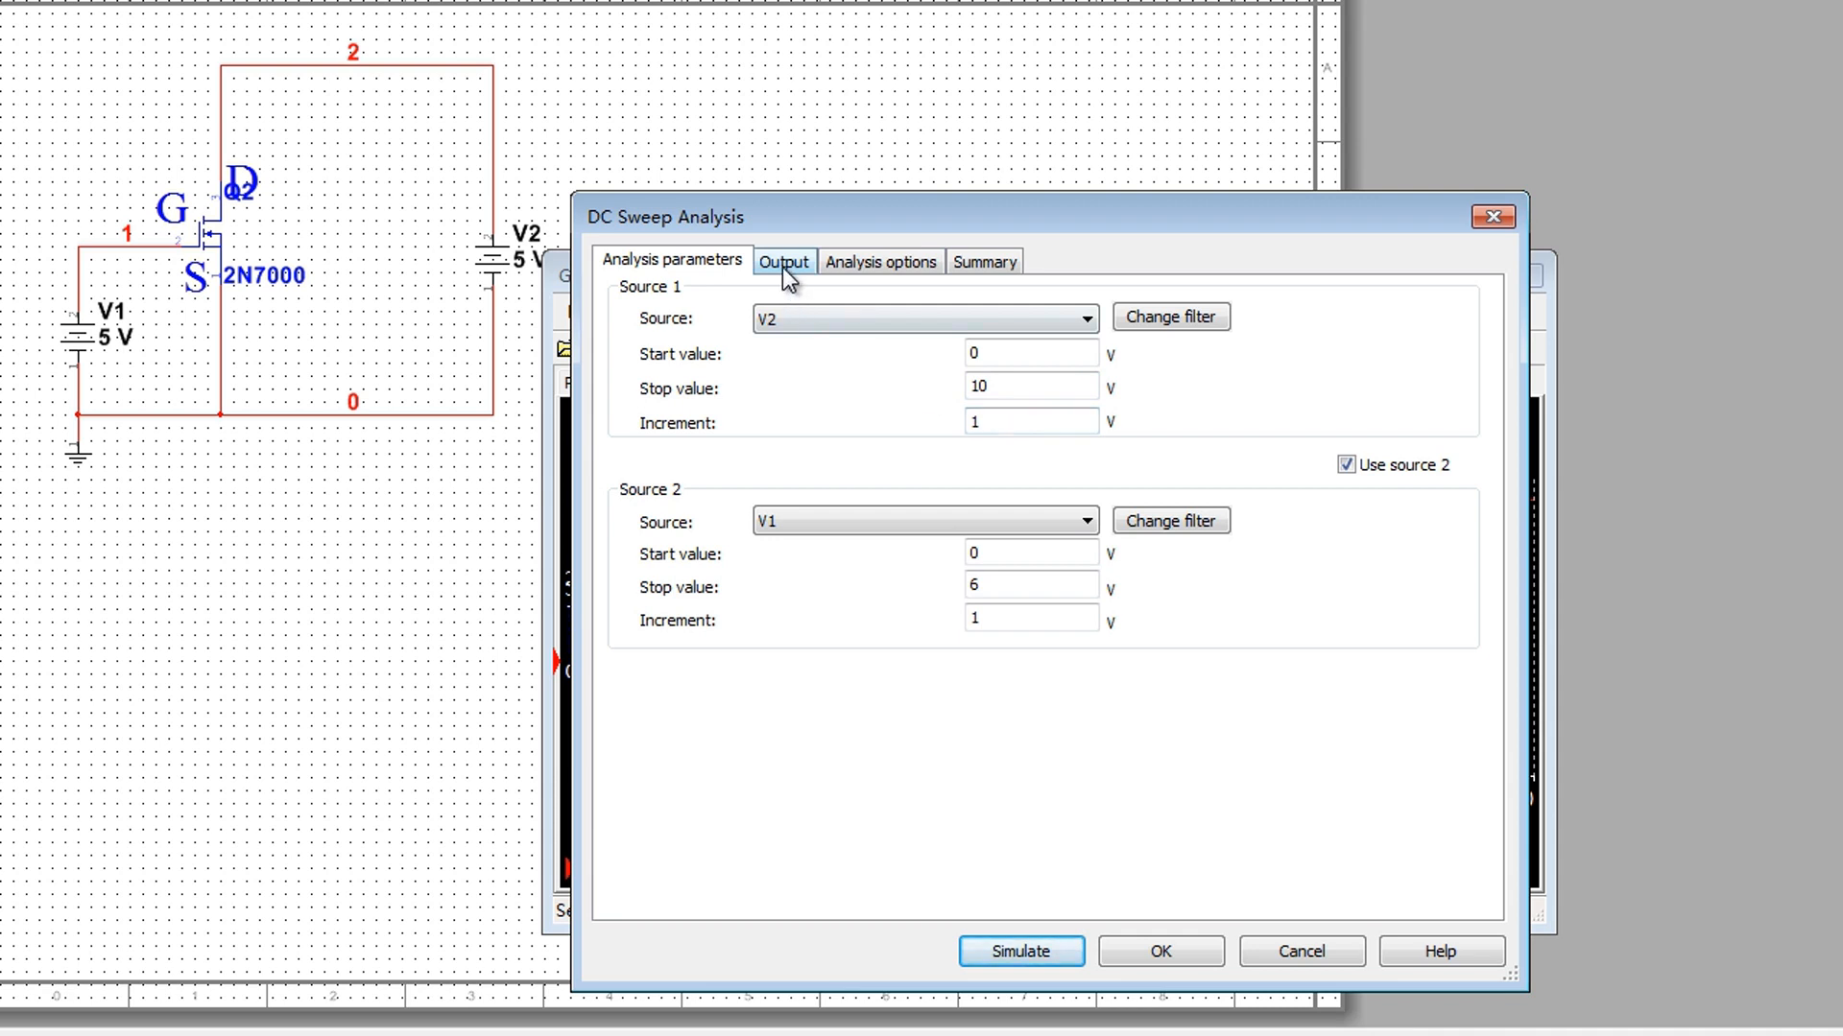
left_click(784, 261)
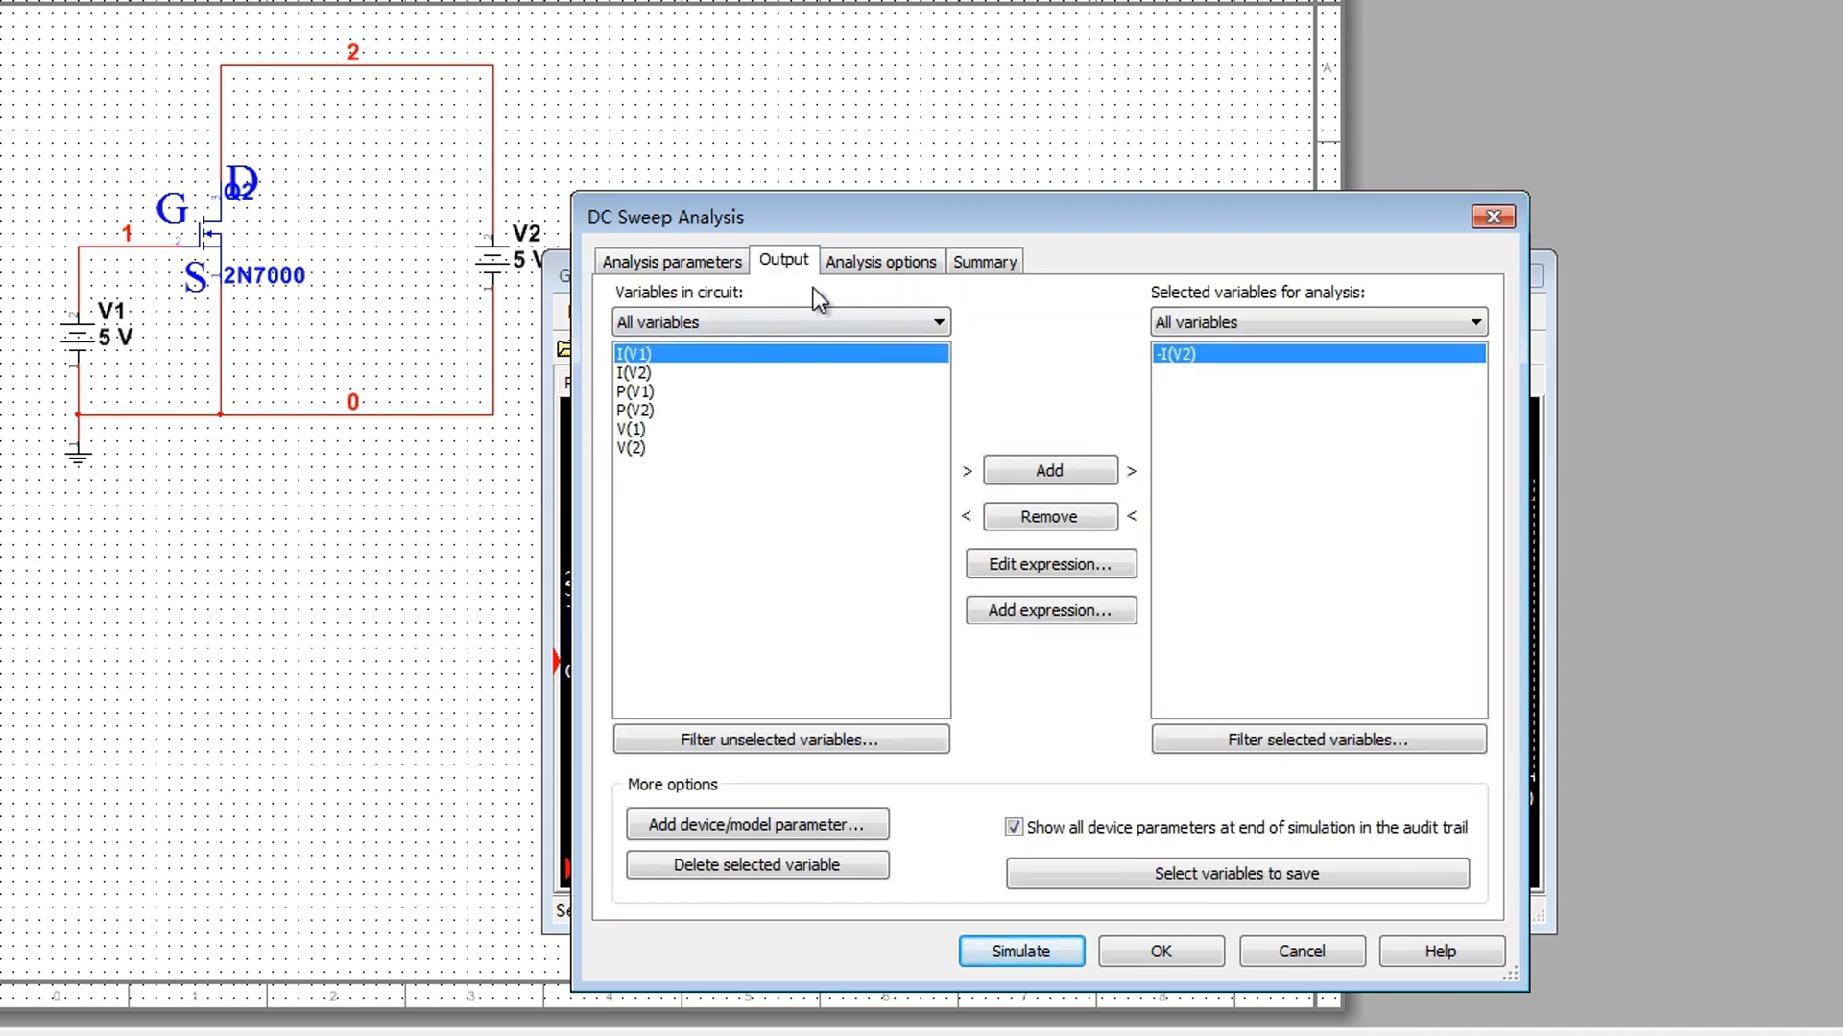
left_click(671, 261)
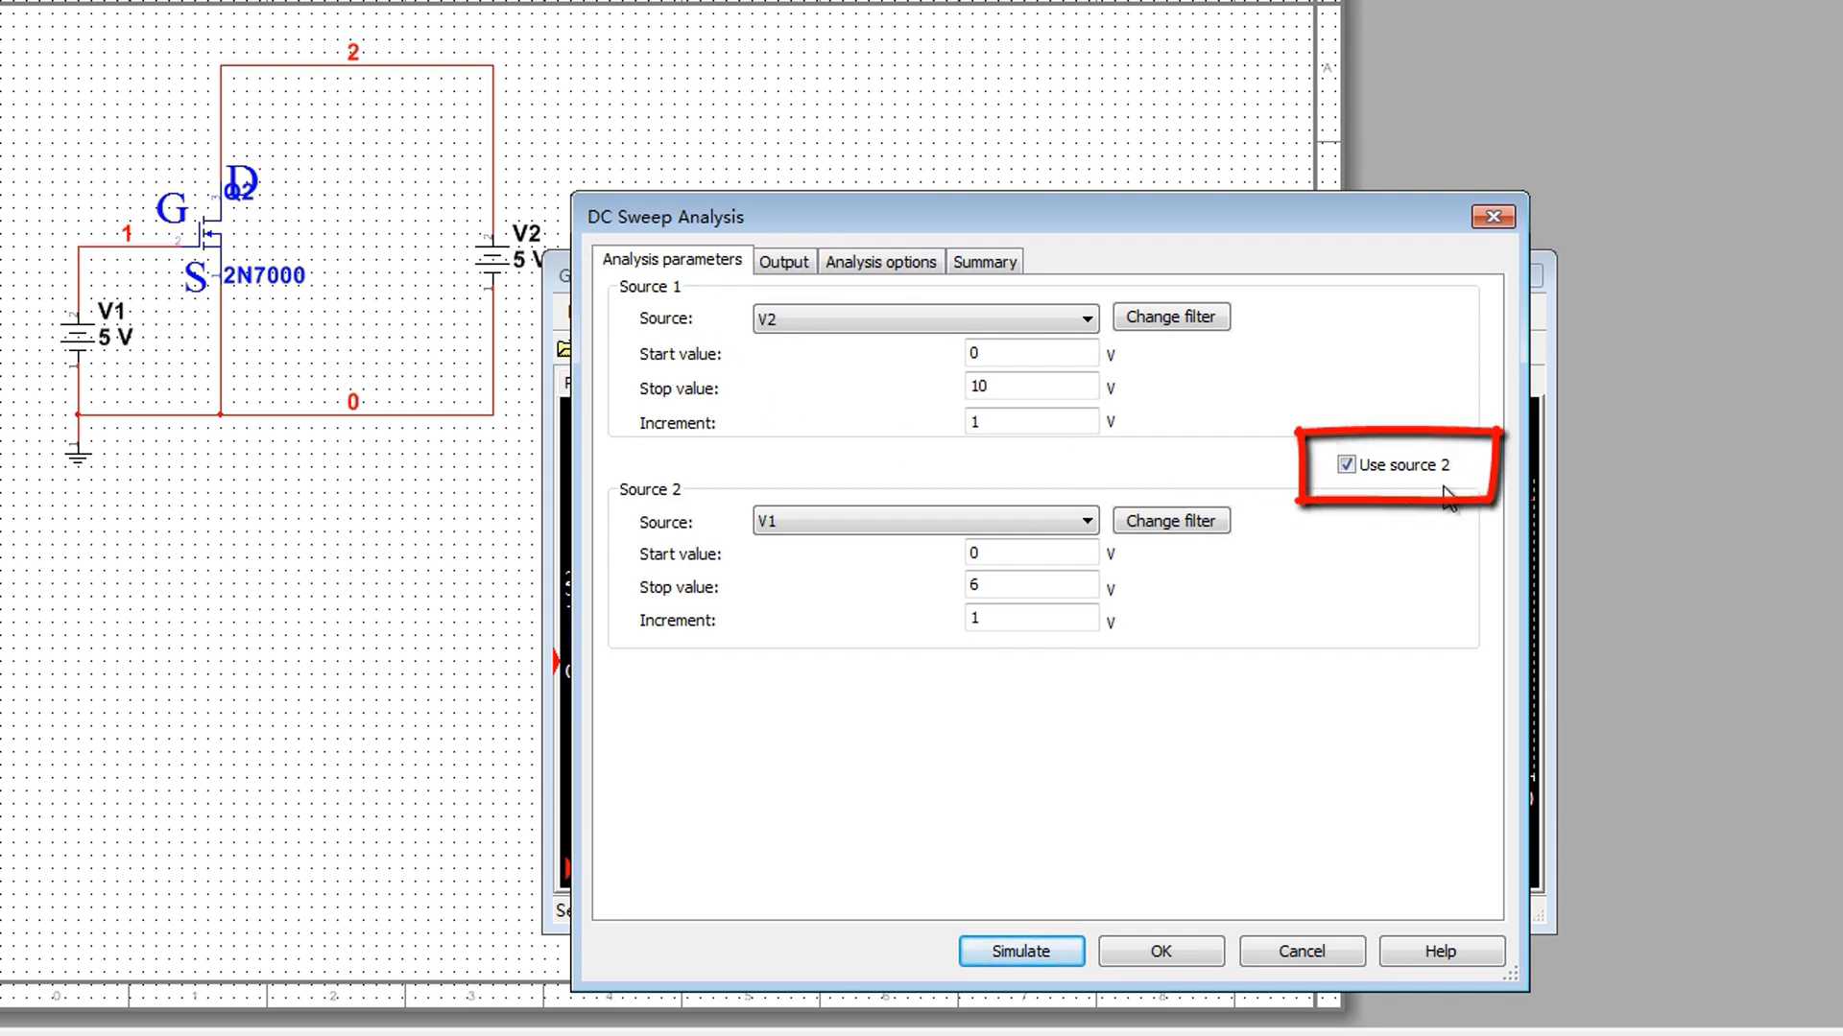
left_click(923, 520)
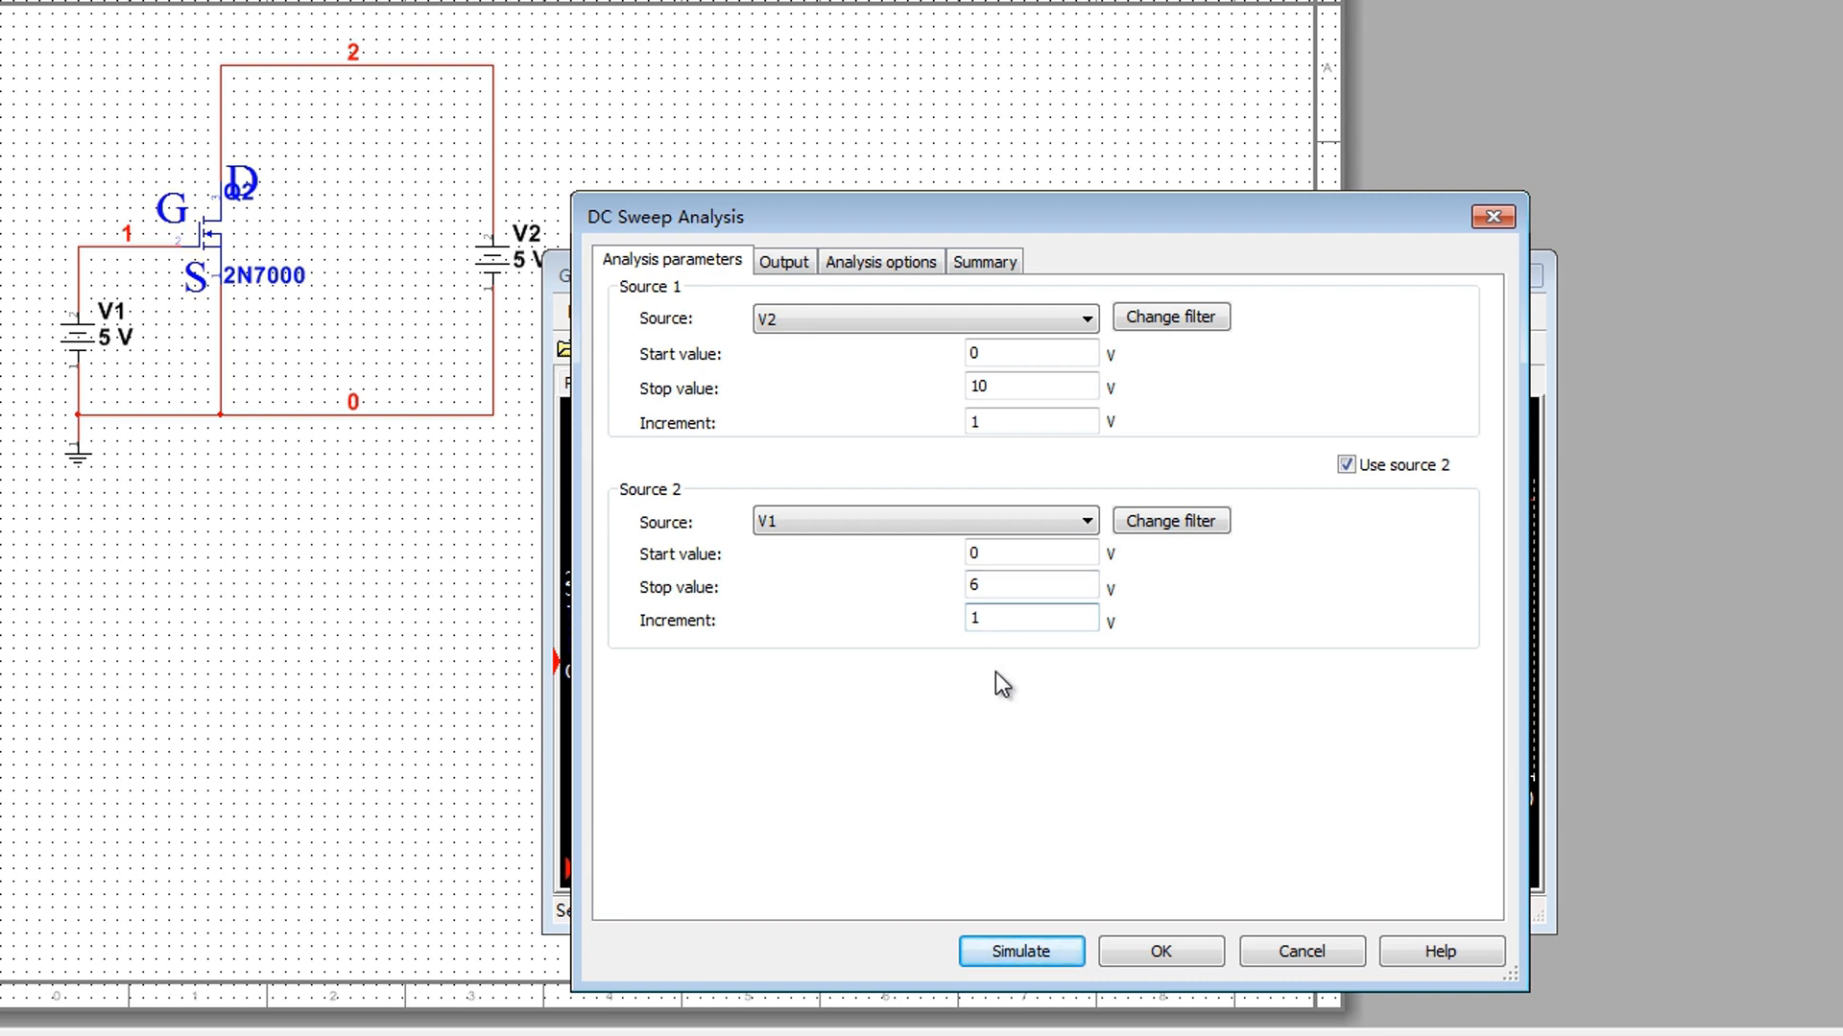
Run the nested DC sweep and switch the Grapher plot to a white background
left_click(1019, 951)
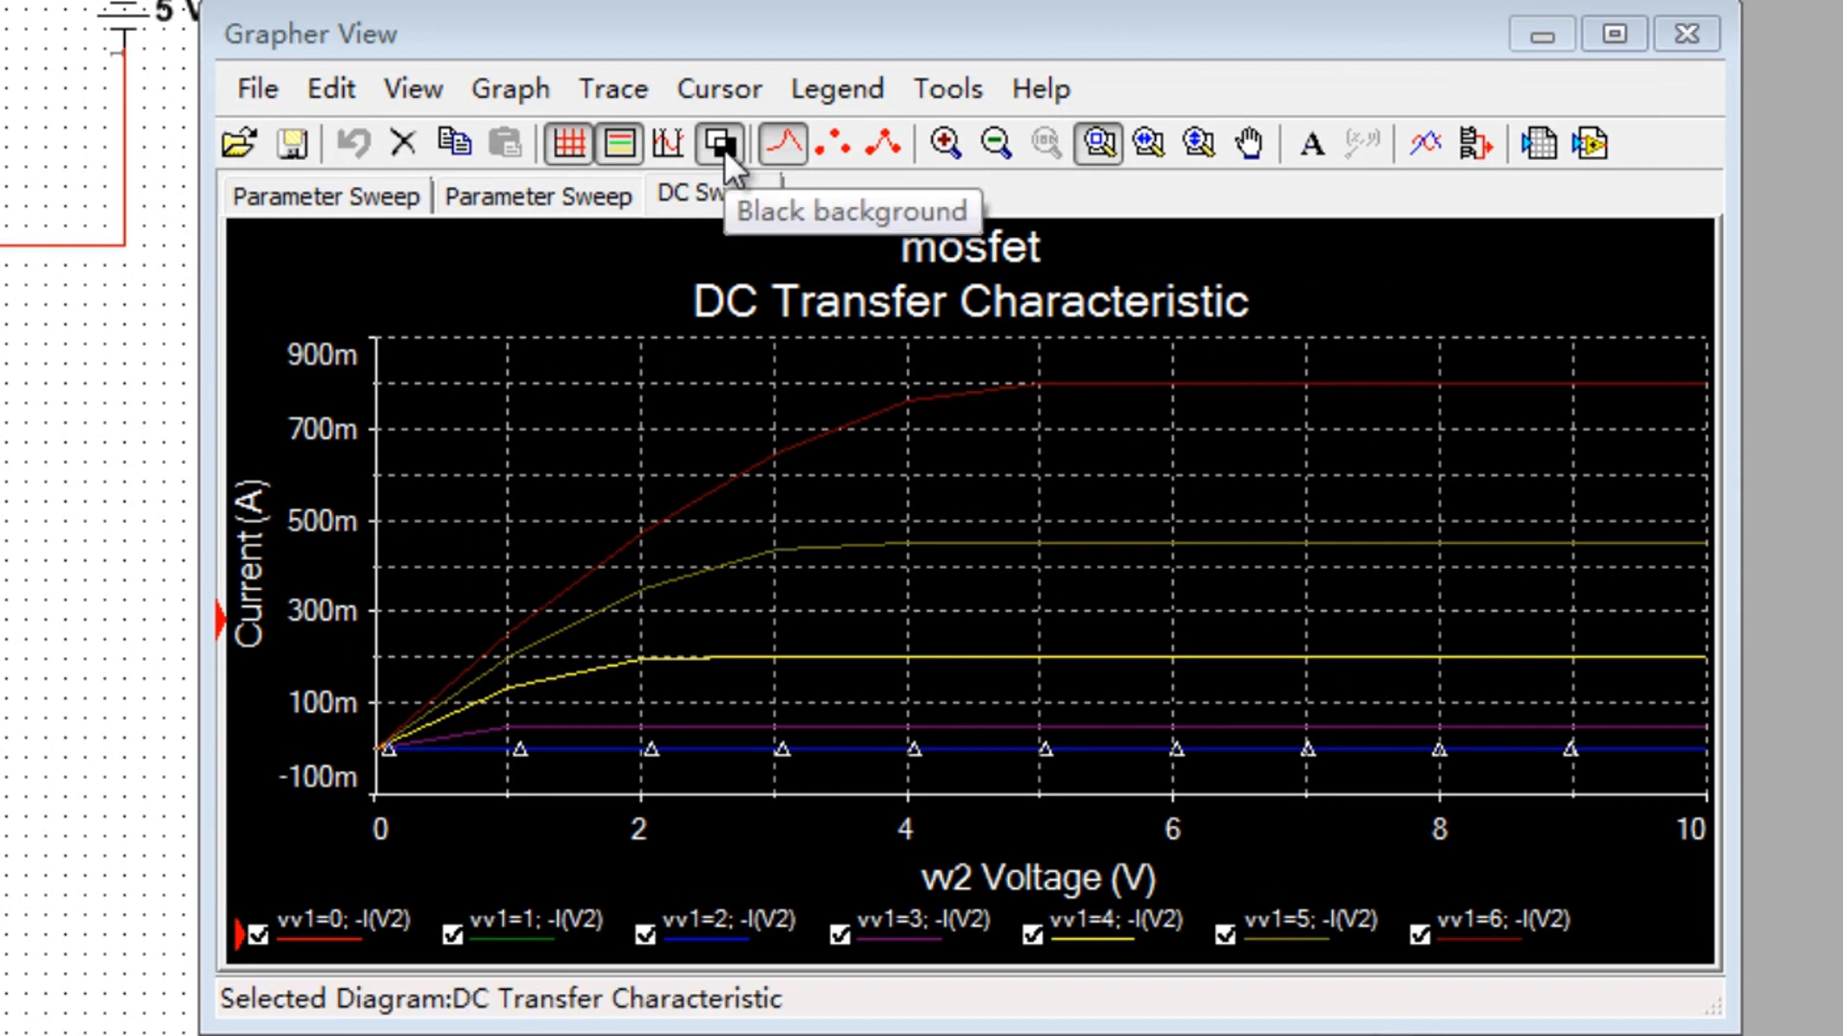
left_click(717, 143)
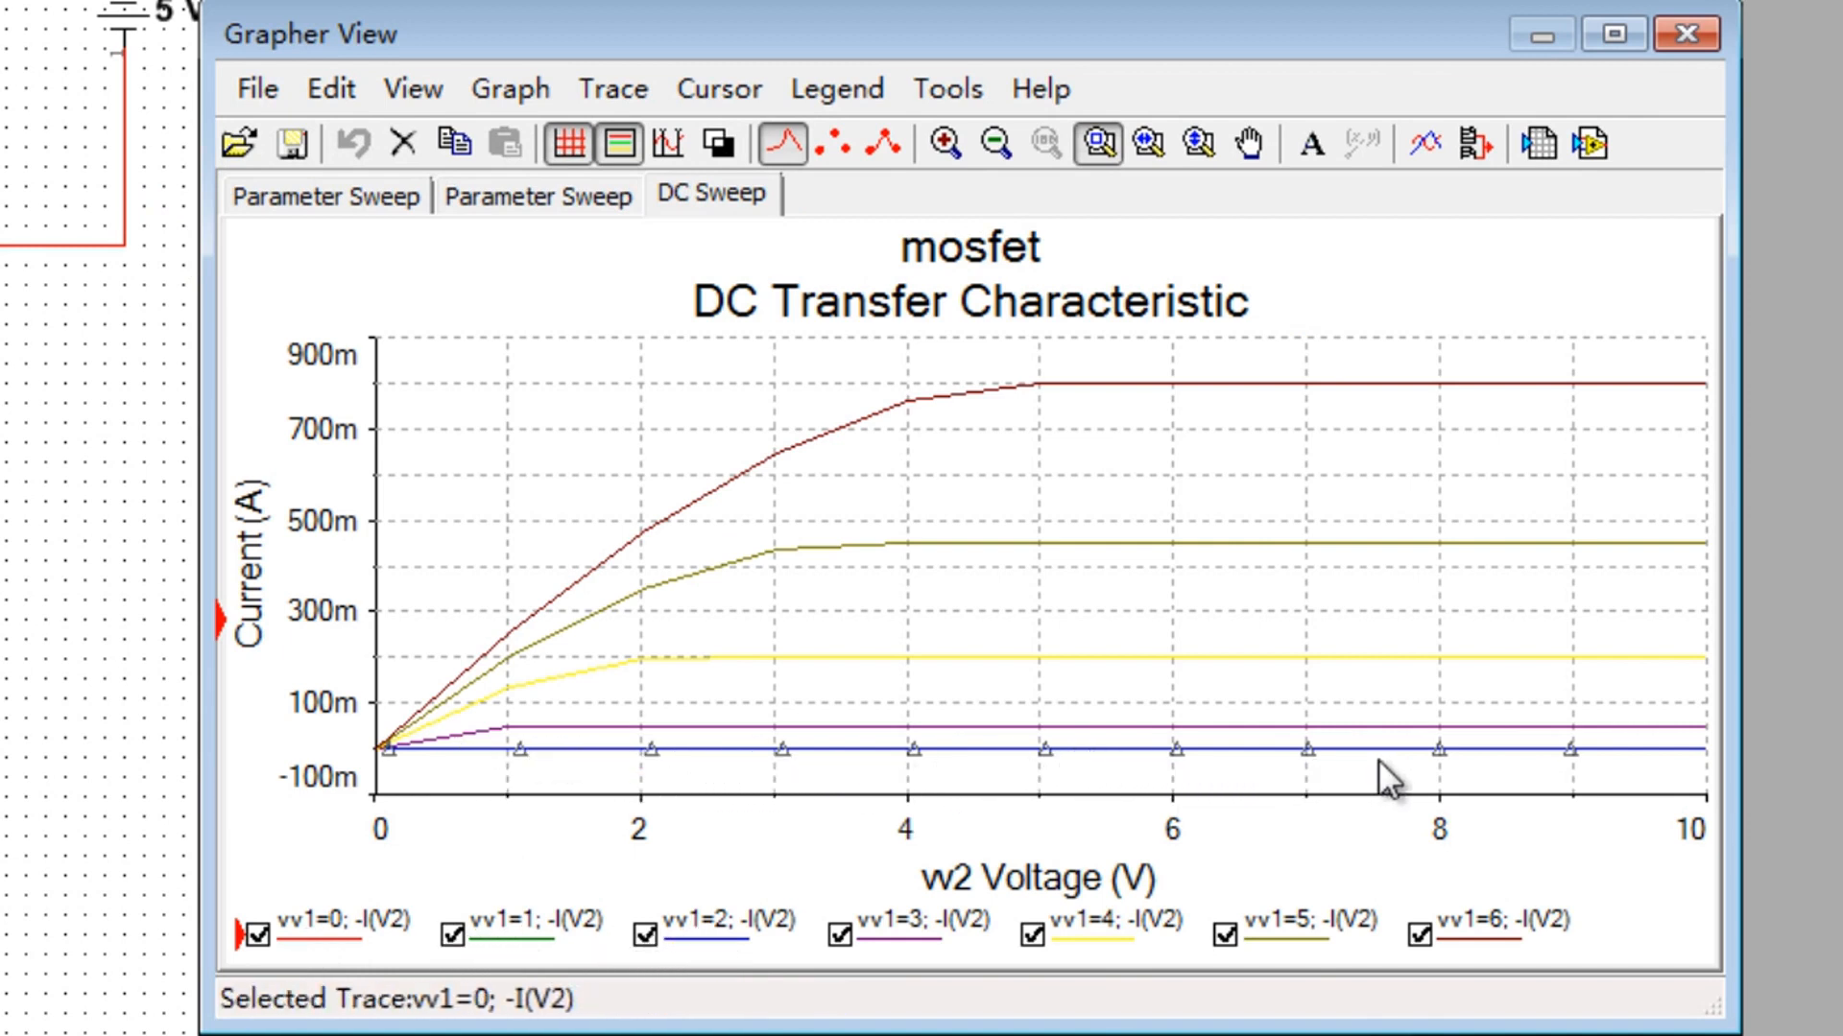
mouse_move(376, 928)
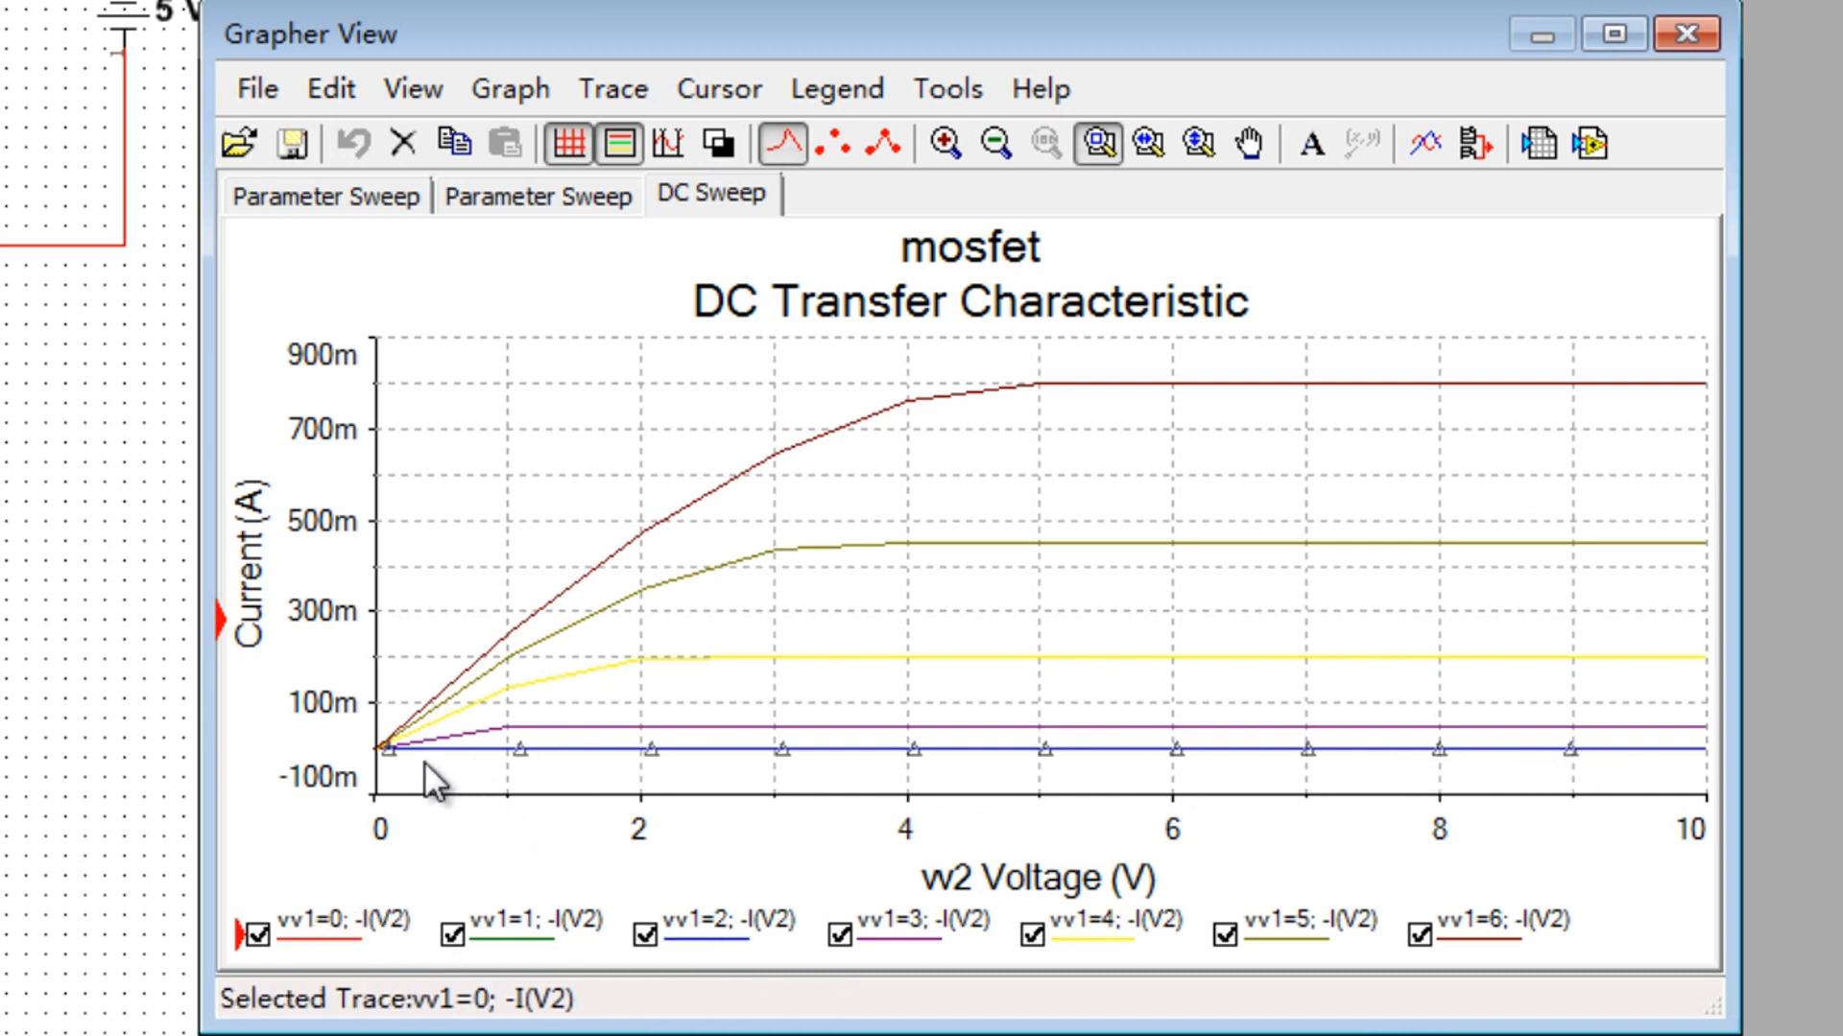
mouse_move(948, 781)
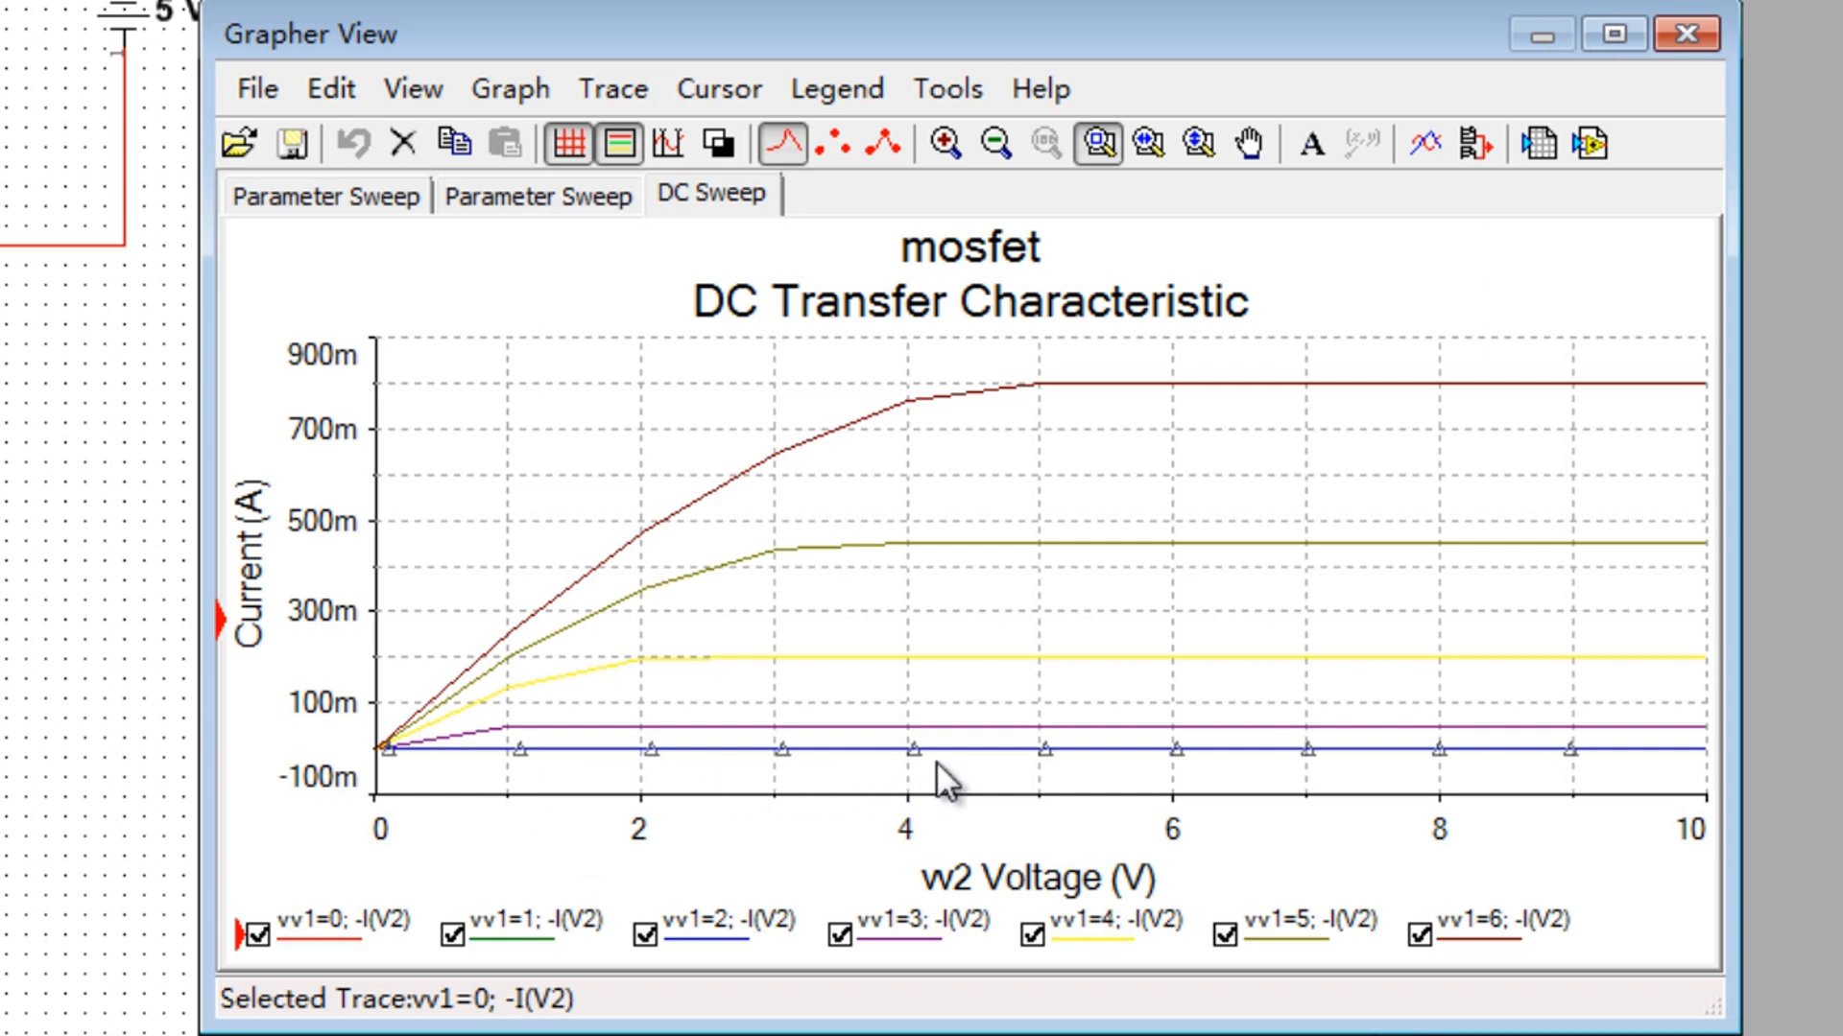
mouse_move(376, 764)
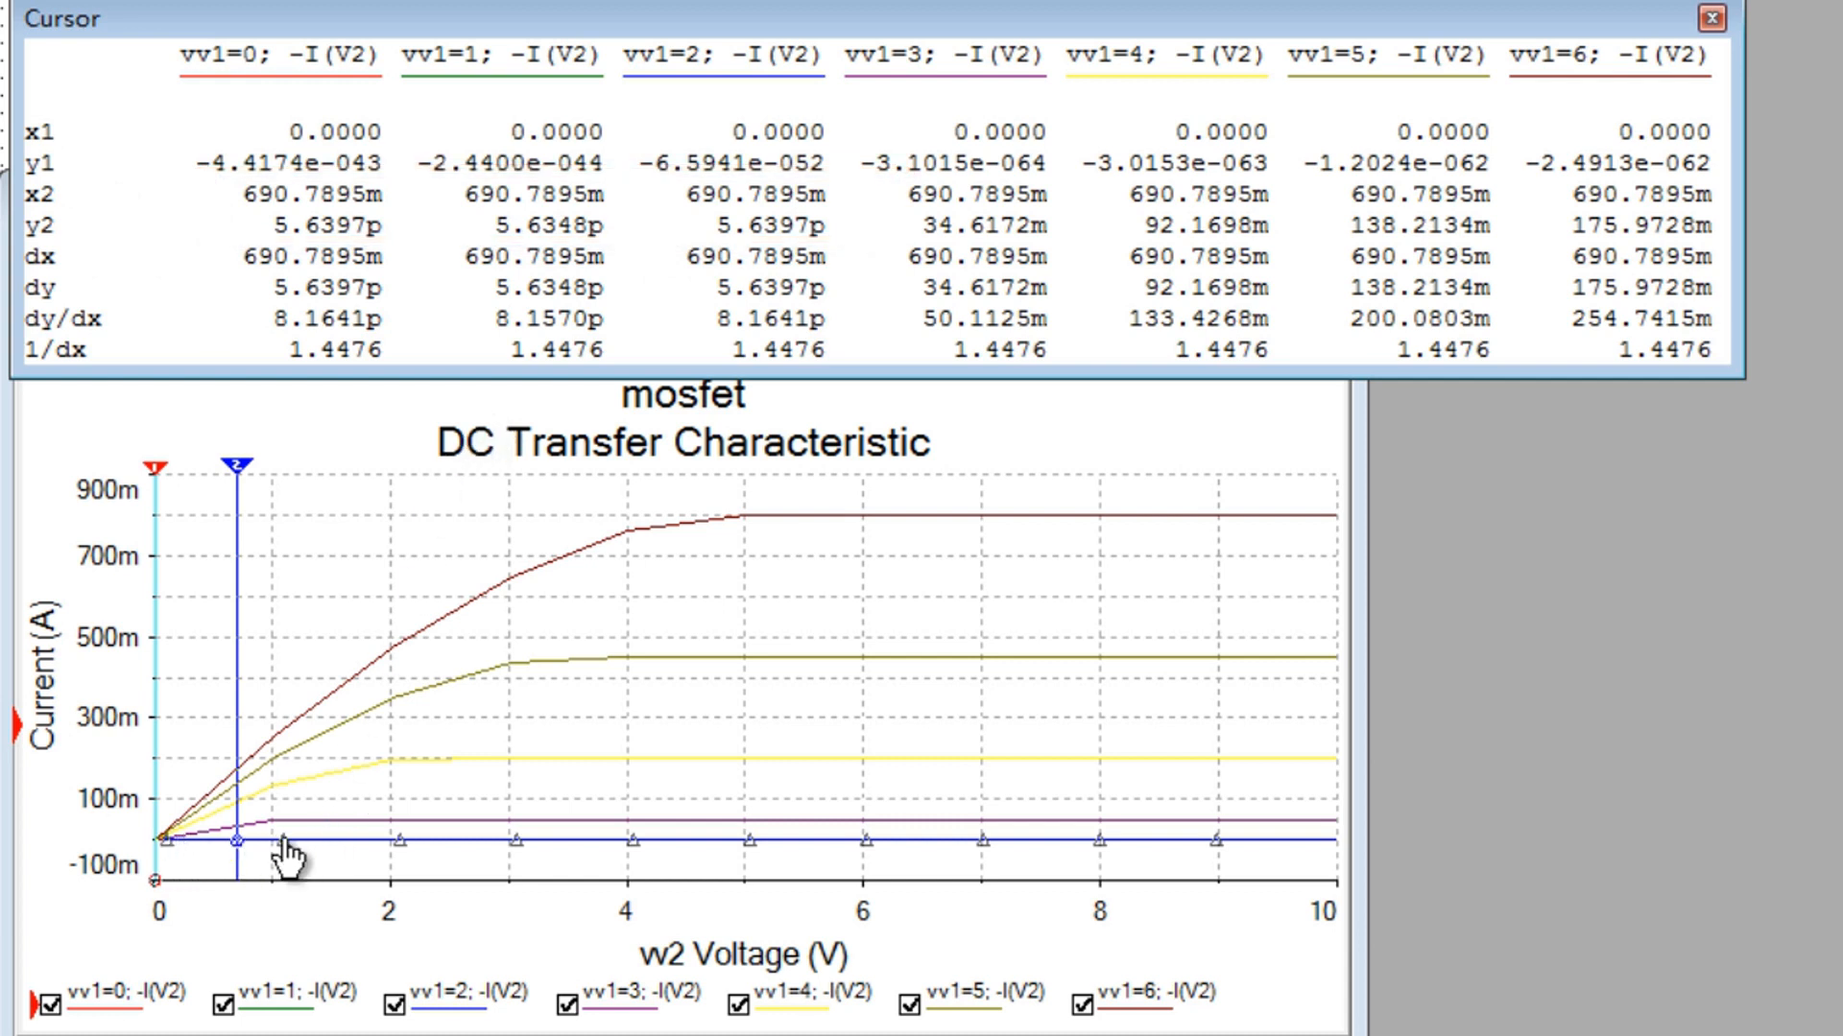
mouse_move(952, 862)
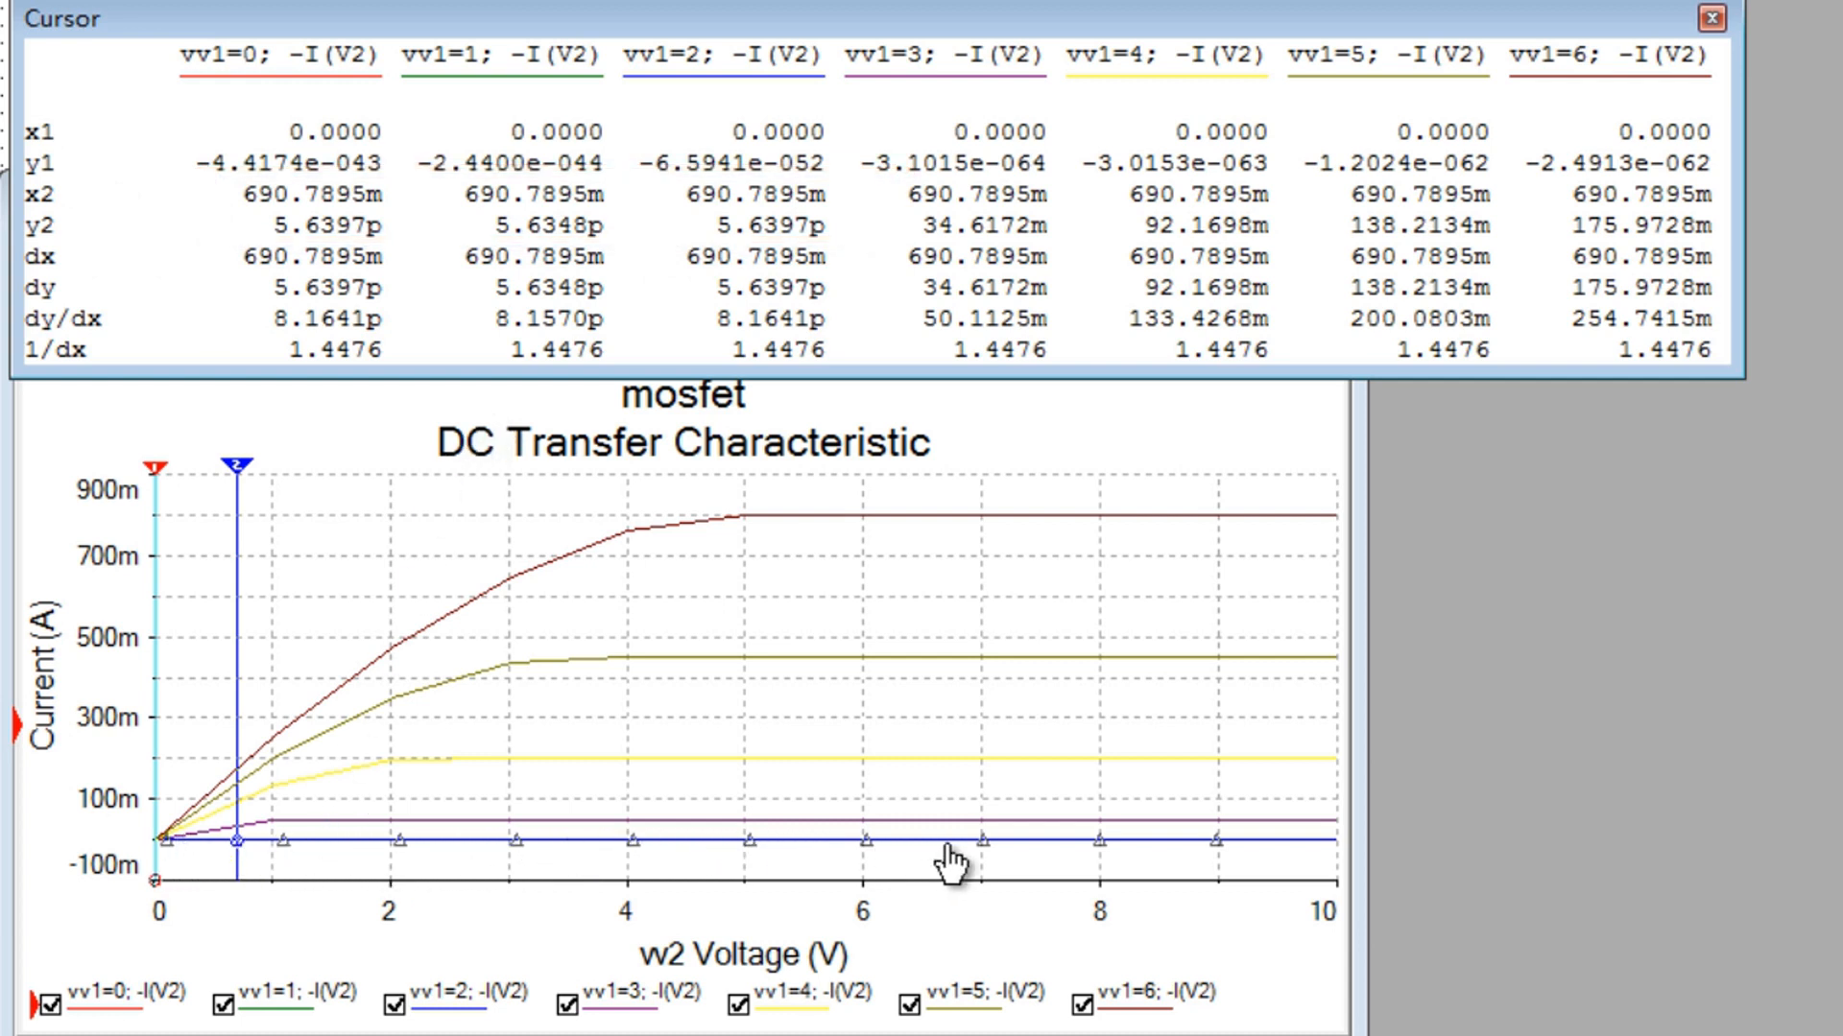
mouse_move(829, 847)
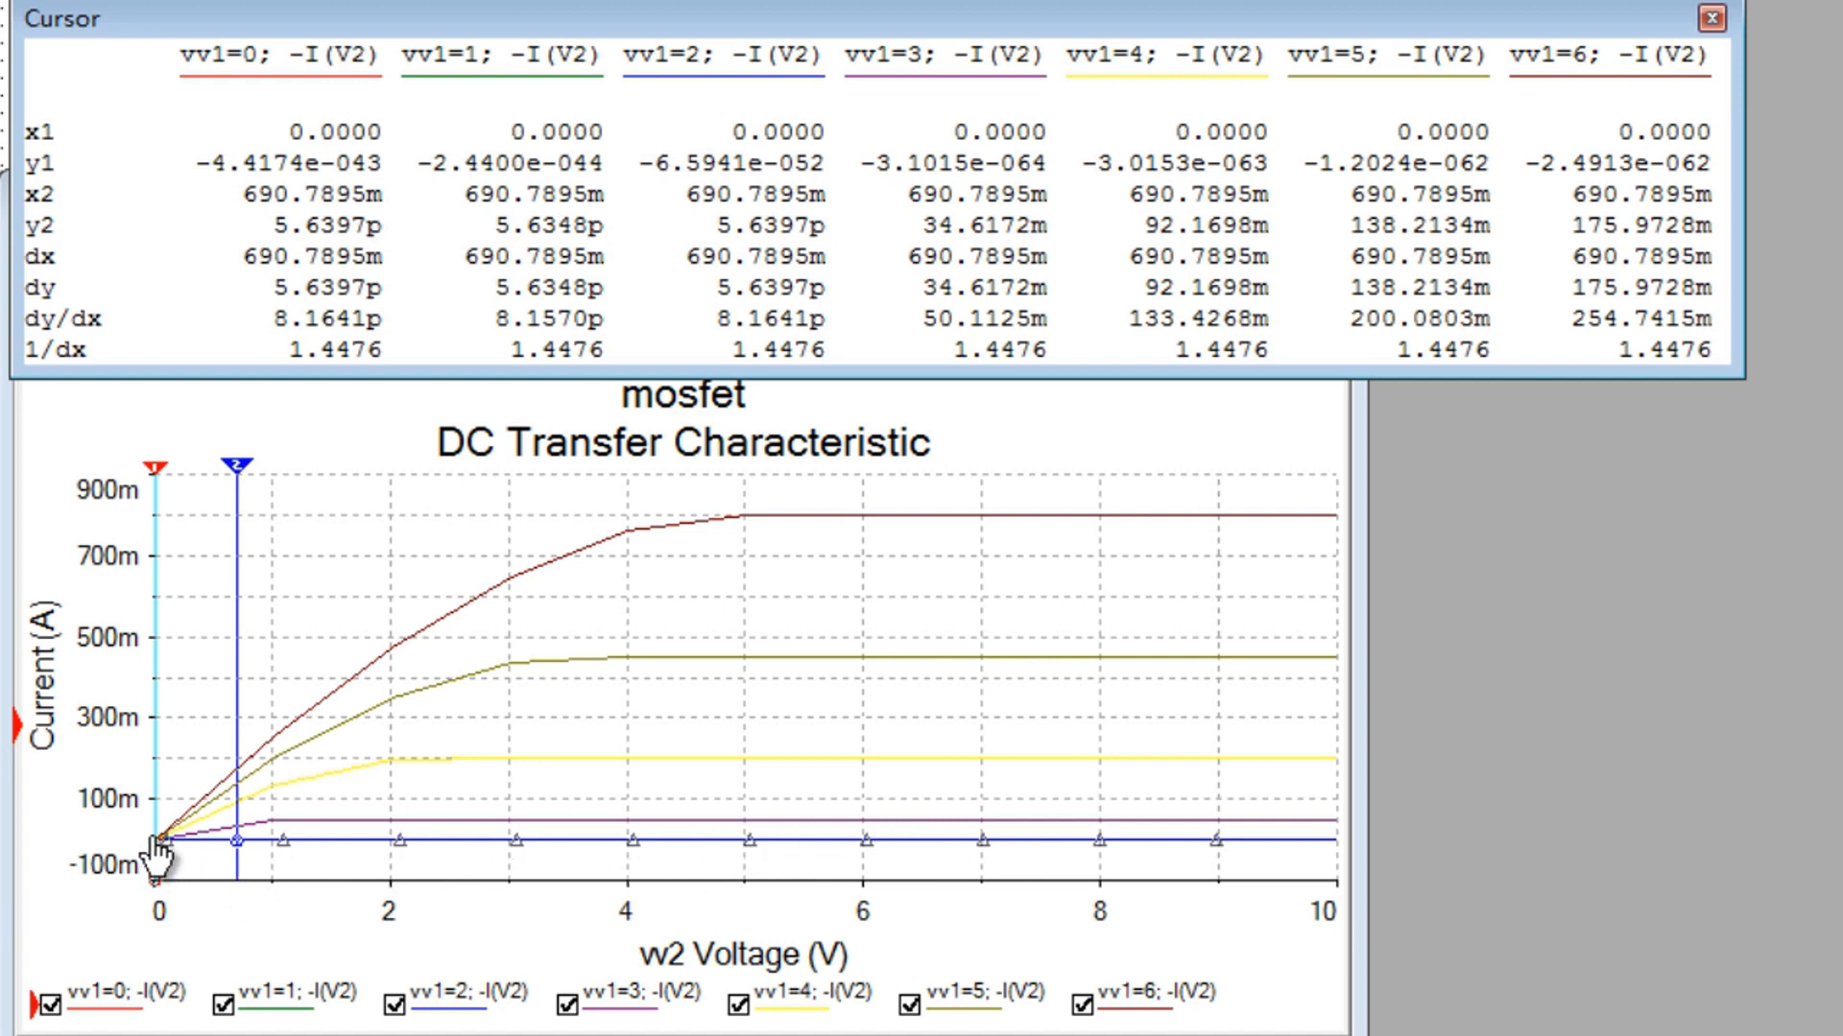
mouse_move(124, 999)
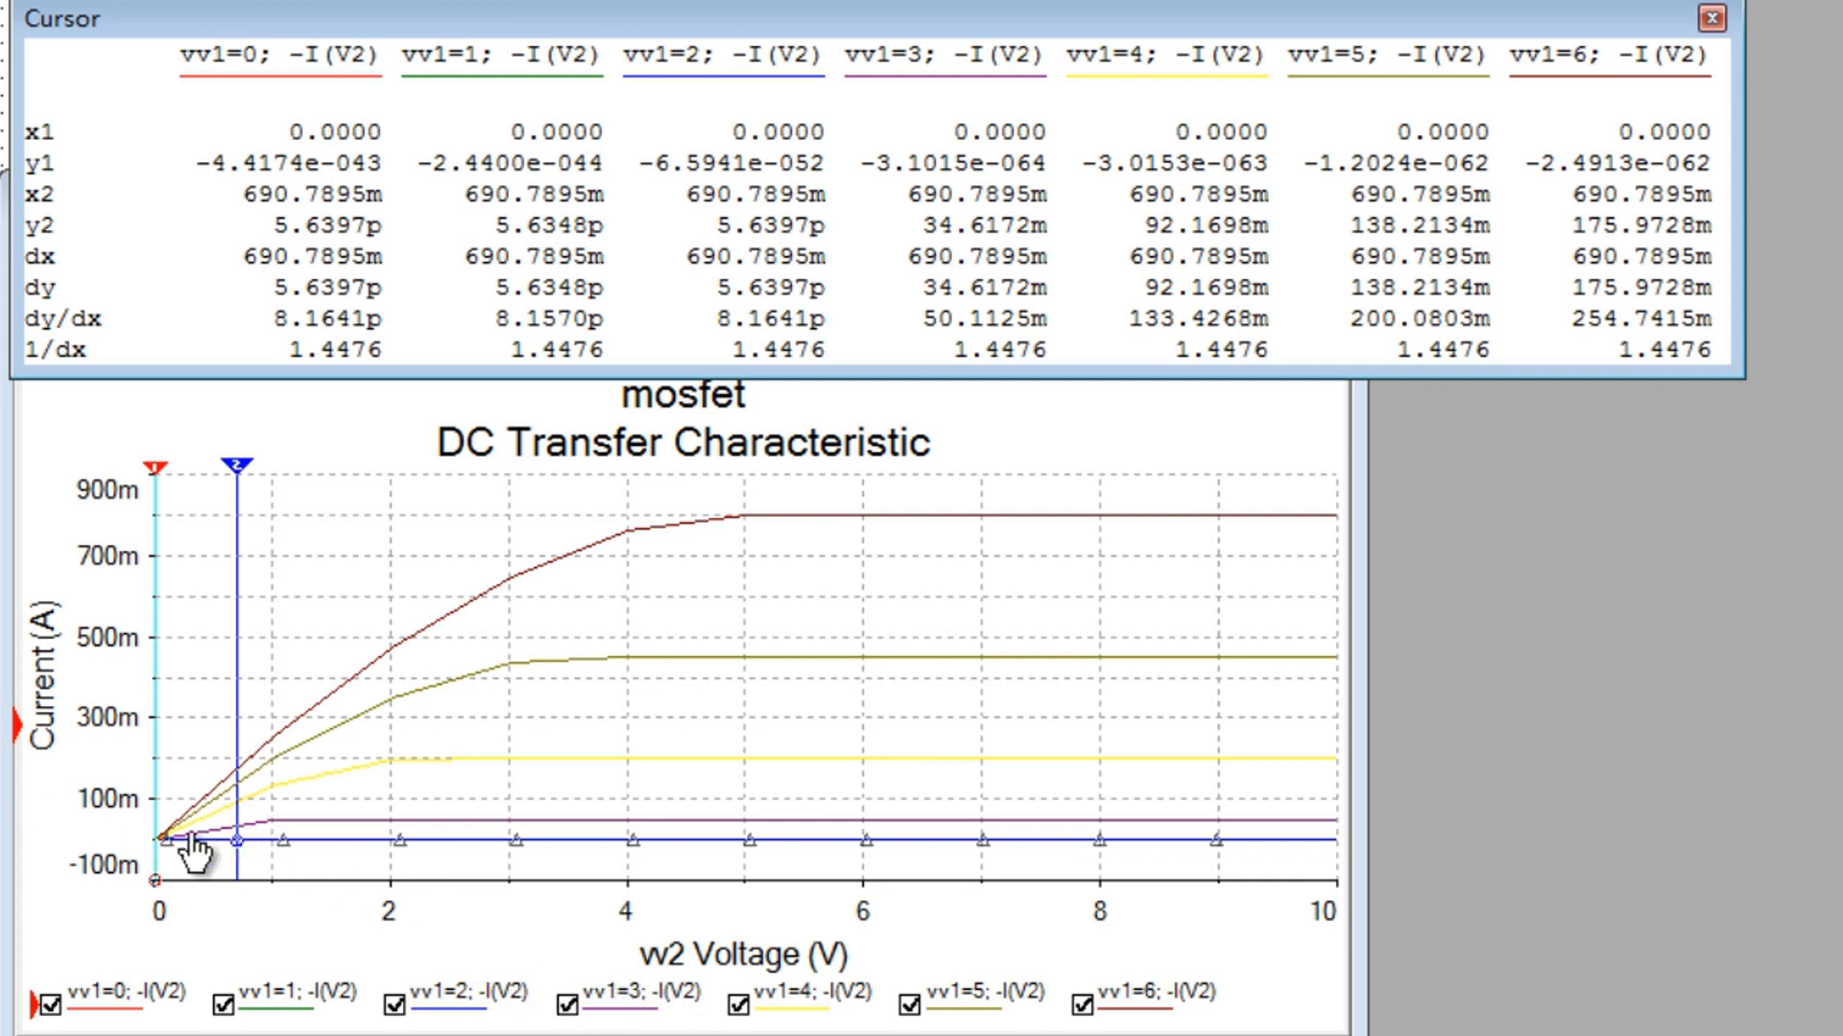
mouse_move(729, 834)
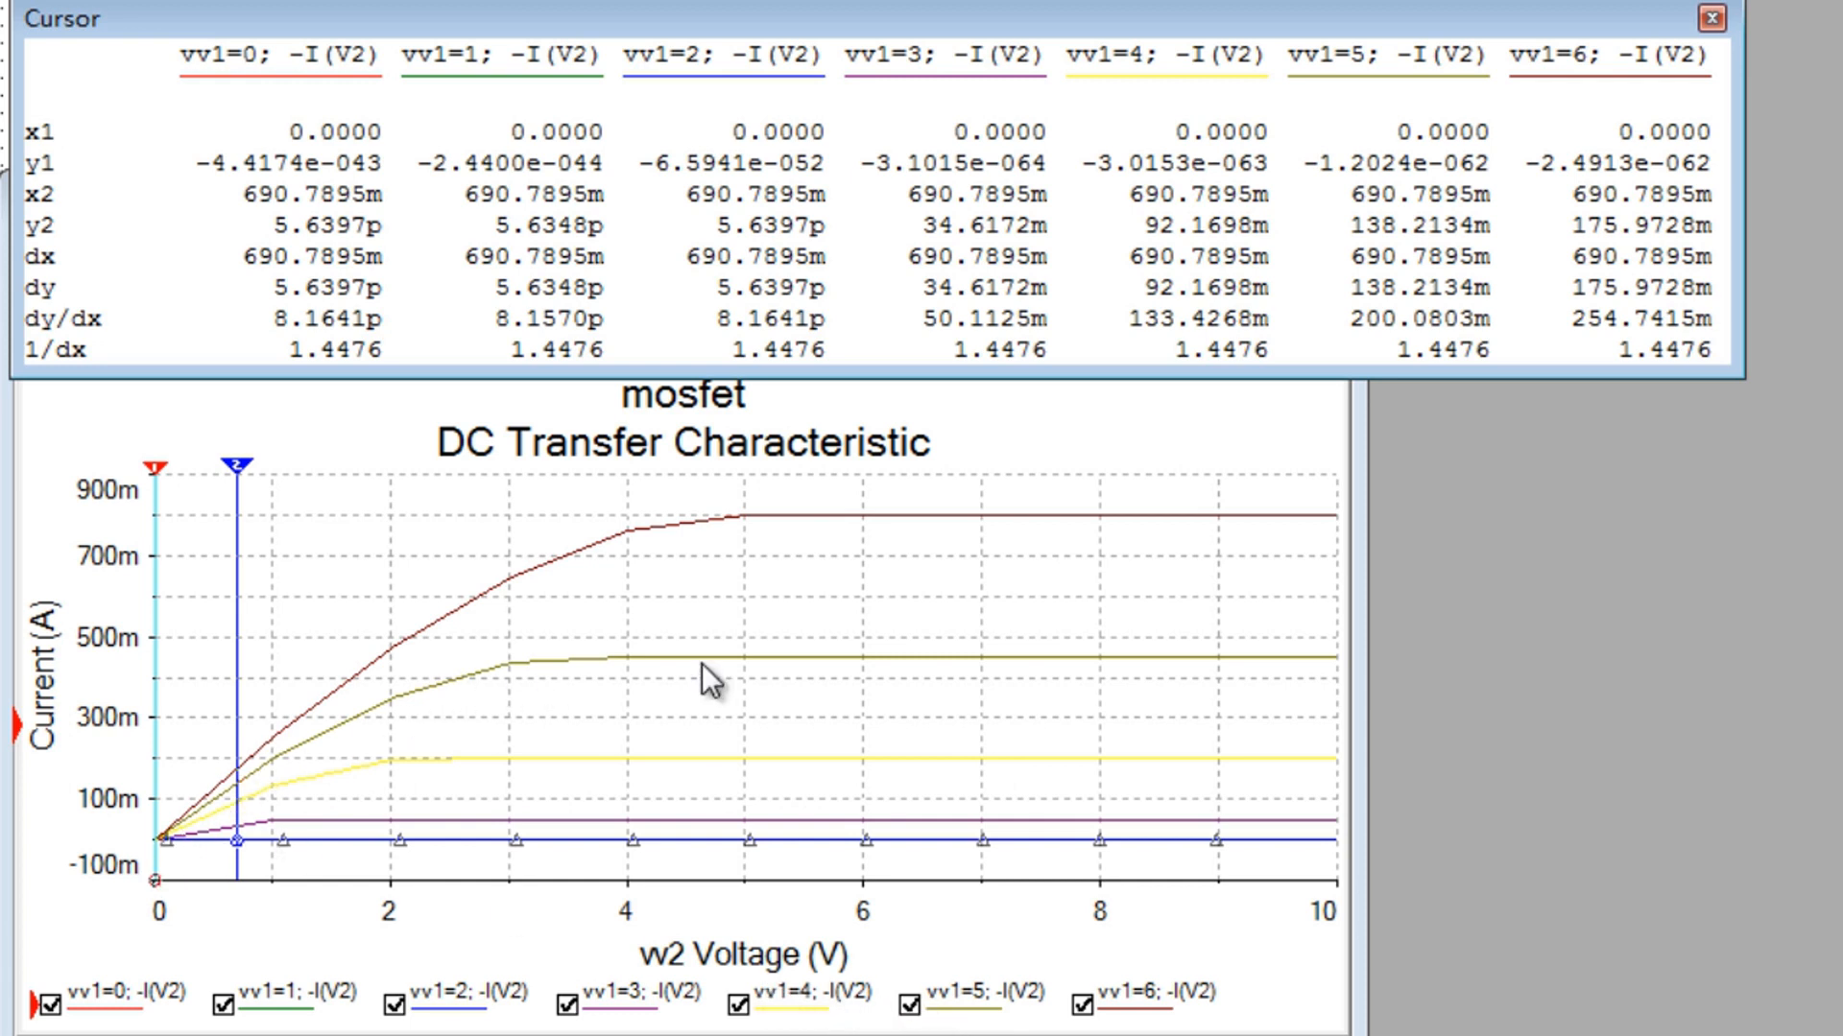
mouse_move(344, 713)
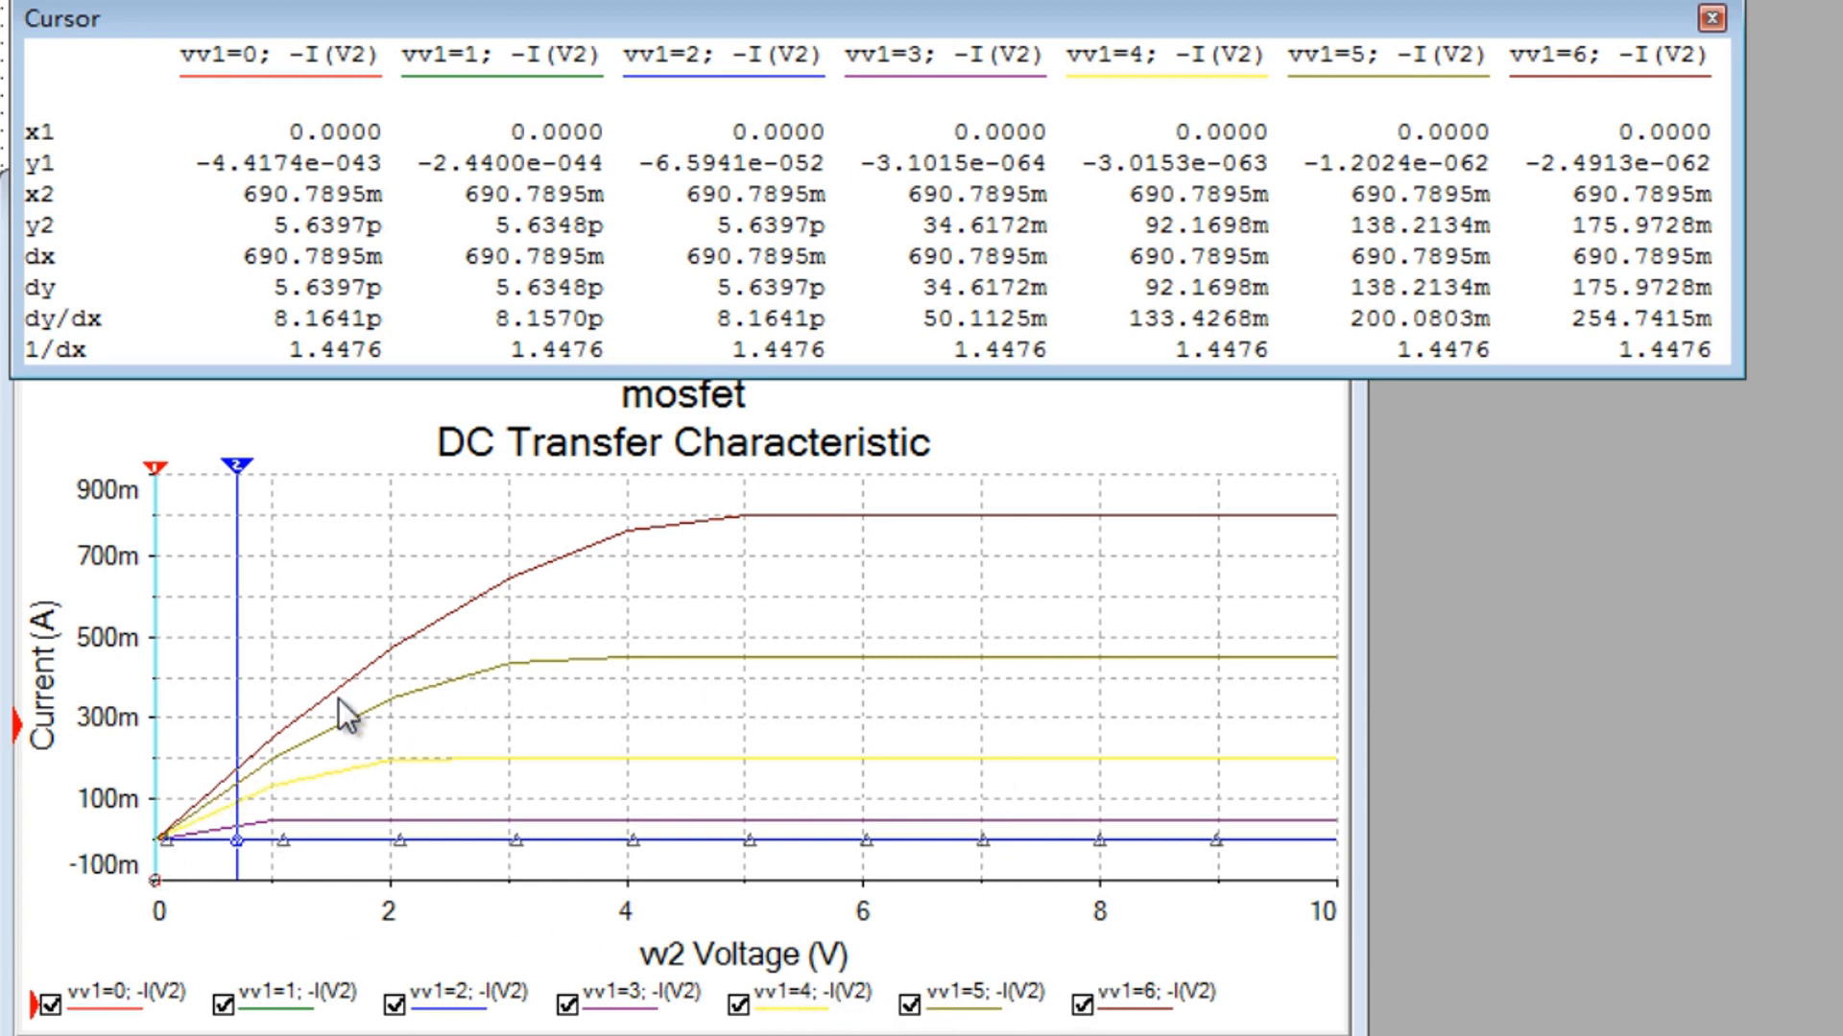
mouse_move(785, 638)
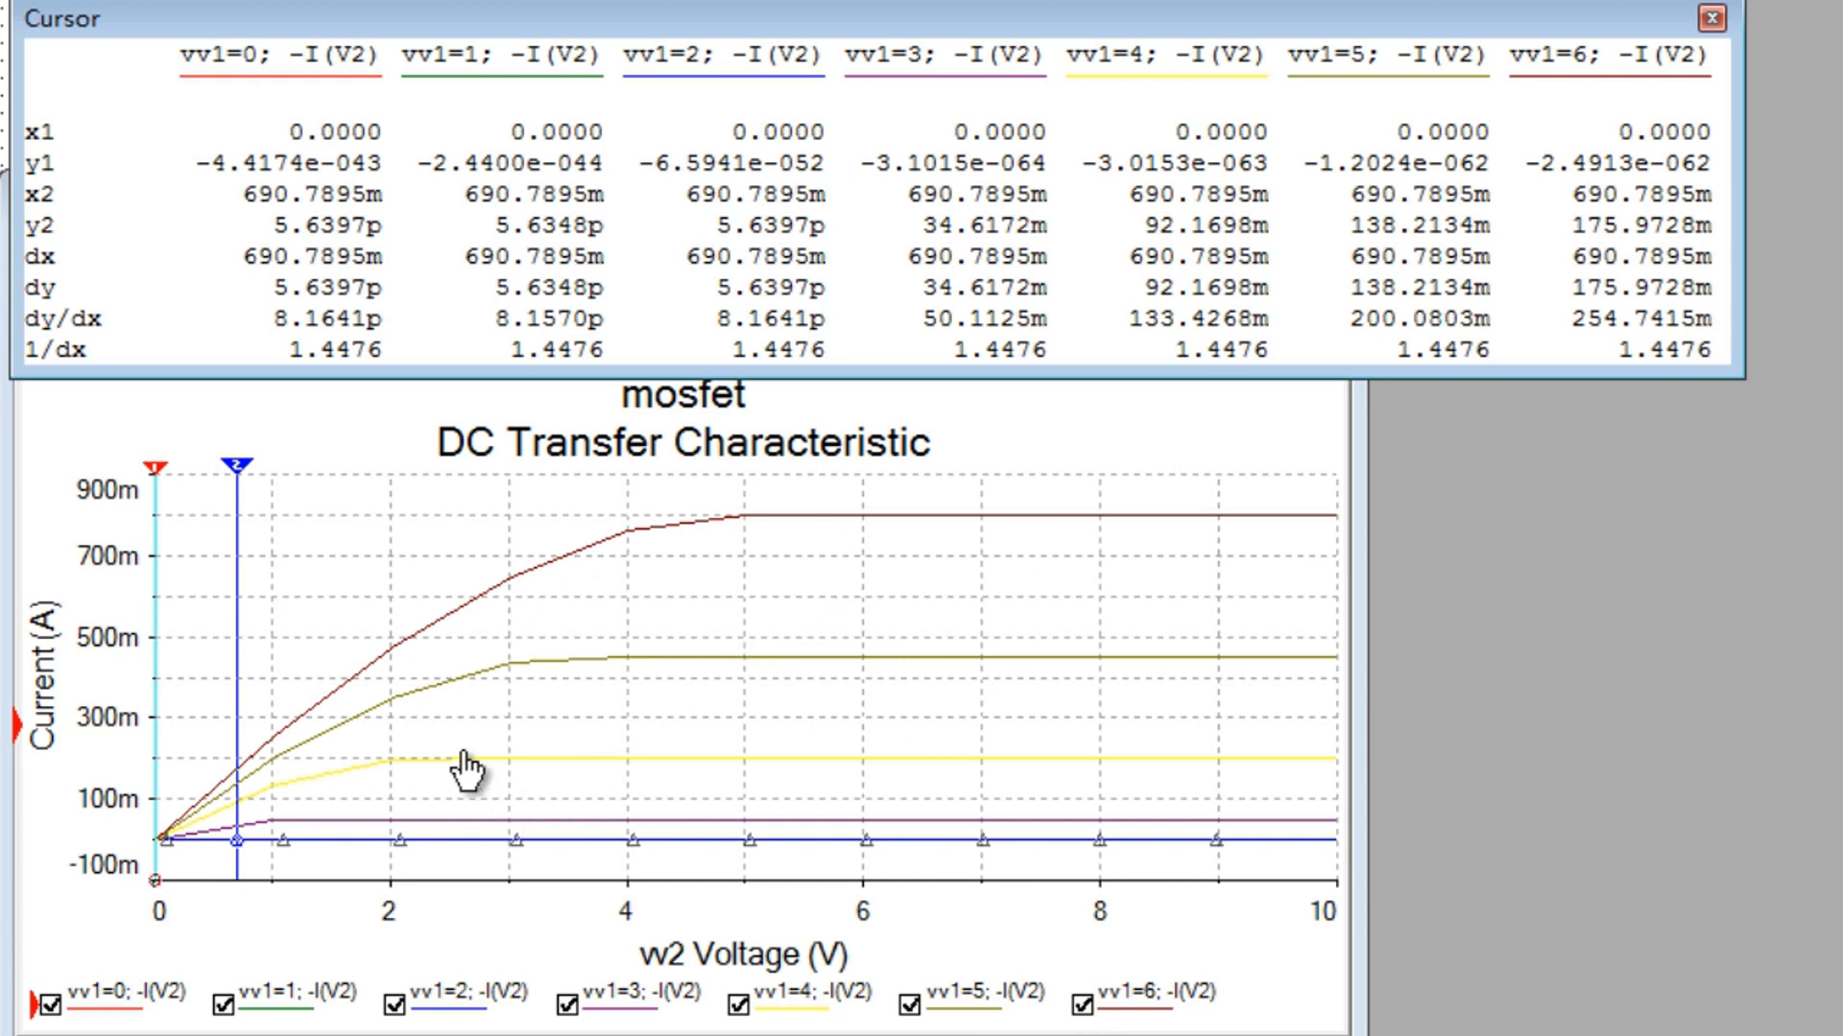
mouse_move(159, 791)
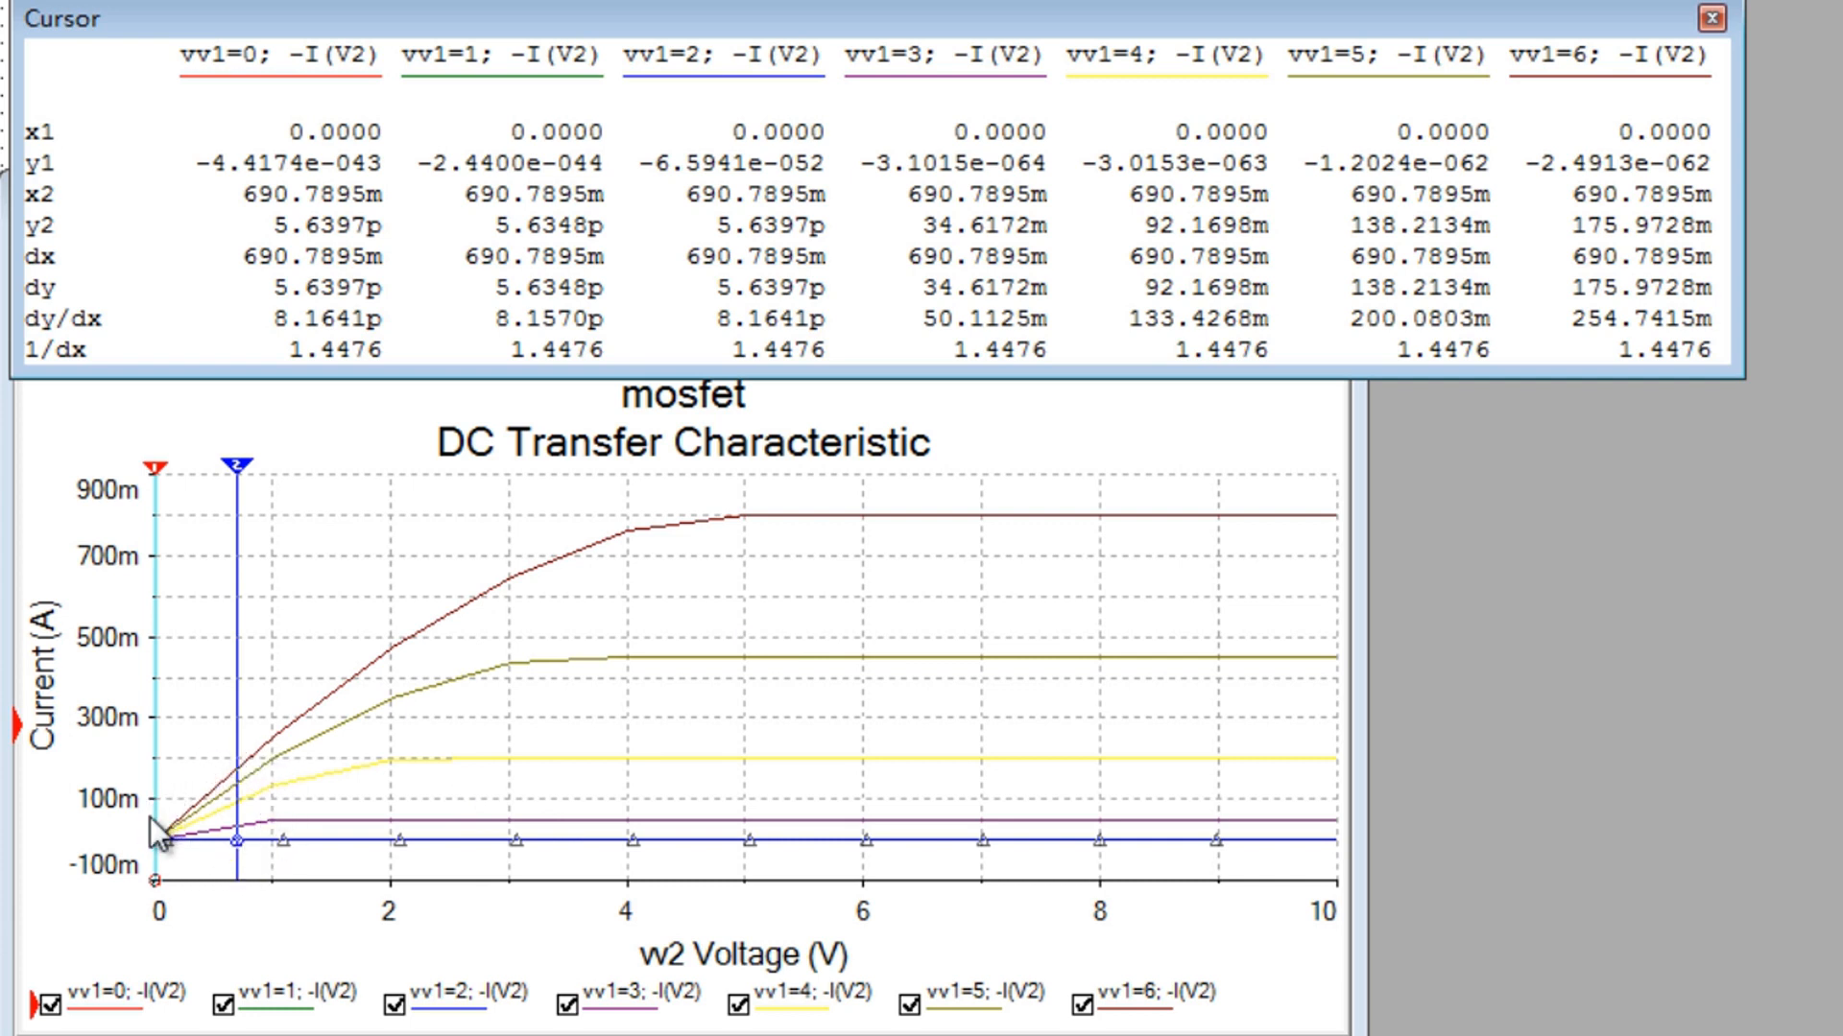
mouse_move(247, 837)
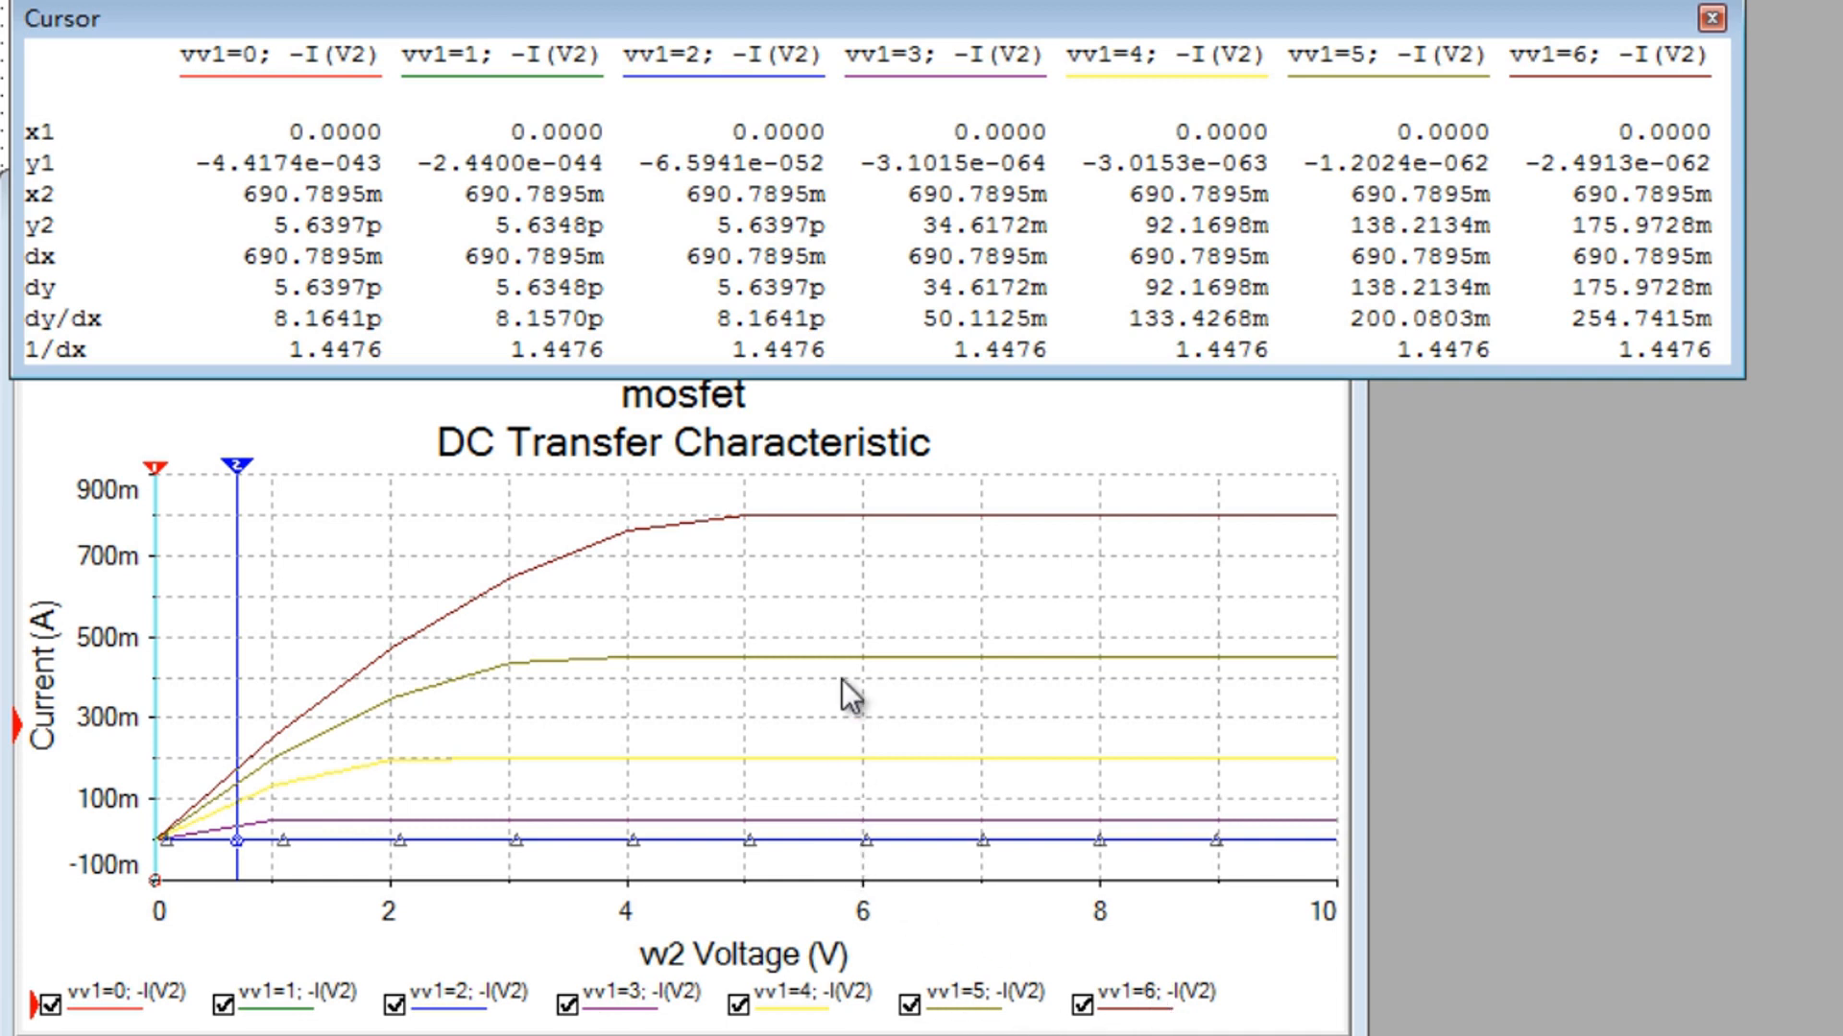
mouse_move(858, 546)
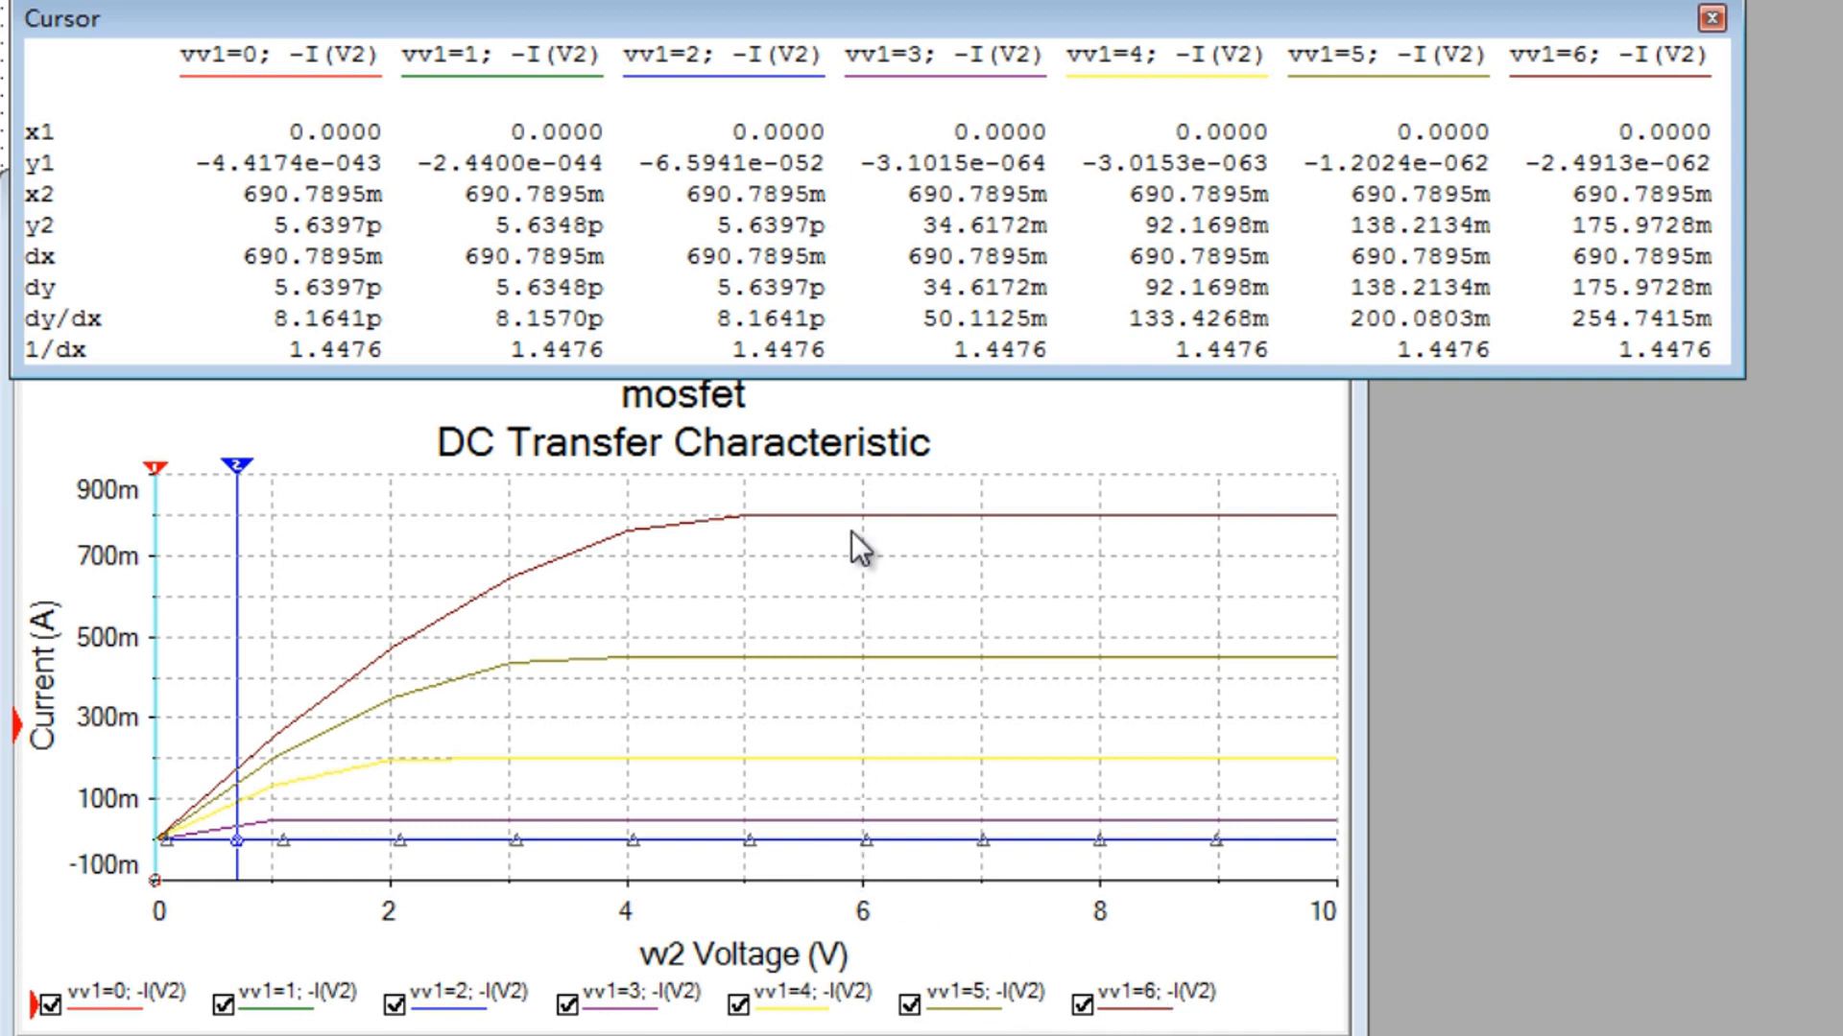
mouse_move(995, 813)
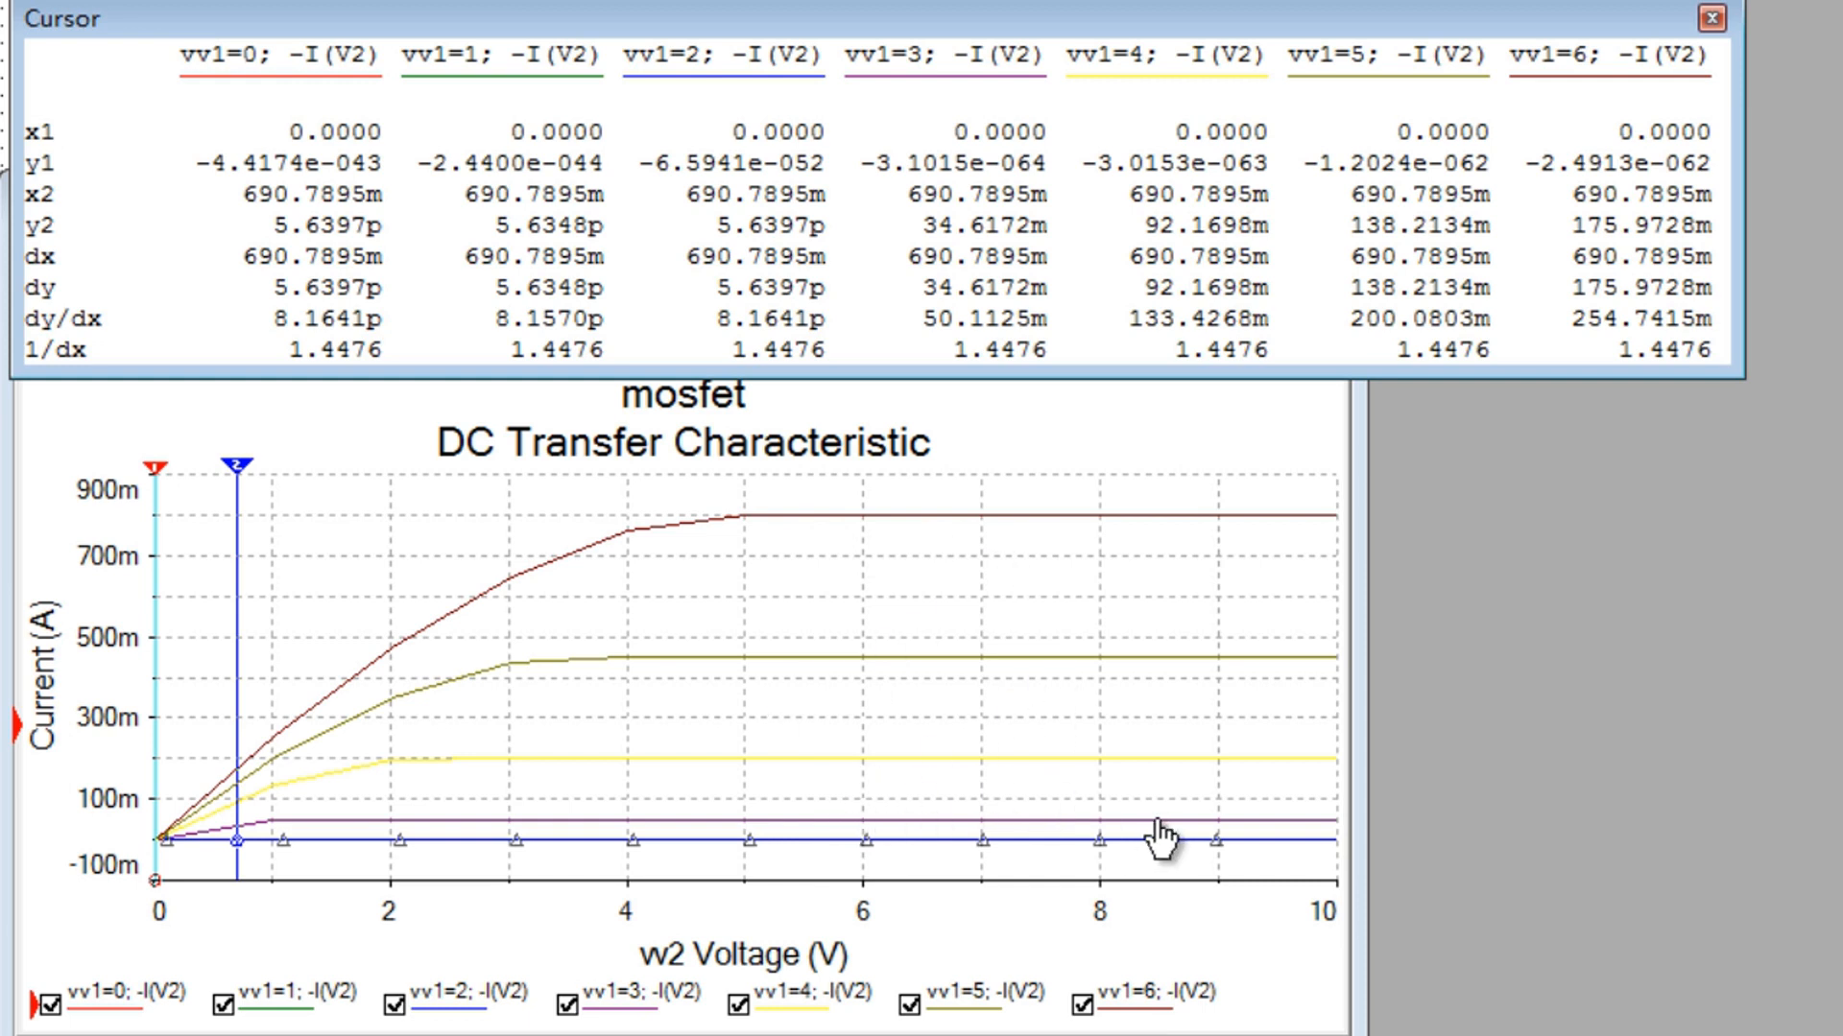
mouse_move(1017, 764)
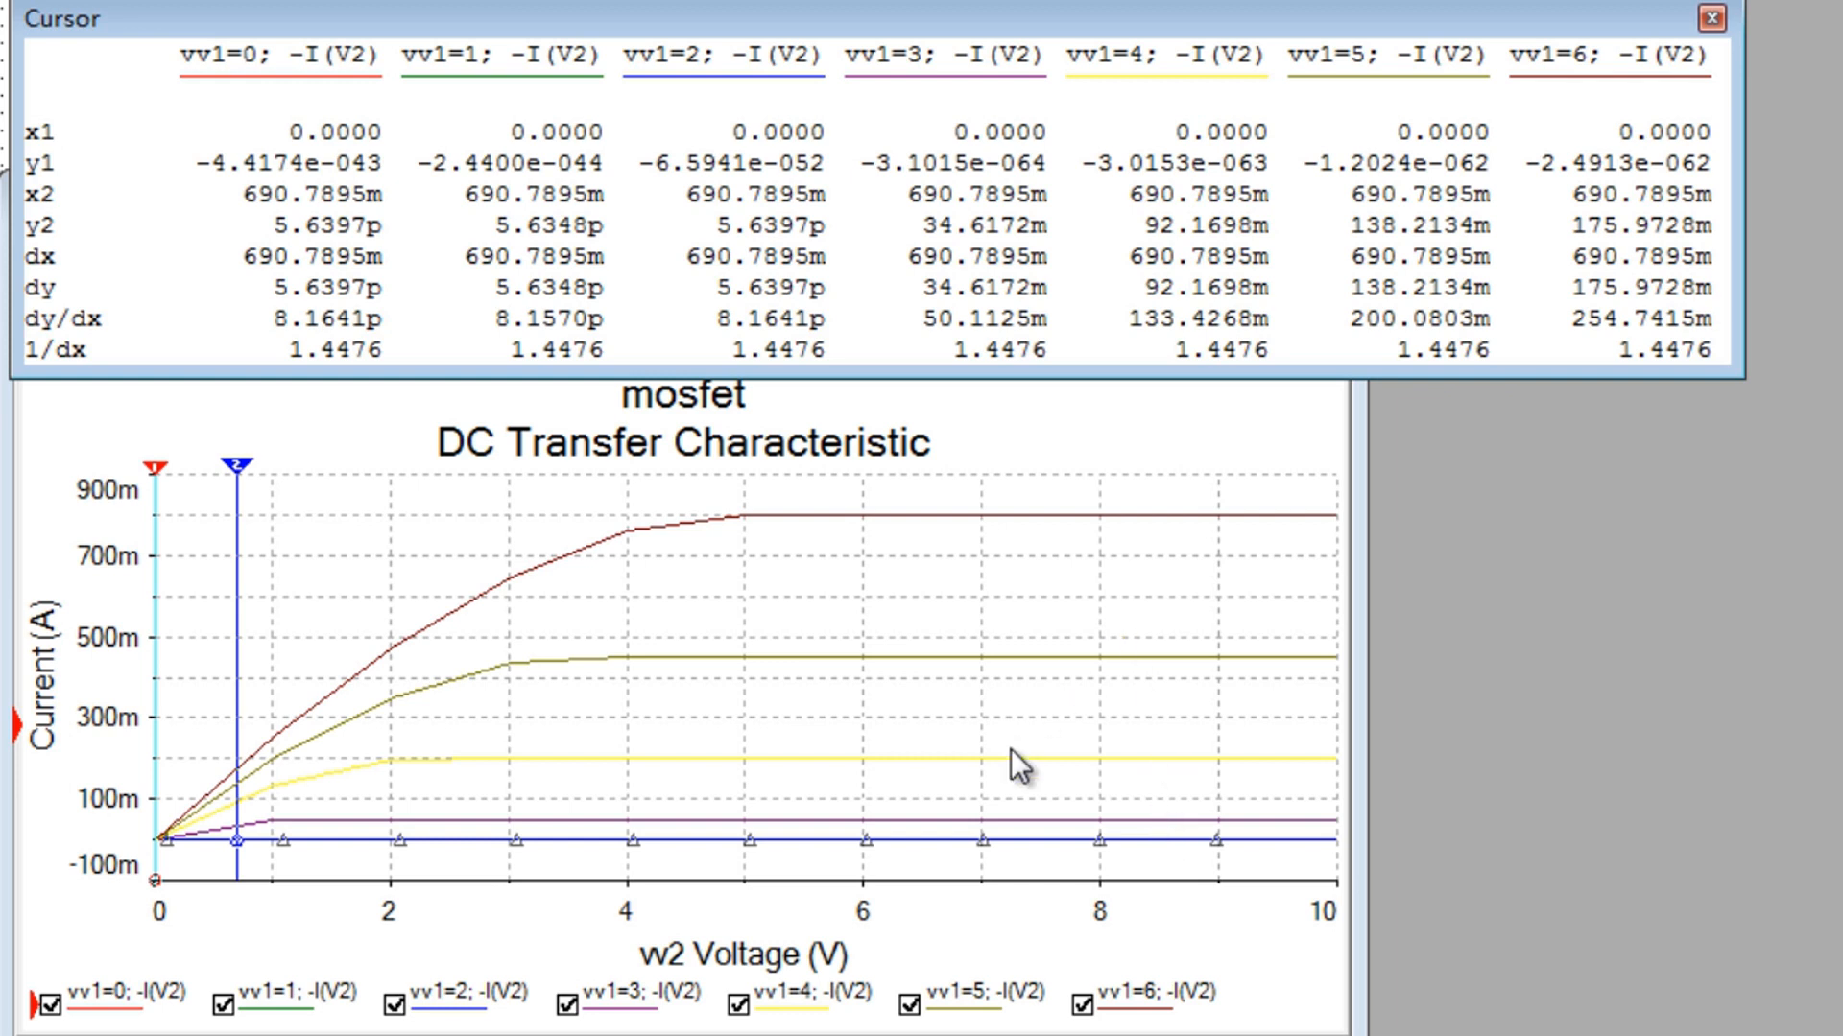
mouse_move(1146, 1016)
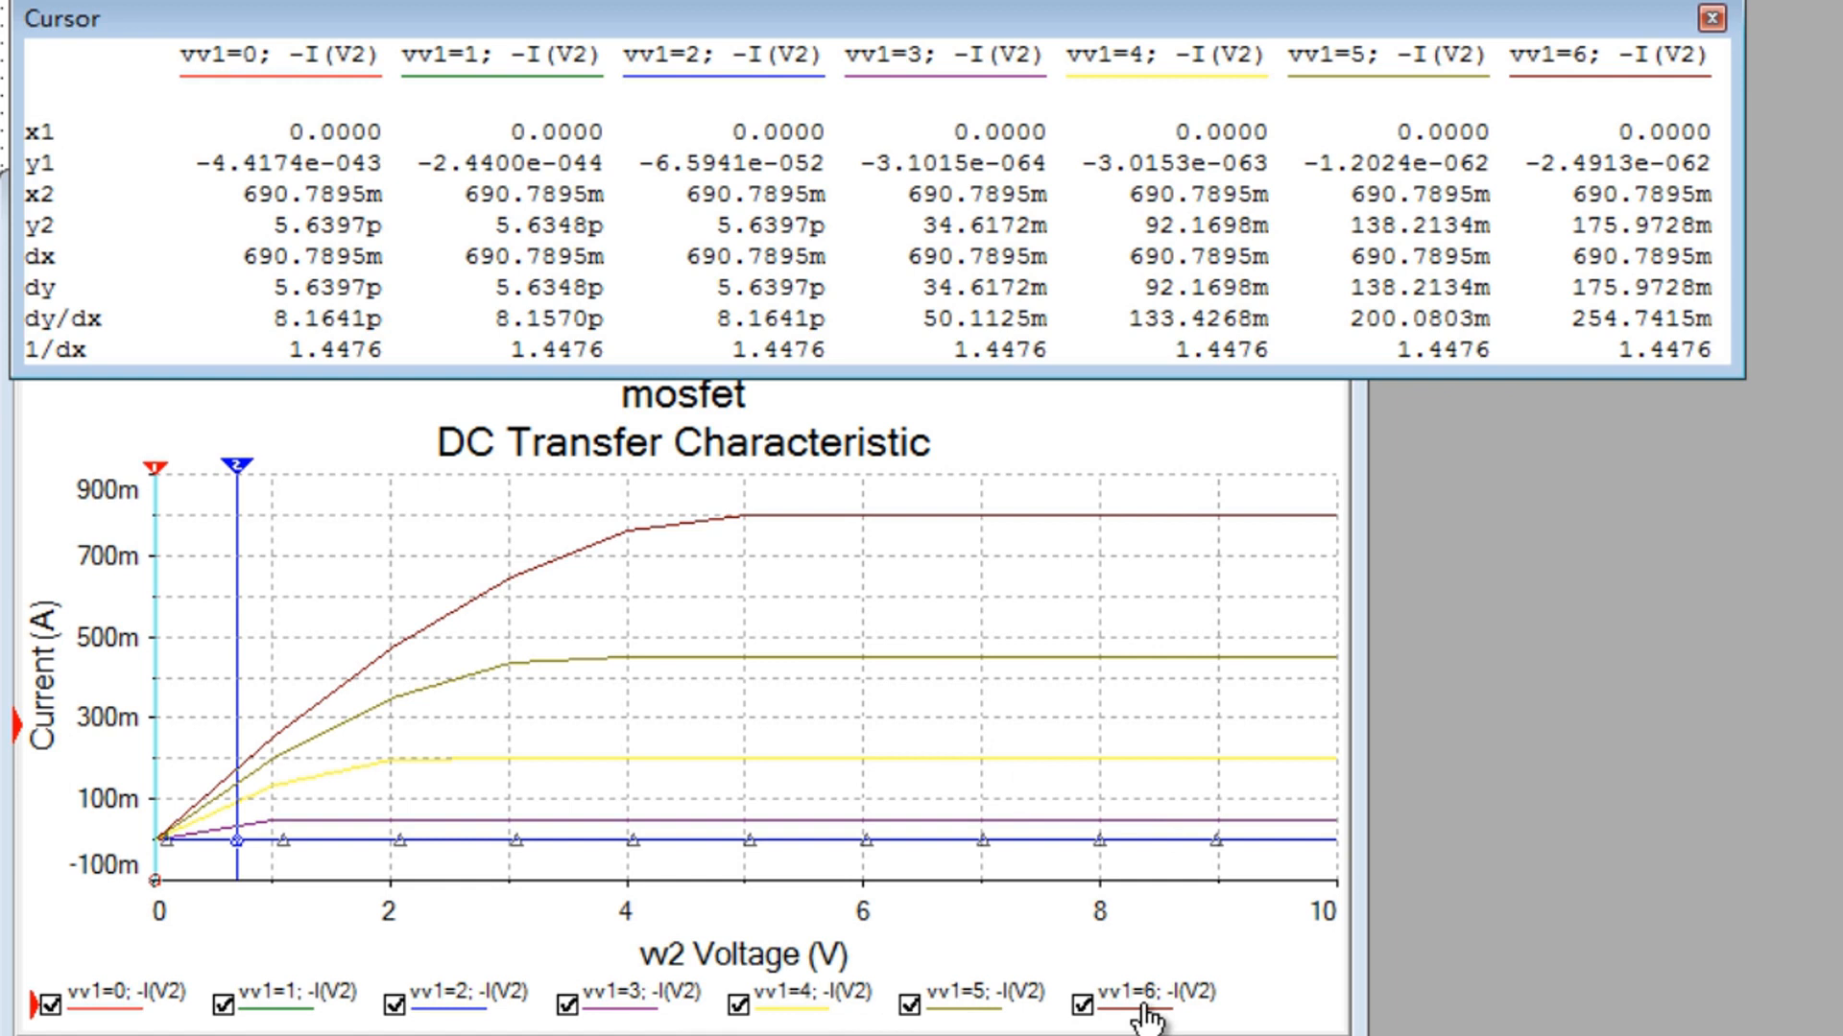
mouse_move(661, 1017)
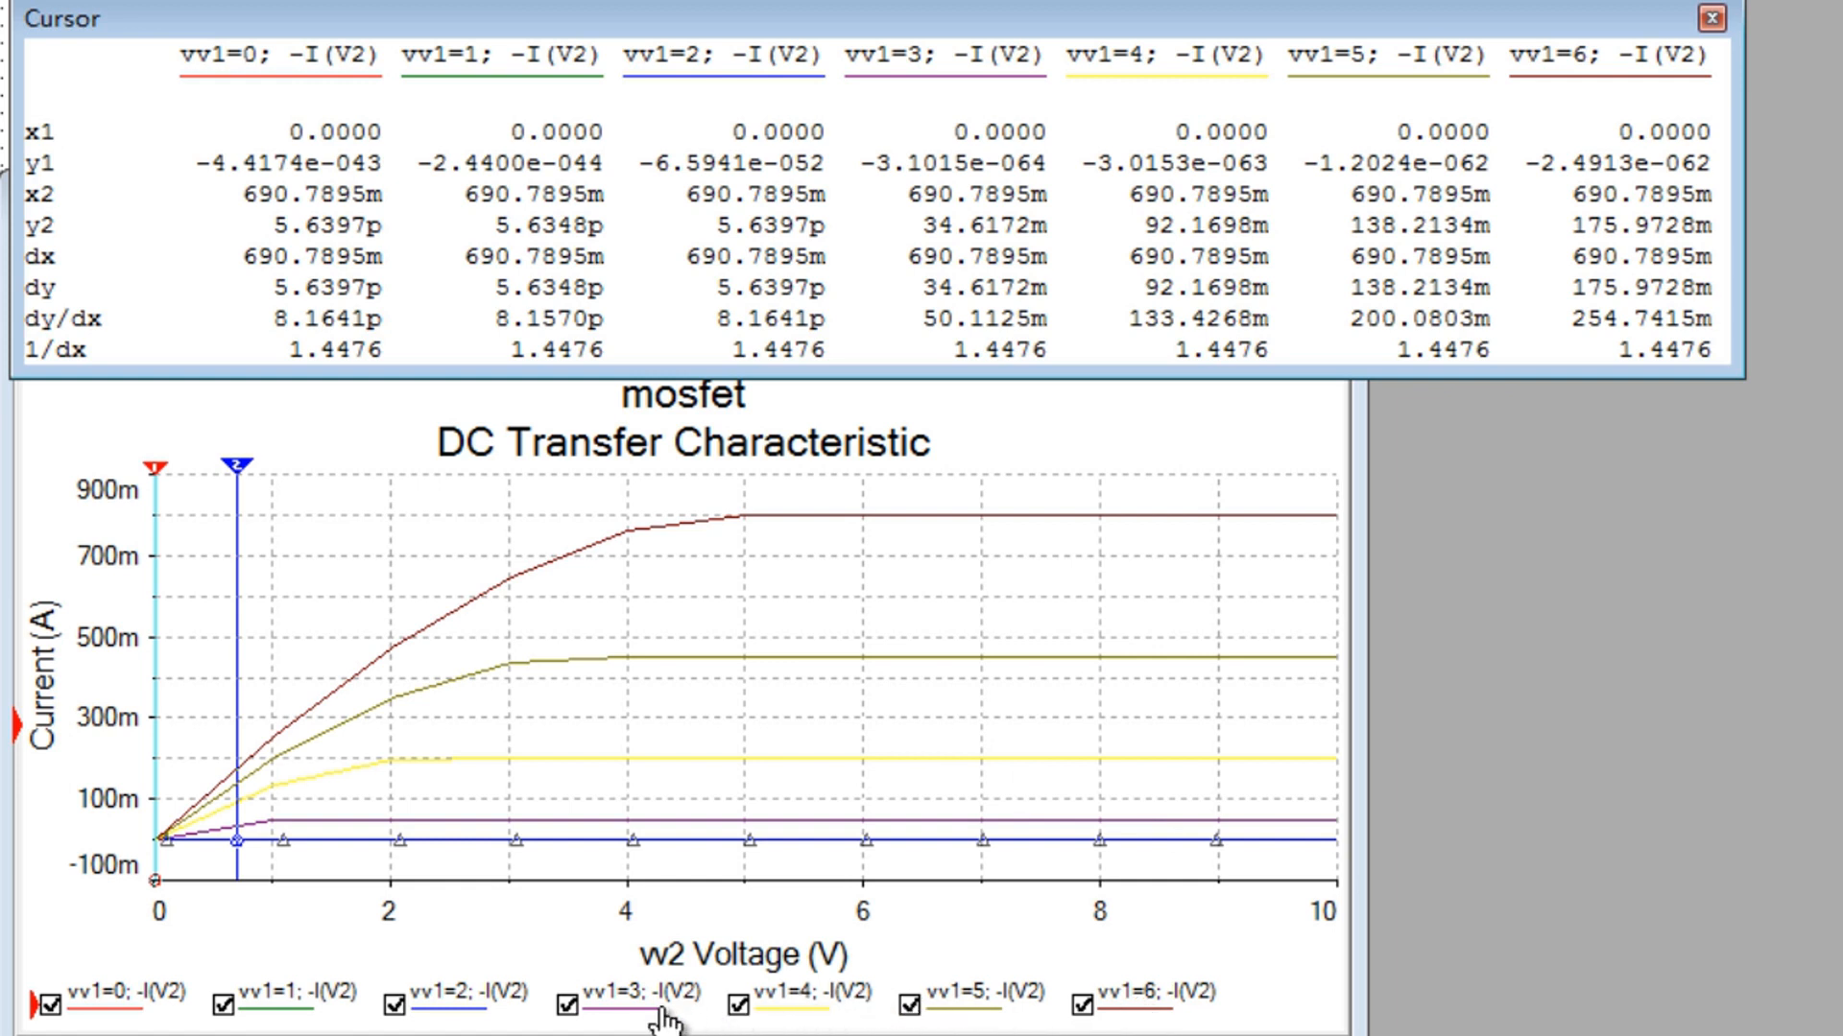
mouse_move(815, 837)
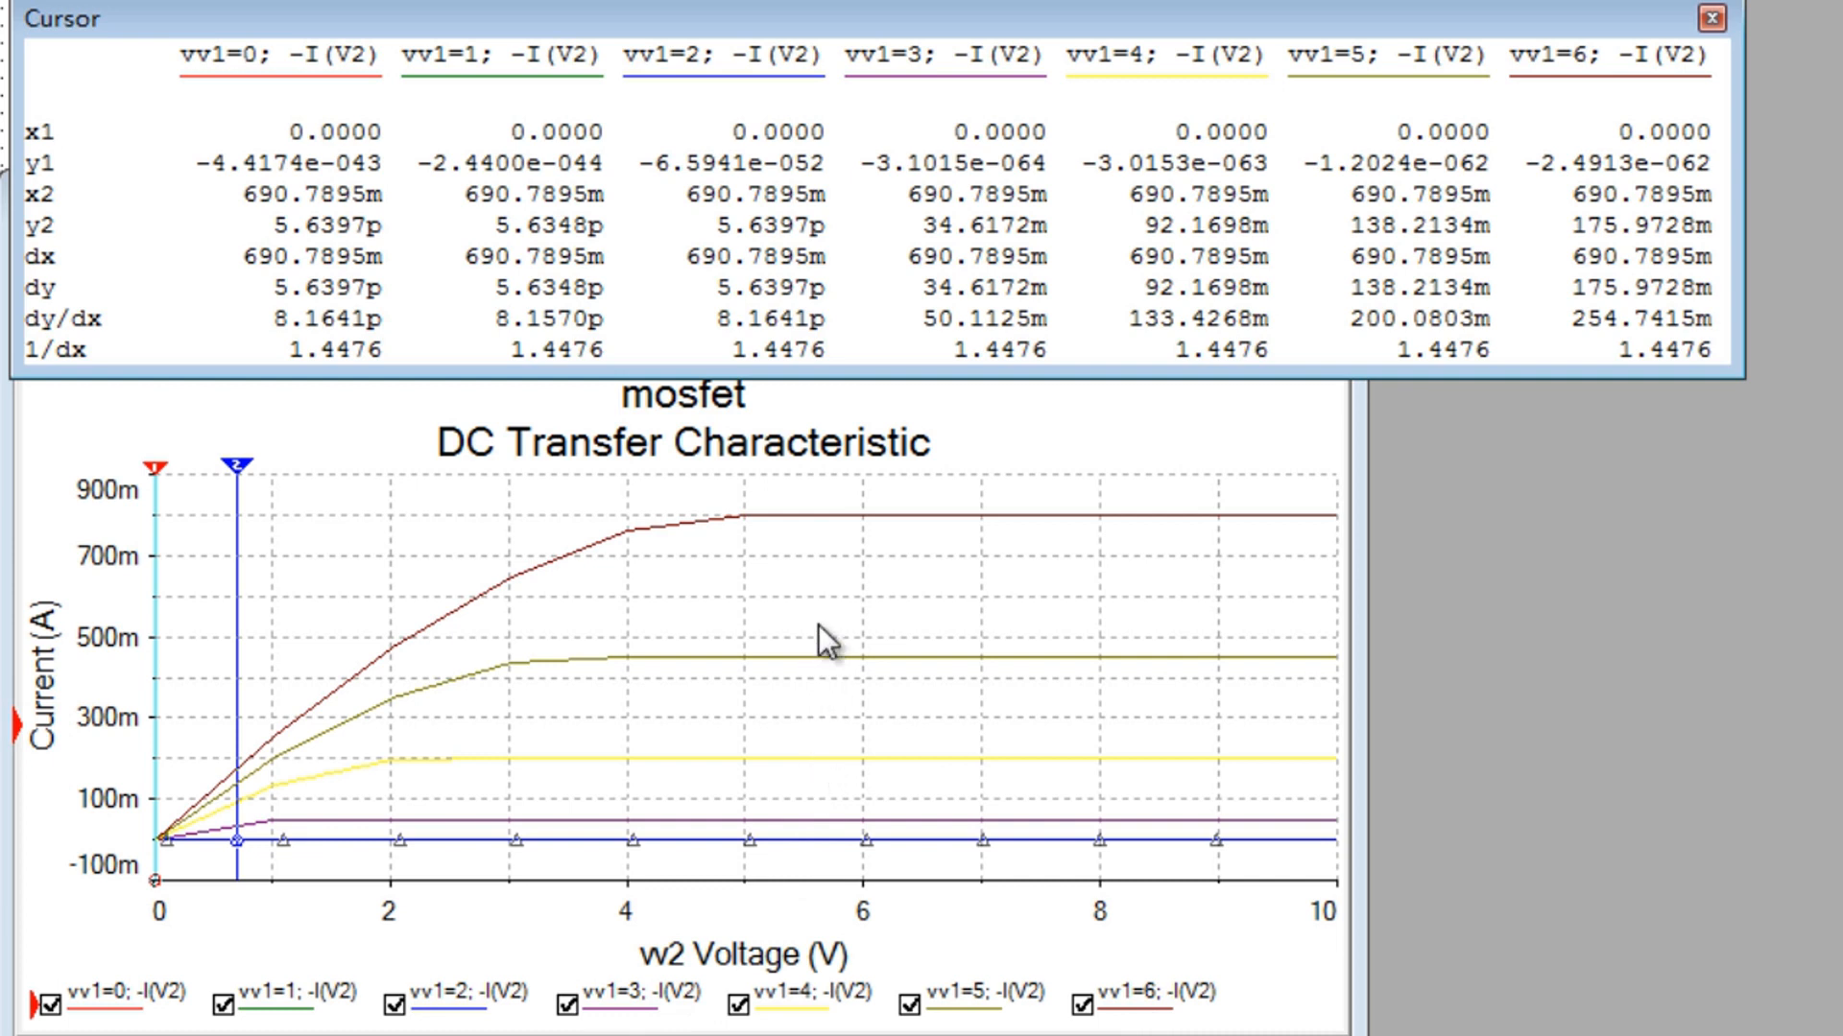
mouse_move(685, 971)
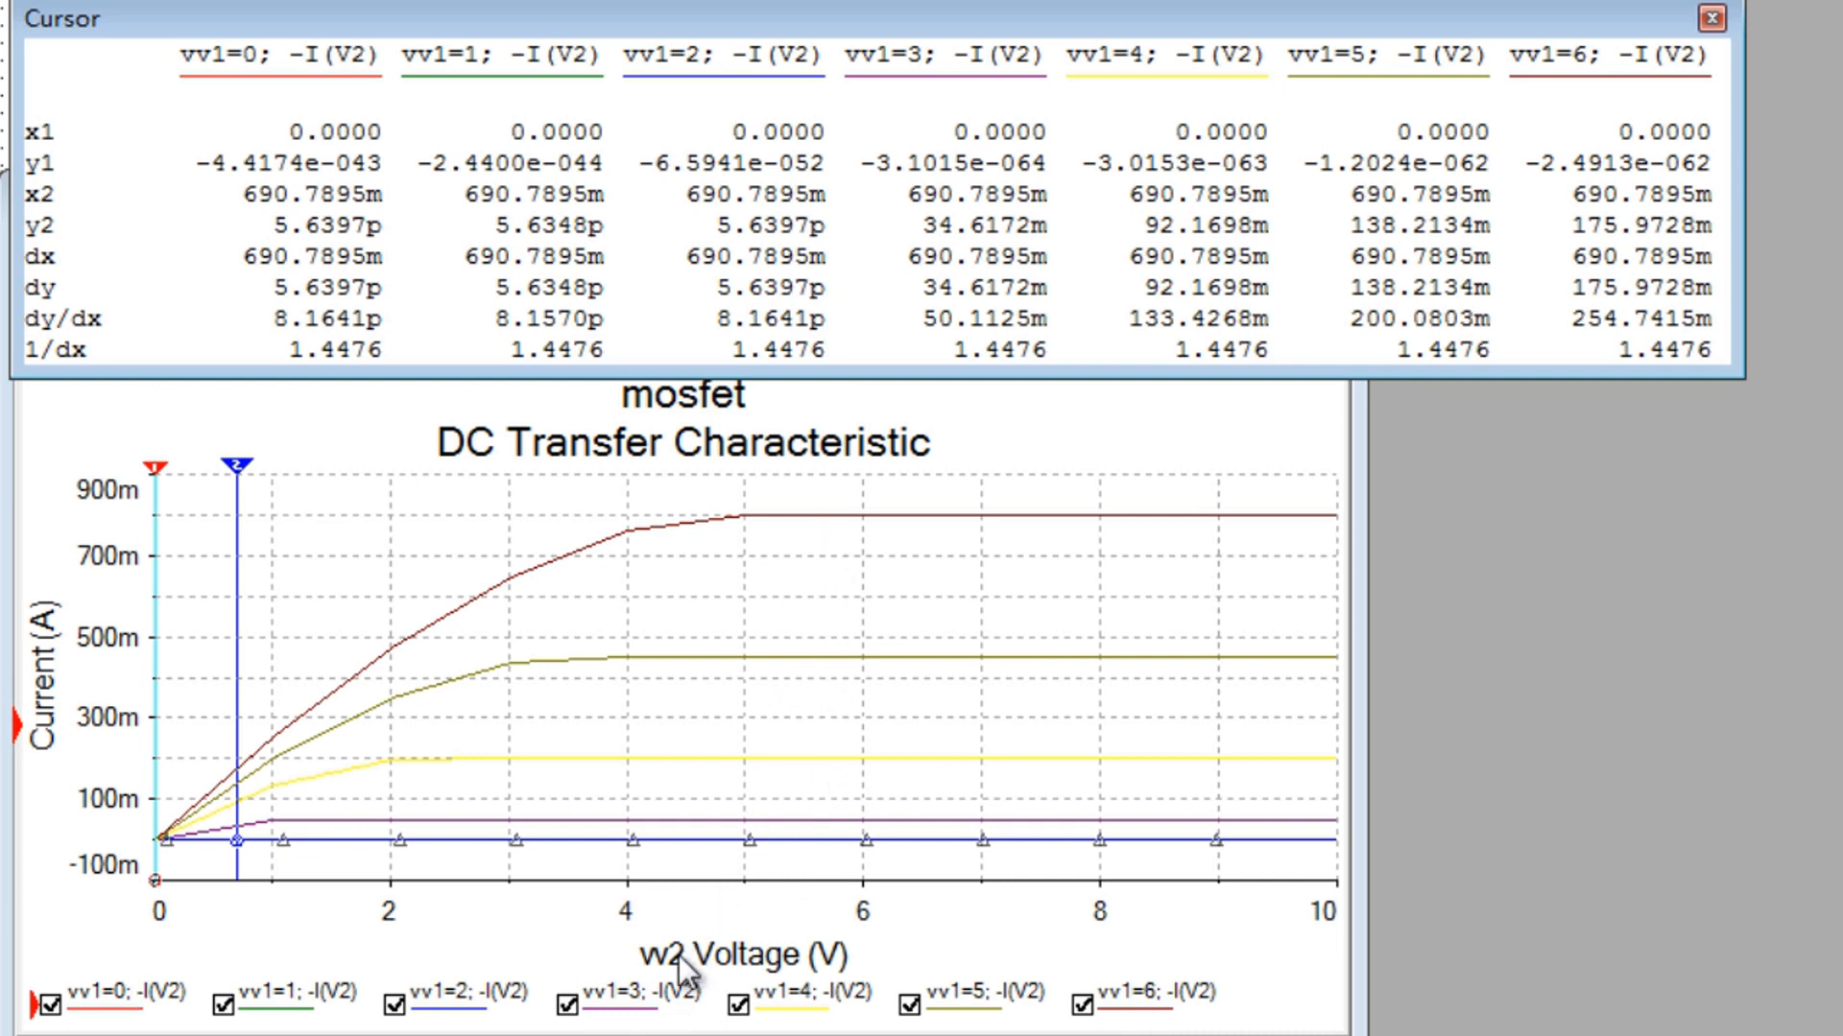
mouse_move(775, 981)
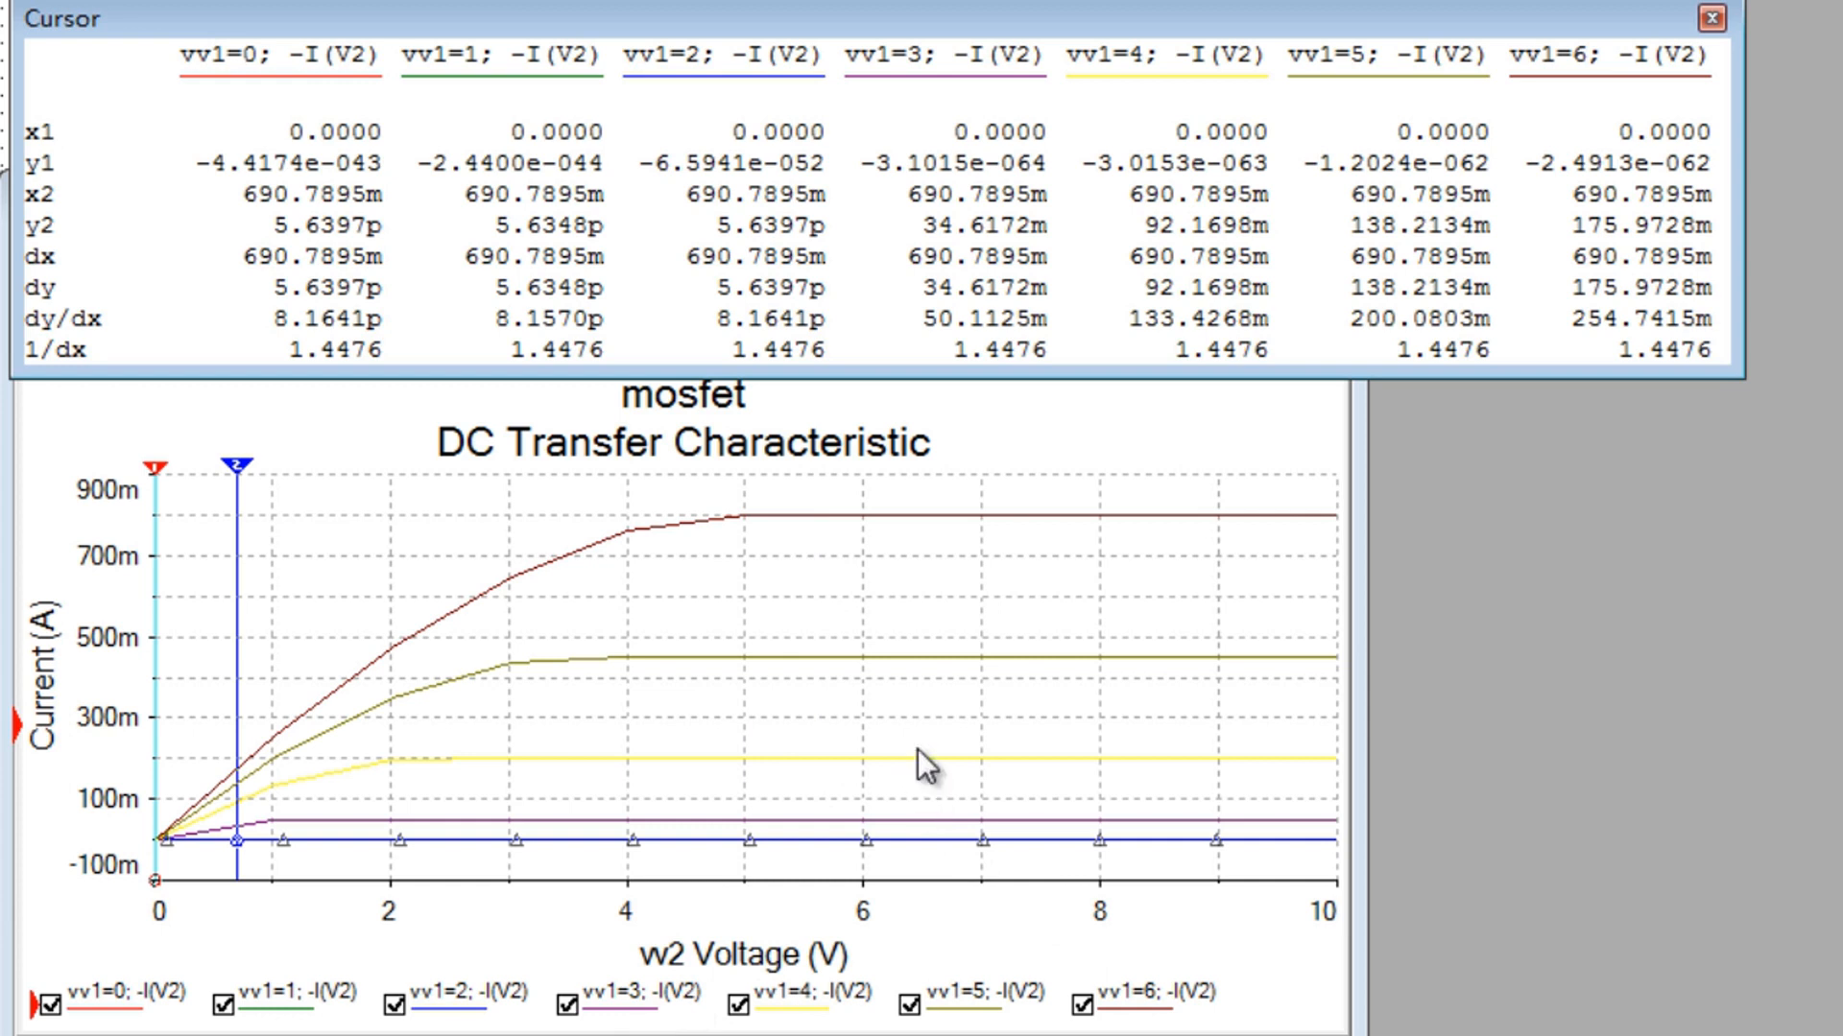
mouse_move(922, 541)
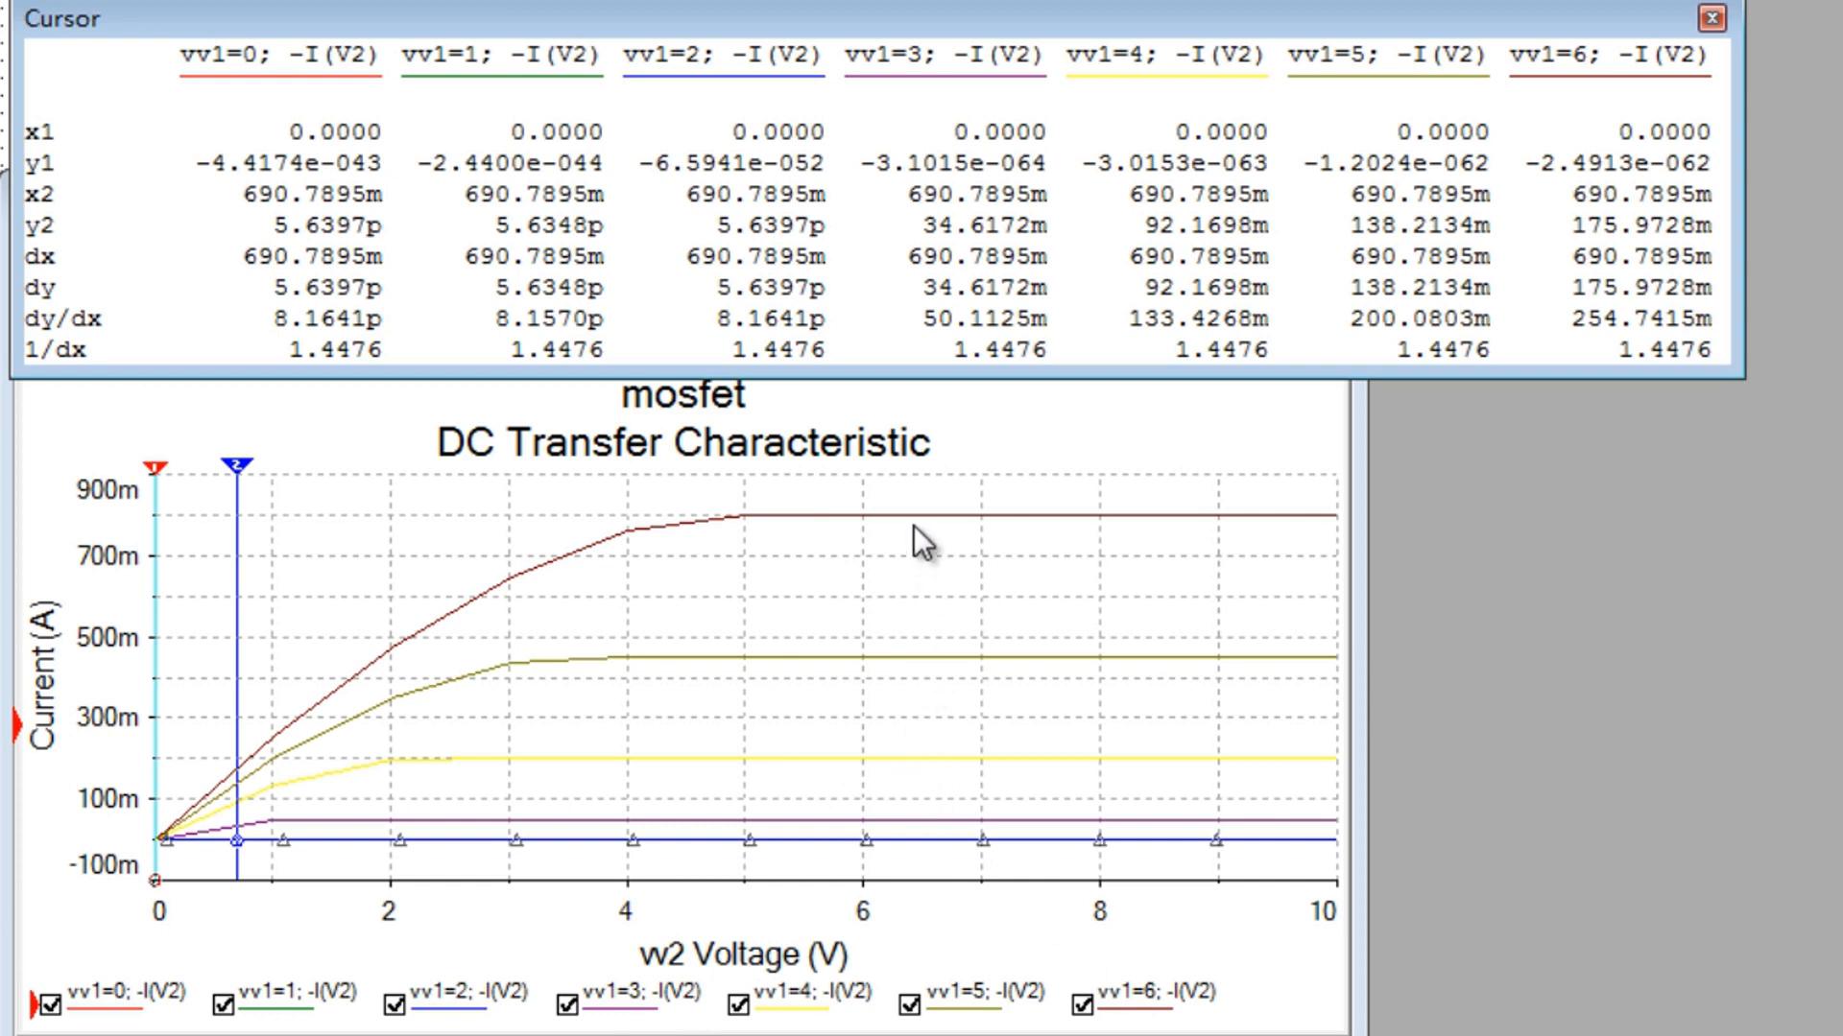
mouse_move(916, 702)
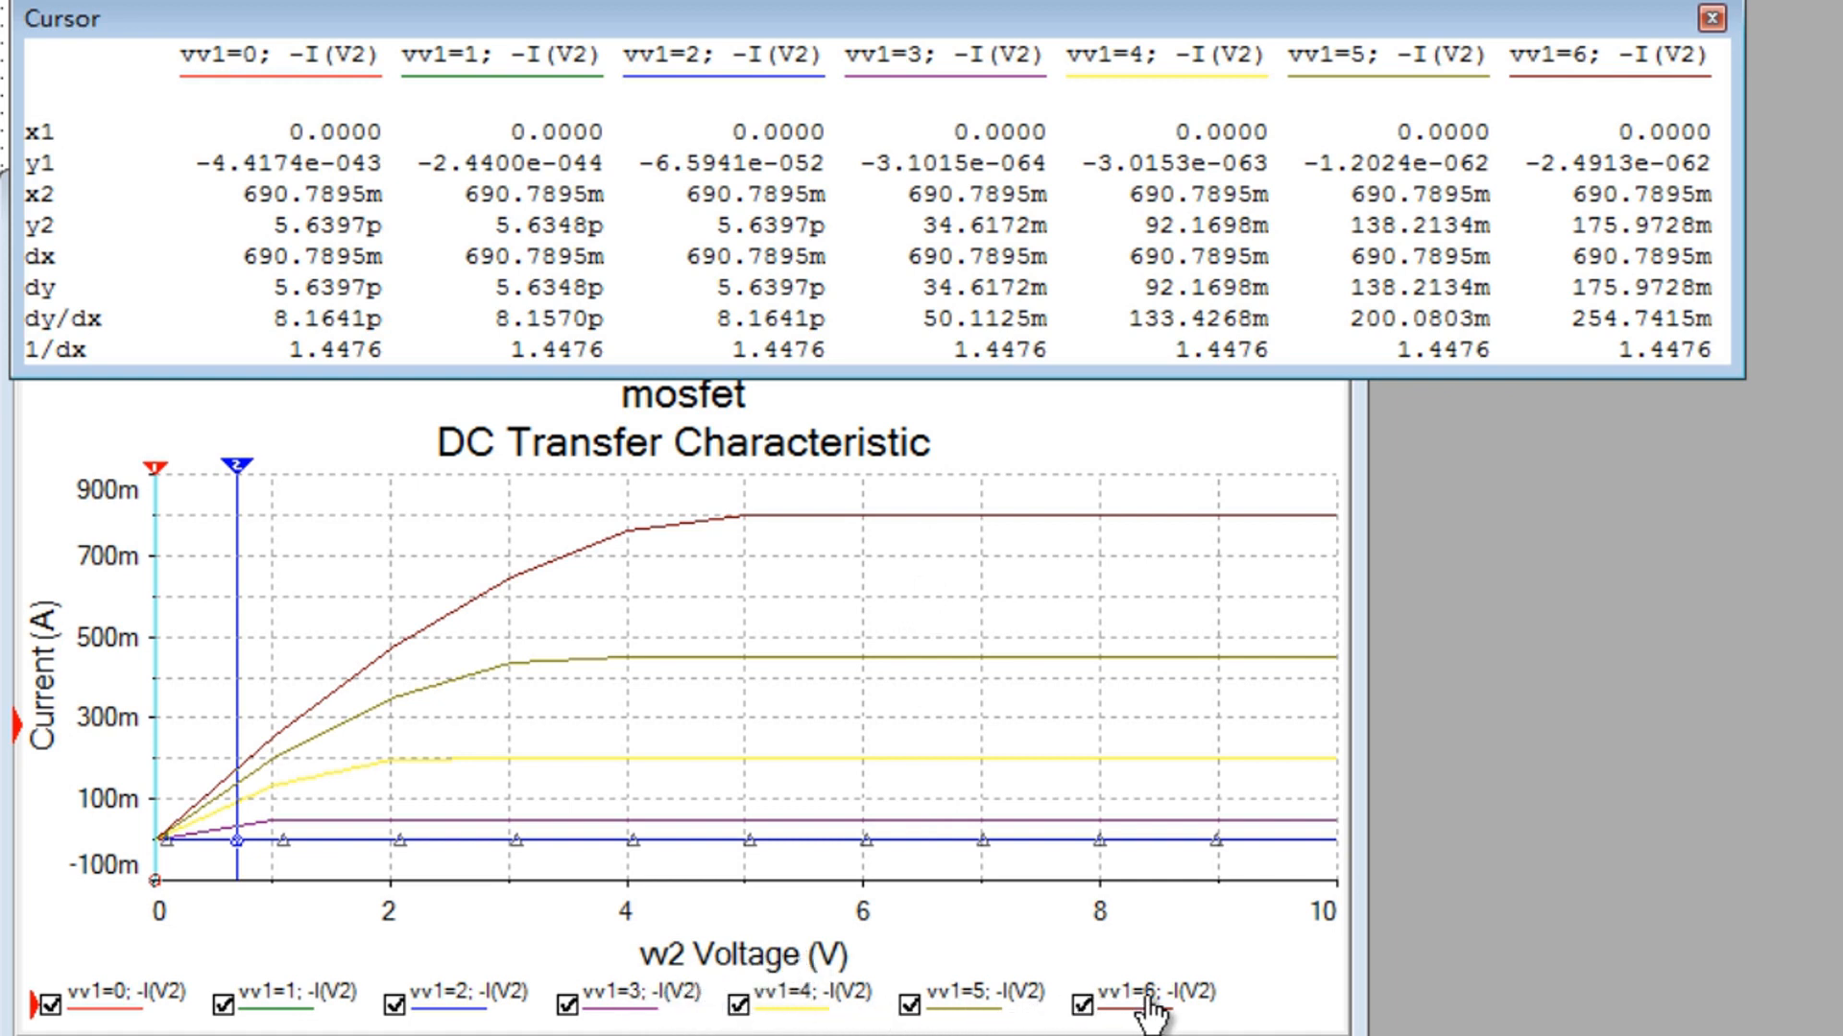
mouse_move(1163, 970)
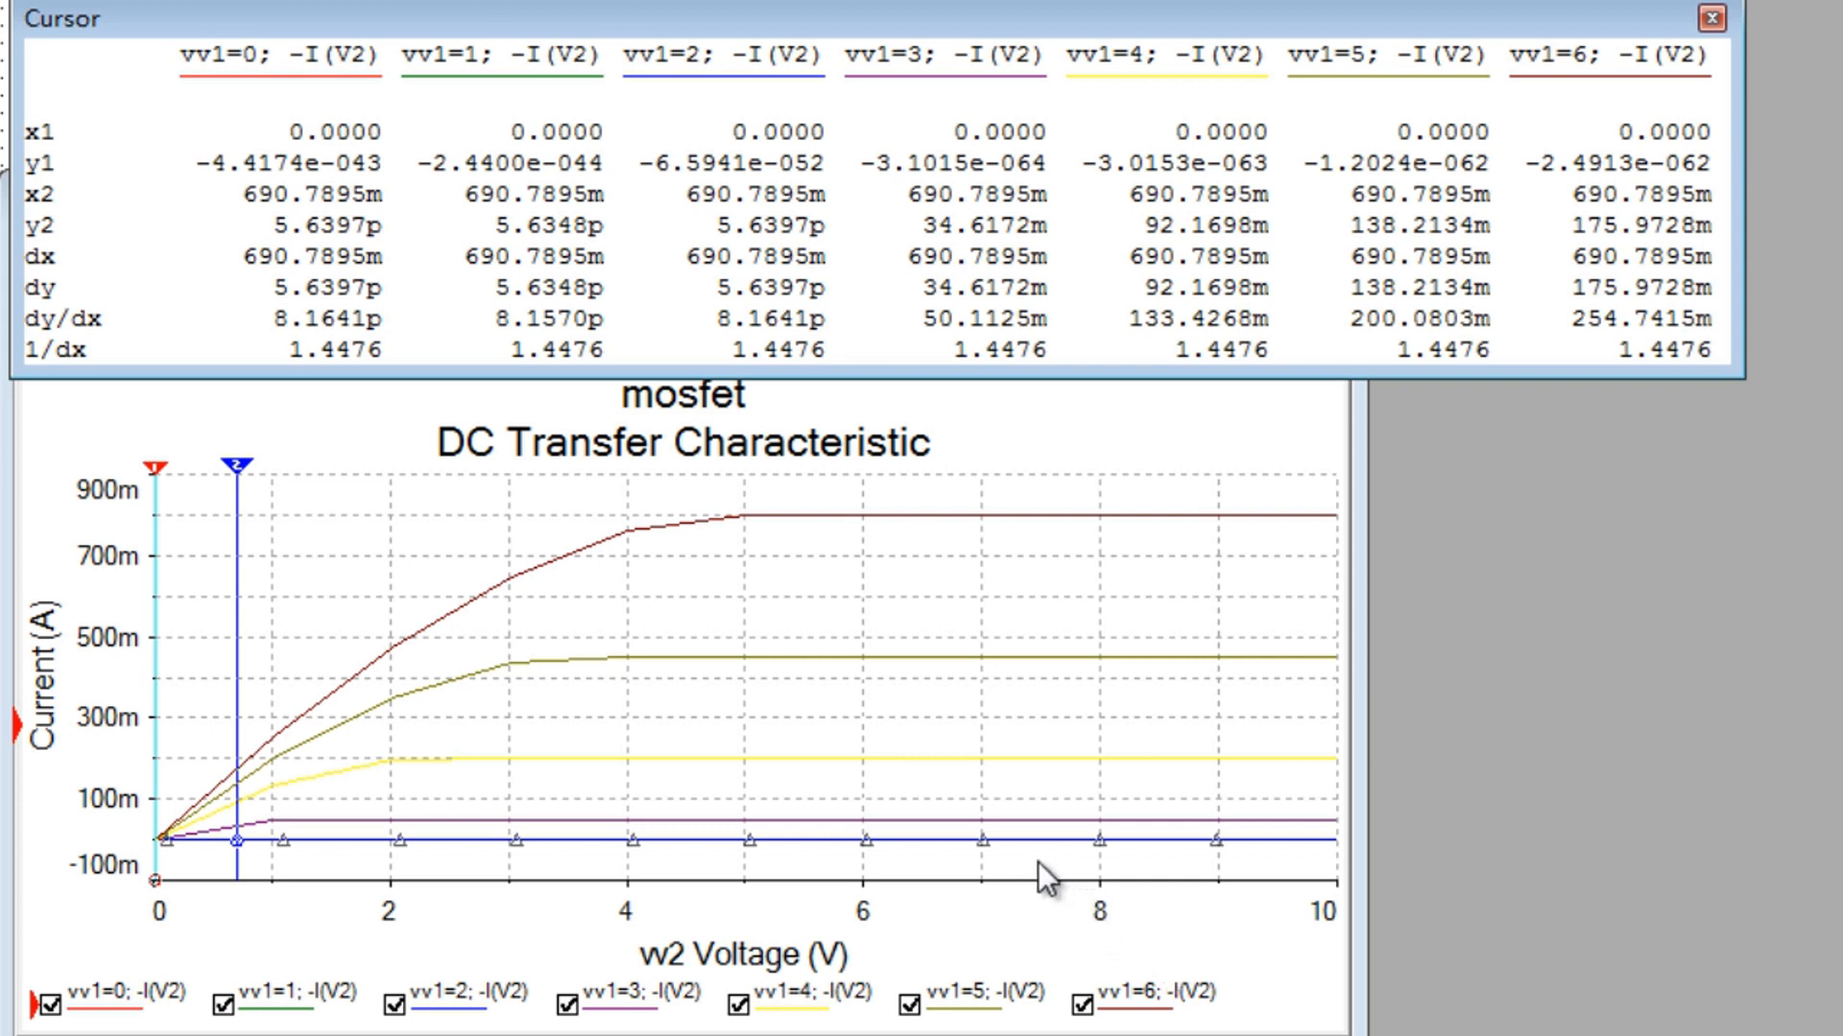
mouse_move(1082, 926)
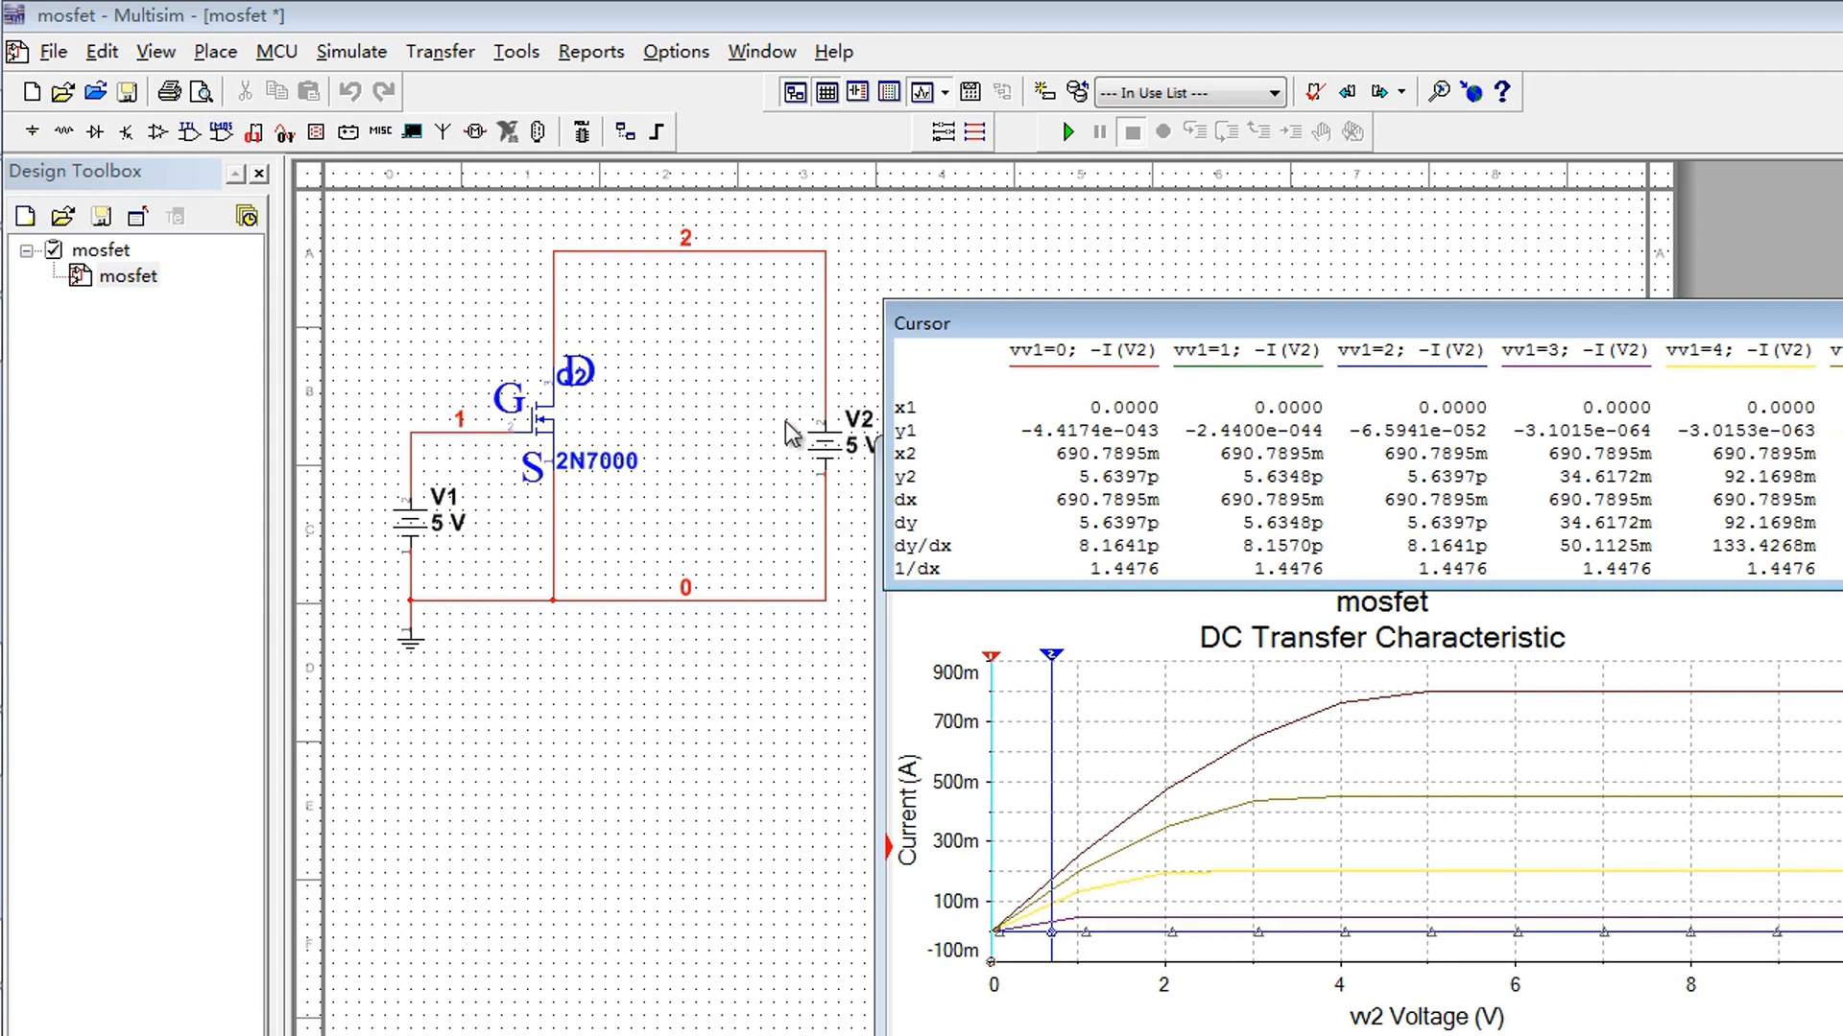
mouse_move(800, 437)
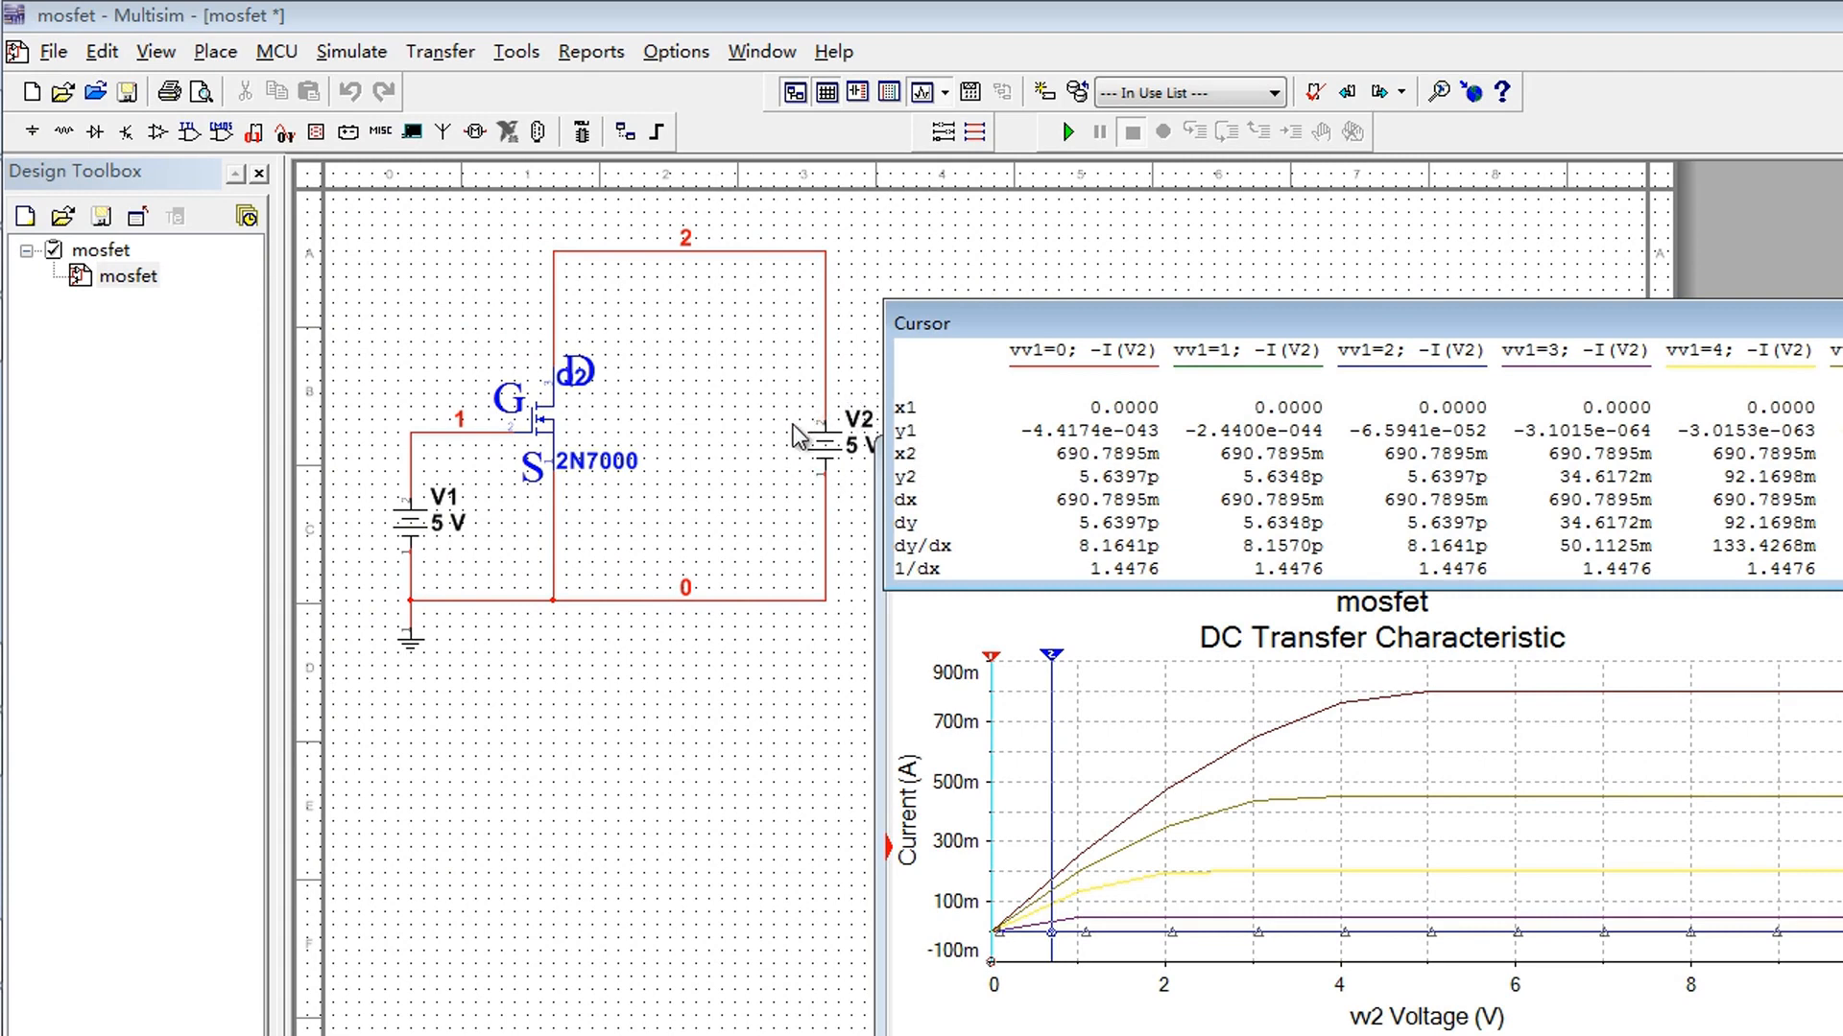
mouse_move(478, 525)
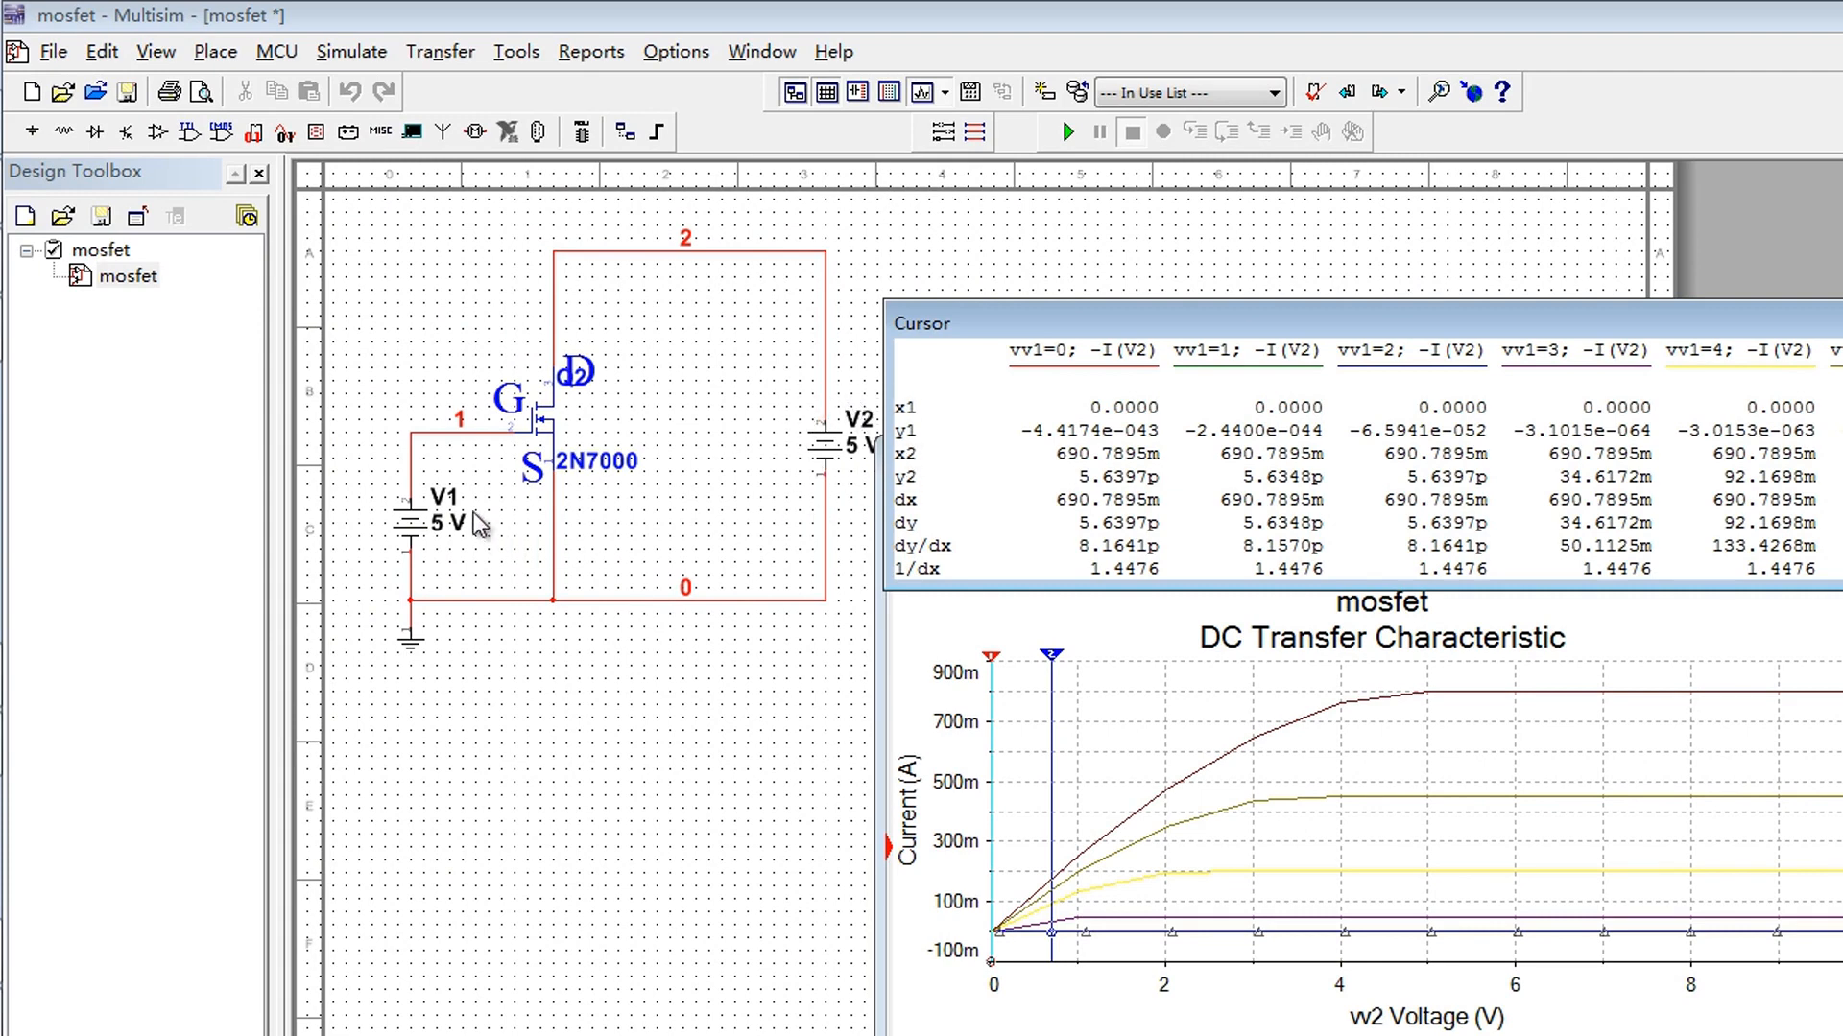
mouse_move(480, 503)
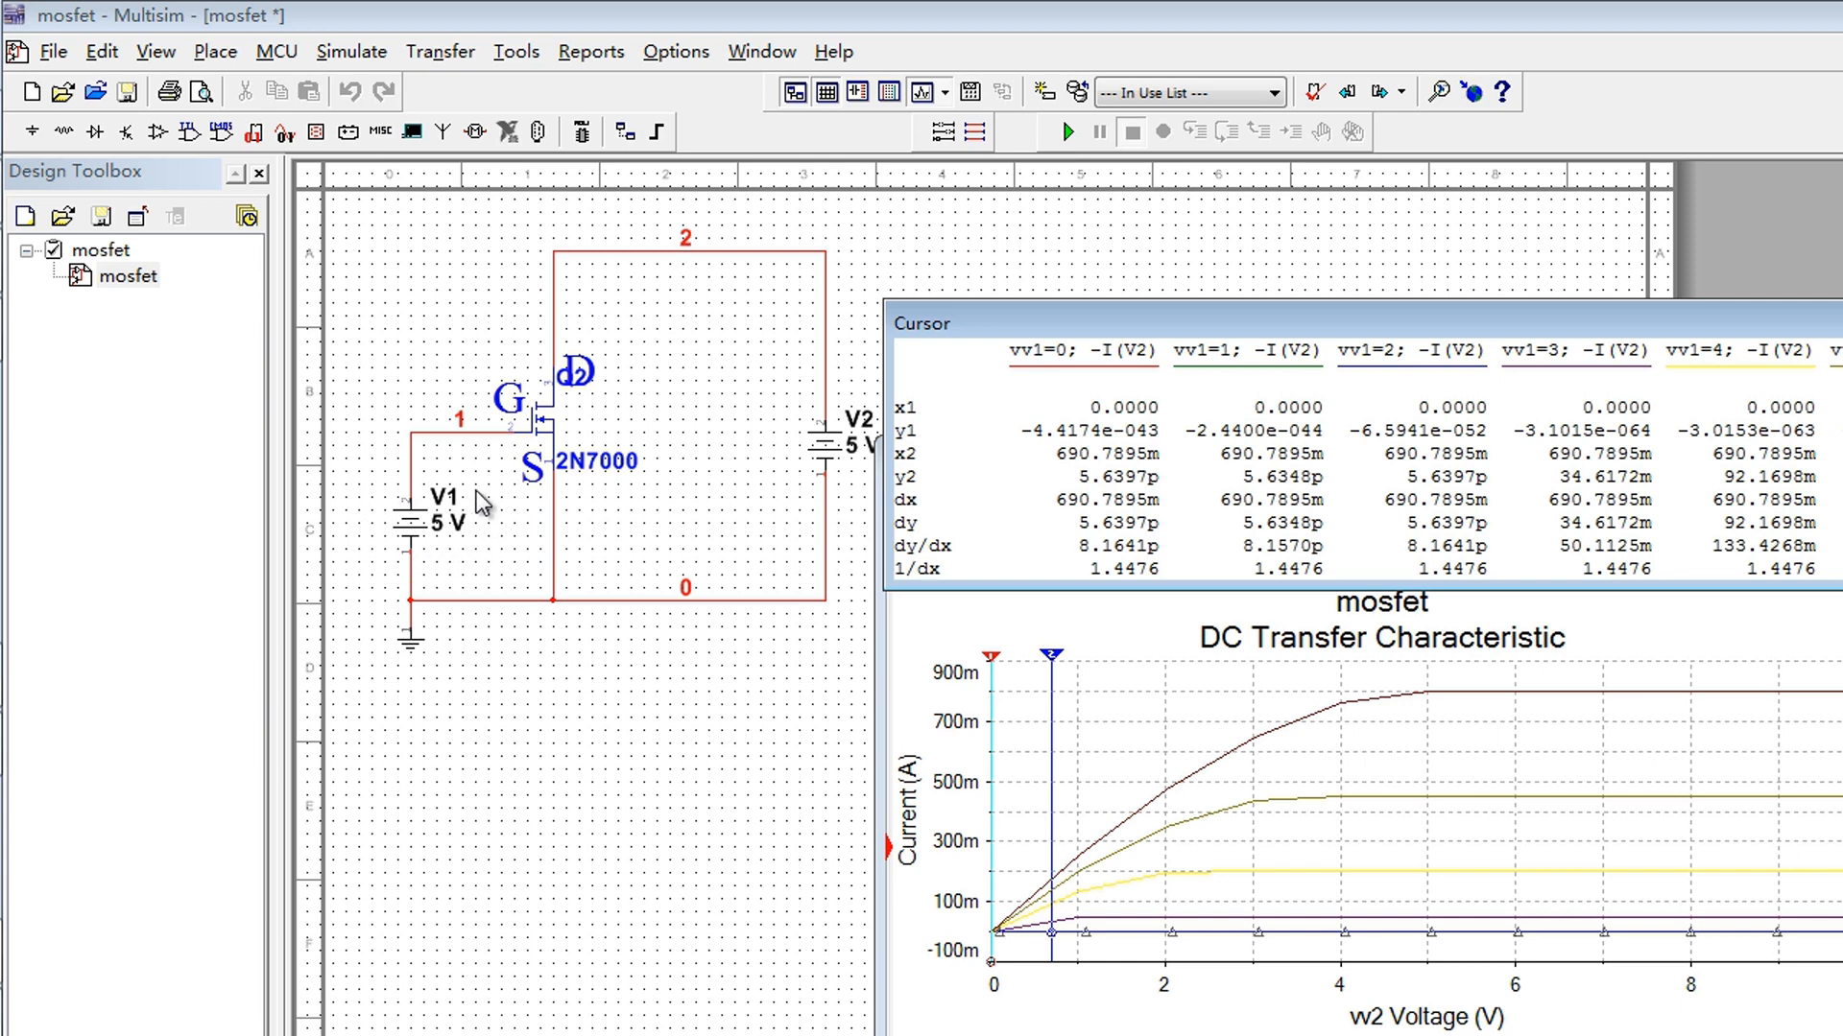
mouse_move(553, 533)
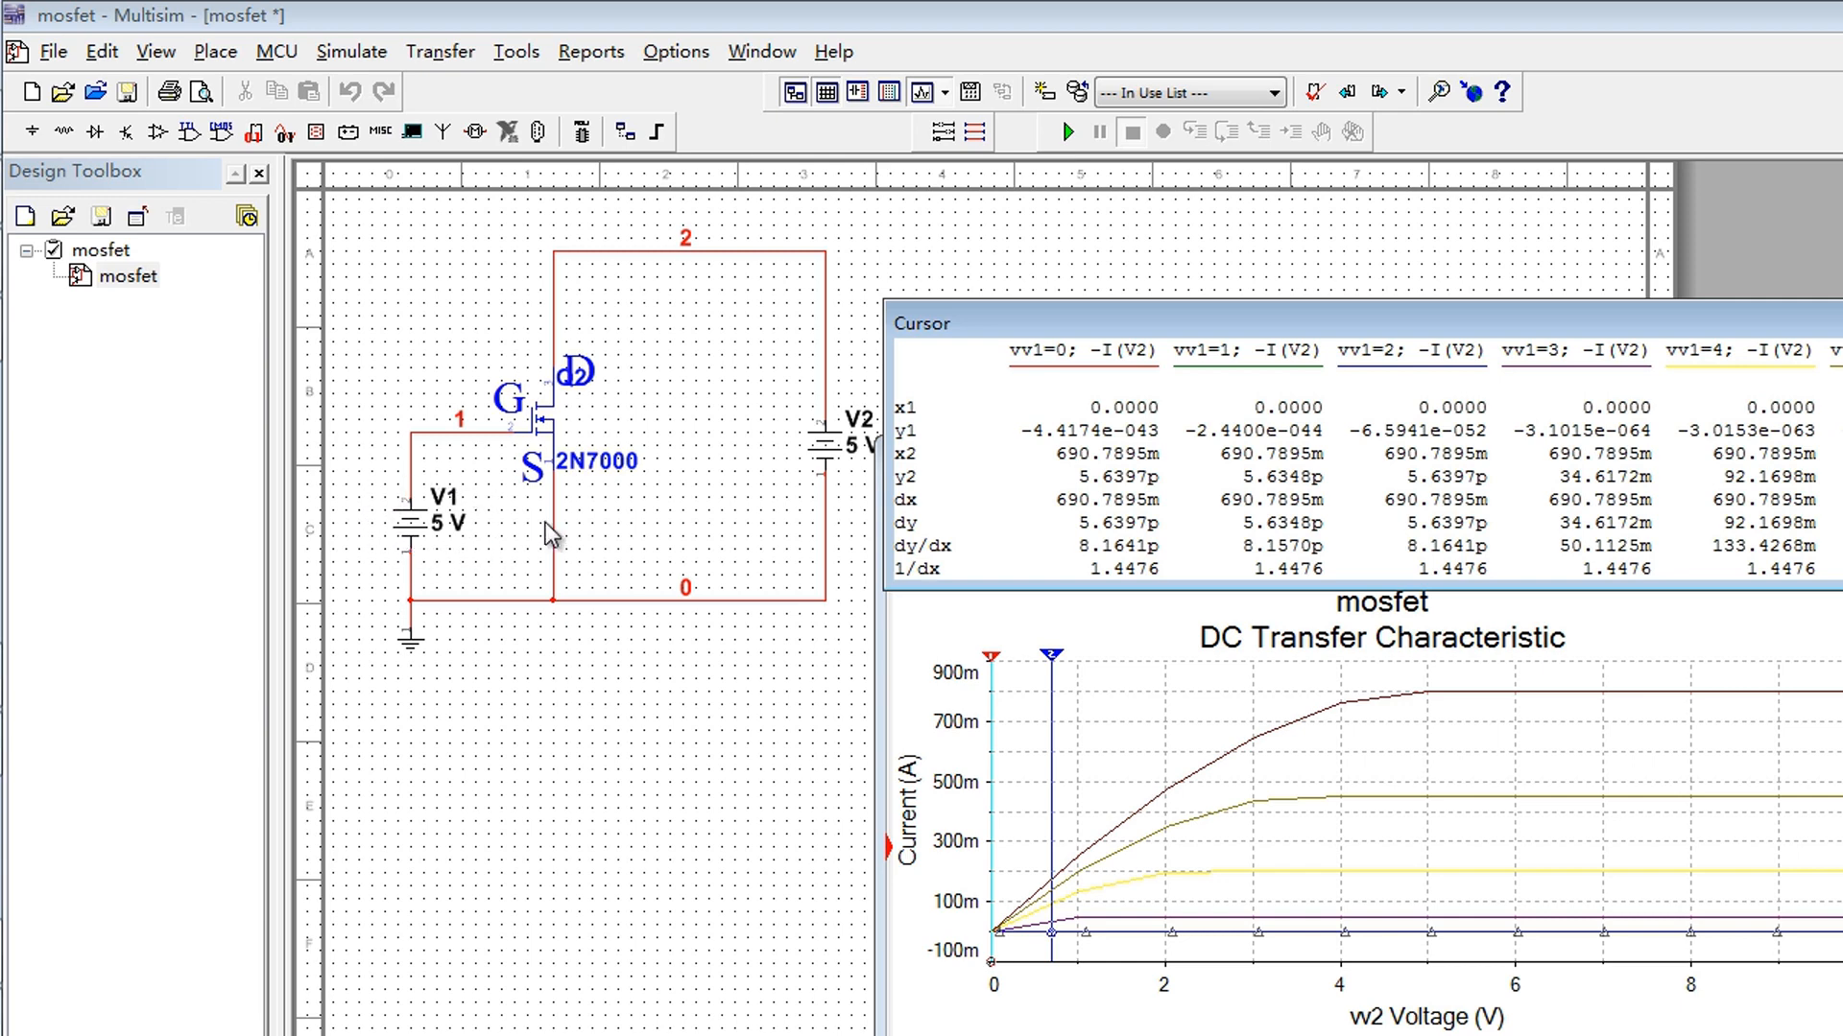
mouse_move(585, 321)
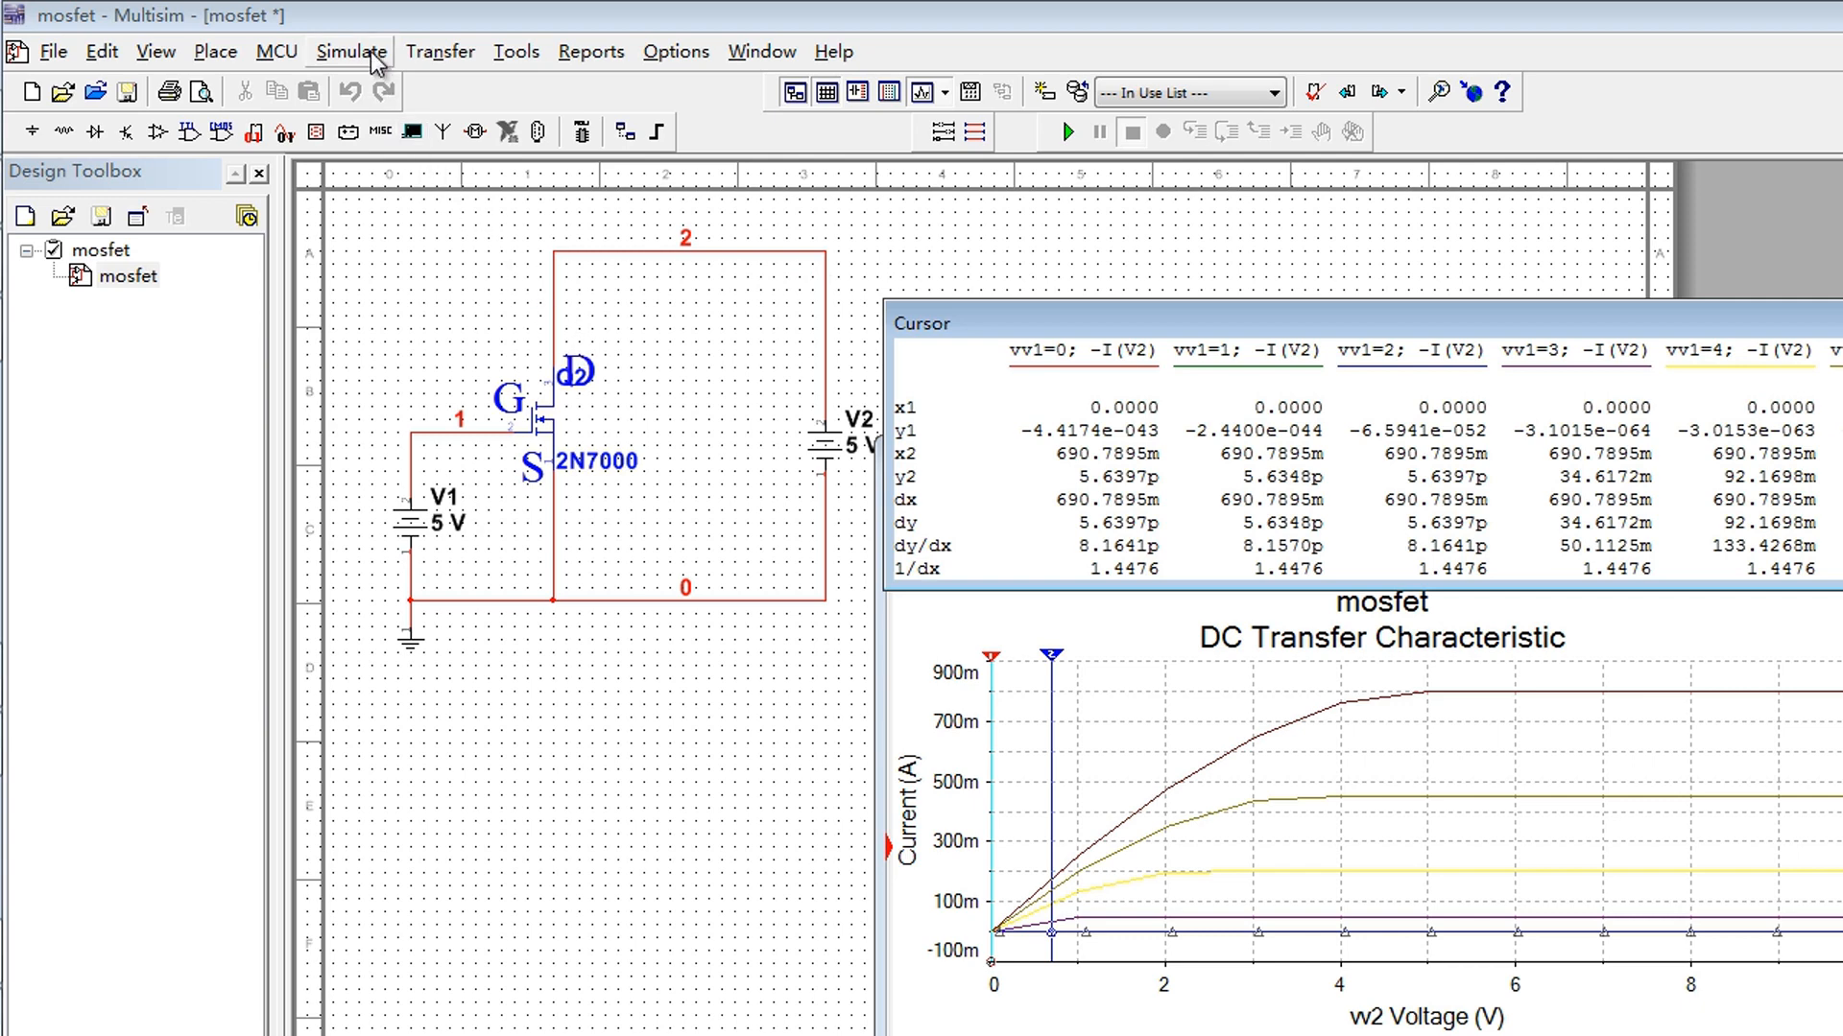
Configure a Parameter Sweep of gate source V1 from 0 to 10 V with 11 points
left_click(350, 50)
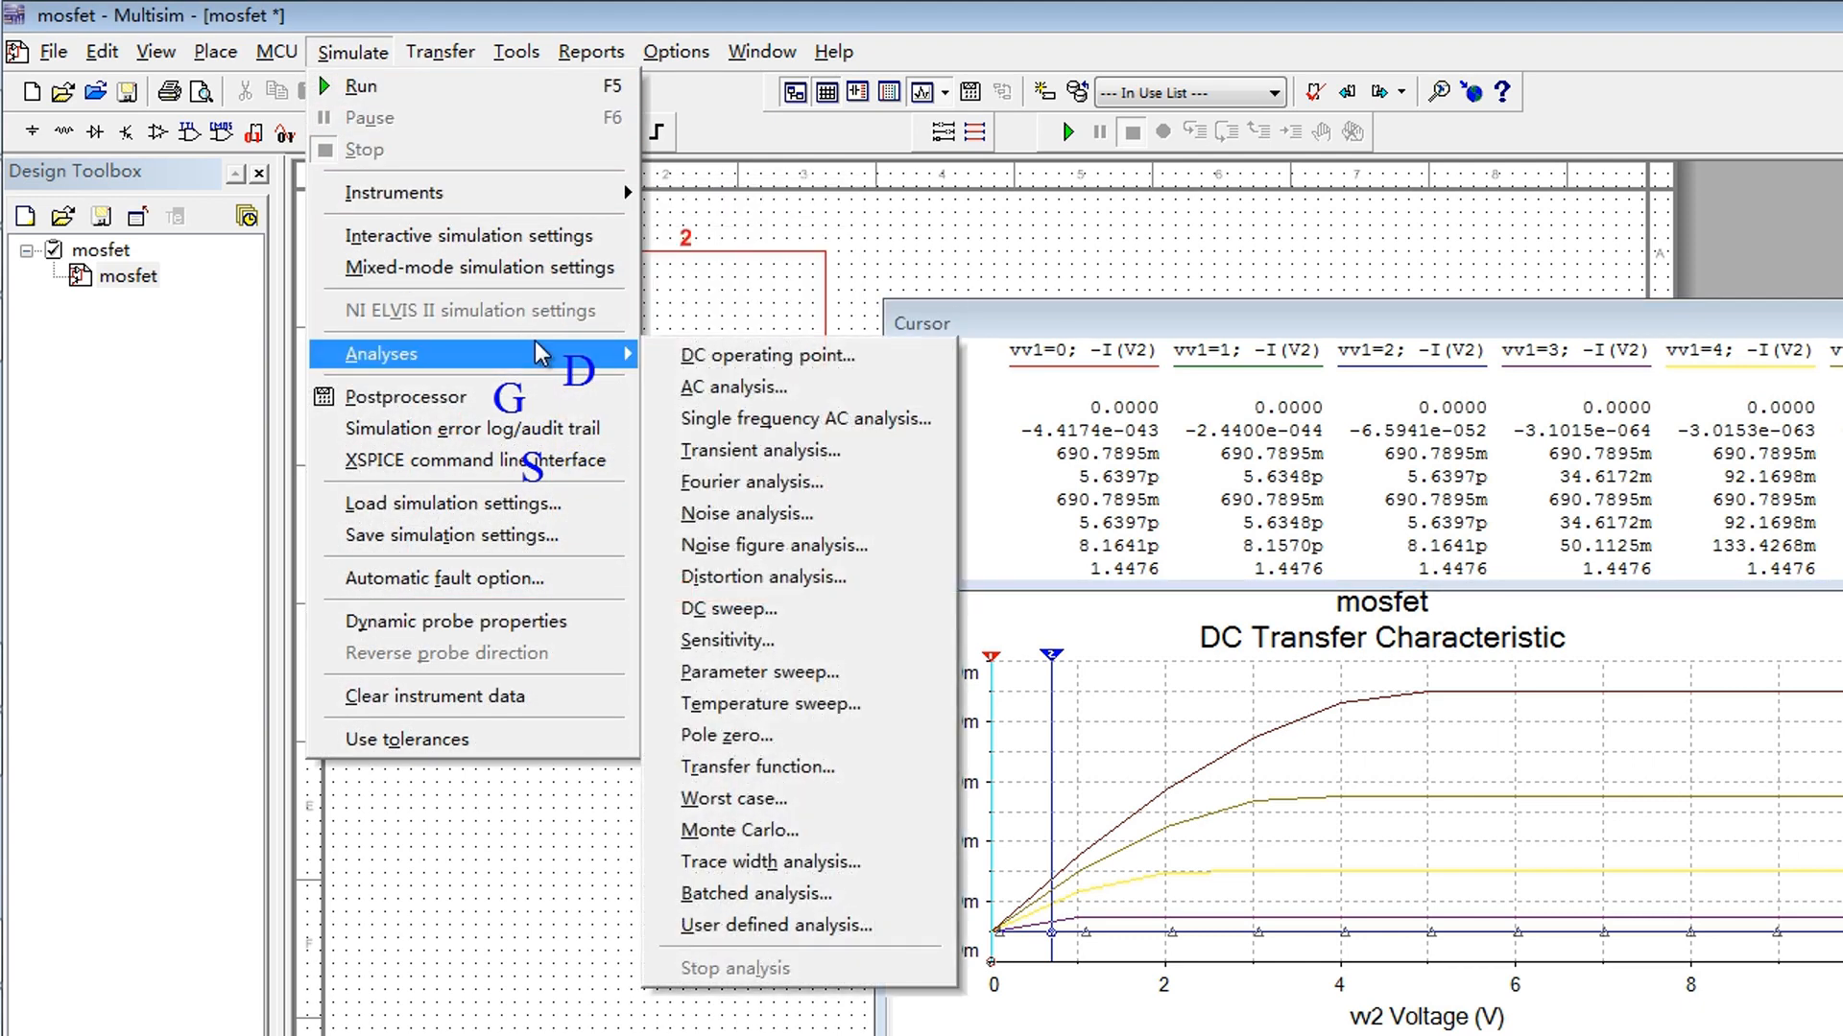
mouse_move(759, 671)
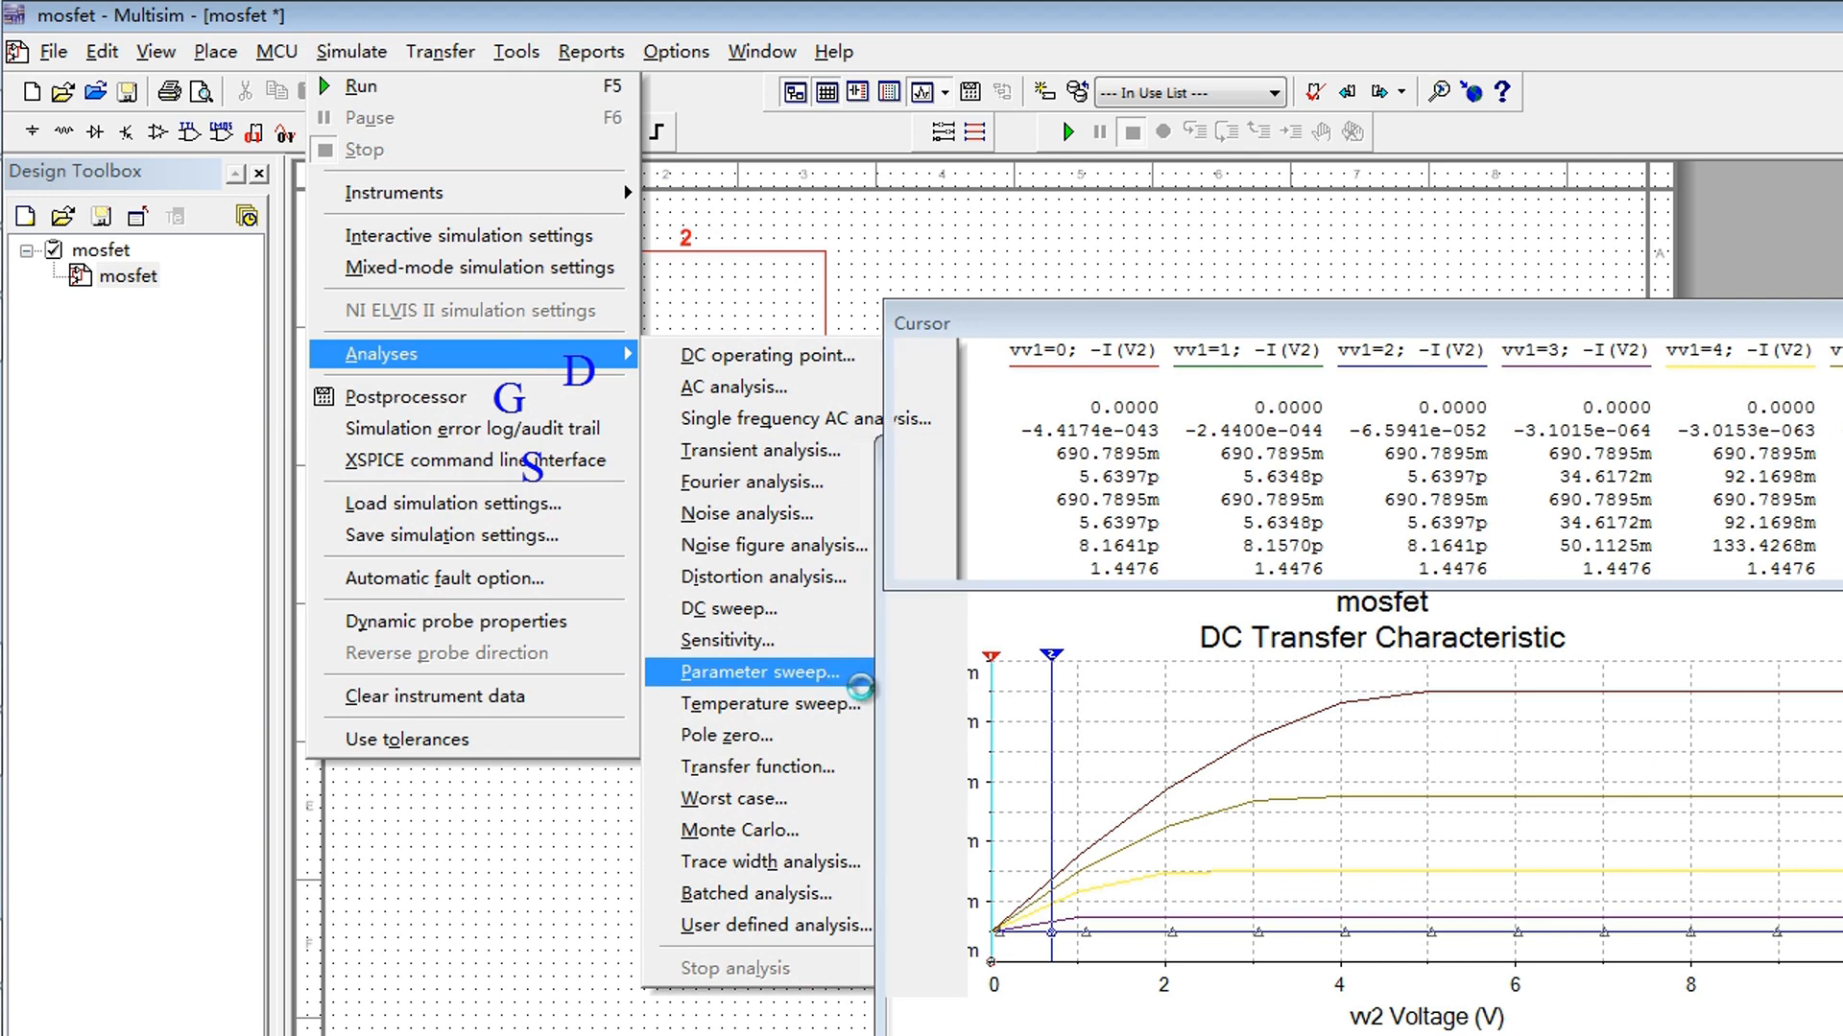
left_click(761, 671)
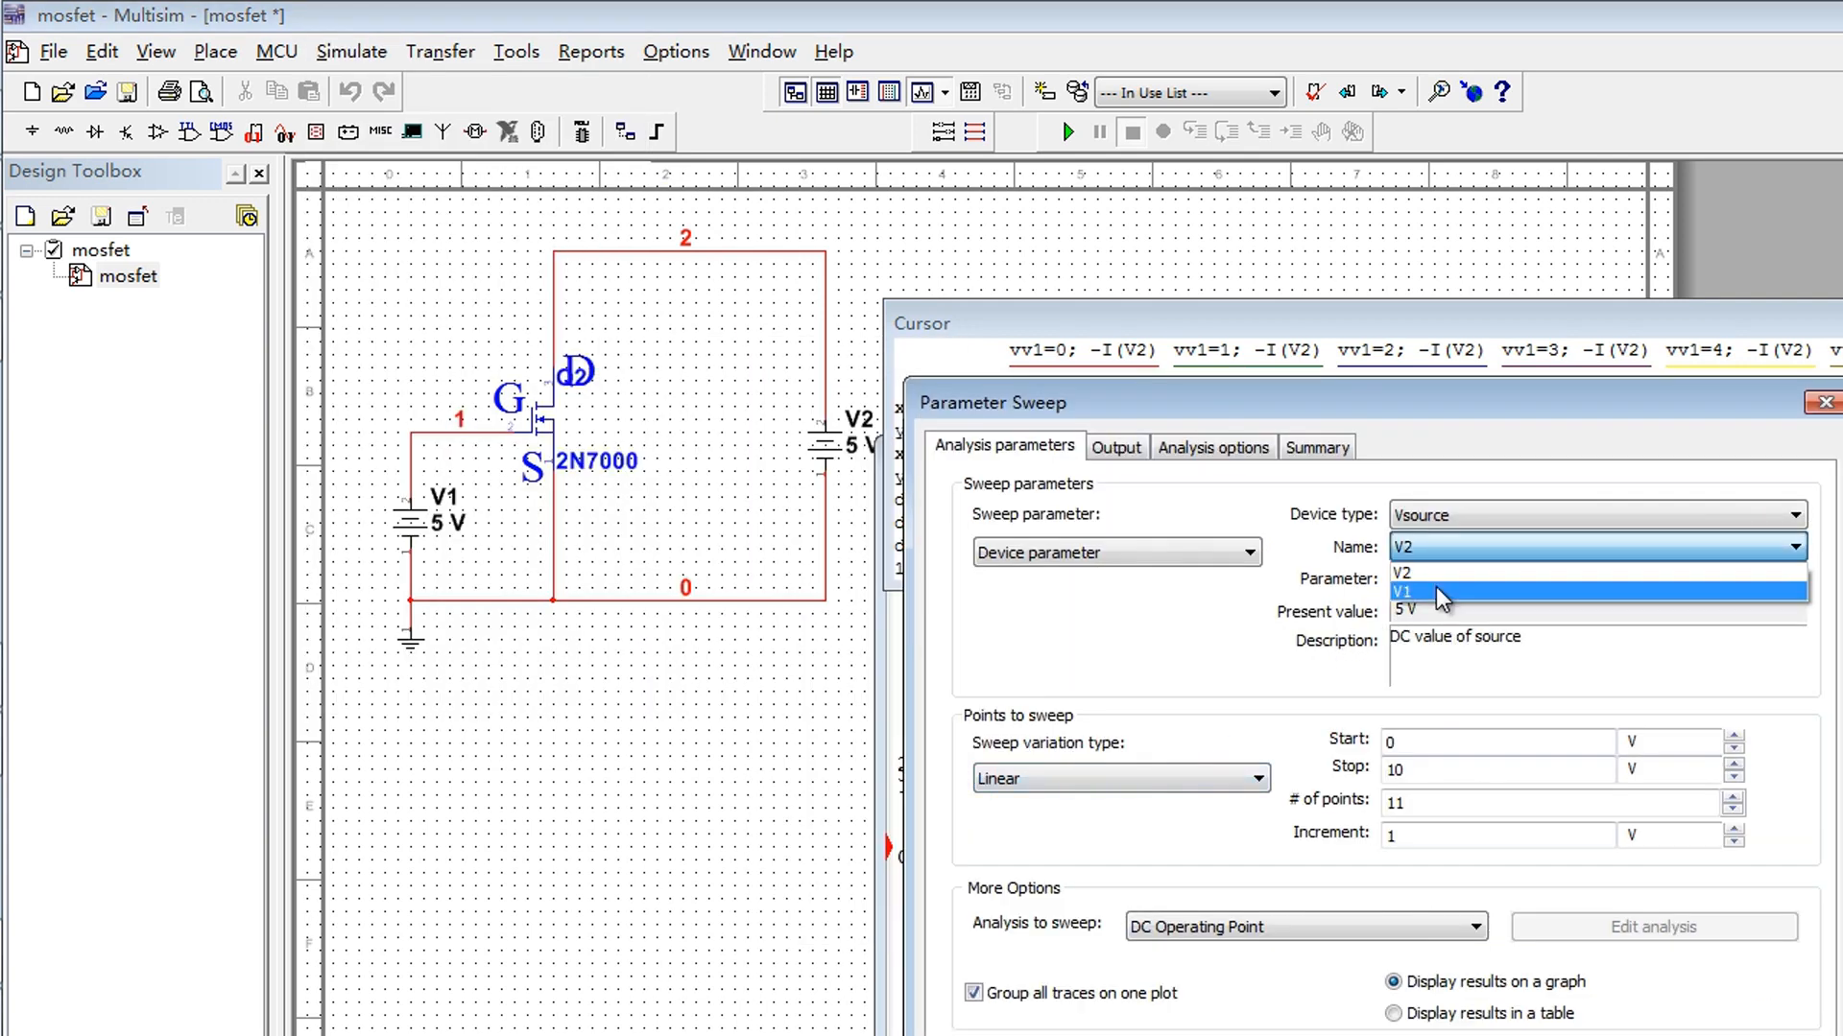
left_click(1402, 591)
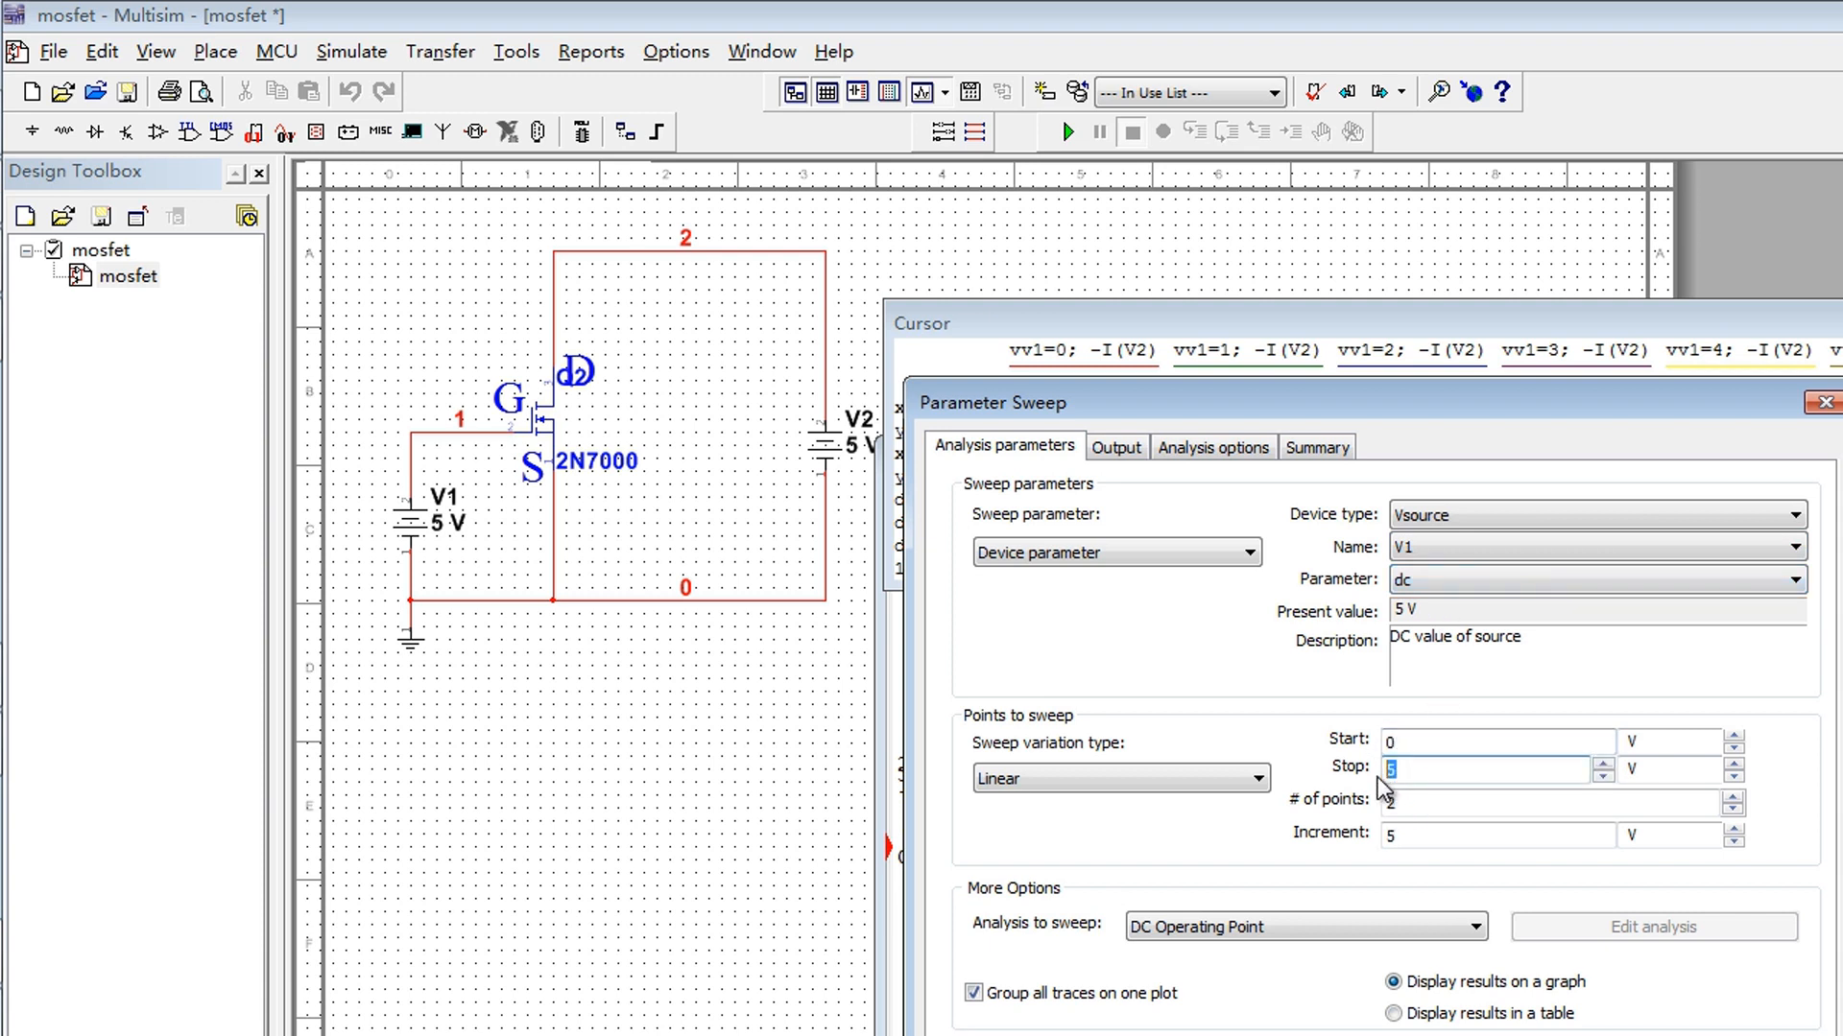
type("10")
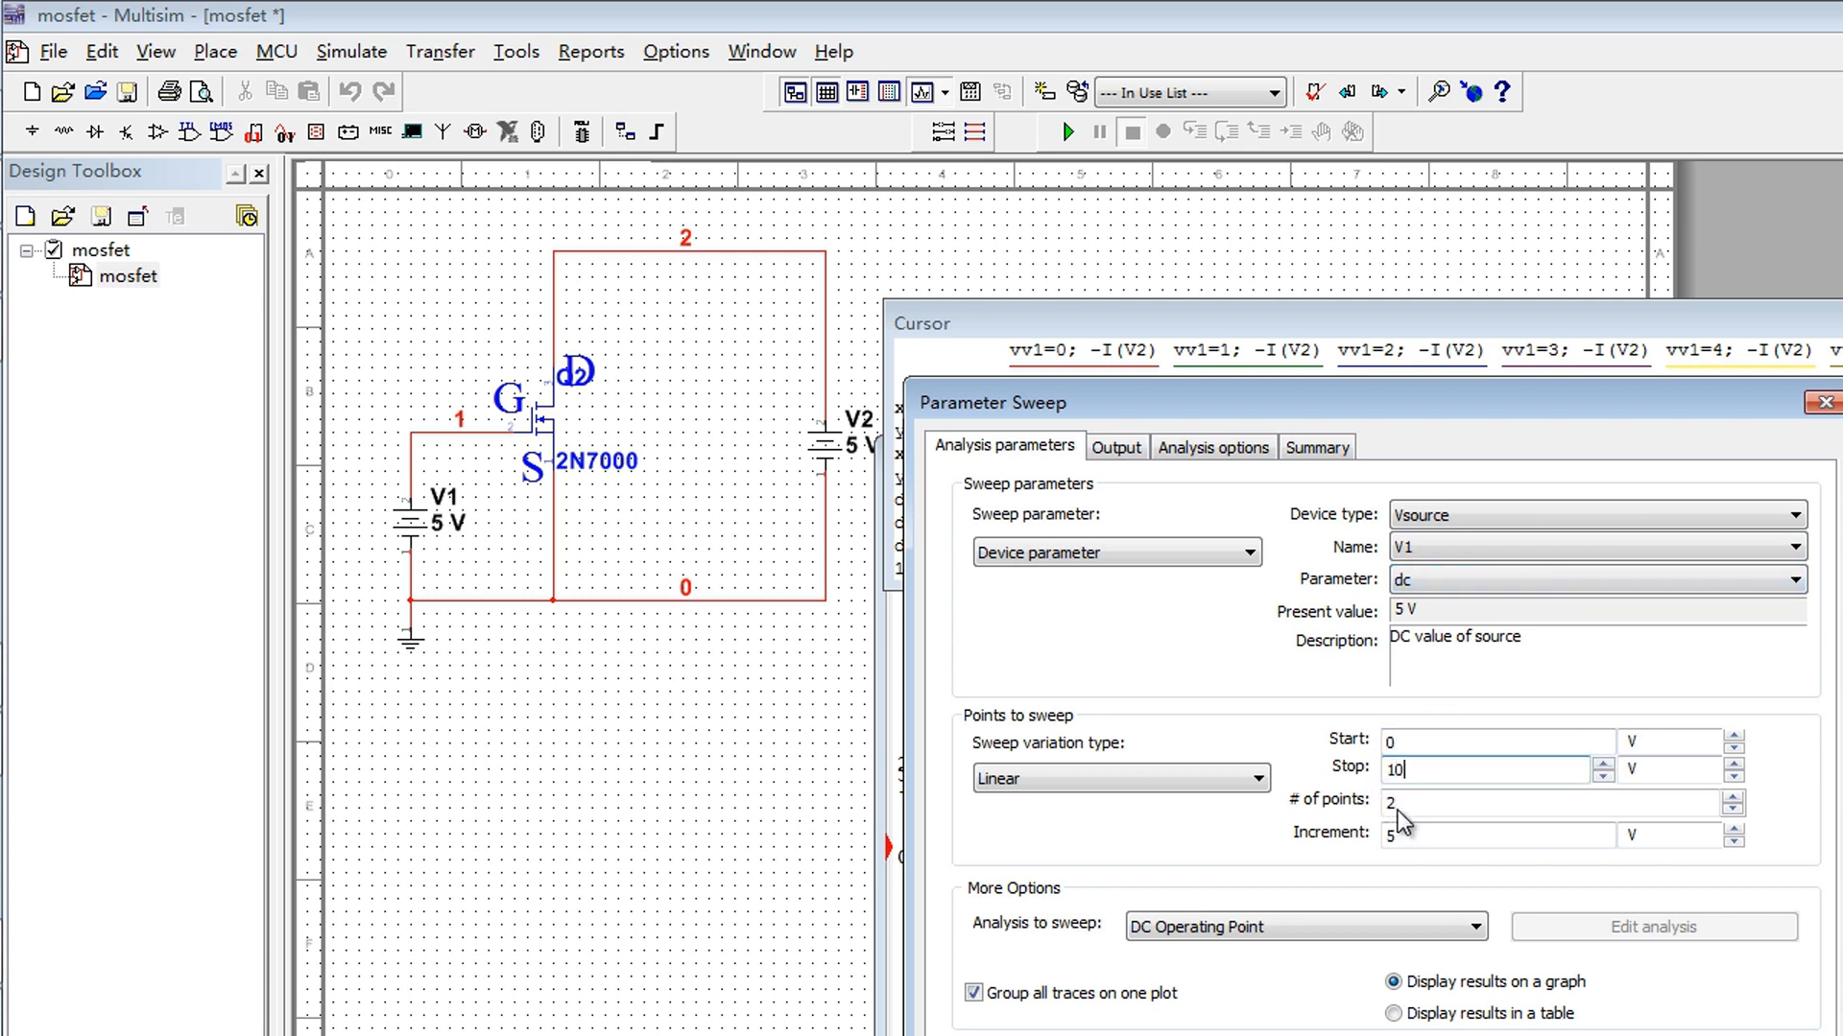
left_click(1486, 834)
type("11")
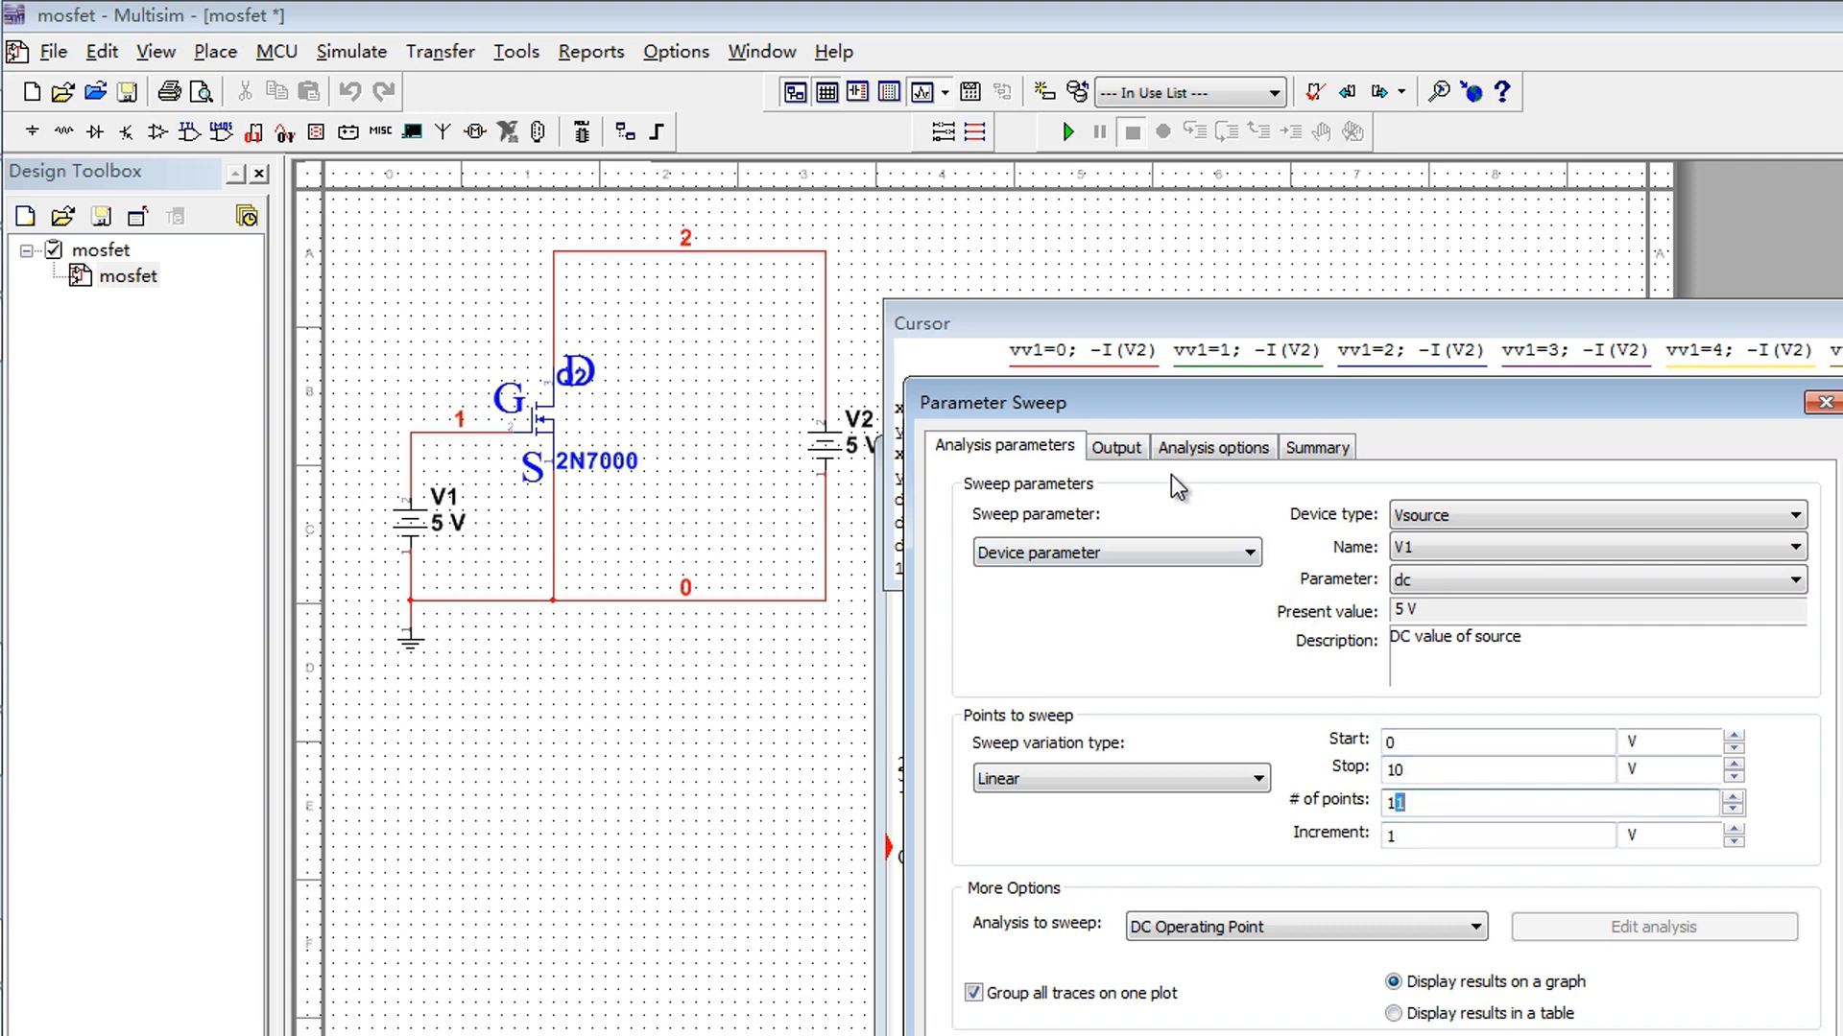
left_click(1115, 446)
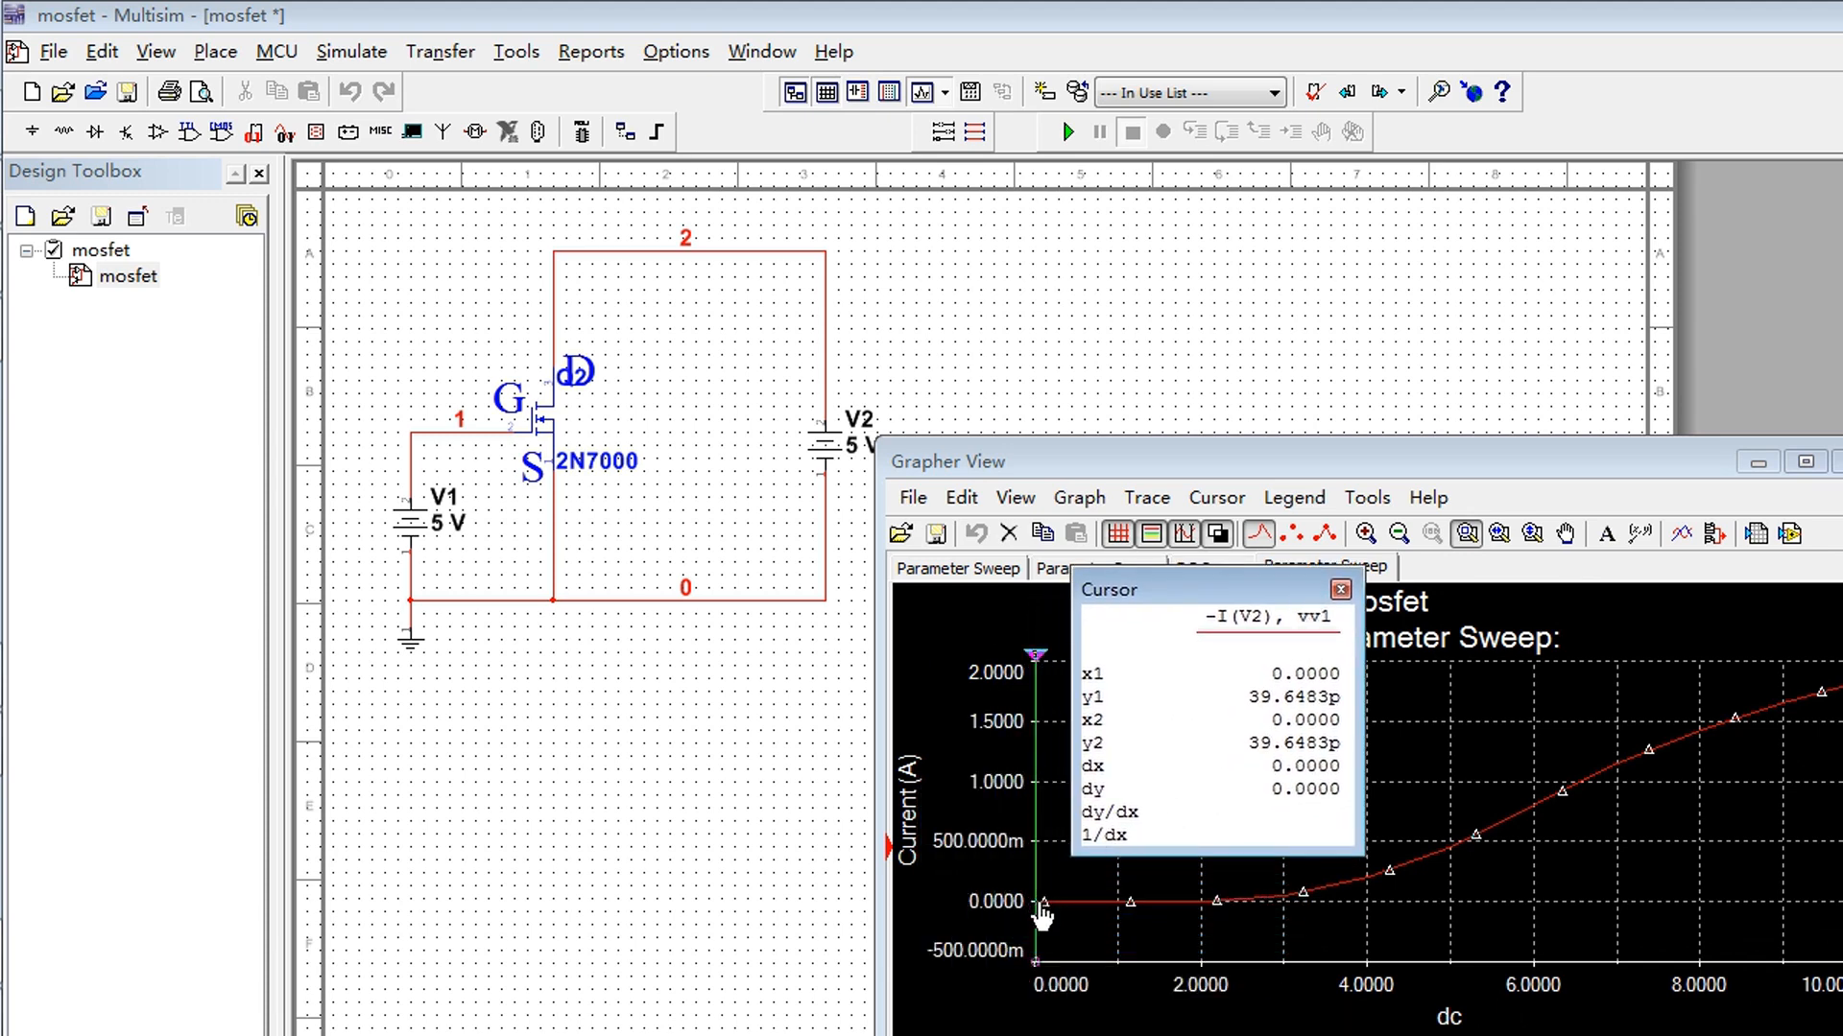
mouse_move(1163, 650)
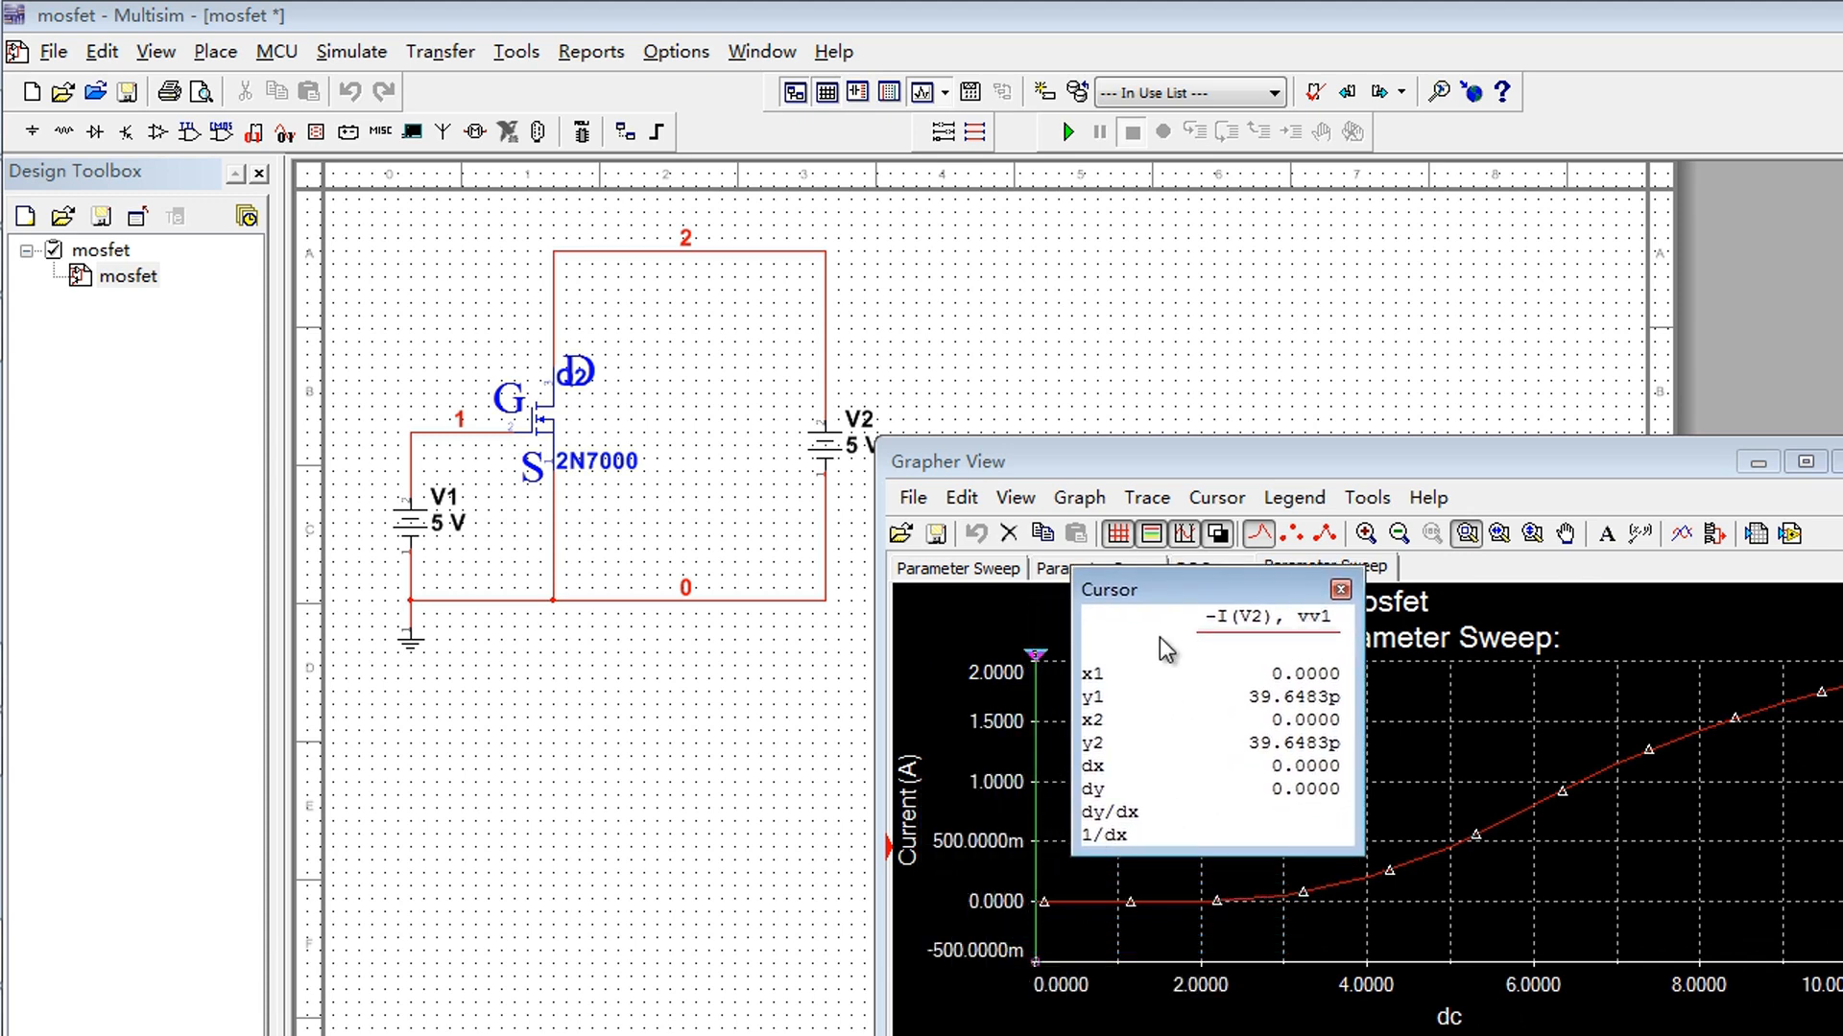
Read drain current with the cursor at V1 ≈ 2.2, 4, 5.5 and 9.4 V
left_click_drag(1039, 654, 1069, 664)
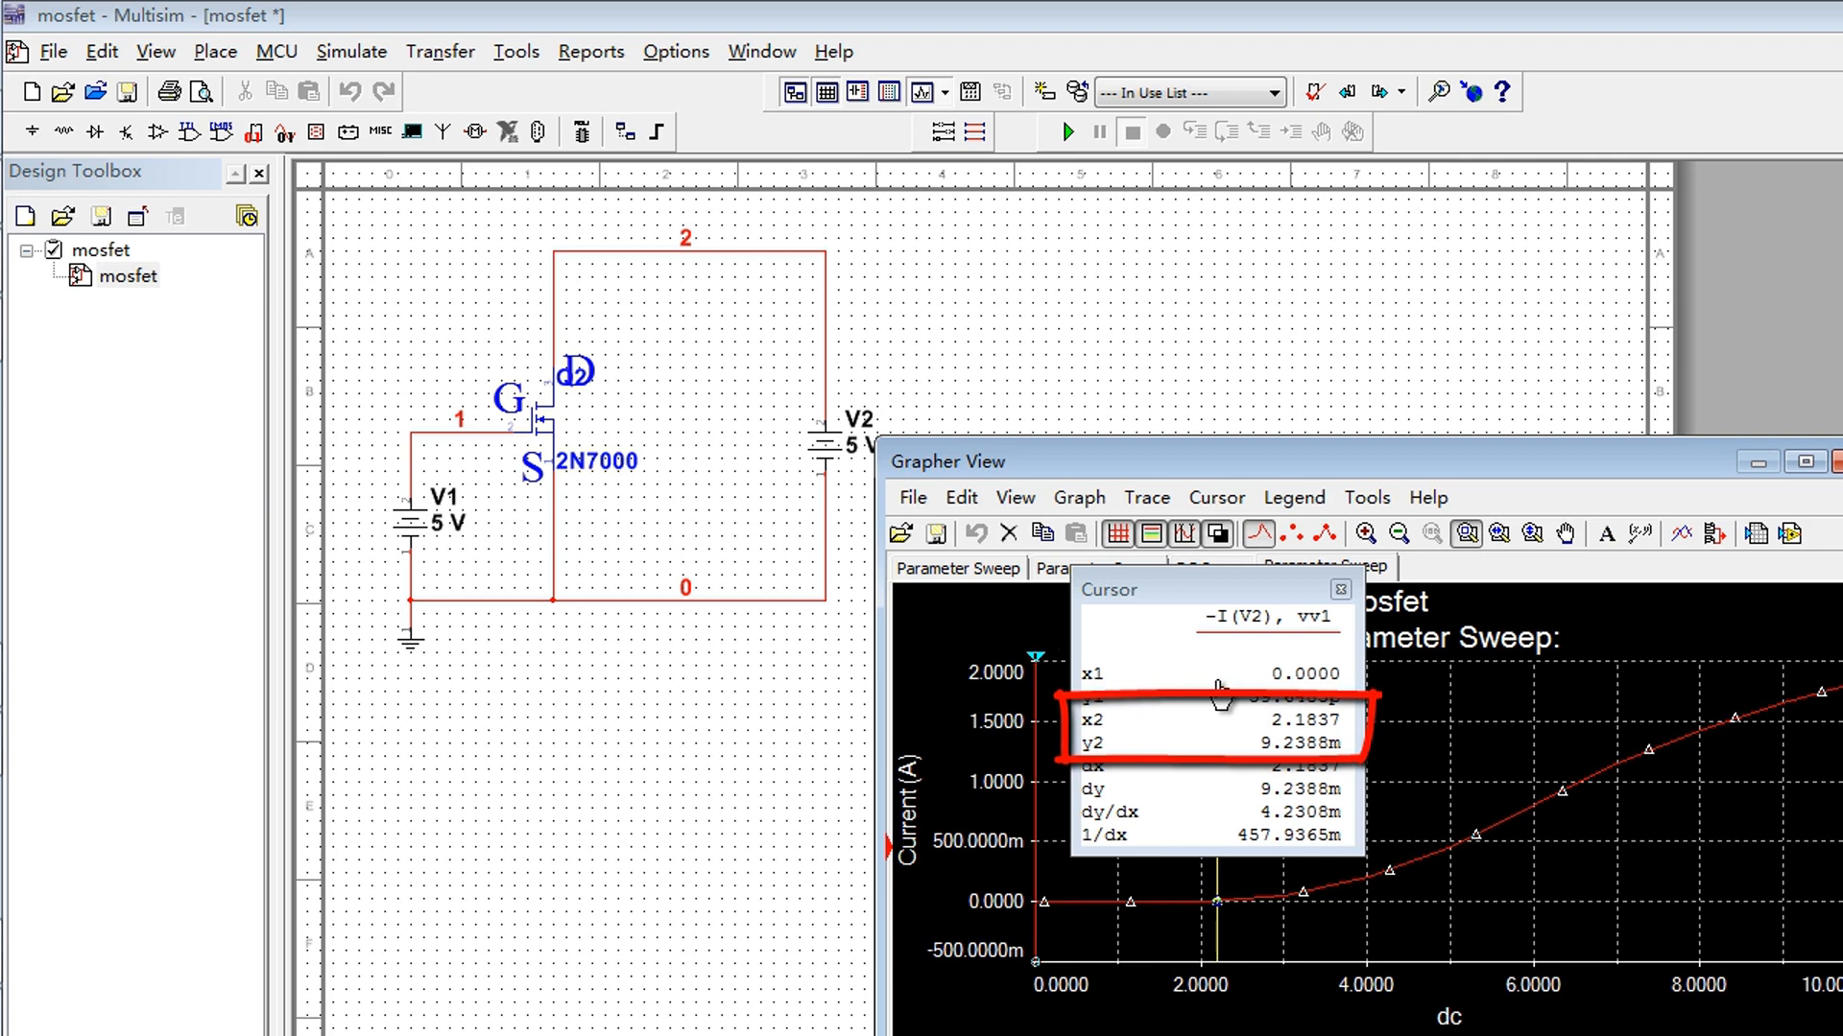
mouse_move(1214, 852)
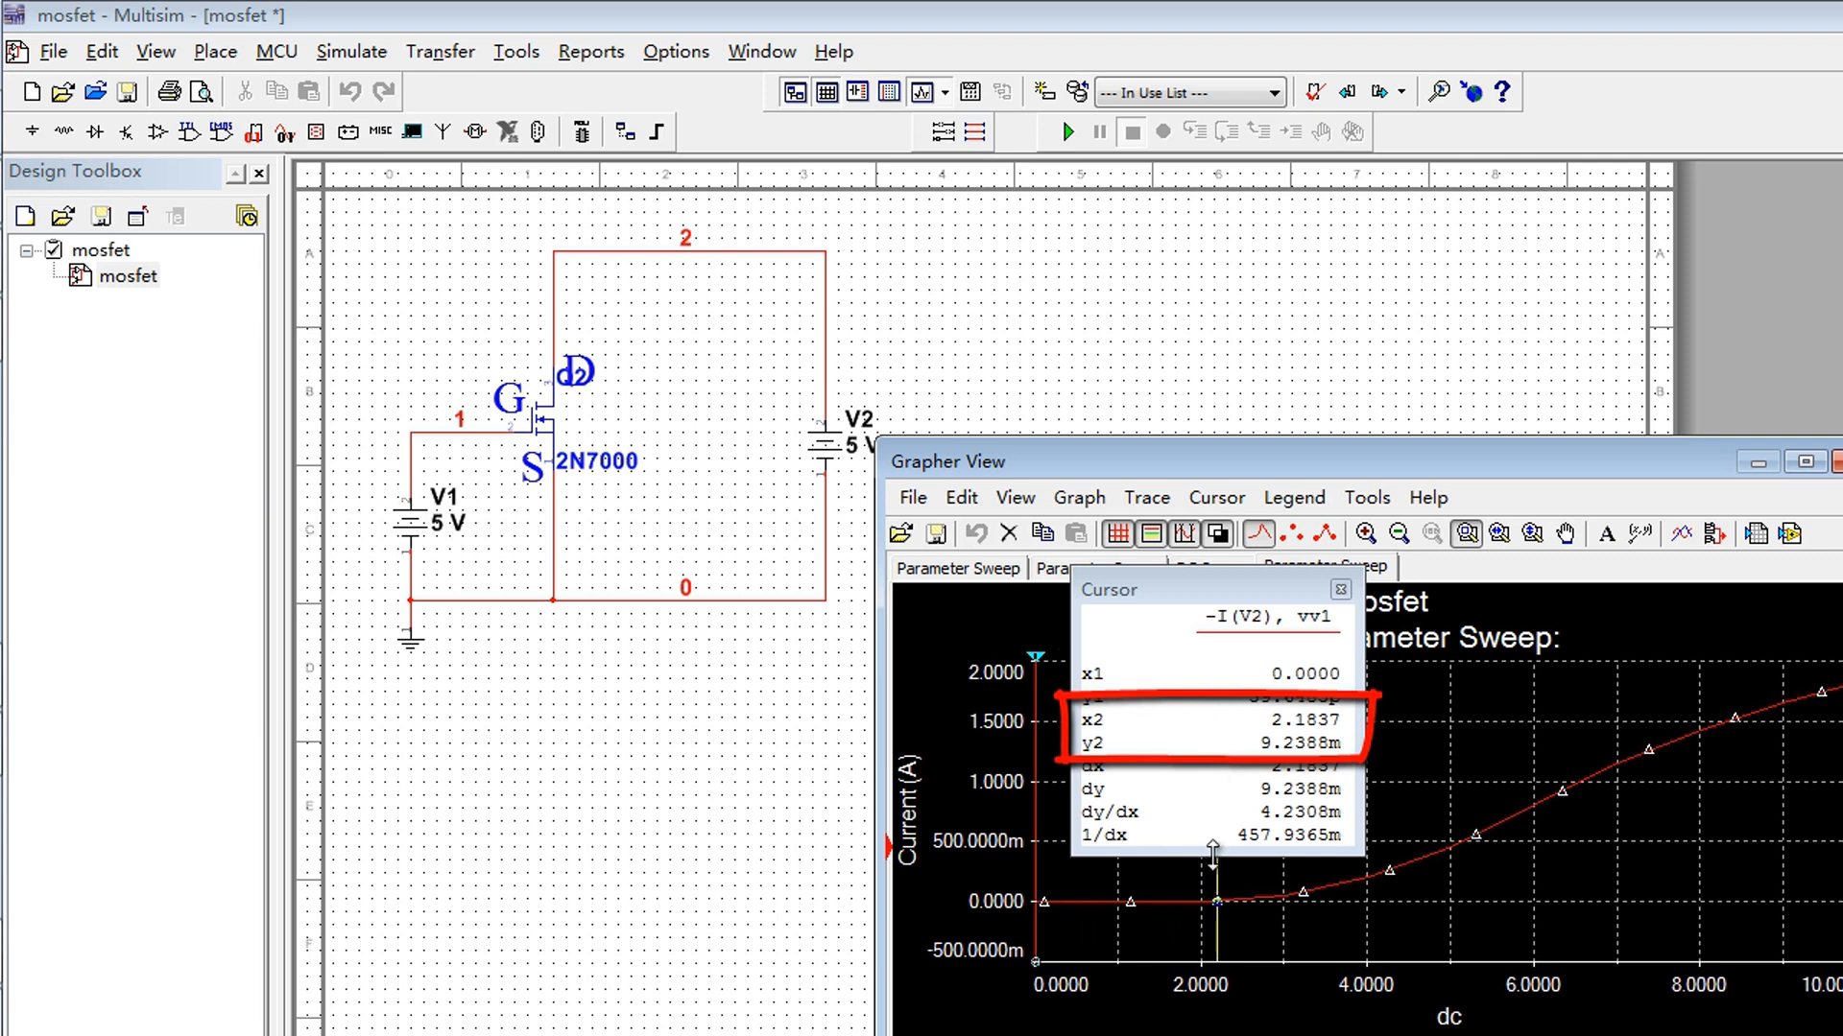
mouse_move(1222, 836)
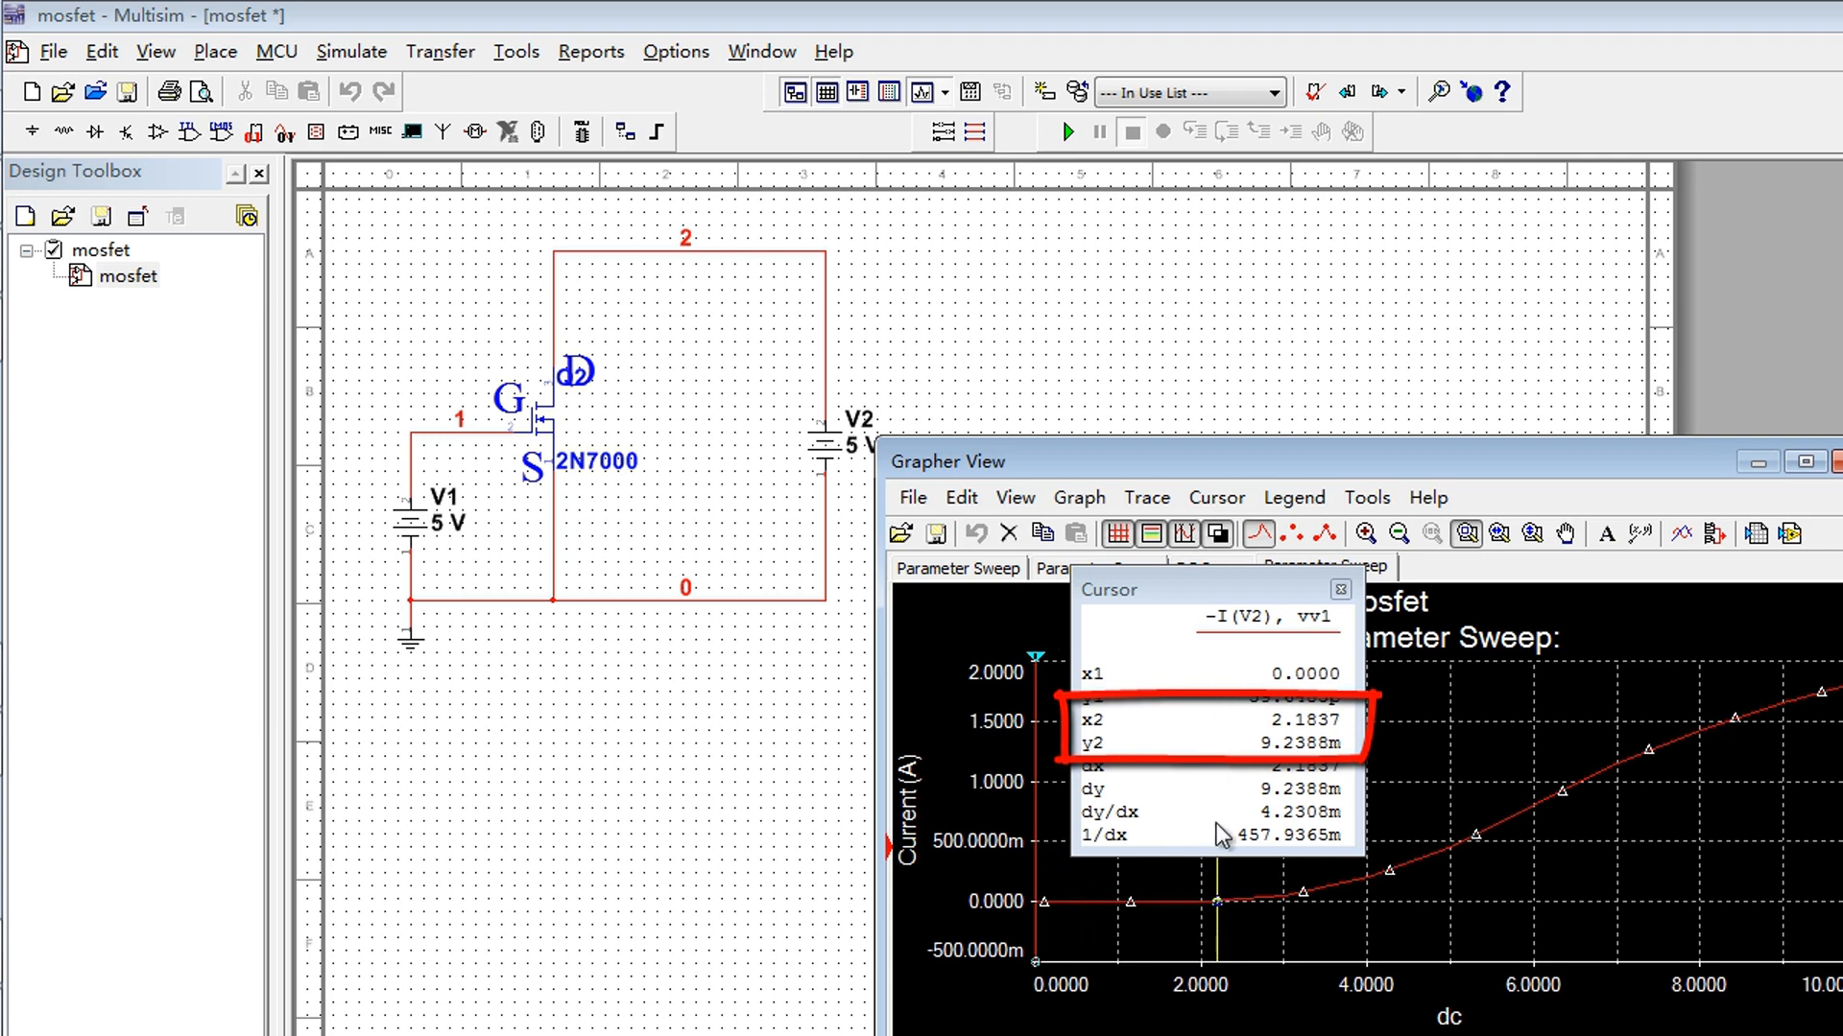
mouse_move(1292, 778)
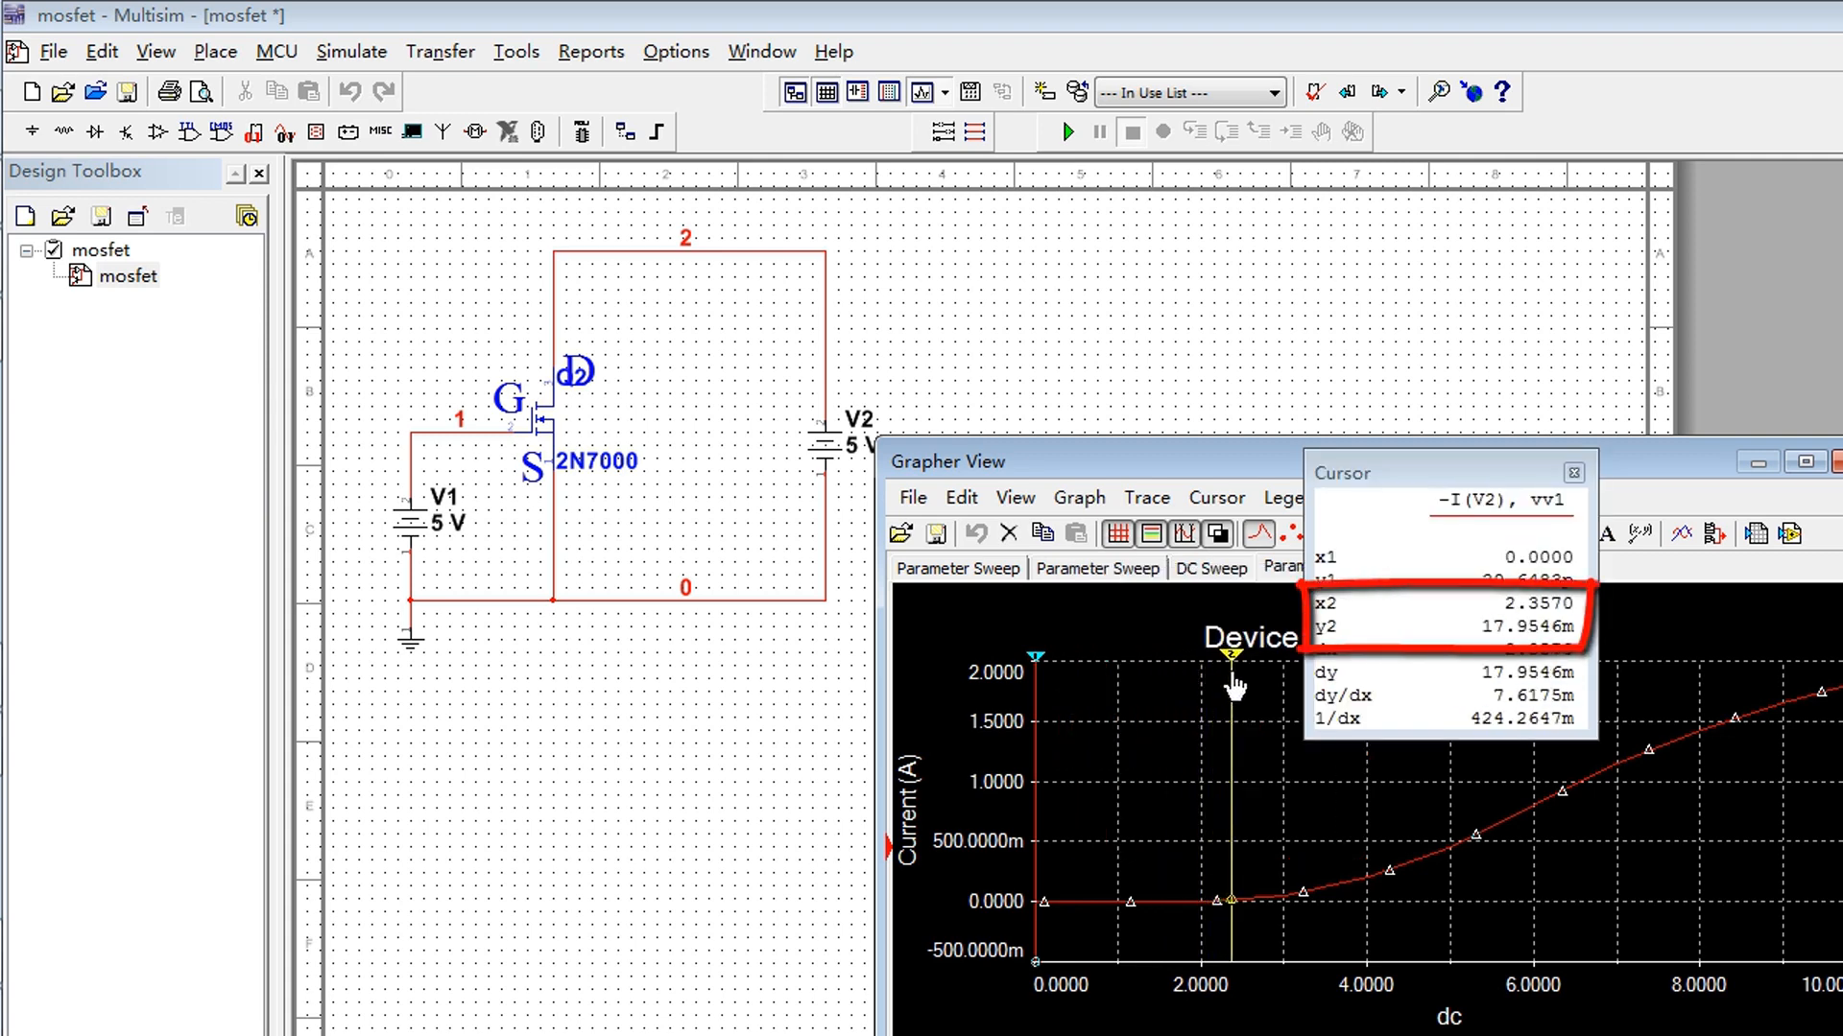
left_click_drag(1230, 685, 1289, 685)
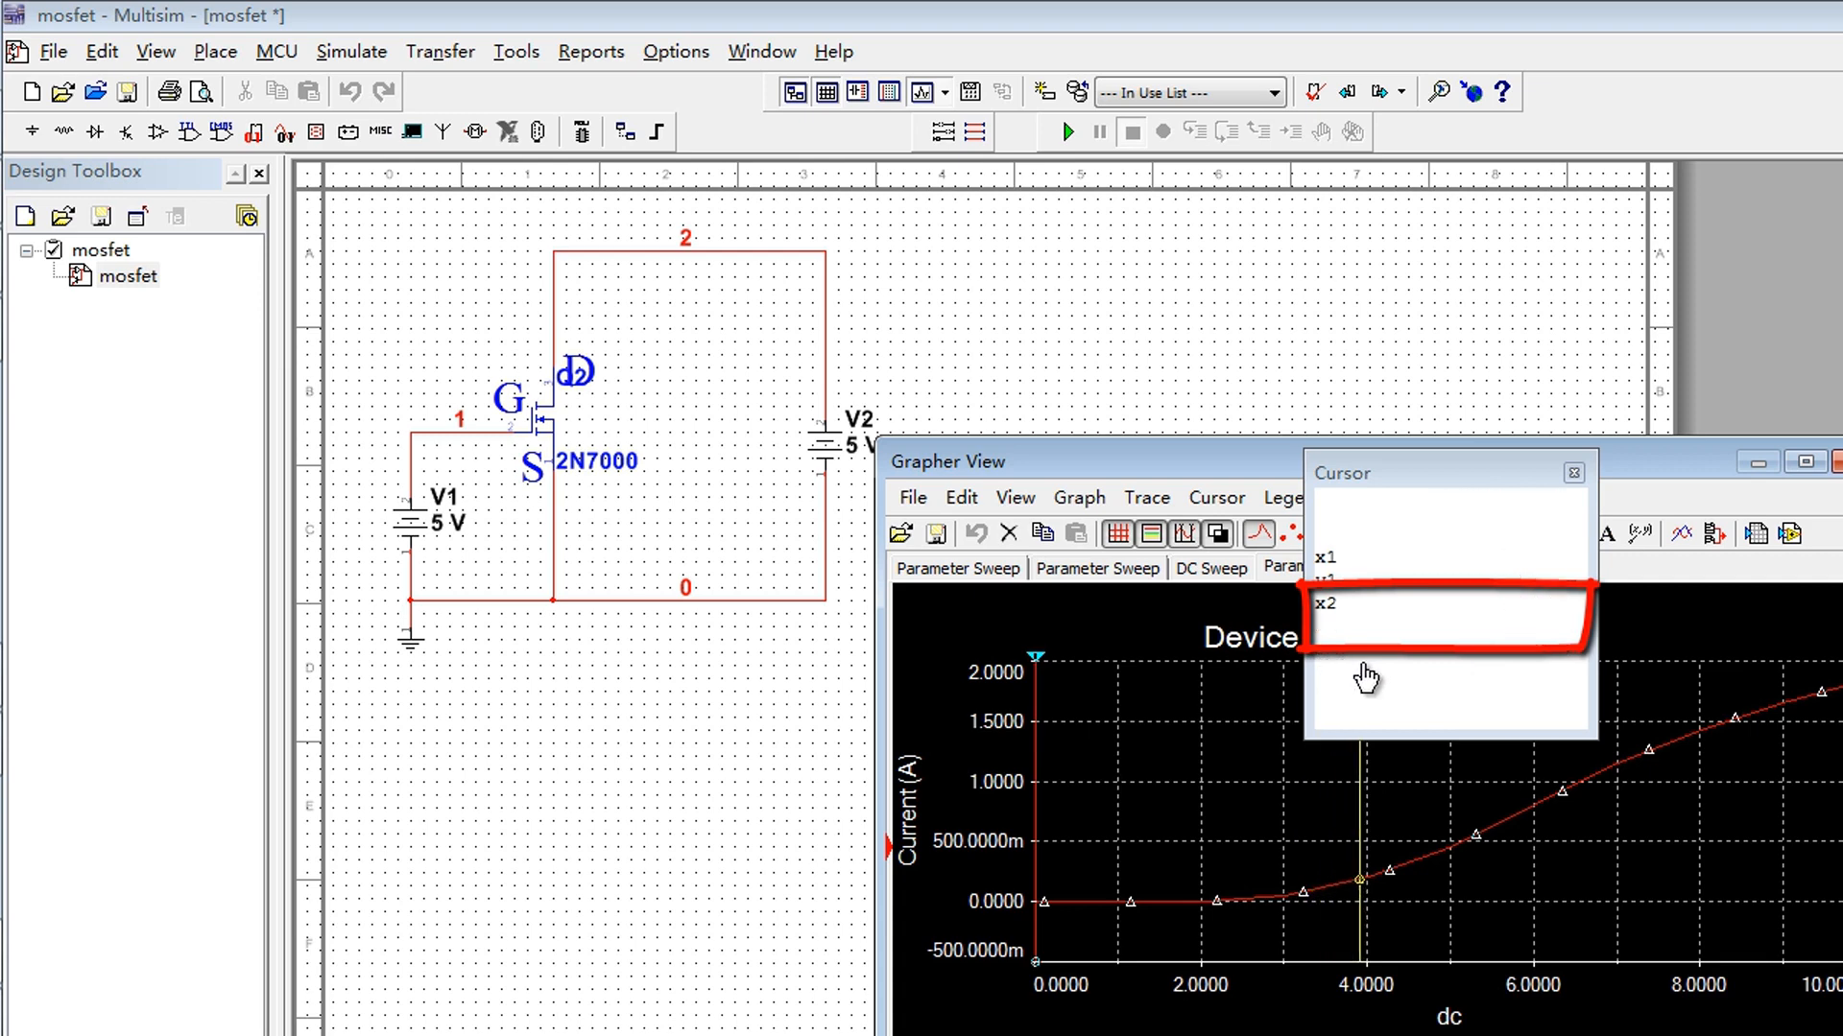
left_click_drag(1349, 823, 1492, 828)
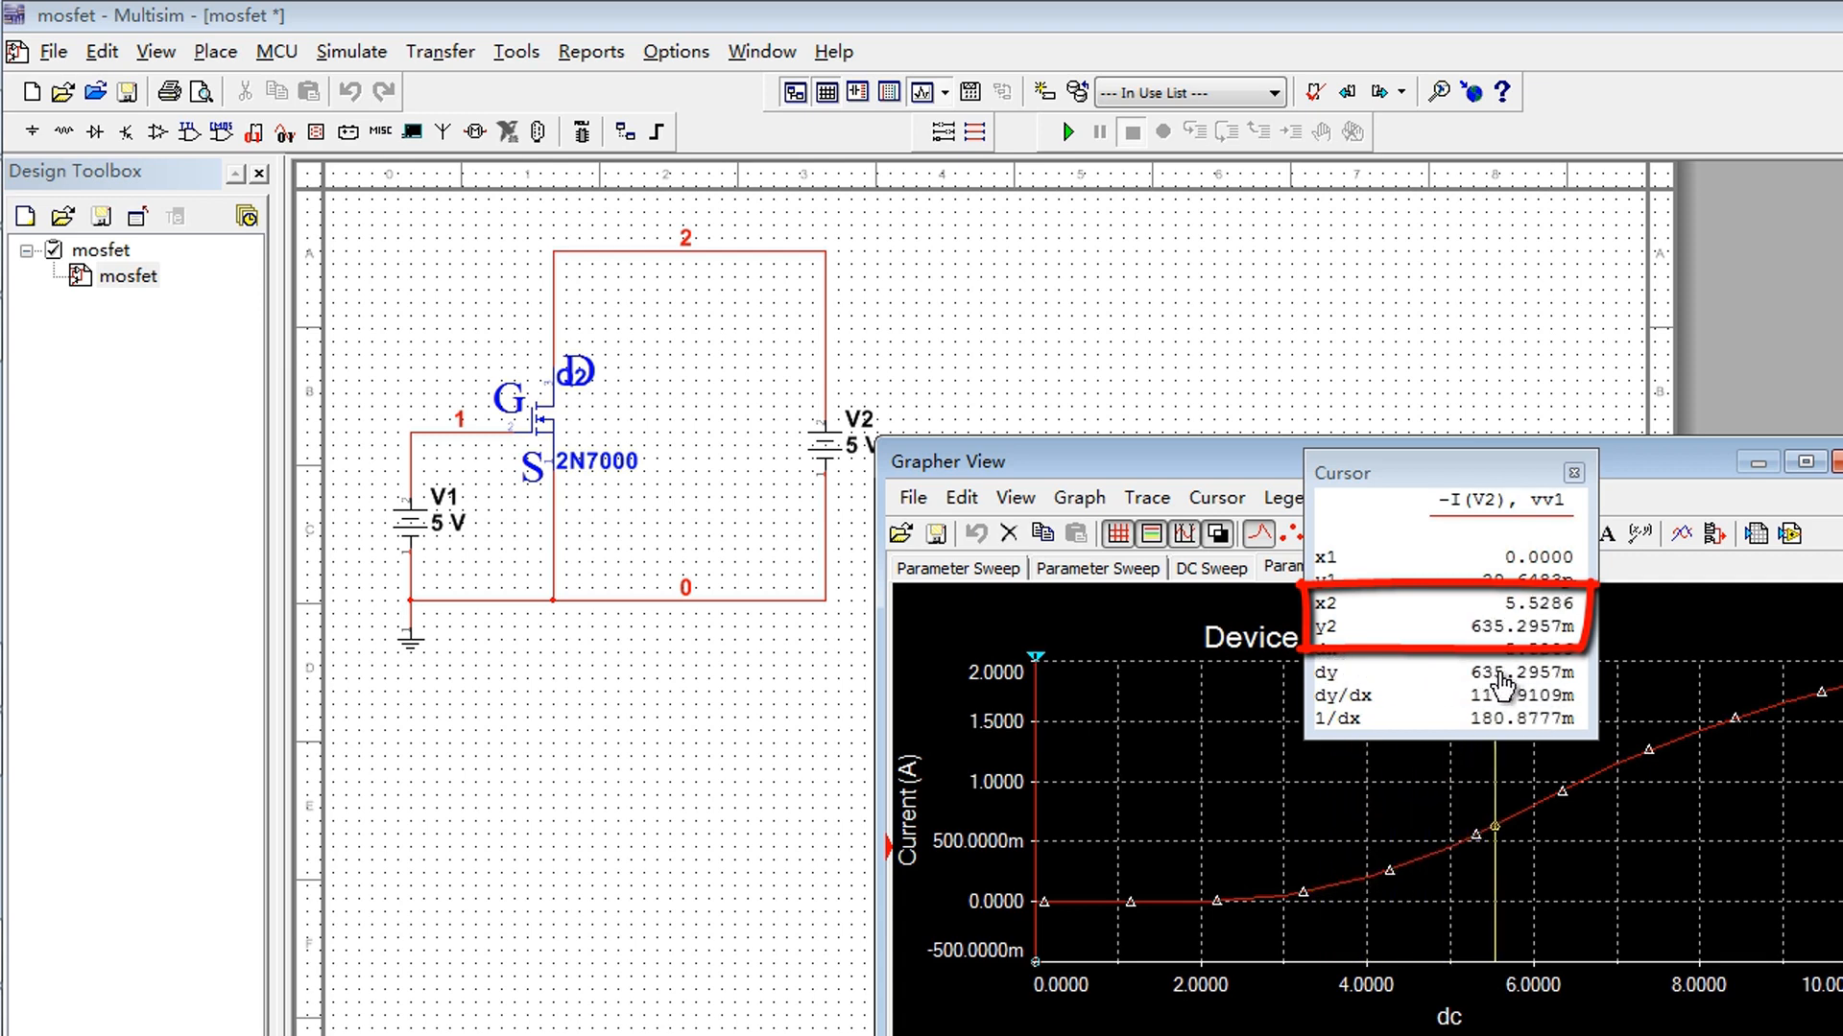
left_click_drag(1493, 775, 1592, 775)
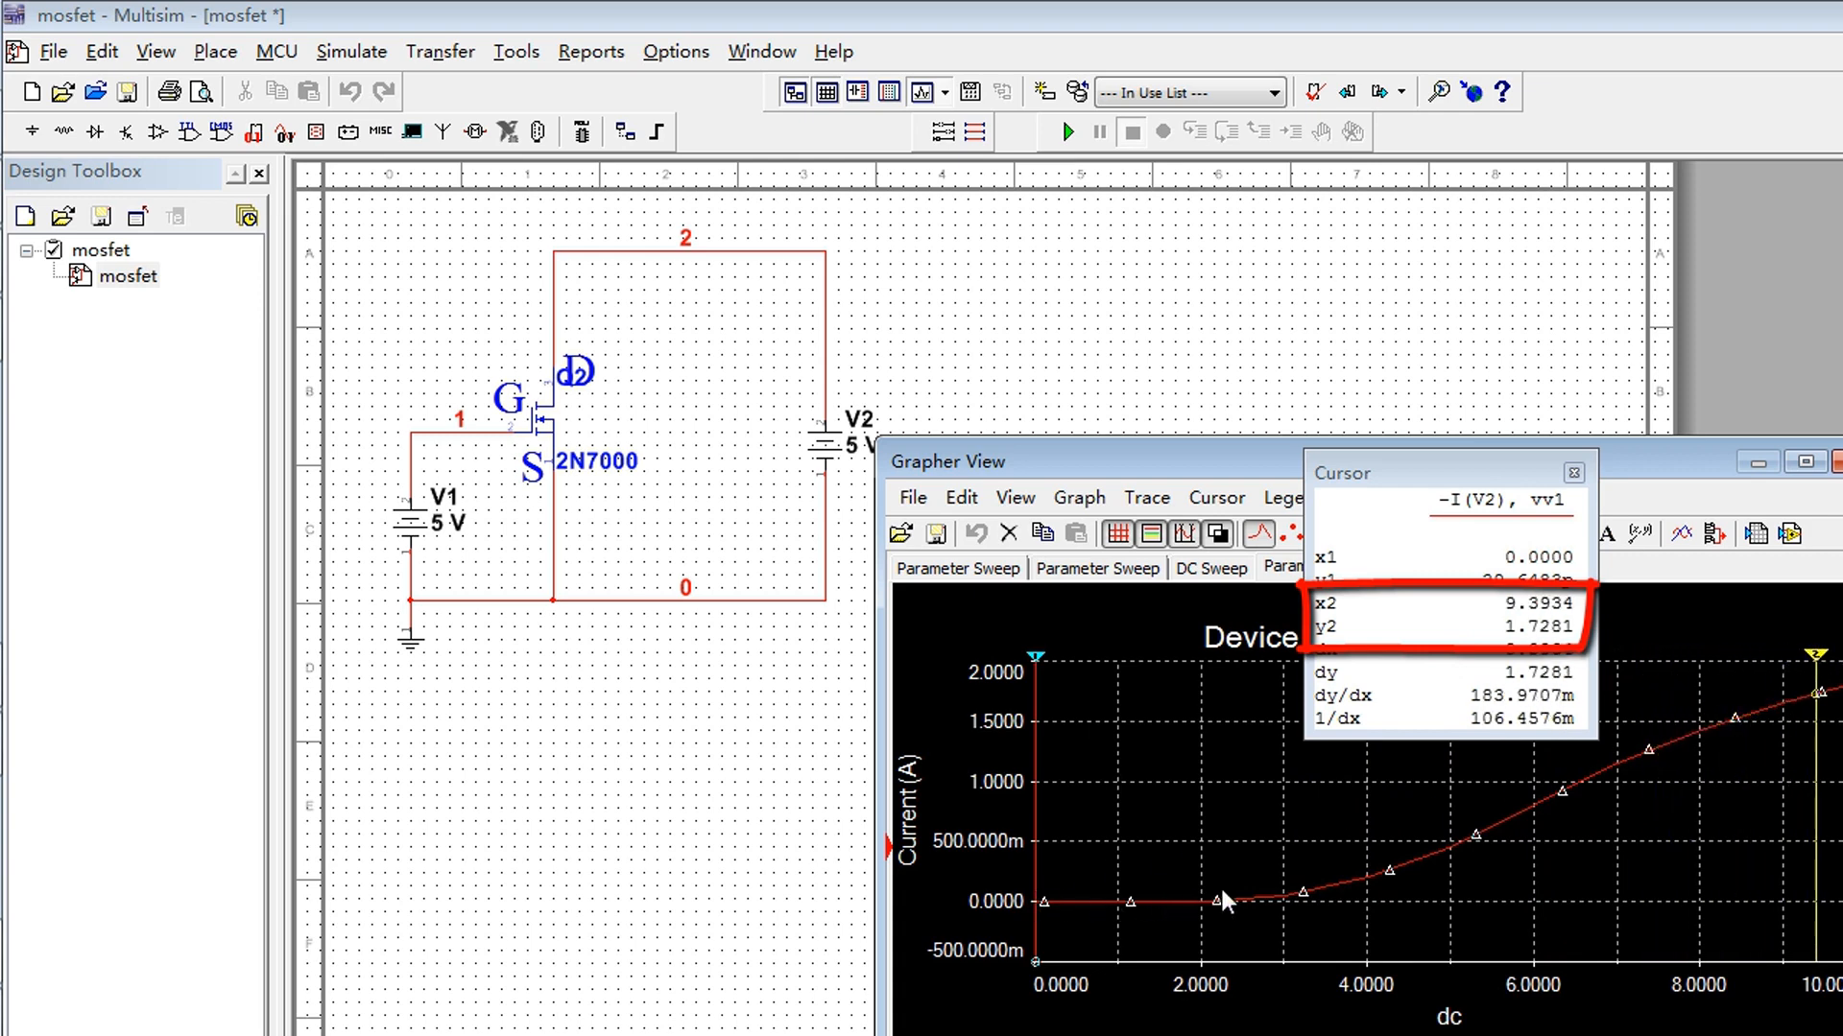
mouse_move(1703, 738)
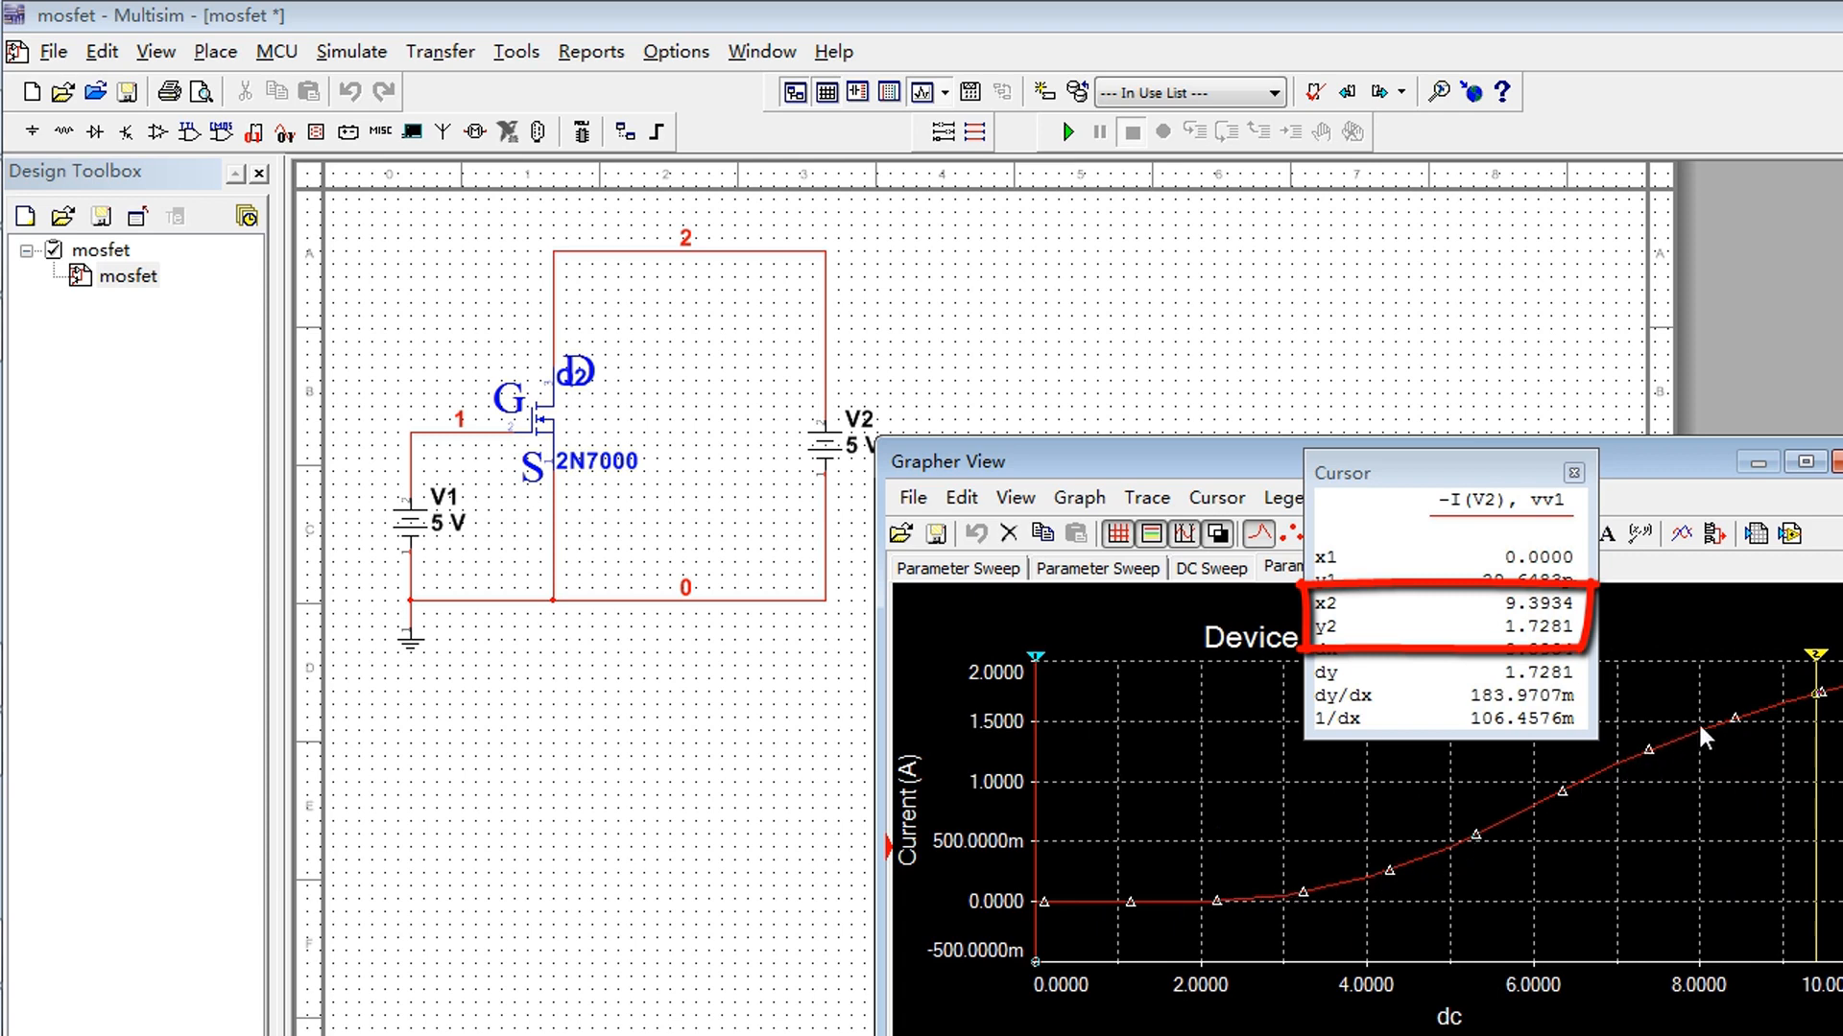